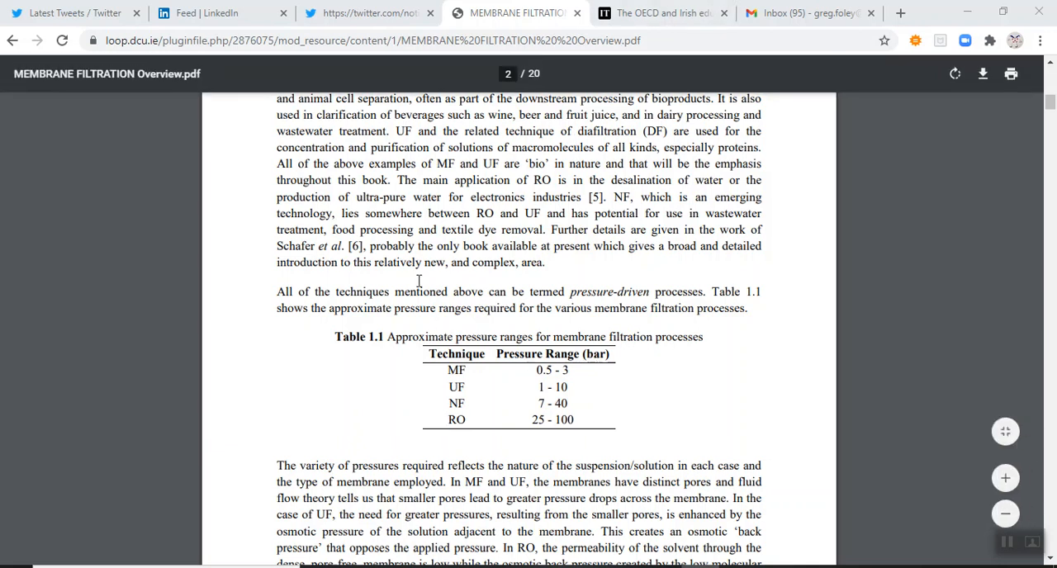
Scroll the PDF down to Figure 1.2, the single-pass and feed-and-bleed configurations.
{"action": "scroll", "scroll_direction": "up", "scroll_amount": 3}
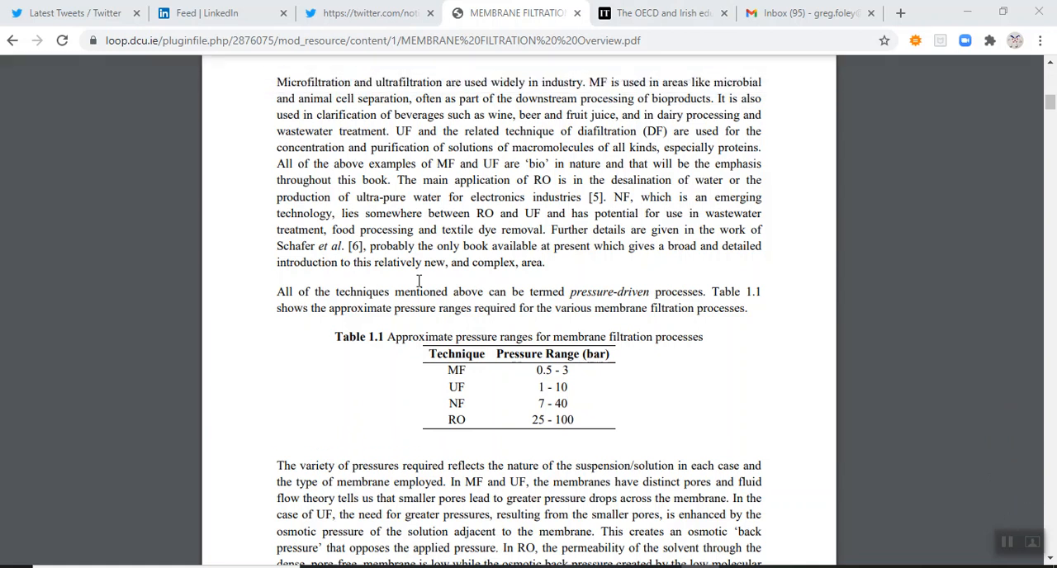
{"action": "scroll", "scroll_direction": "up", "scroll_amount": 3}
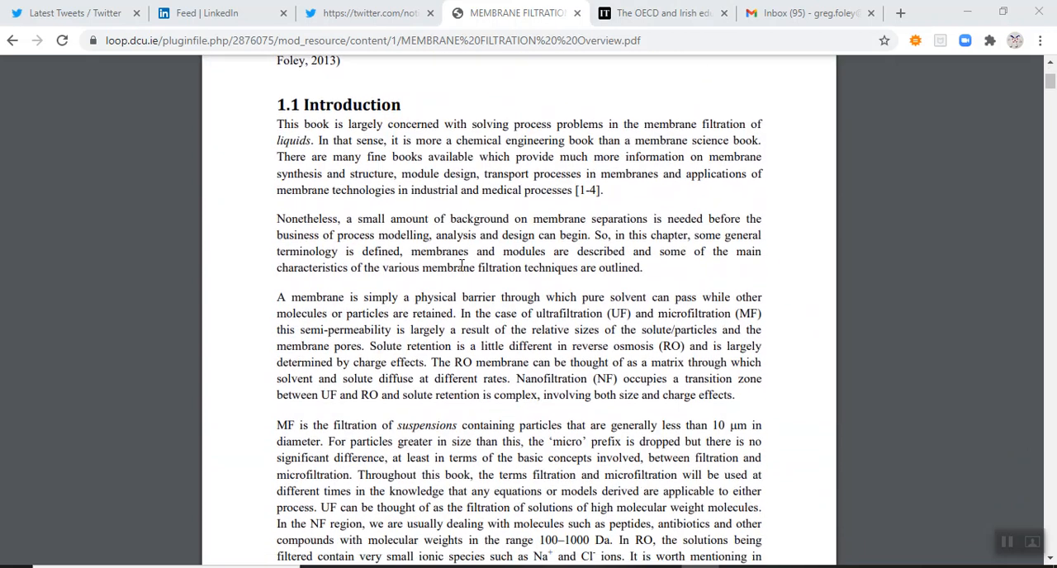
{"action": "scroll", "scroll_direction": "down", "scroll_amount": 3}
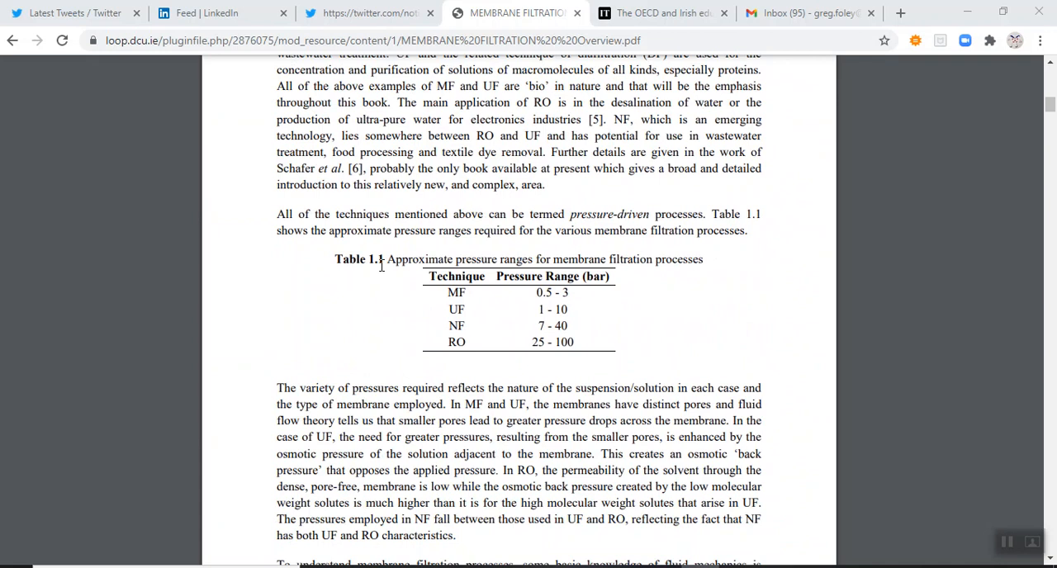
{"action": "mouse_move", "coordinate": [451, 291]}
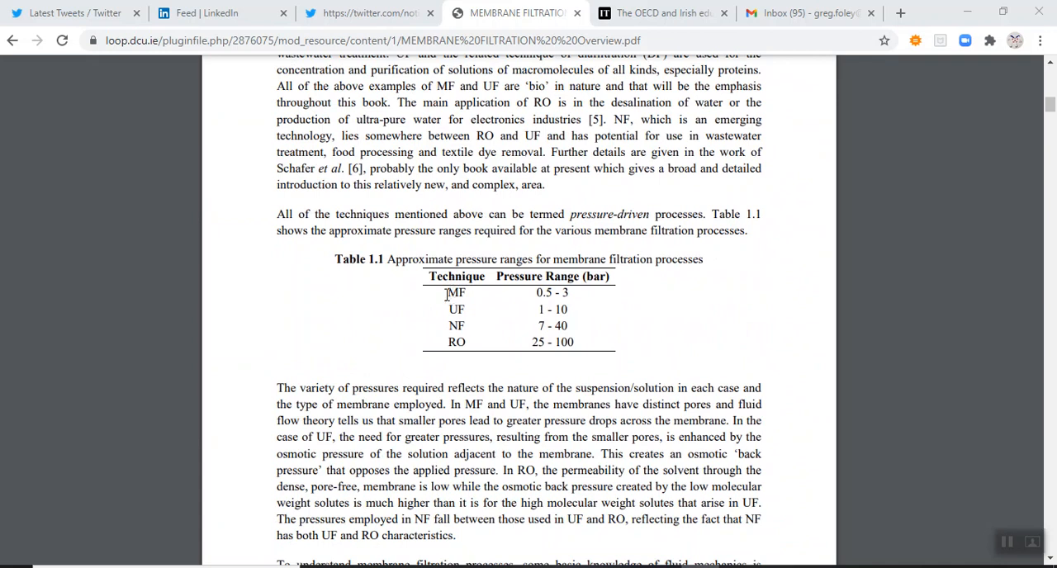
{"action": "mouse_move", "coordinate": [471, 294]}
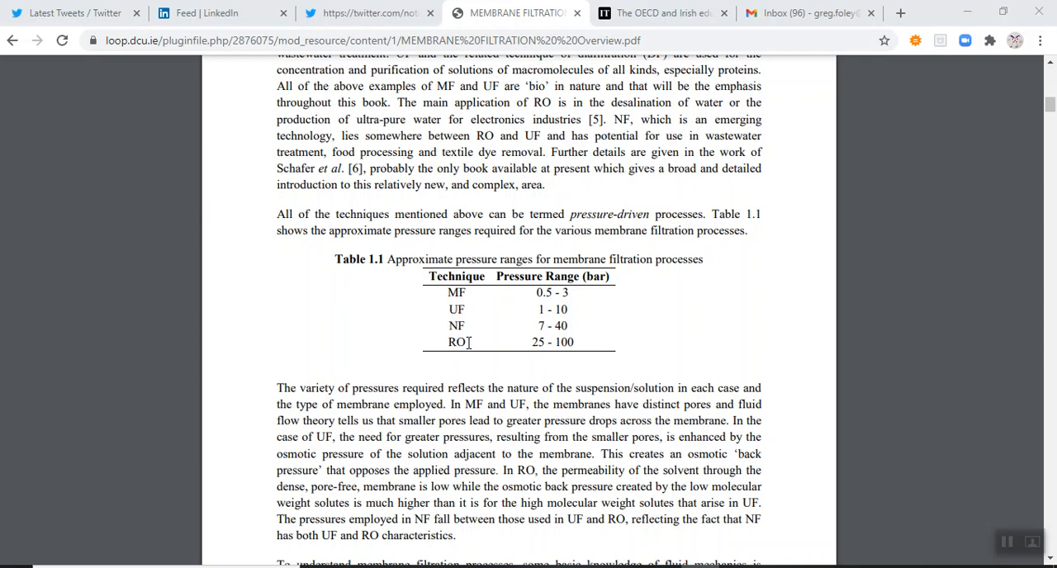
{"action": "mouse_move", "coordinate": [484, 302]}
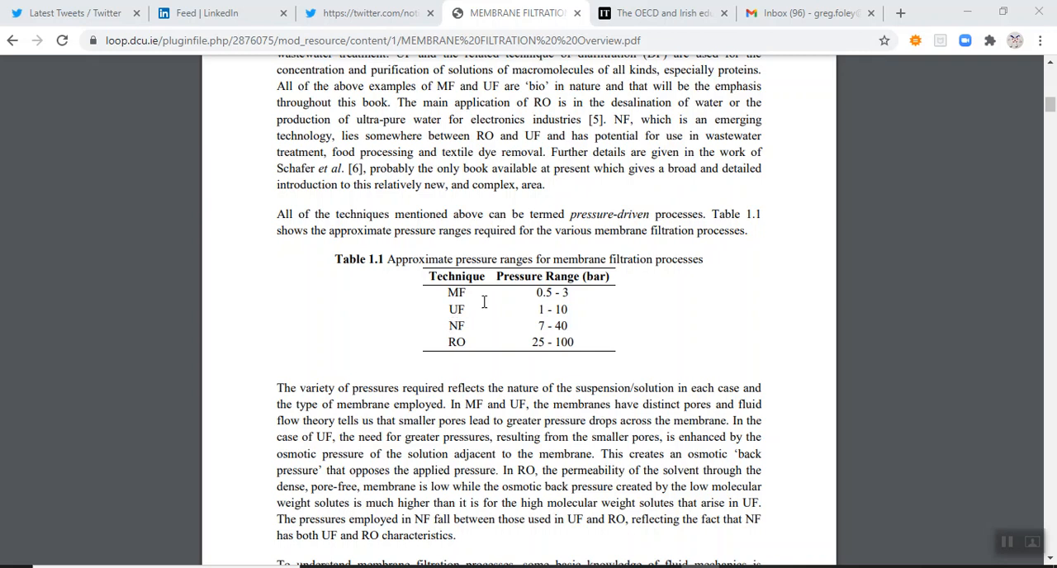
{"action": "mouse_move", "coordinate": [552, 311]}
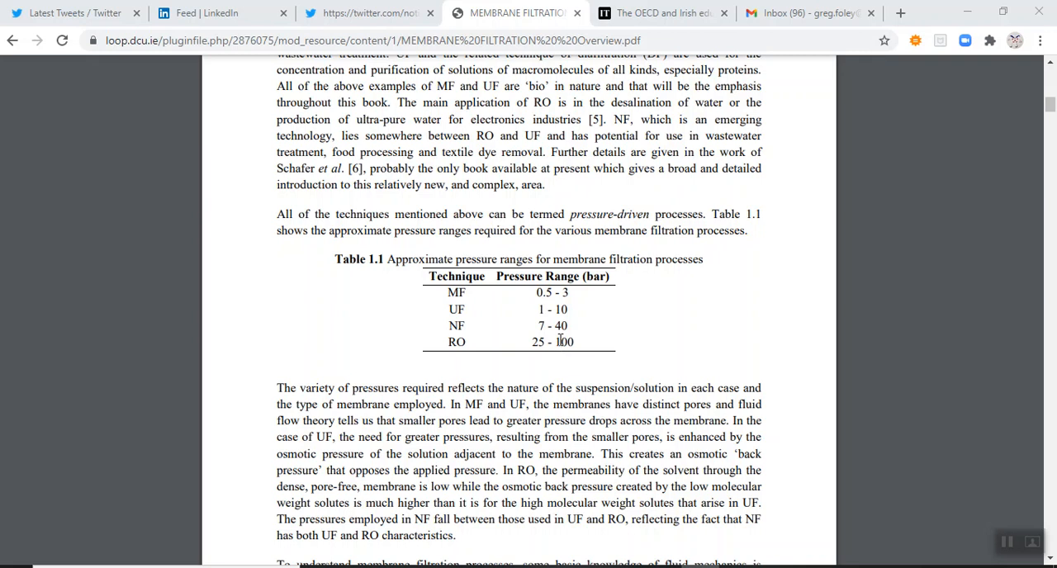
{"action": "mouse_move", "coordinate": [560, 337]}
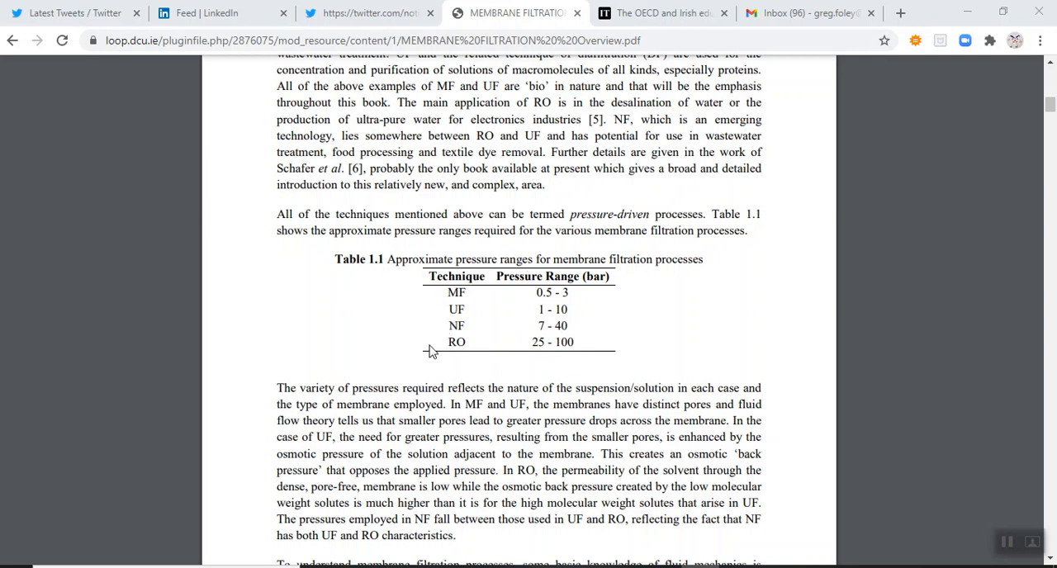
{"action": "mouse_move", "coordinate": [438, 357]}
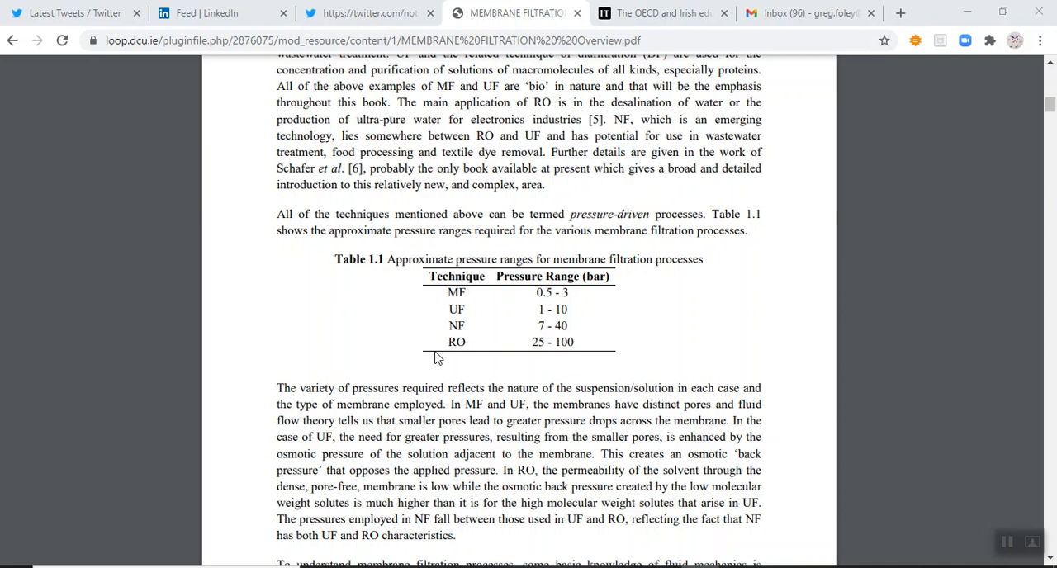
{"action": "mouse_move", "coordinate": [433, 353]}
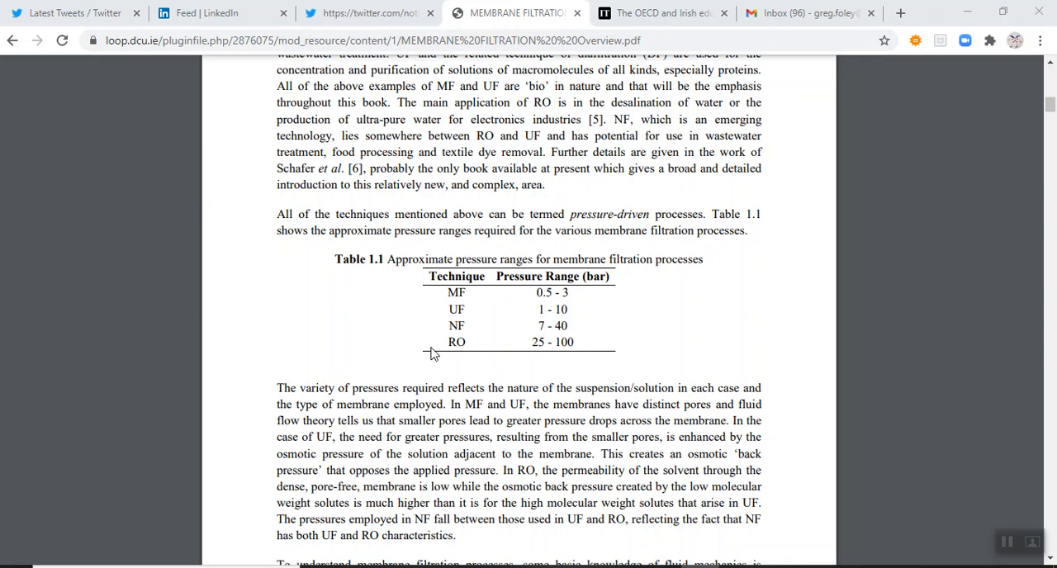
{"action": "mouse_move", "coordinate": [453, 370]}
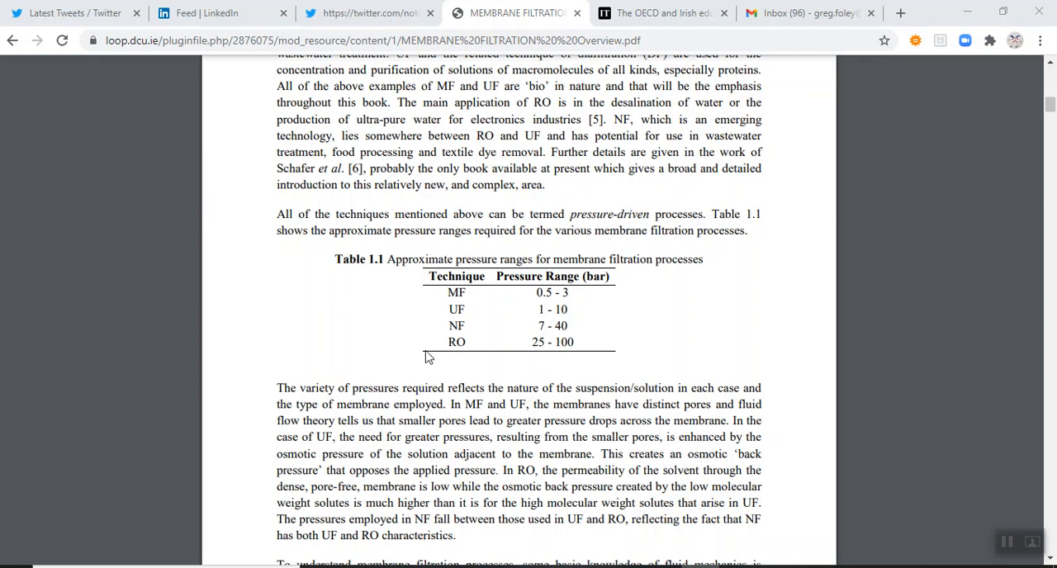
{"action": "mouse_move", "coordinate": [413, 322]}
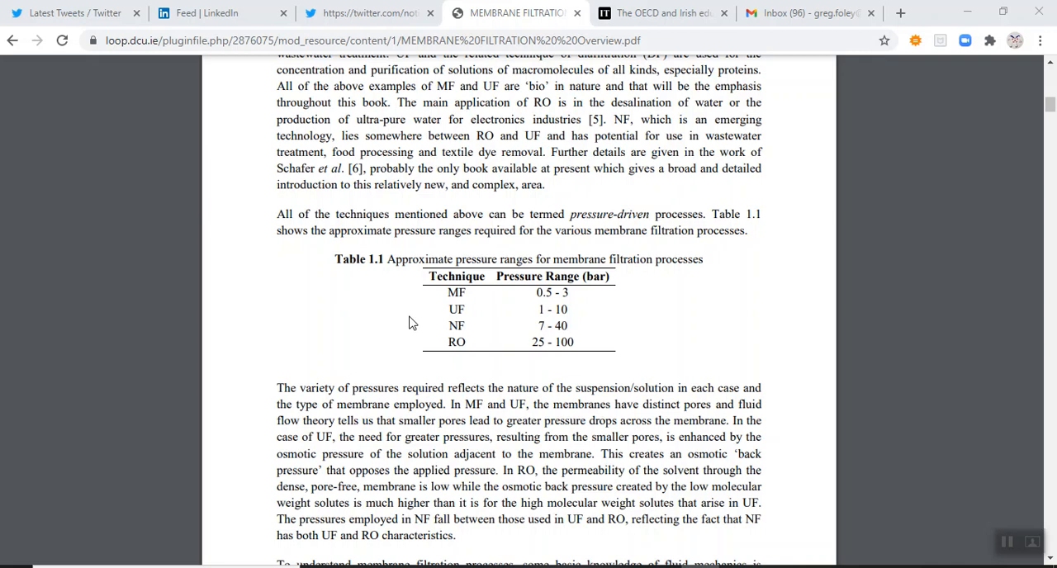
{"action": "mouse_move", "coordinate": [565, 320]}
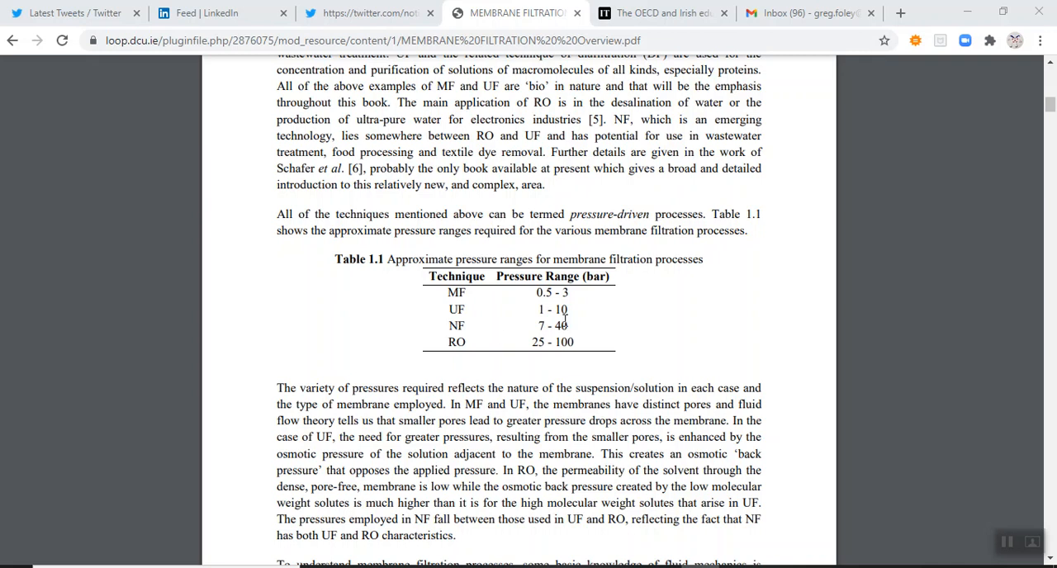
{"action": "mouse_move", "coordinate": [417, 330]}
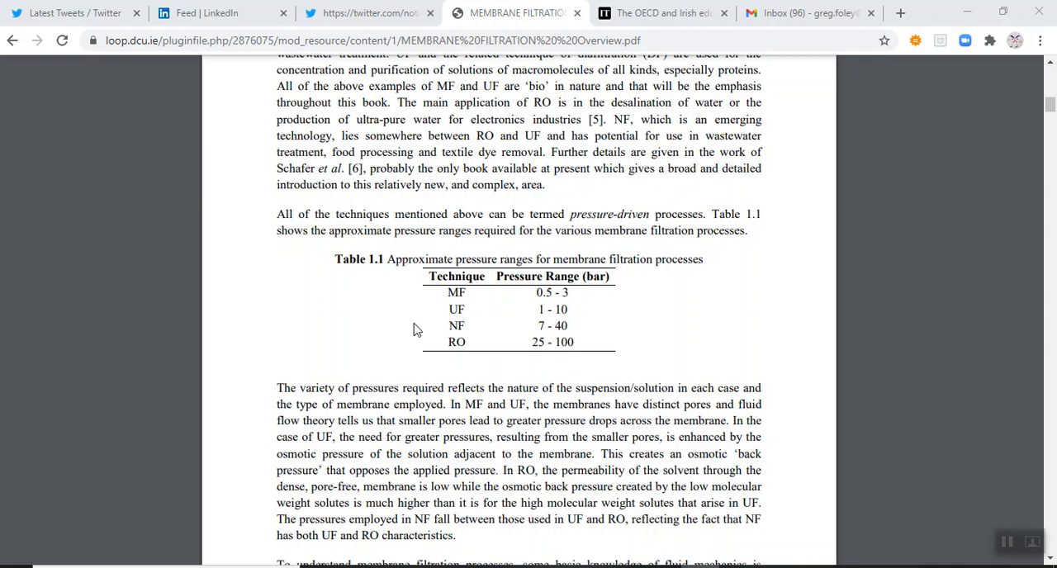
{"action": "mouse_move", "coordinate": [562, 333]}
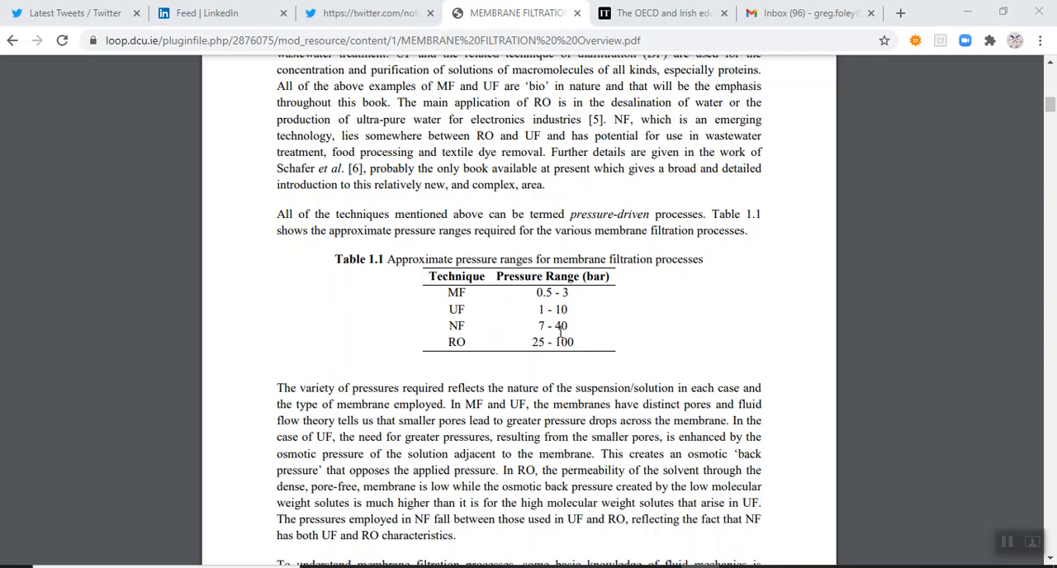
{"action": "mouse_move", "coordinate": [525, 329]}
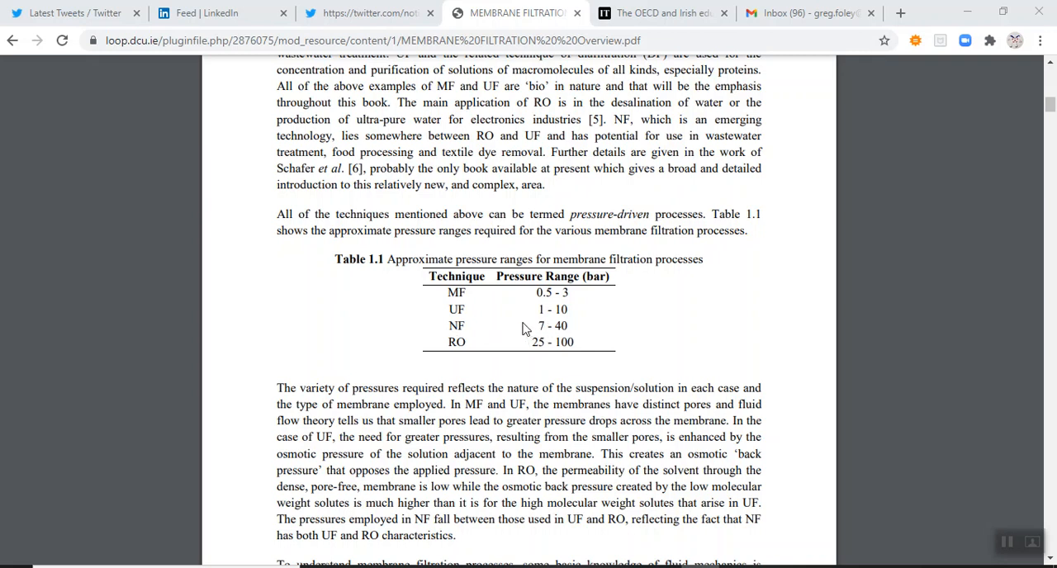
{"action": "mouse_move", "coordinate": [561, 312]}
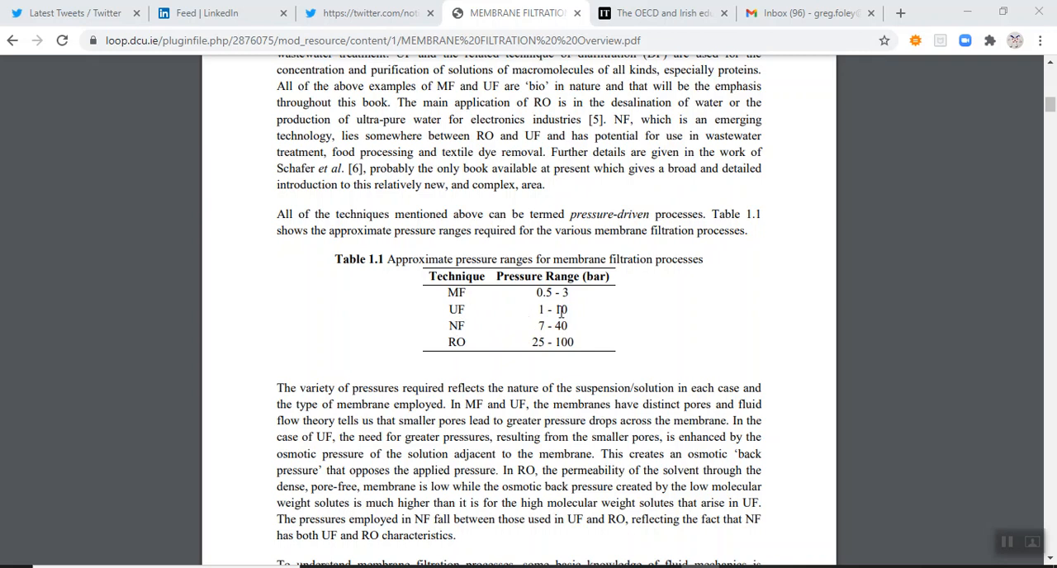
{"action": "mouse_move", "coordinate": [565, 314]}
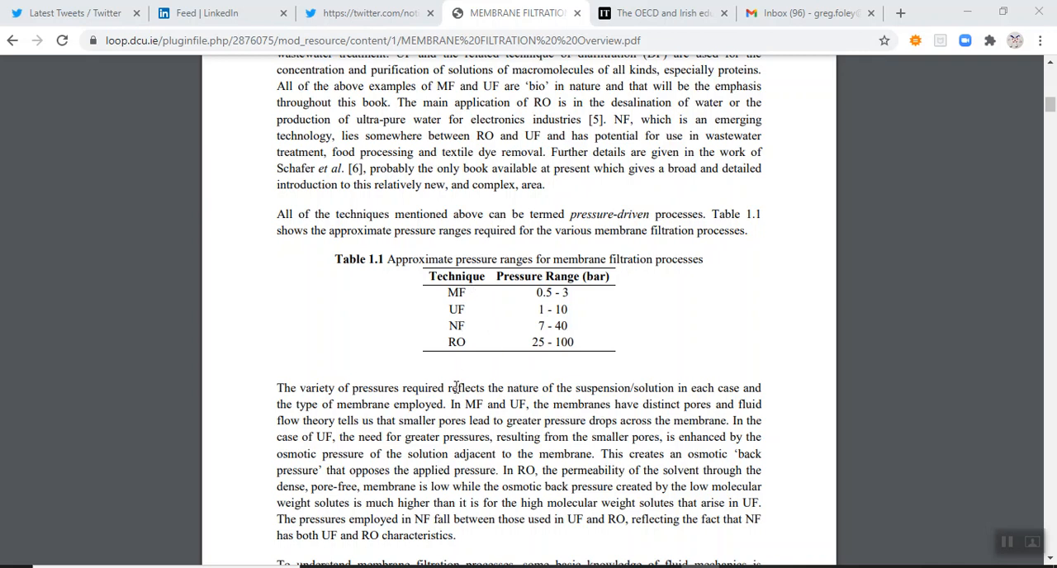
{"action": "mouse_move", "coordinate": [459, 387]}
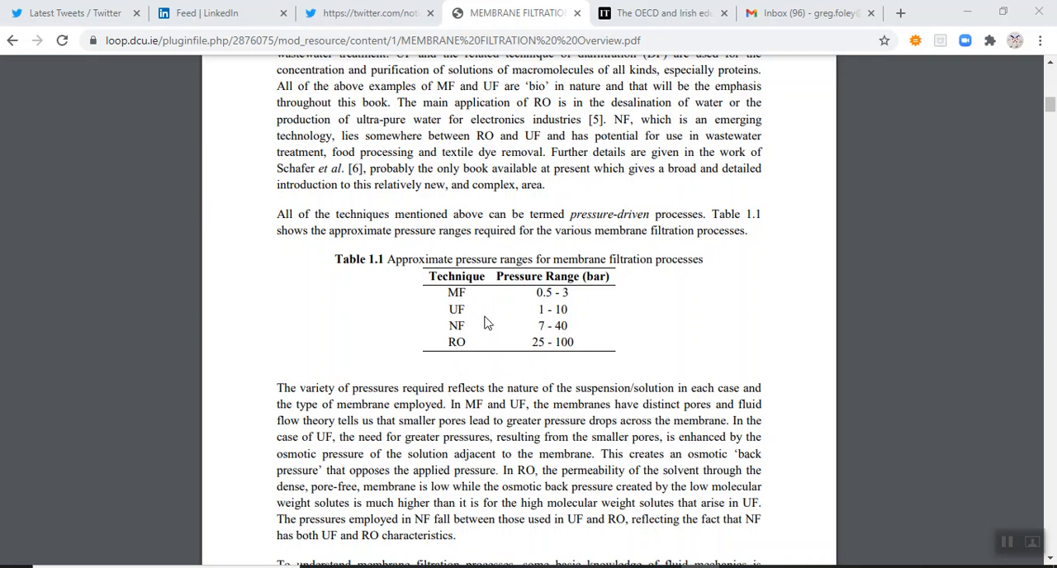
{"action": "mouse_move", "coordinate": [405, 294]}
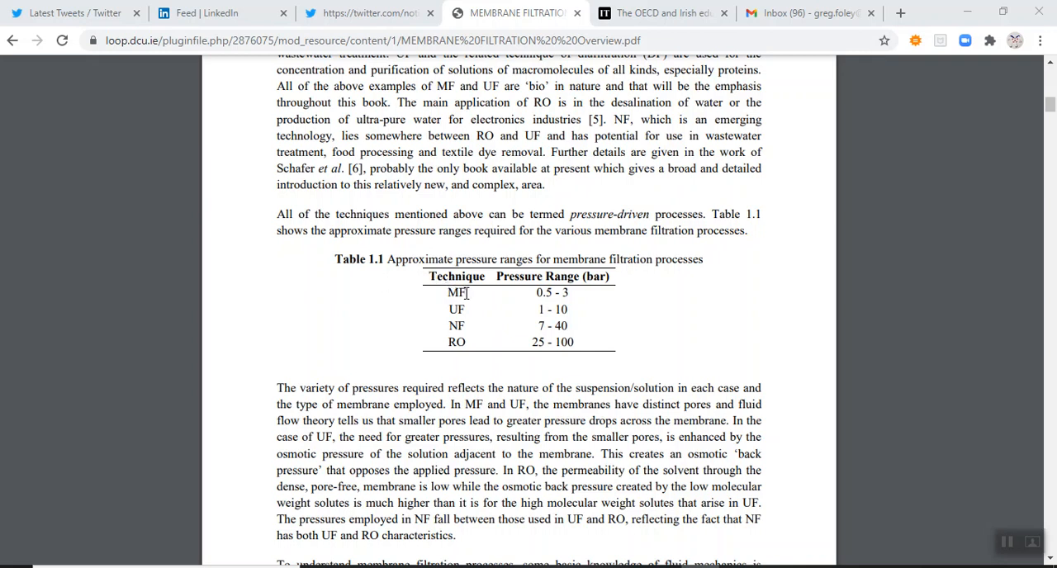
{"action": "mouse_move", "coordinate": [450, 307]}
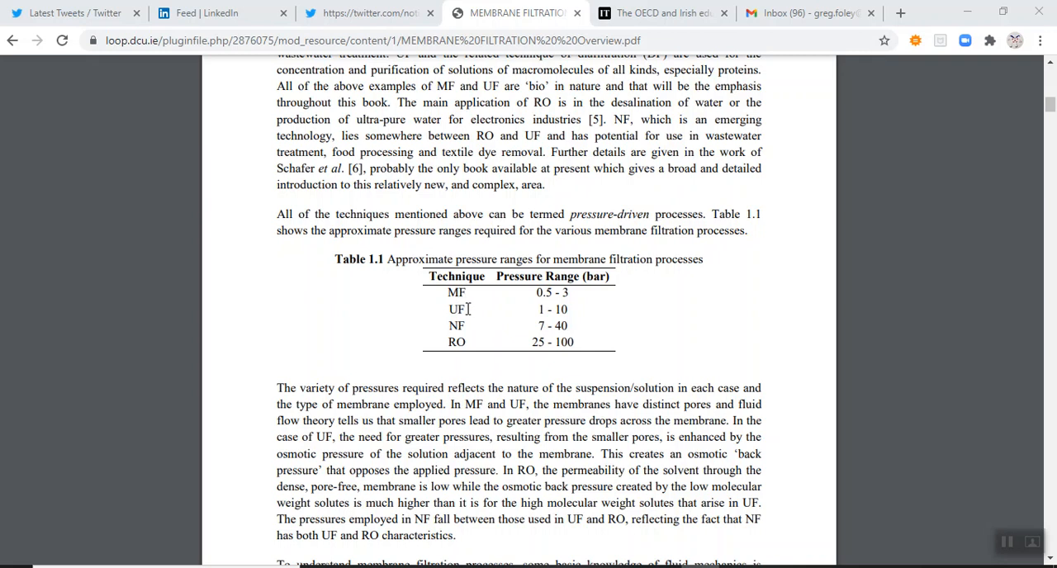
{"action": "mouse_move", "coordinate": [469, 292]}
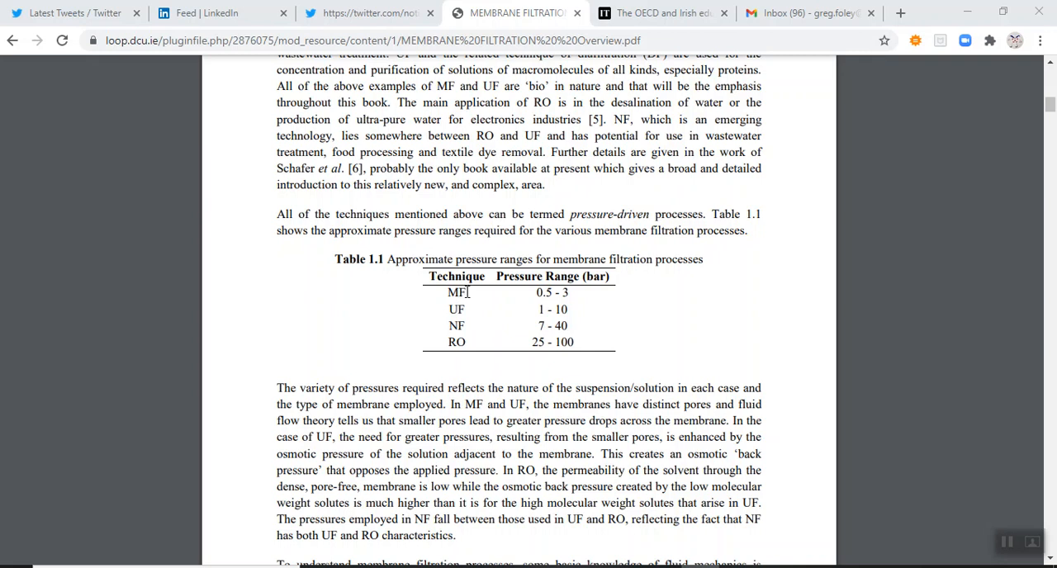
{"action": "mouse_move", "coordinate": [469, 309]}
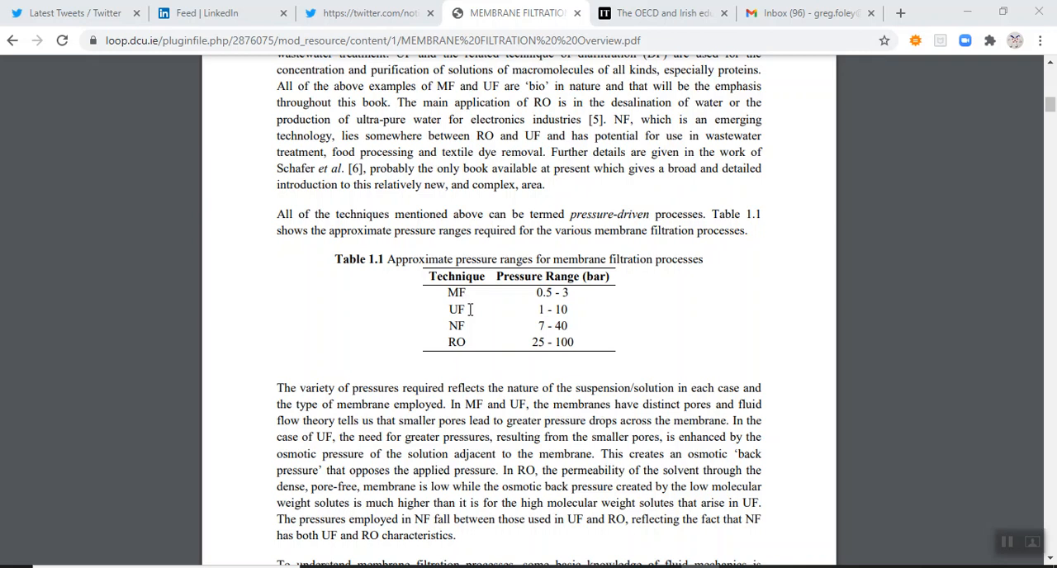
{"action": "scroll", "scroll_direction": "down", "scroll_amount": 3}
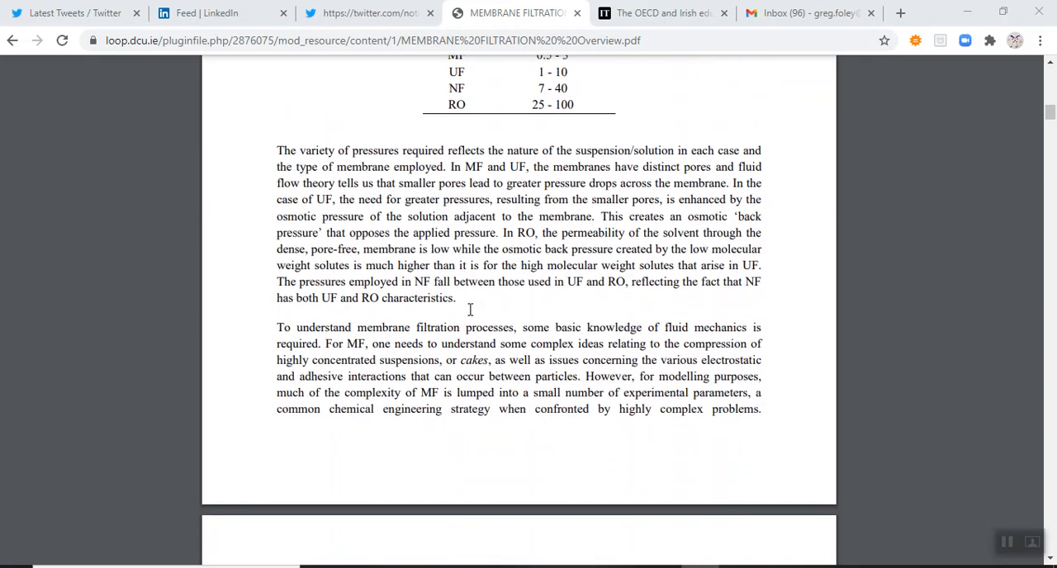
{"action": "scroll", "scroll_direction": "down", "scroll_amount": 3}
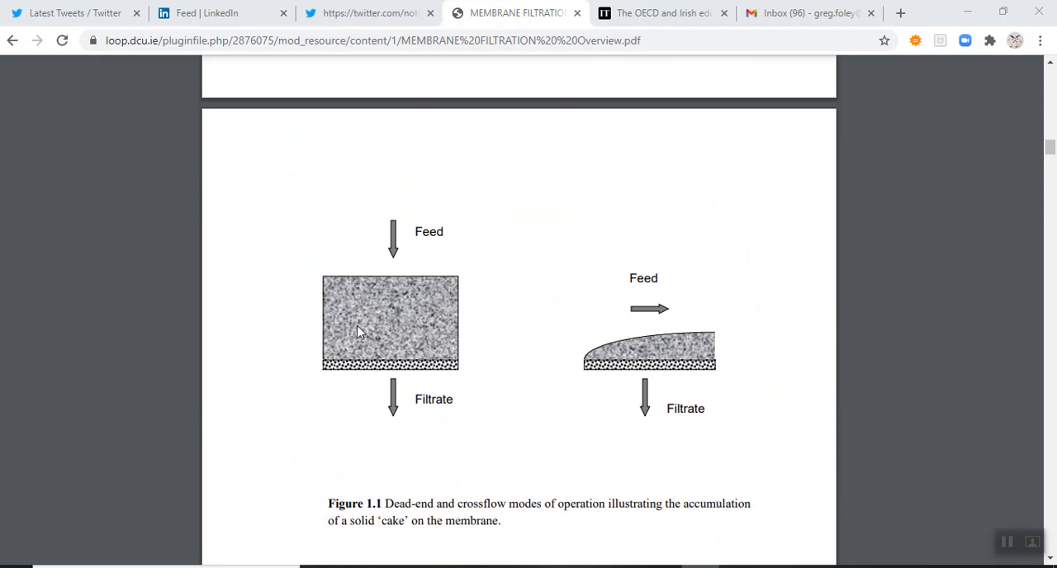
{"action": "mouse_move", "coordinate": [395, 276]}
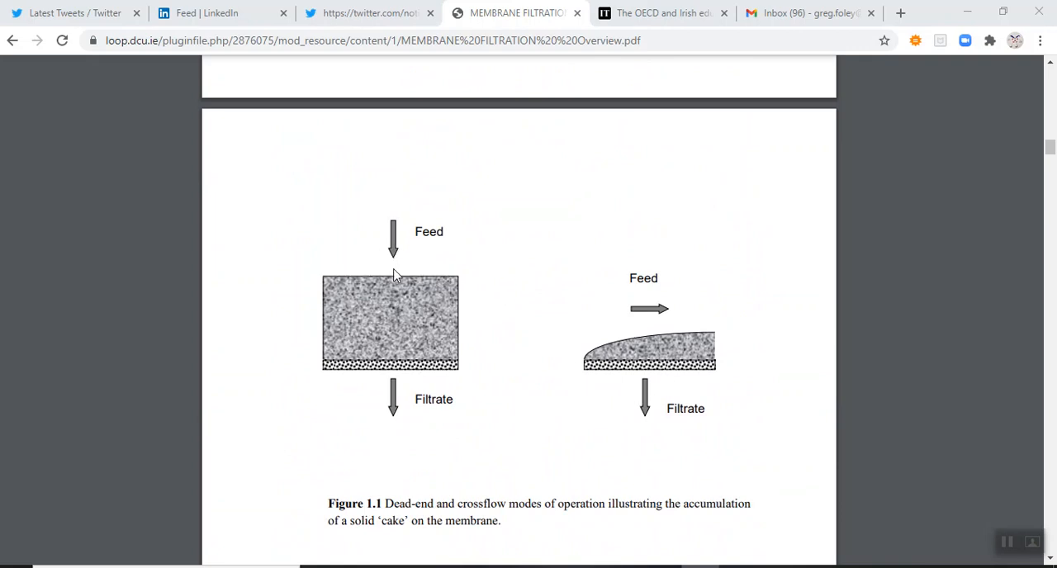
{"action": "mouse_move", "coordinate": [631, 321]}
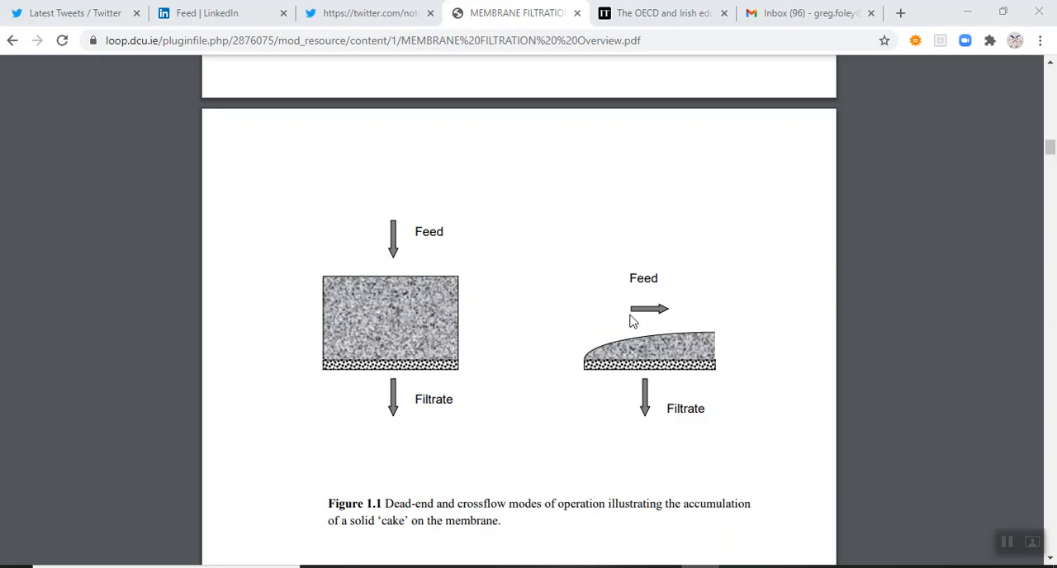
{"action": "mouse_move", "coordinate": [703, 317]}
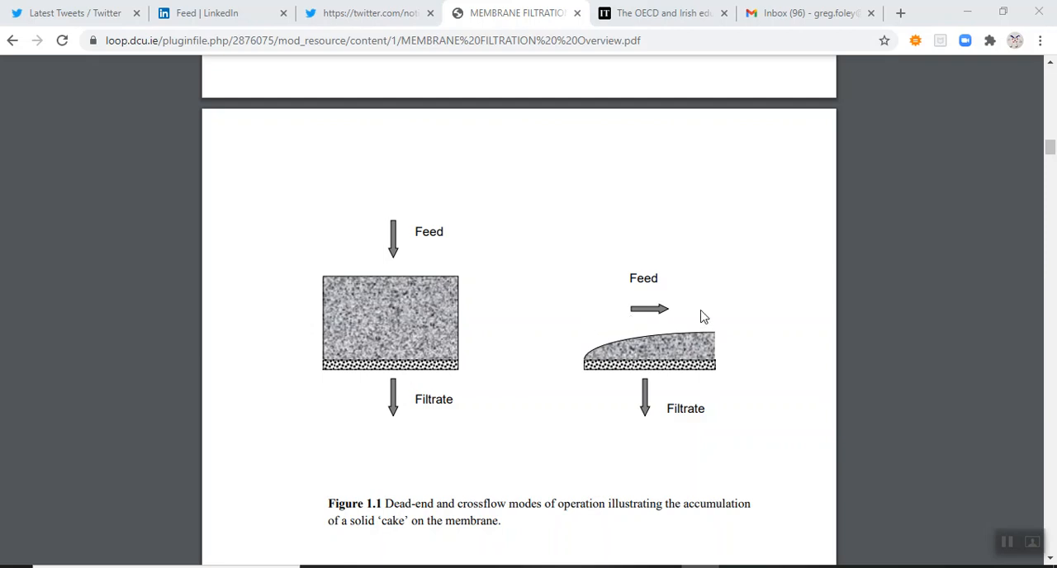
{"action": "mouse_move", "coordinate": [603, 357]}
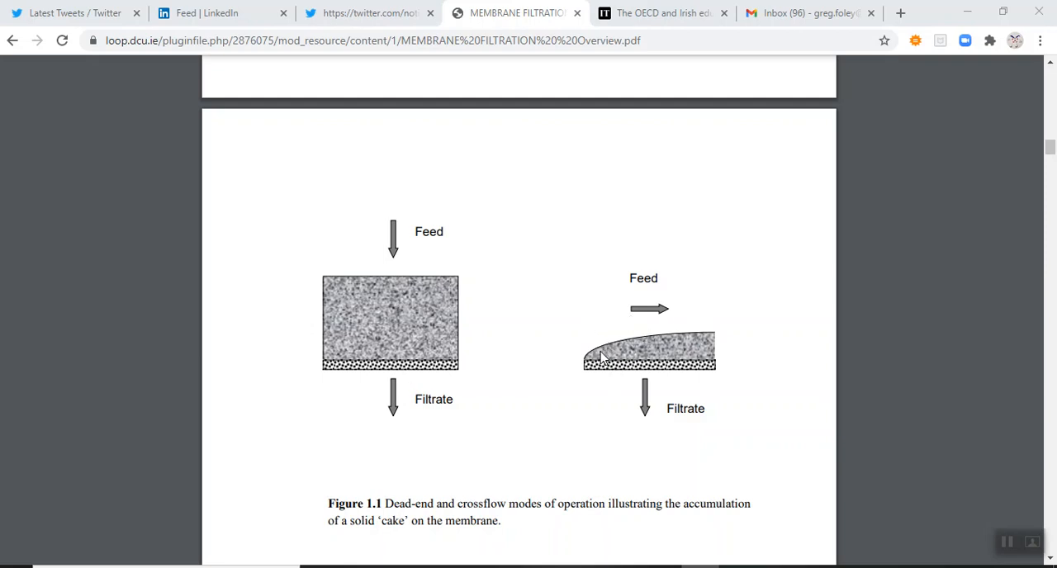
{"action": "mouse_move", "coordinate": [670, 350]}
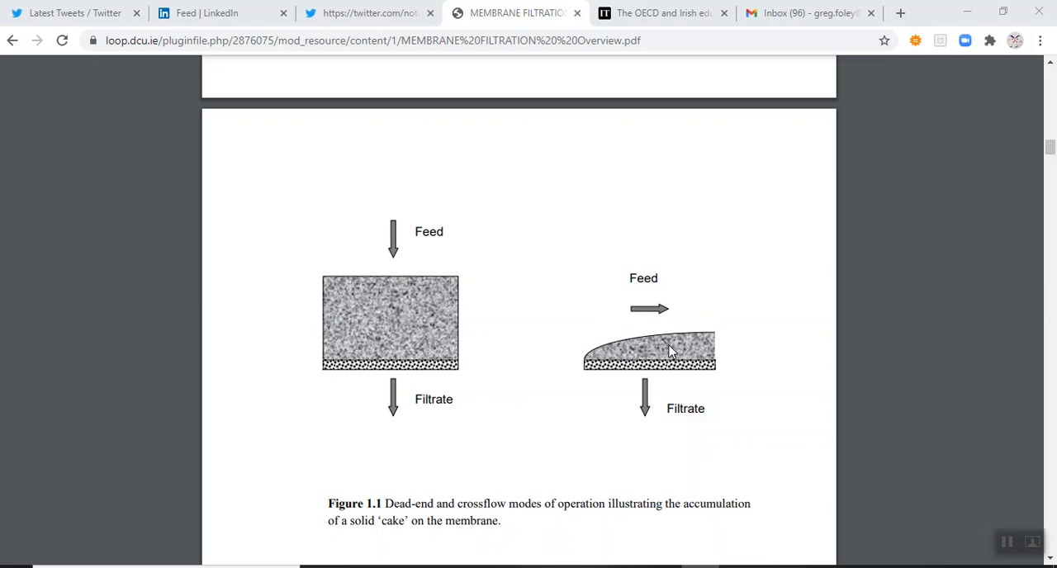
{"action": "mouse_move", "coordinate": [545, 317]}
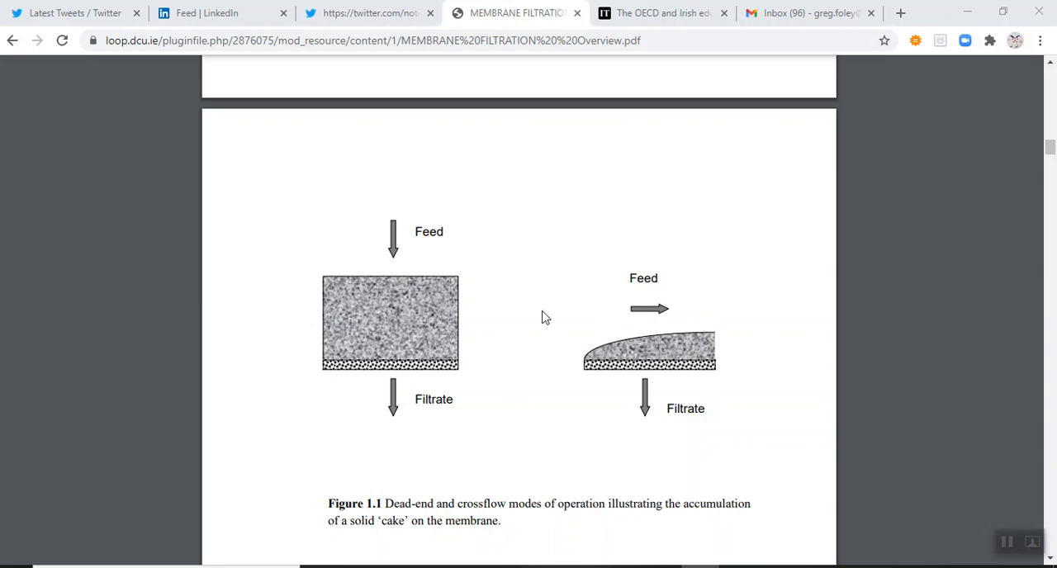
{"action": "mouse_move", "coordinate": [581, 327]}
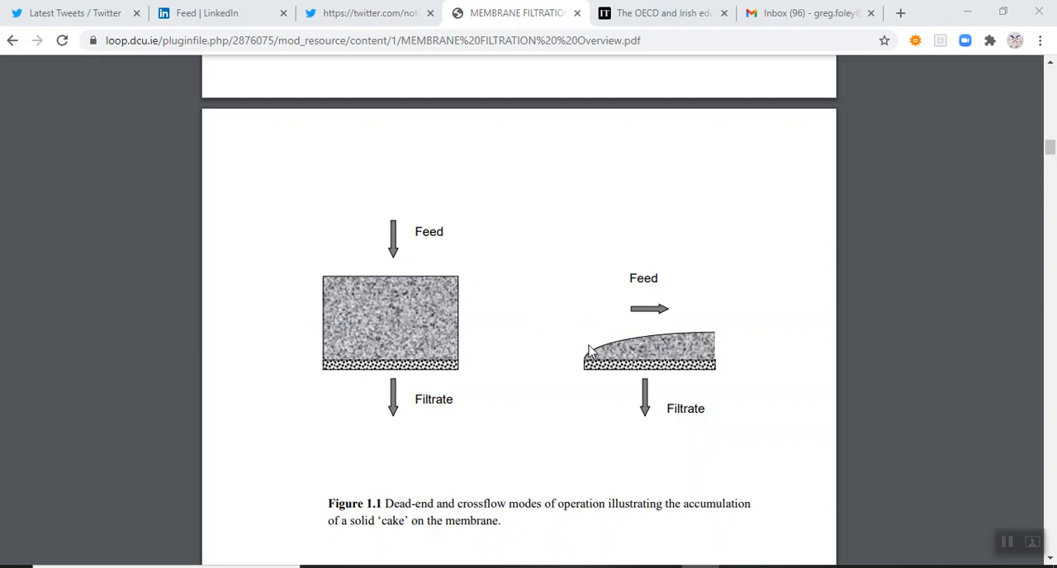
{"action": "scroll", "scroll_direction": "down", "scroll_amount": 3}
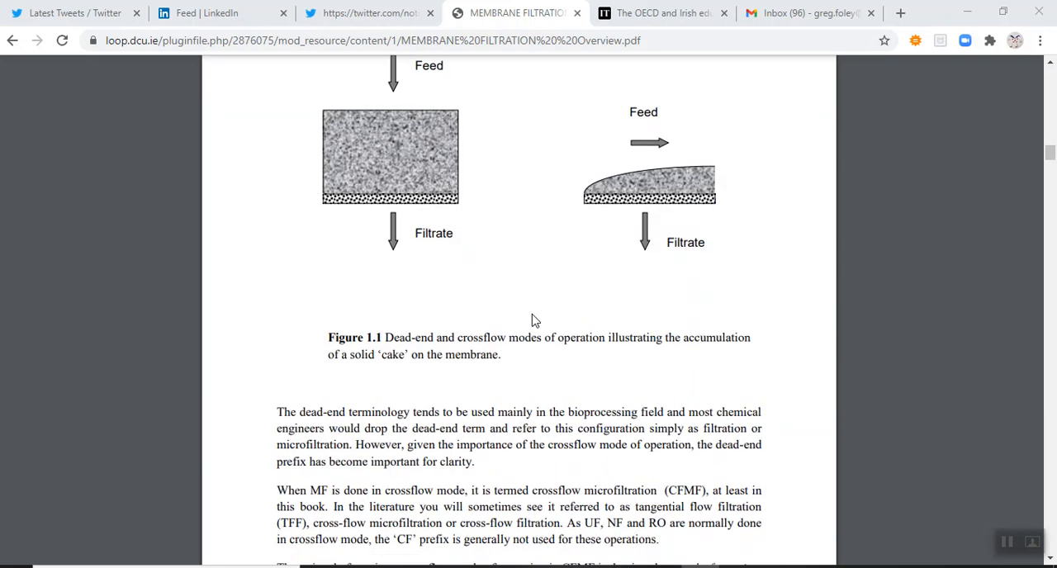
{"action": "scroll", "scroll_direction": "down", "scroll_amount": 3}
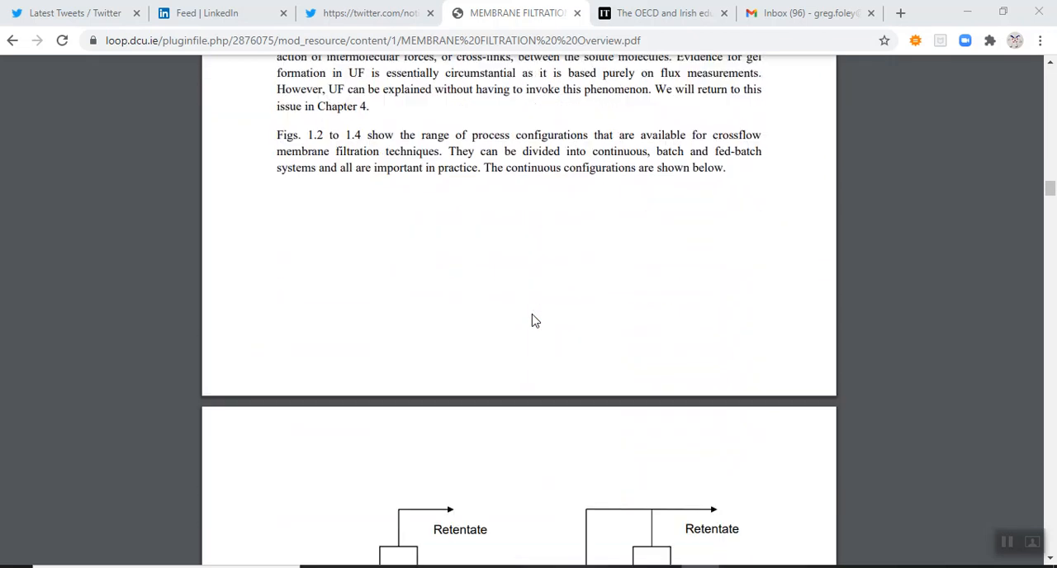
{"action": "scroll", "scroll_direction": "down", "scroll_amount": 3}
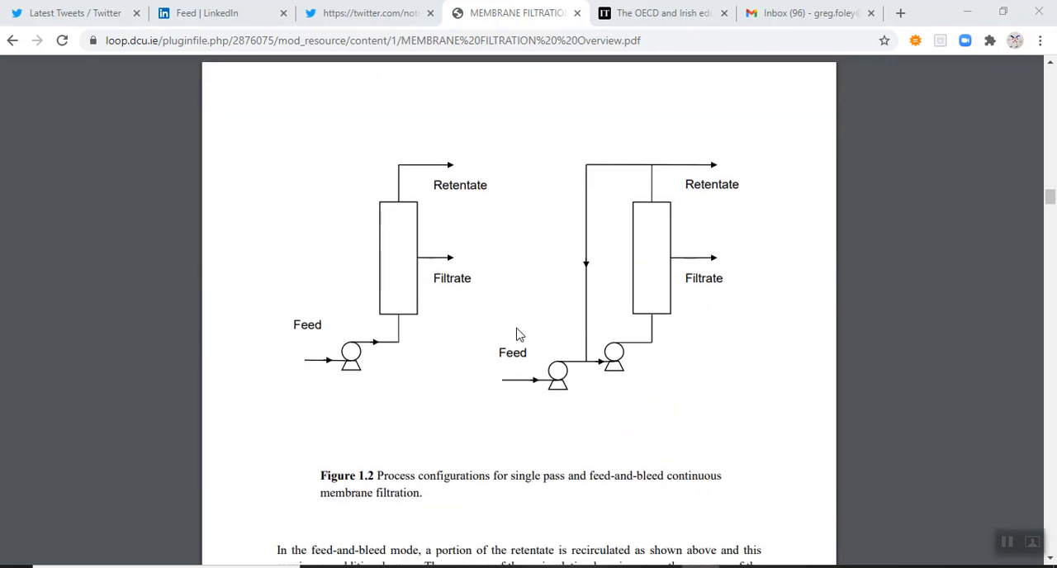
{"action": "mouse_move", "coordinate": [520, 299]}
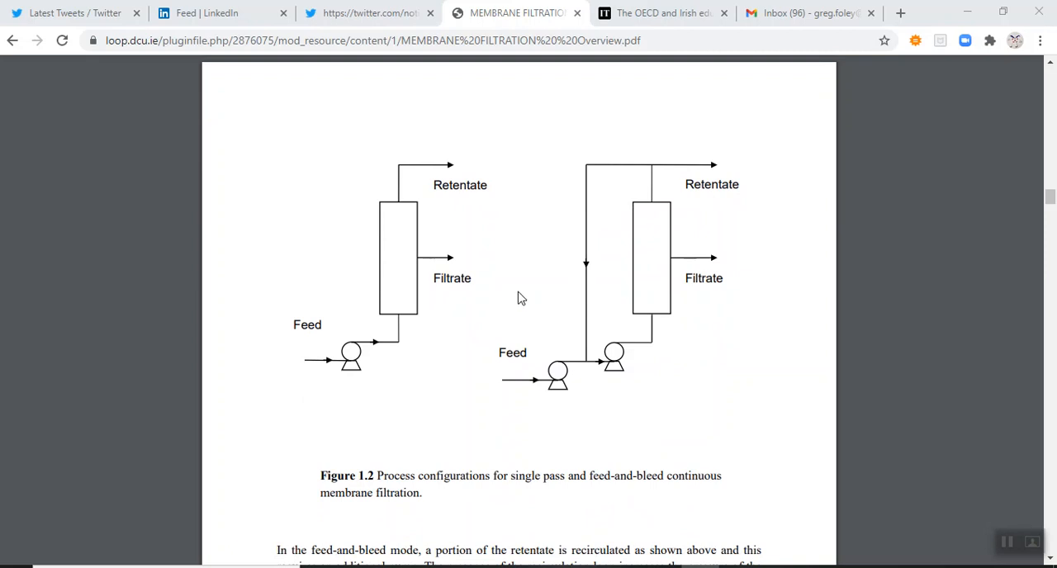
{"action": "mouse_move", "coordinate": [415, 275]}
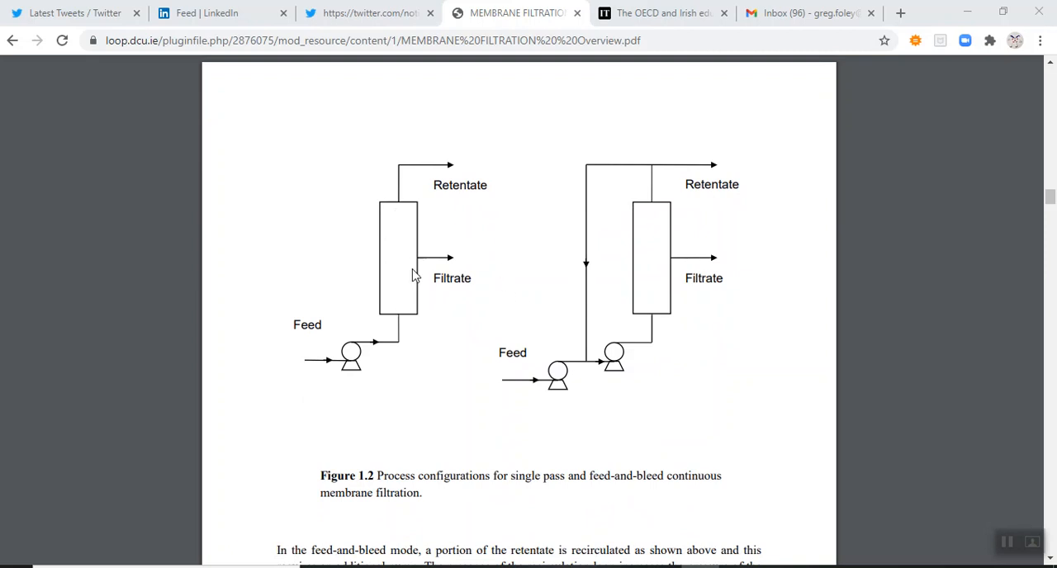
{"action": "mouse_move", "coordinate": [389, 294]}
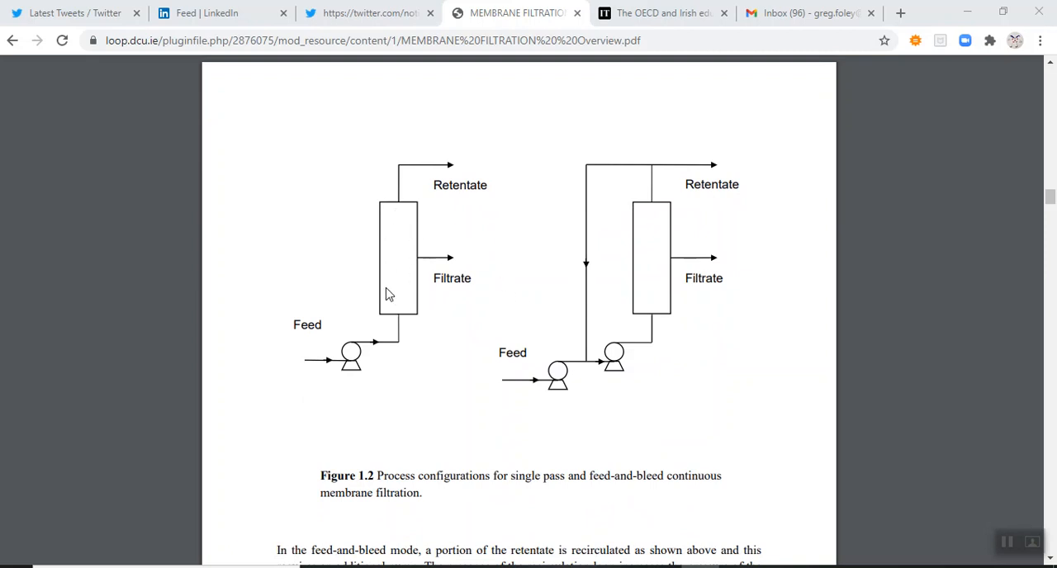
{"action": "mouse_move", "coordinate": [410, 277]}
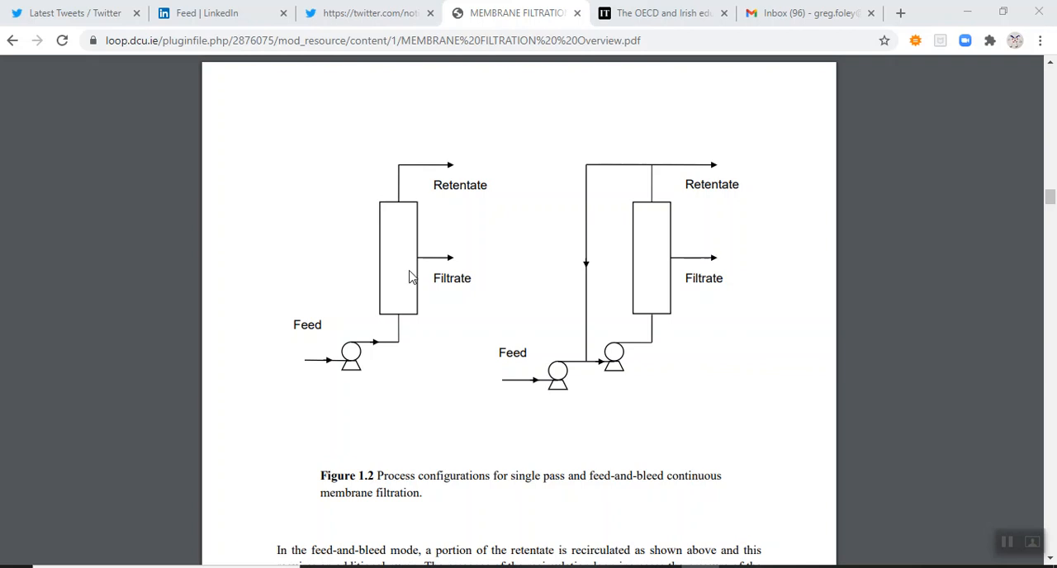
{"action": "mouse_move", "coordinate": [393, 271]}
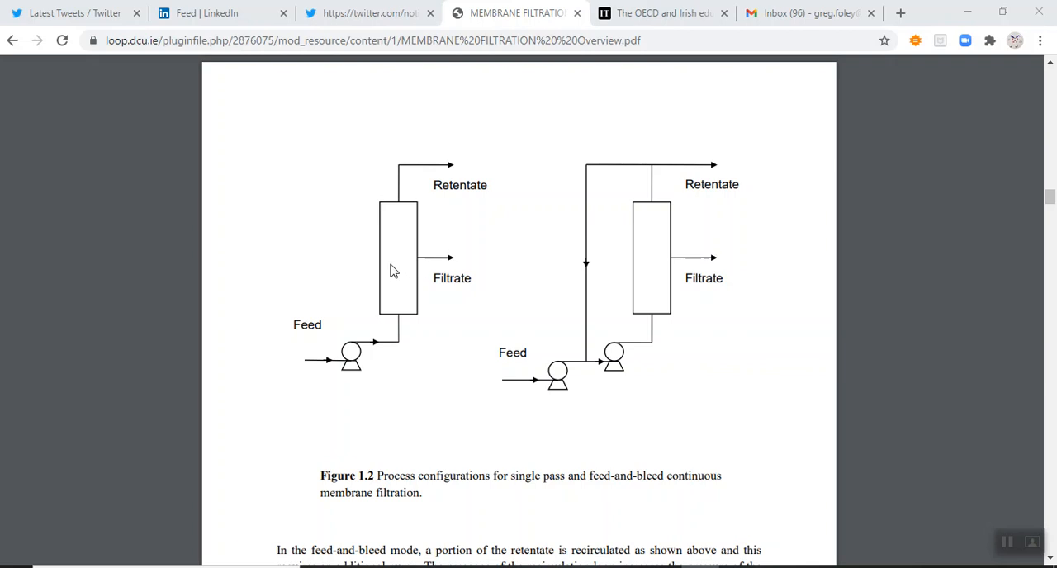
{"action": "mouse_move", "coordinate": [396, 279]}
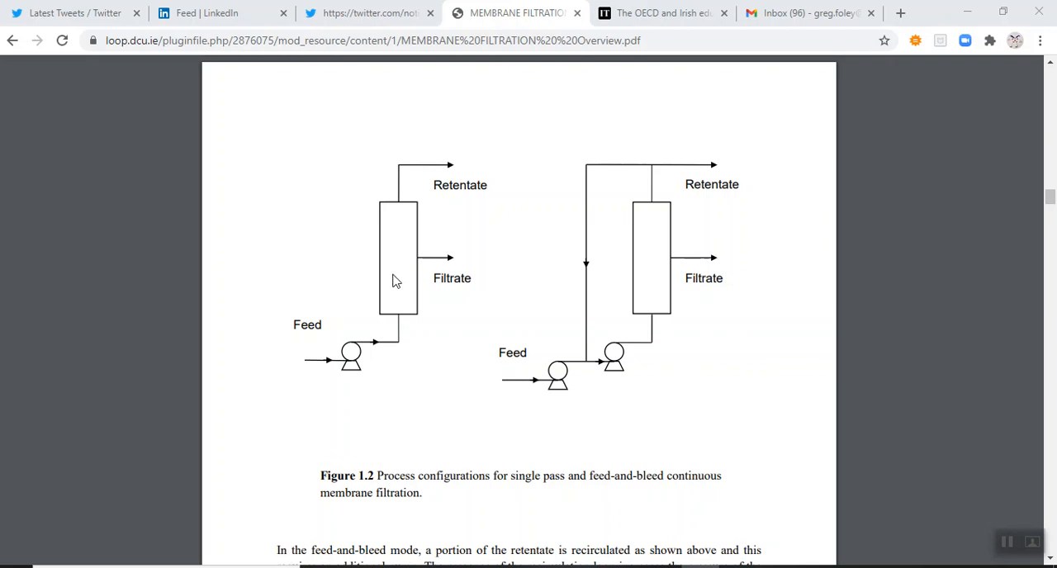
{"action": "mouse_move", "coordinate": [341, 284]}
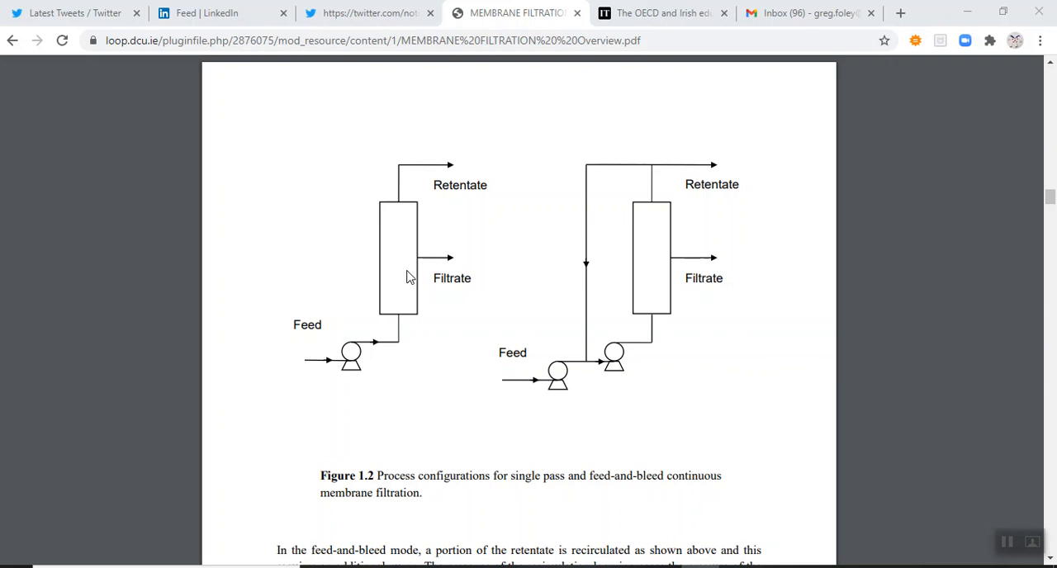
{"action": "mouse_move", "coordinate": [351, 264]}
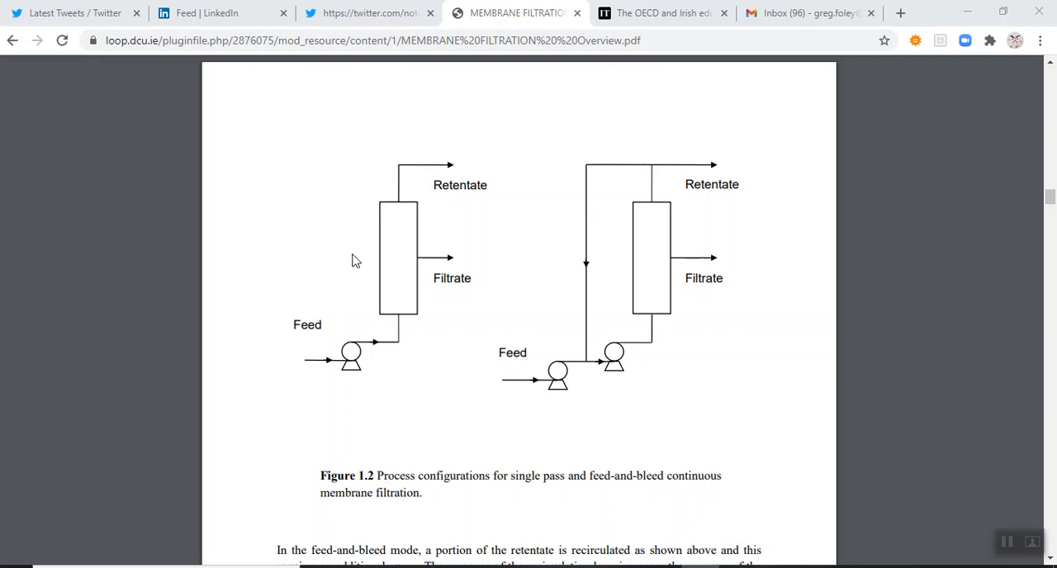
{"action": "mouse_move", "coordinate": [367, 273]}
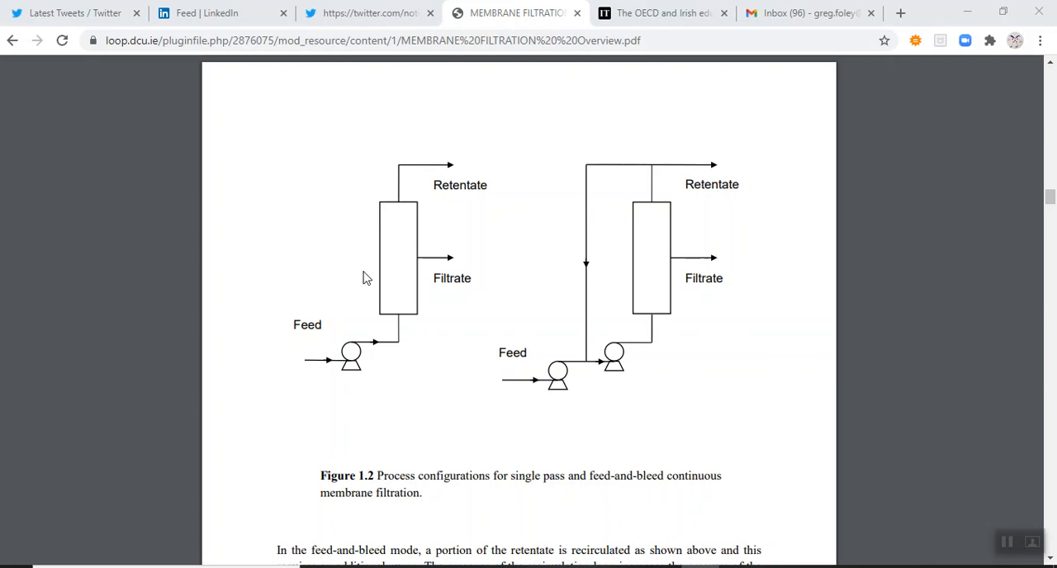
{"action": "mouse_move", "coordinate": [371, 284]}
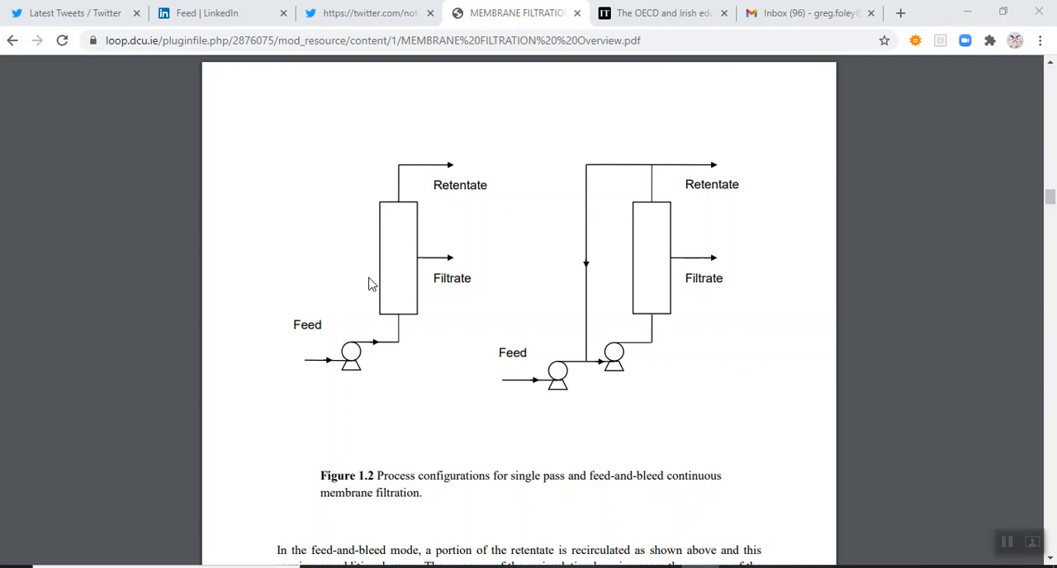
{"action": "mouse_move", "coordinate": [375, 287]}
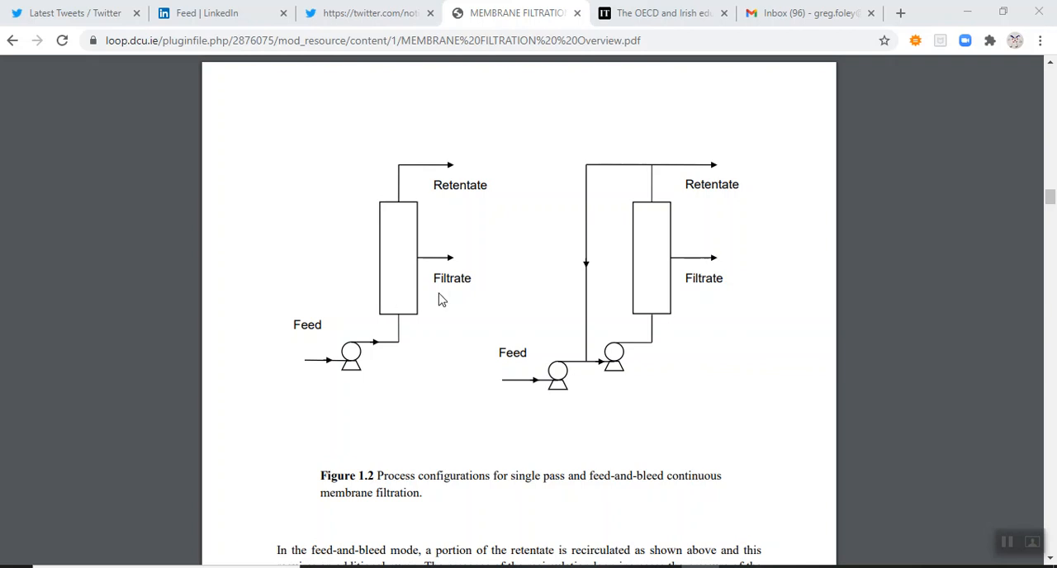
{"action": "mouse_move", "coordinate": [383, 324]}
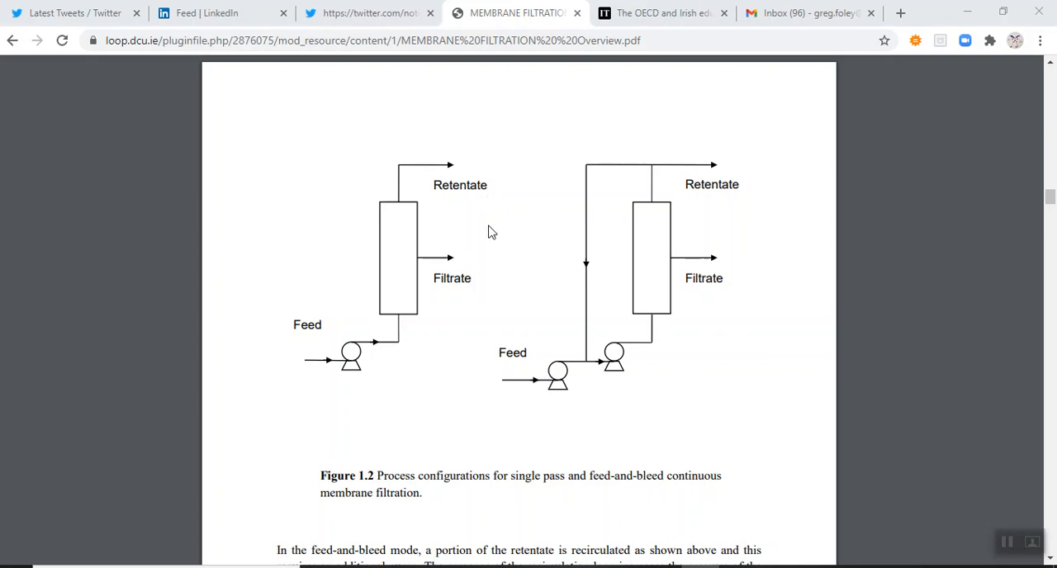
{"action": "mouse_move", "coordinate": [446, 346]}
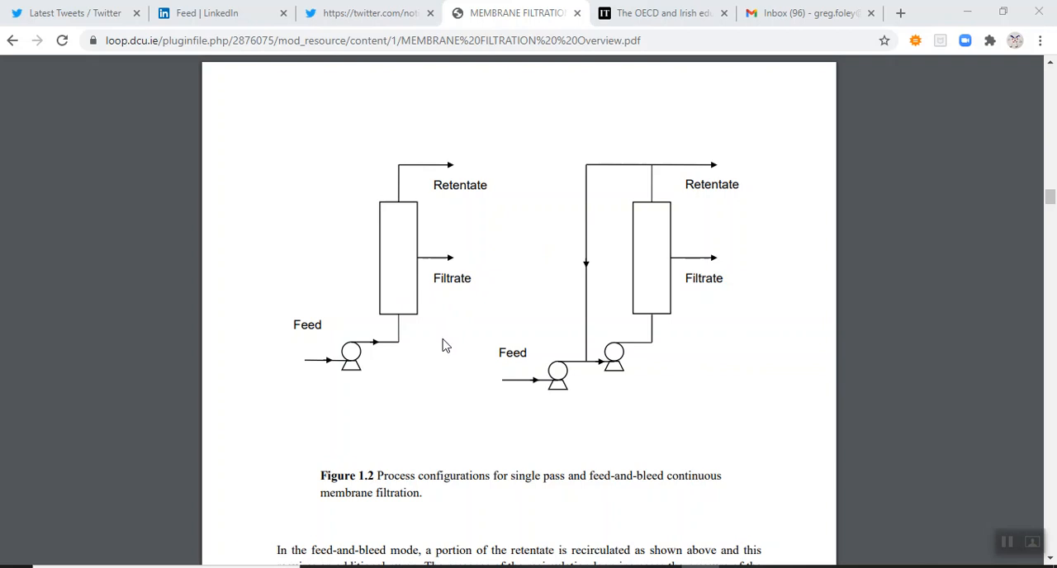
{"action": "mouse_move", "coordinate": [430, 330]}
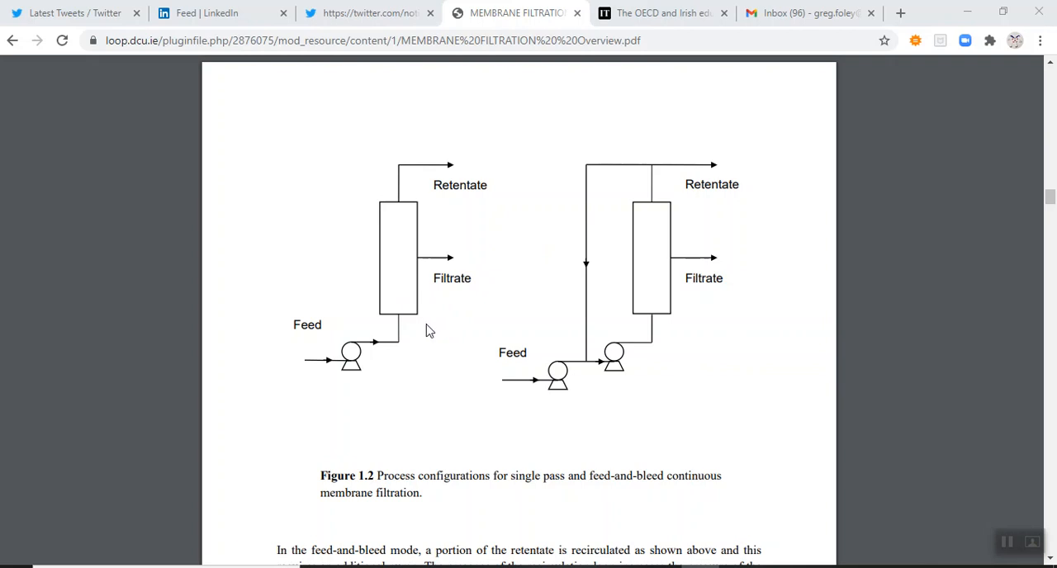
{"action": "mouse_move", "coordinate": [403, 327]}
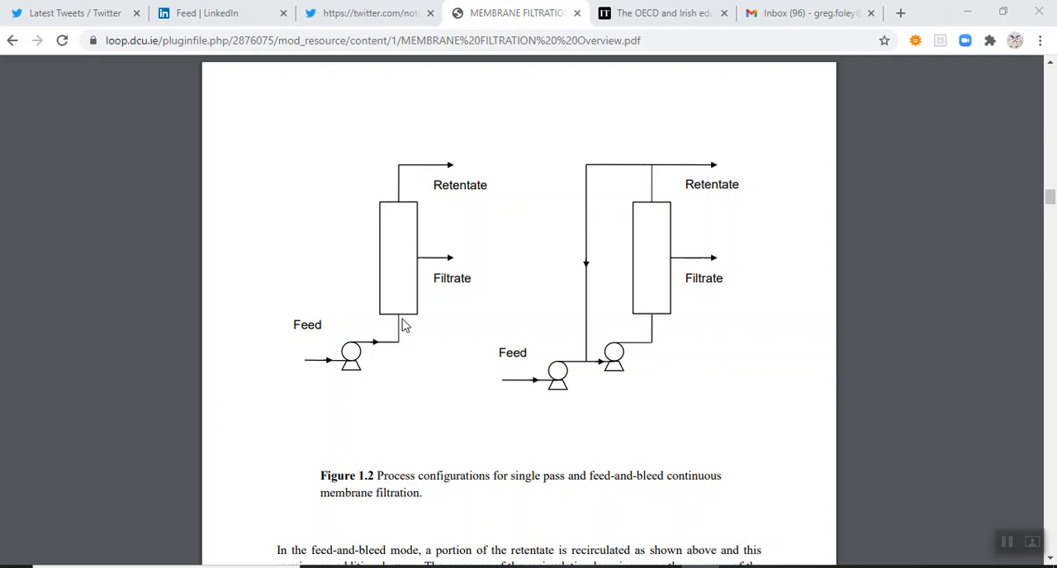
{"action": "mouse_move", "coordinate": [410, 327]}
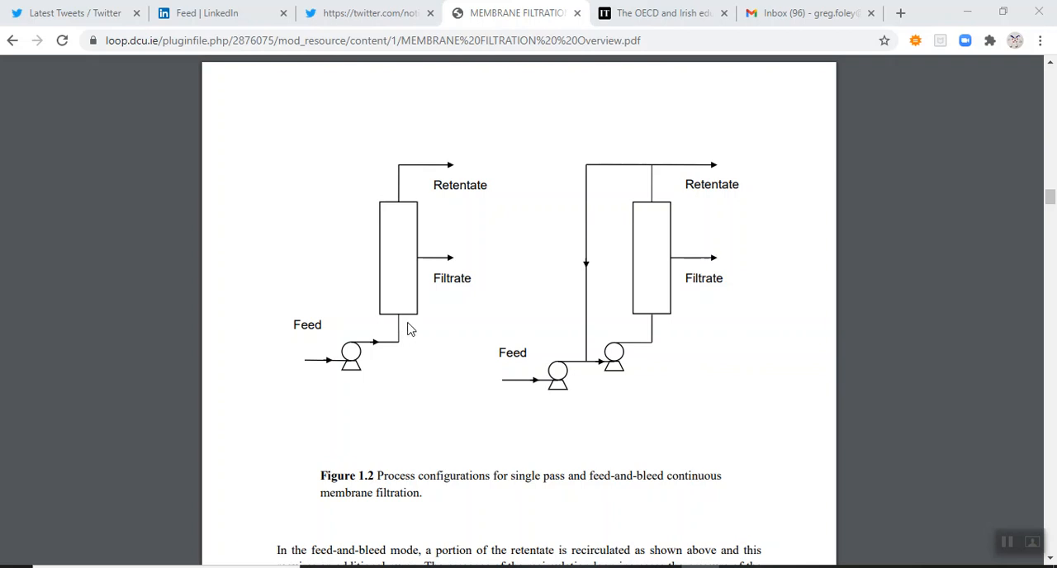
{"action": "mouse_move", "coordinate": [421, 320]}
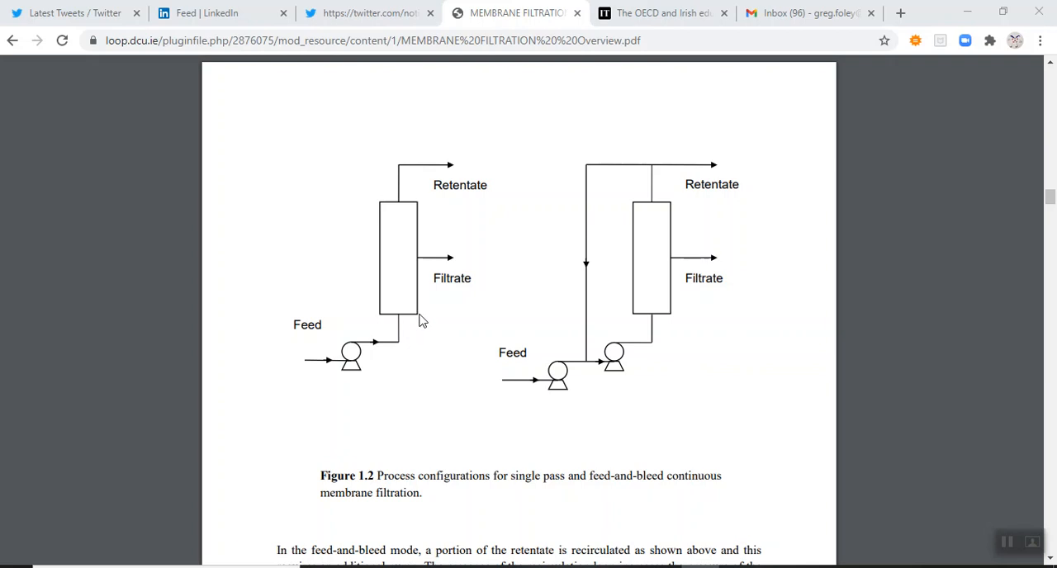
{"action": "scroll", "scroll_direction": "down", "scroll_amount": 3}
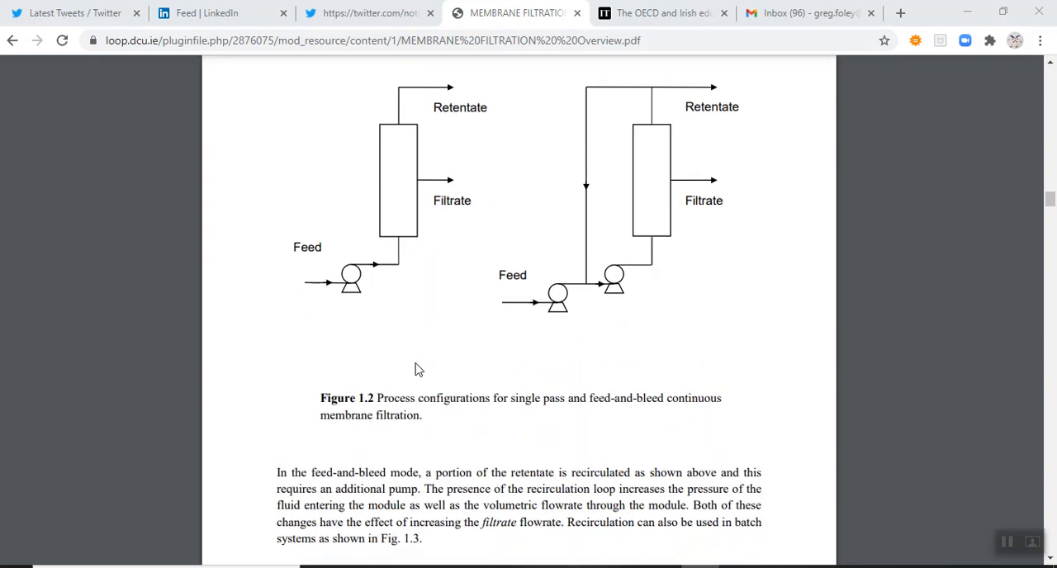
{"action": "scroll", "scroll_direction": "up", "scroll_amount": 3}
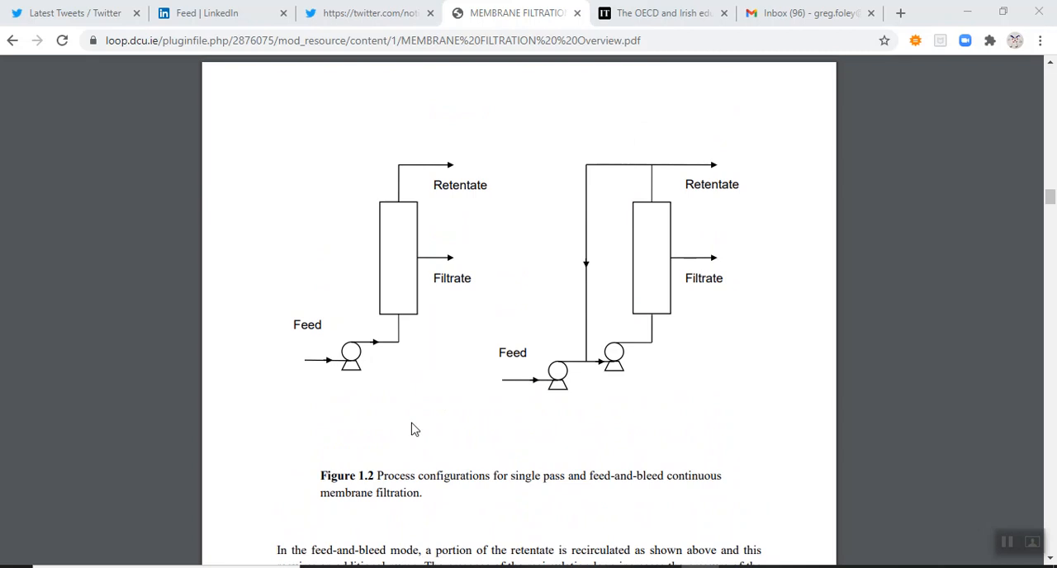
{"action": "mouse_move", "coordinate": [403, 433]}
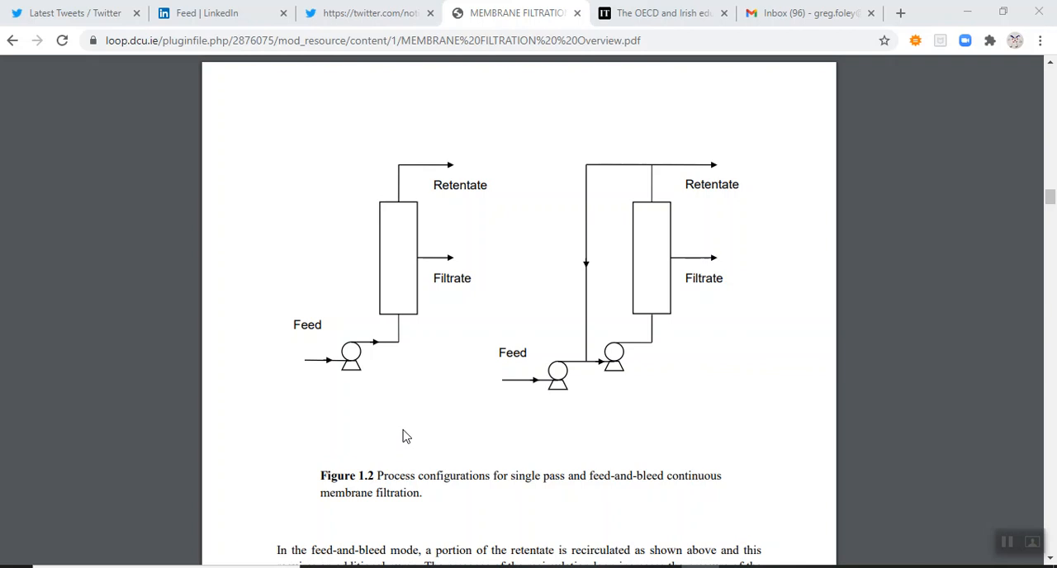
{"action": "mouse_move", "coordinate": [367, 385]}
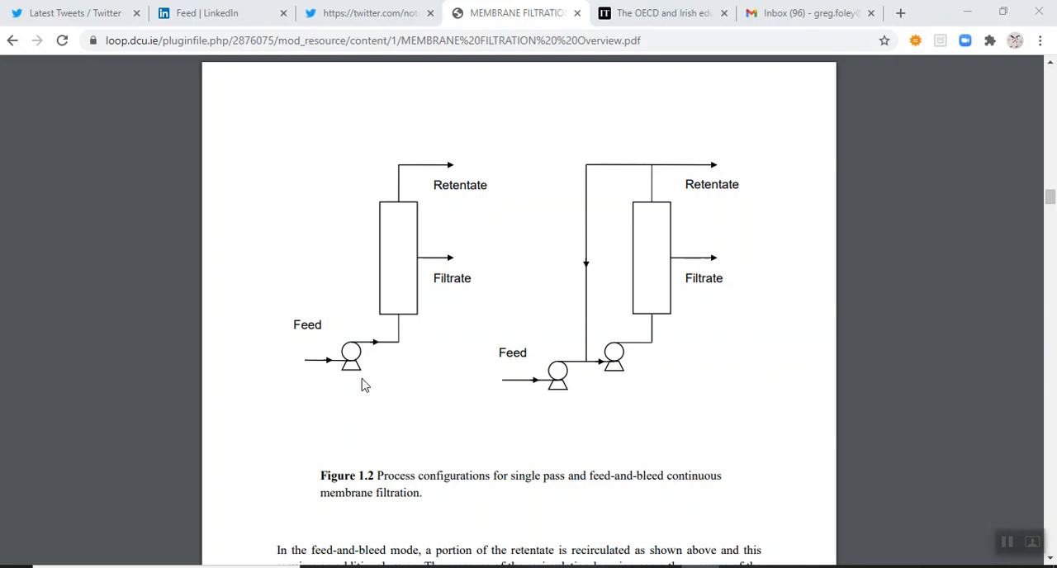
{"action": "mouse_move", "coordinate": [353, 400]}
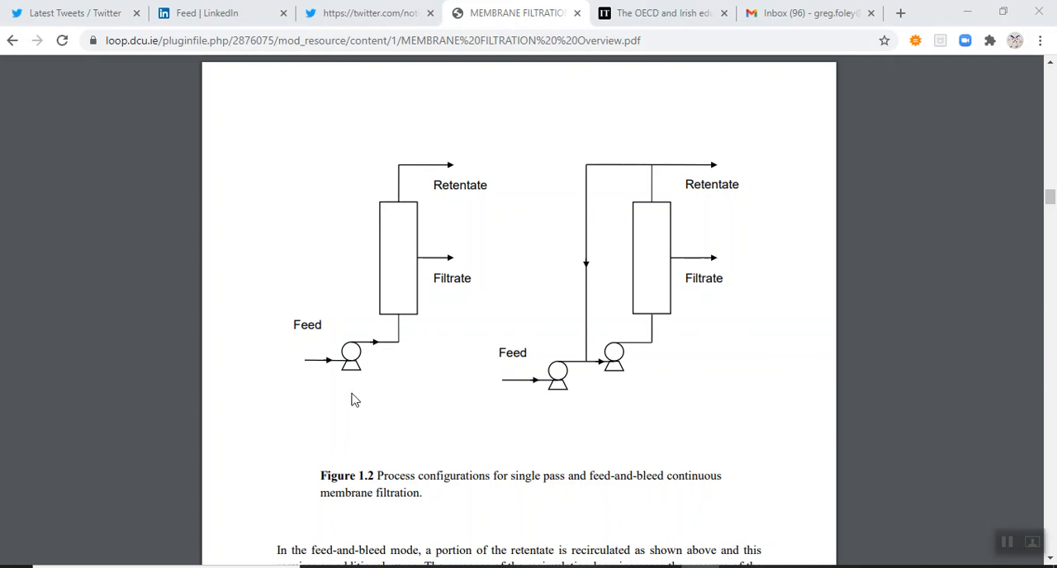
{"action": "mouse_move", "coordinate": [346, 261]}
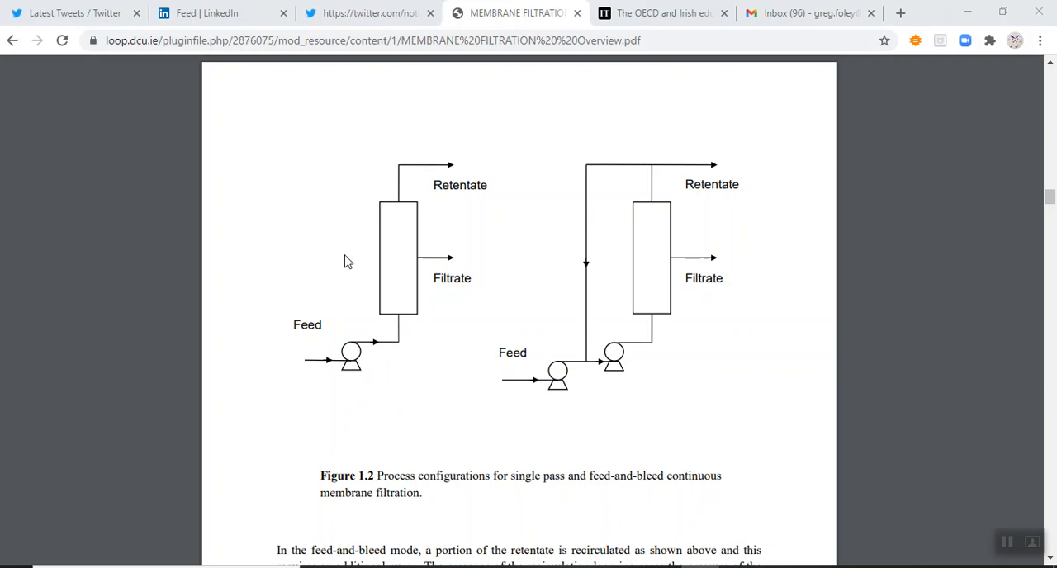
{"action": "mouse_move", "coordinate": [406, 284]}
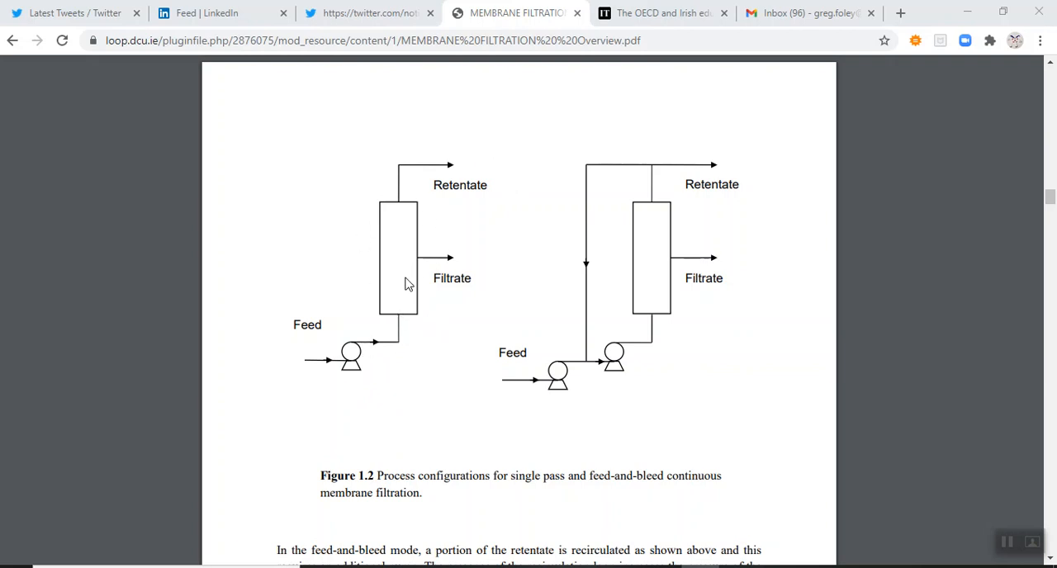
{"action": "mouse_move", "coordinate": [461, 250]}
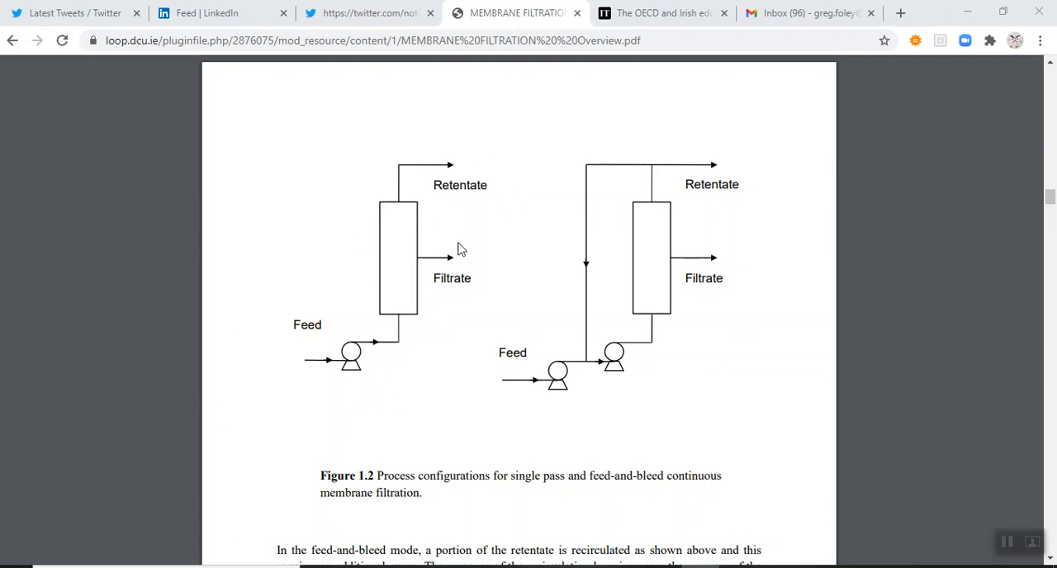
{"action": "mouse_move", "coordinate": [652, 229]}
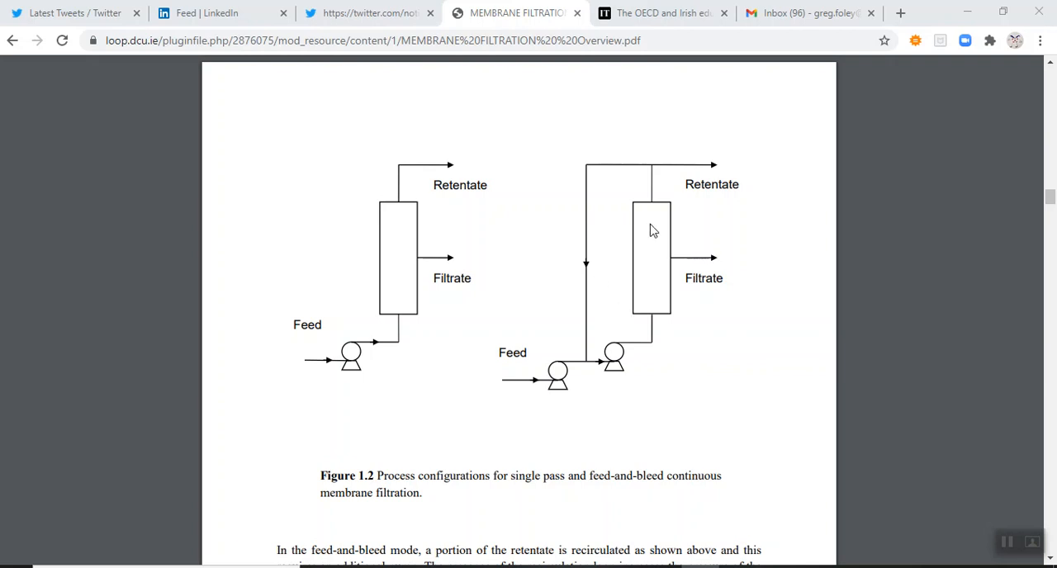
{"action": "mouse_move", "coordinate": [377, 293]}
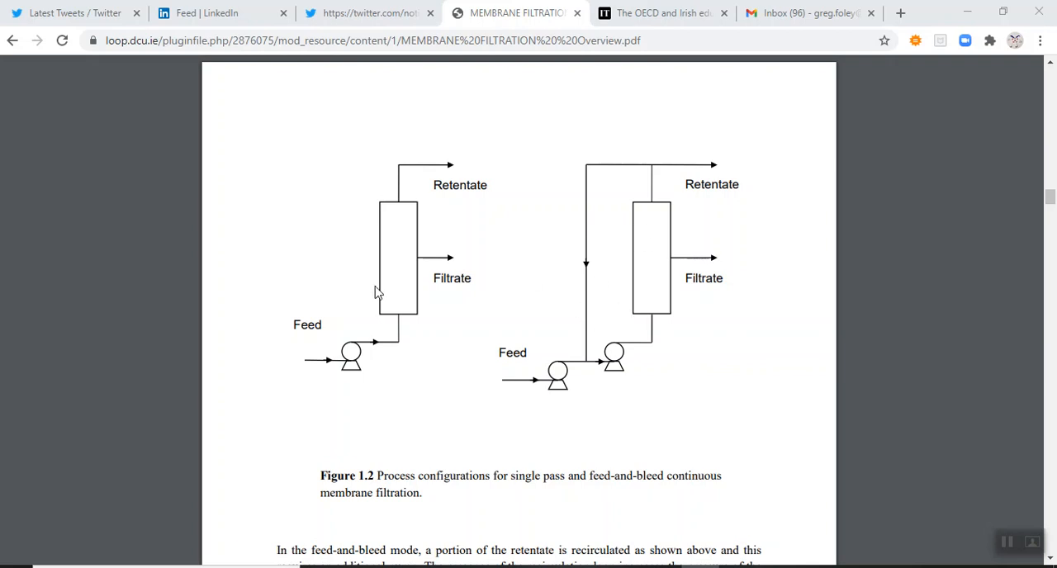
{"action": "mouse_move", "coordinate": [466, 251]}
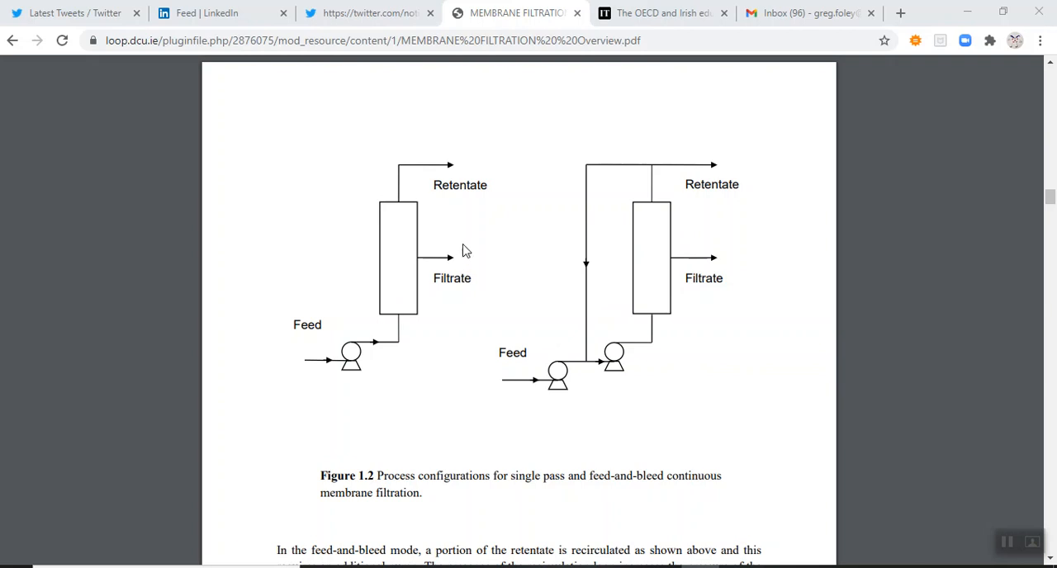
{"action": "mouse_move", "coordinate": [443, 301]}
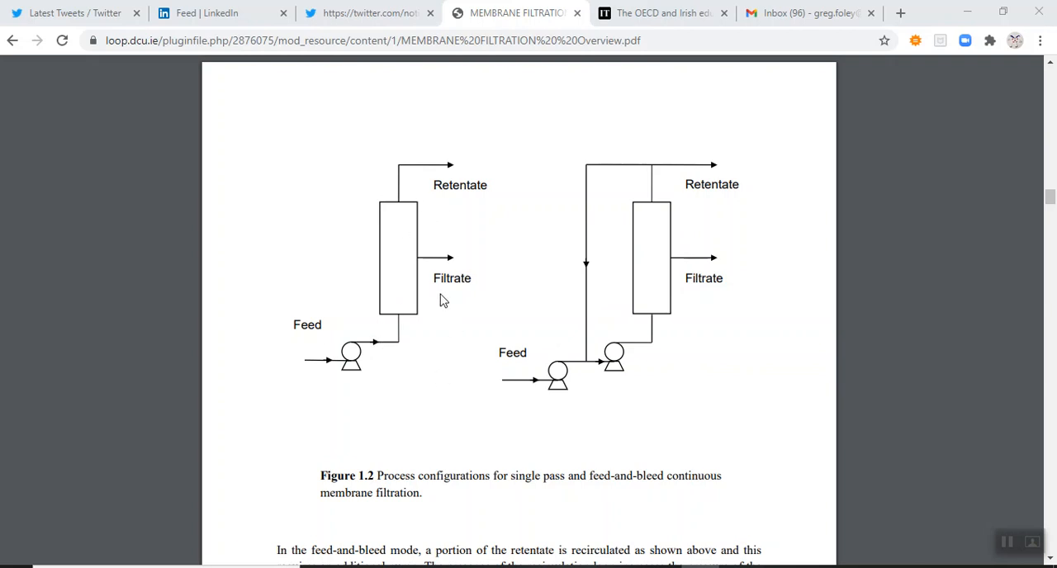
{"action": "mouse_move", "coordinate": [440, 204]}
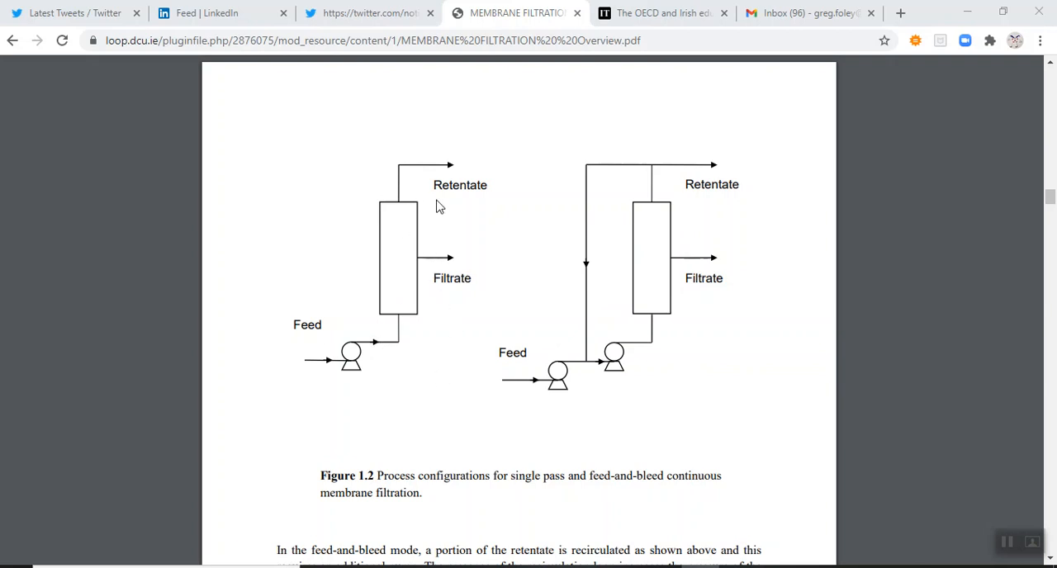
{"action": "mouse_move", "coordinate": [407, 287]}
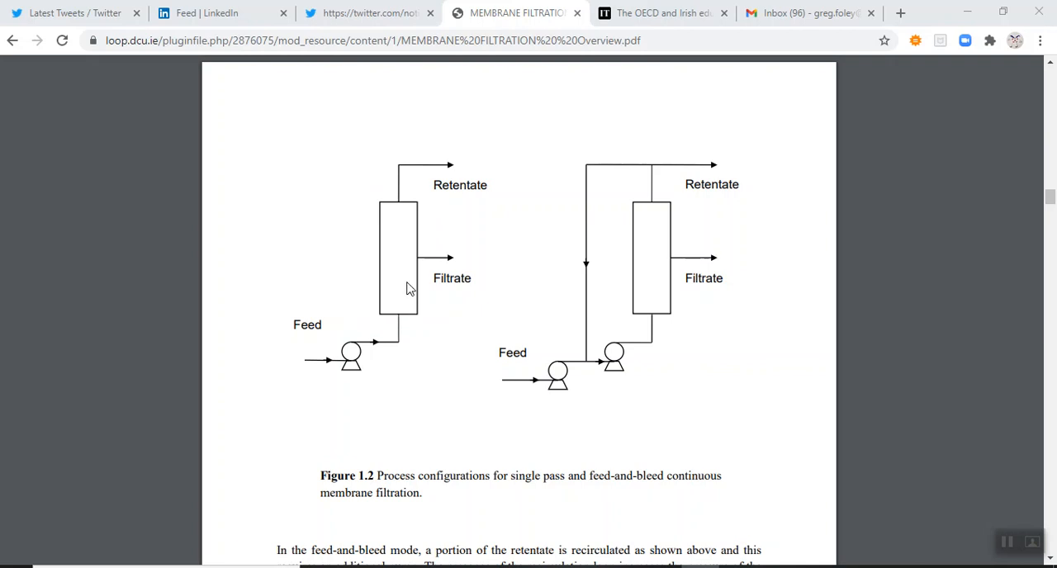
{"action": "mouse_move", "coordinate": [422, 321]}
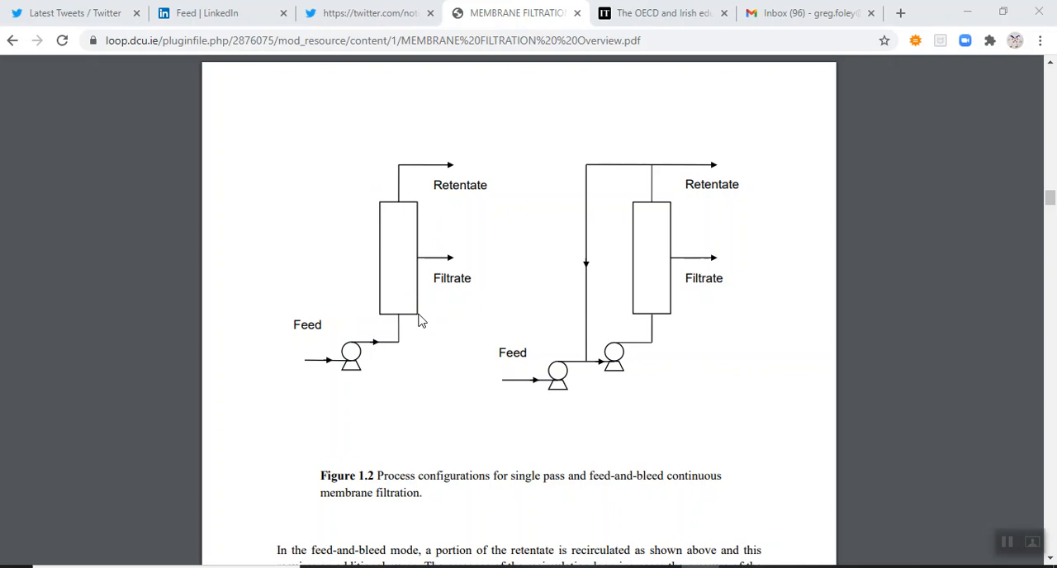
Scroll the PDF further to Figure 1.3, the simple and recirculation batch configurations.
{"action": "scroll", "scroll_direction": "down", "scroll_amount": 3}
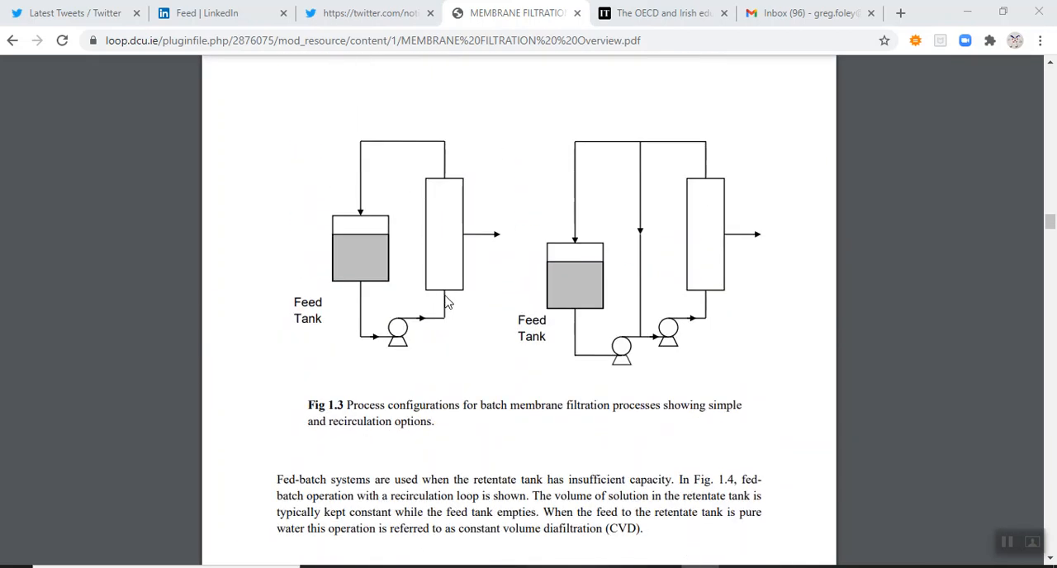
{"action": "mouse_move", "coordinate": [429, 307]}
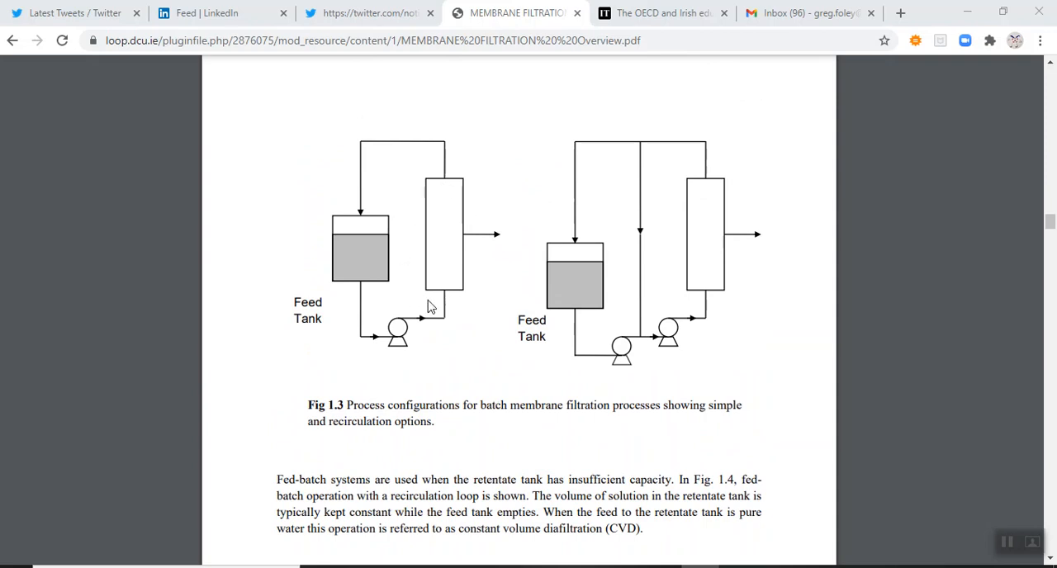
{"action": "mouse_move", "coordinate": [436, 308]}
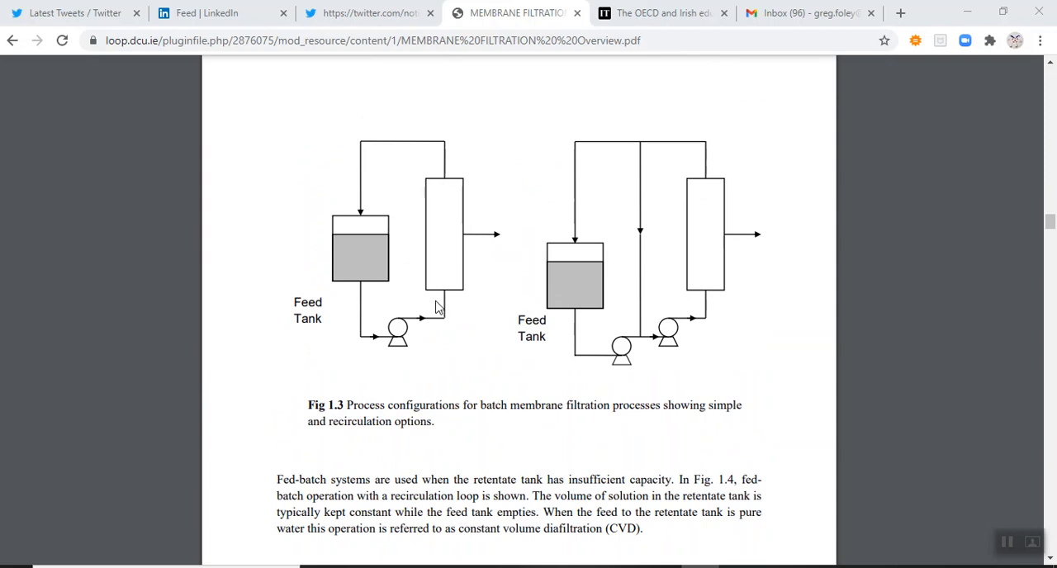
{"action": "mouse_move", "coordinate": [459, 290]}
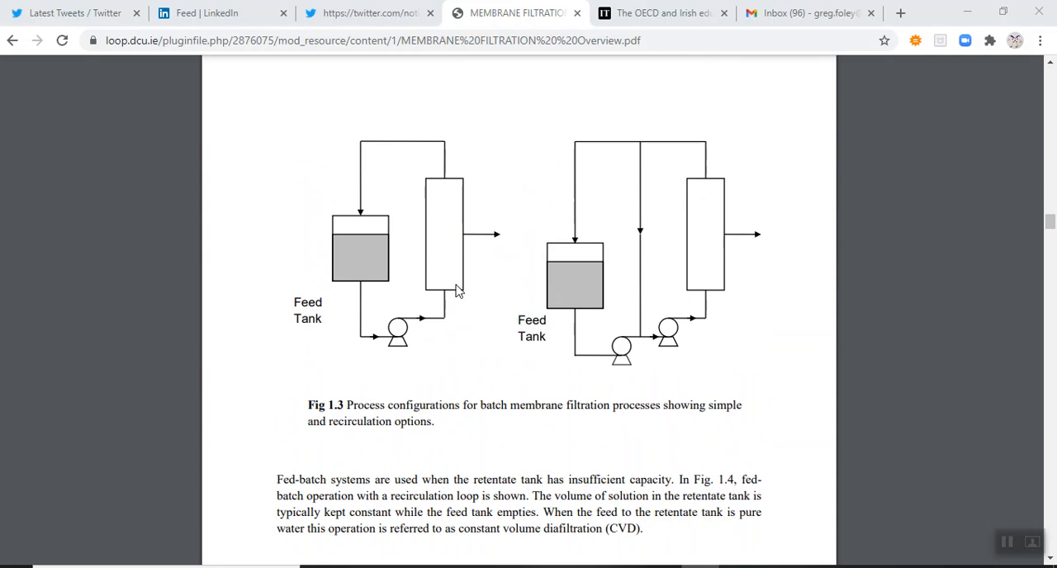
{"action": "mouse_move", "coordinate": [367, 379]}
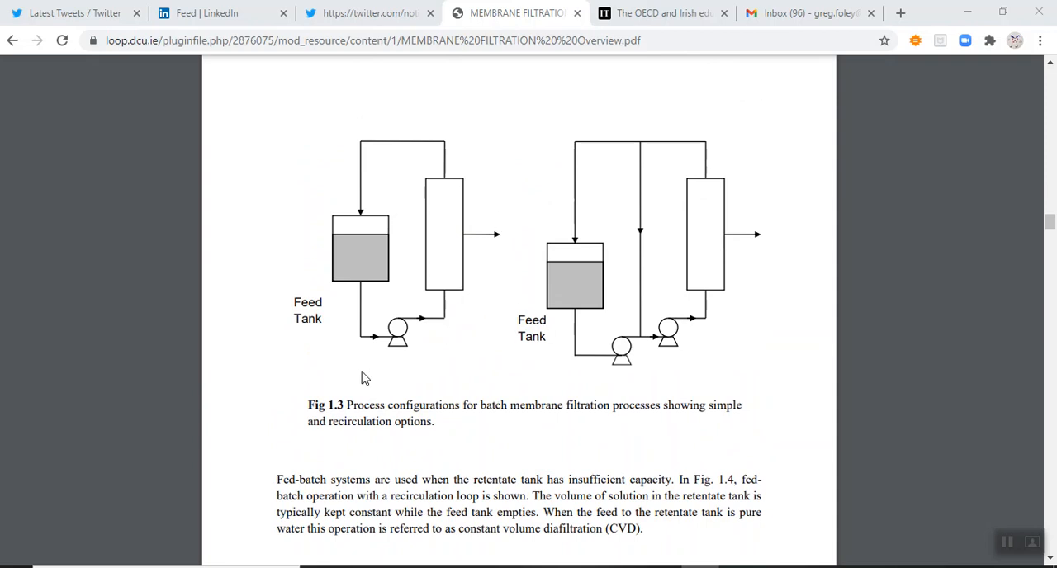
{"action": "mouse_move", "coordinate": [585, 363]}
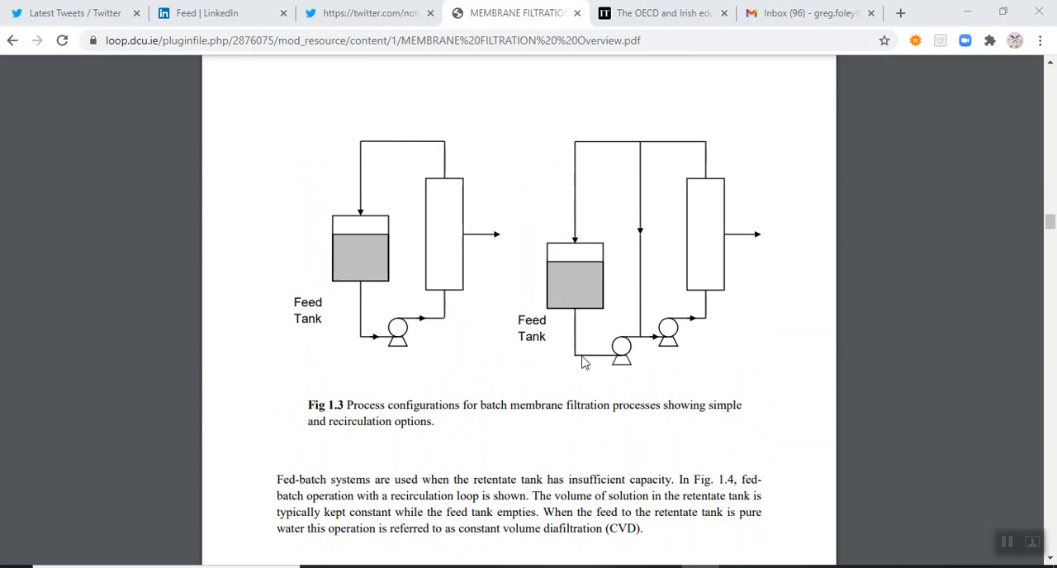
{"action": "mouse_move", "coordinate": [684, 299]}
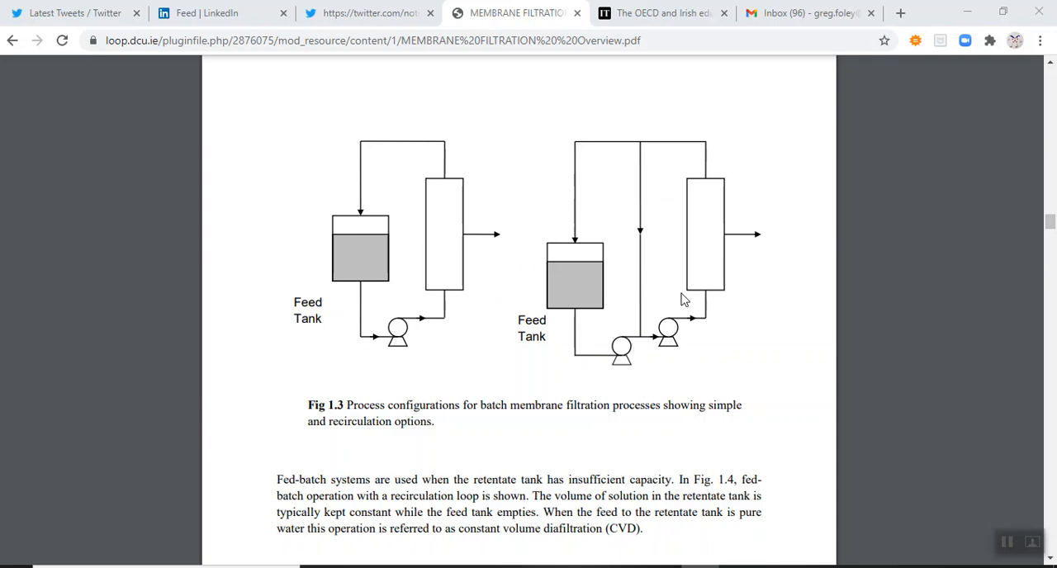
{"action": "mouse_move", "coordinate": [539, 310]}
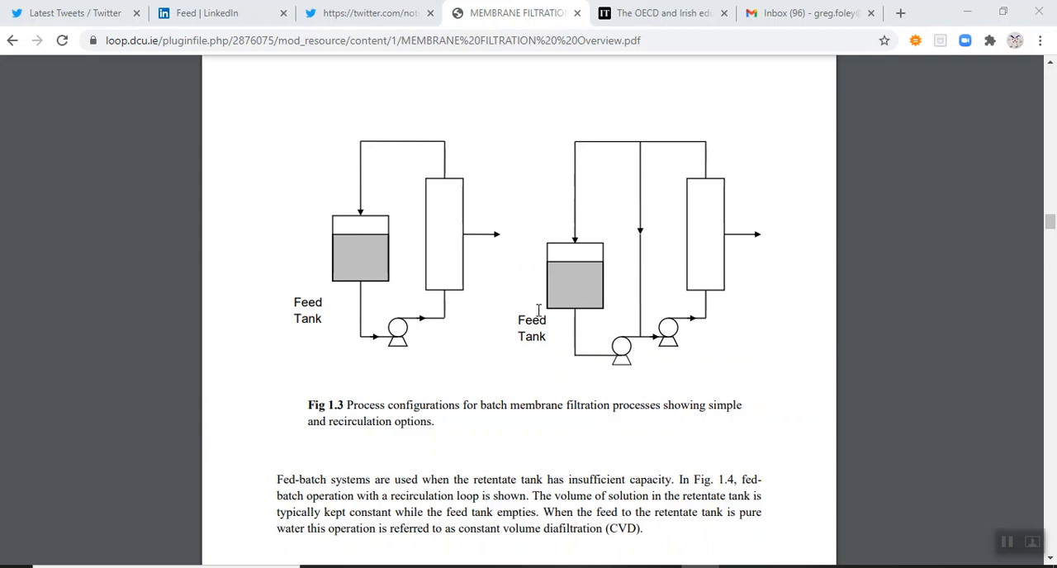
{"action": "mouse_move", "coordinate": [579, 268]}
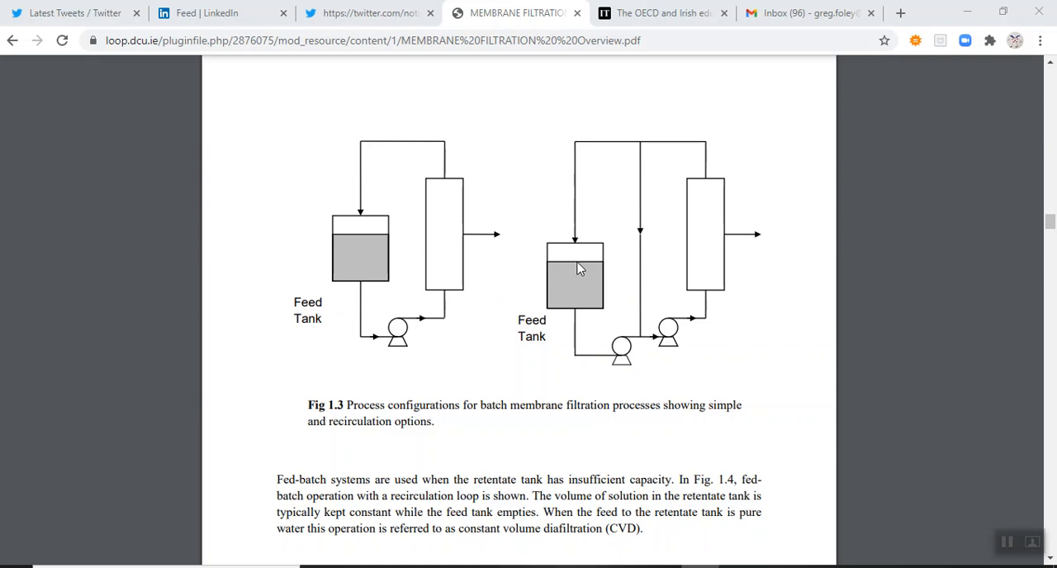
{"action": "mouse_move", "coordinate": [580, 273]}
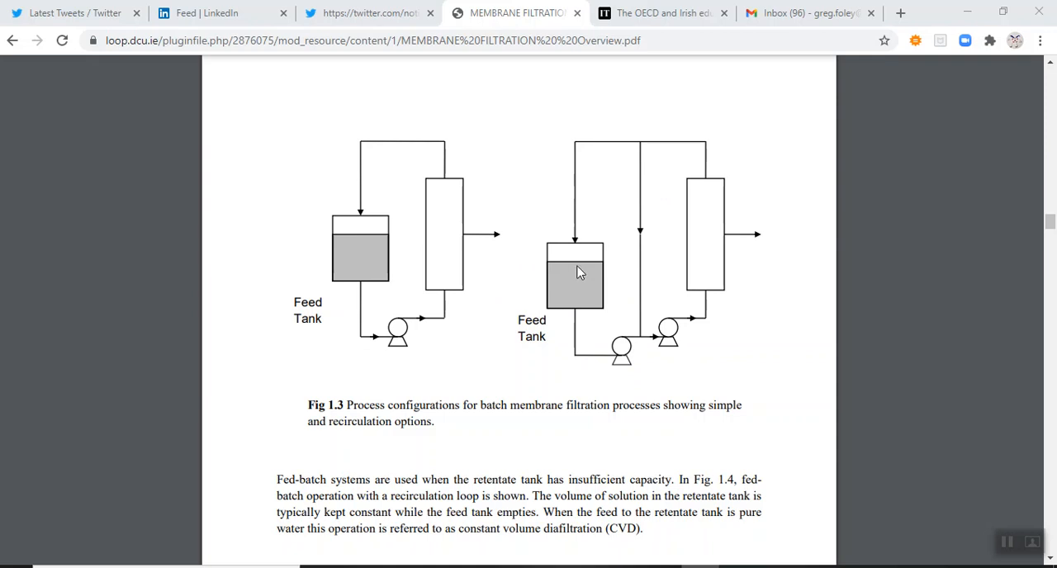
{"action": "mouse_move", "coordinate": [572, 302]}
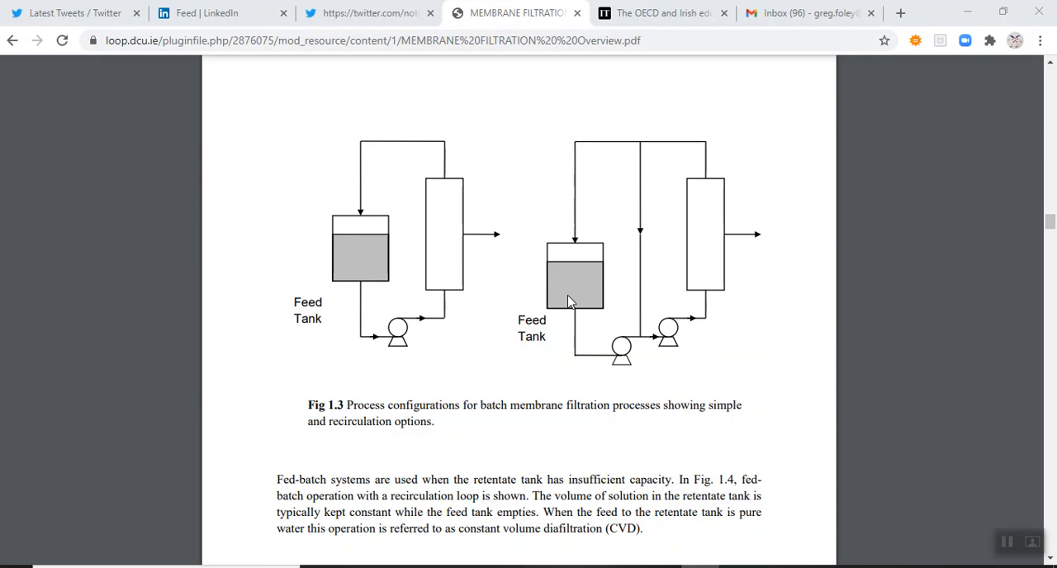
{"action": "scroll", "scroll_direction": "down", "scroll_amount": 3}
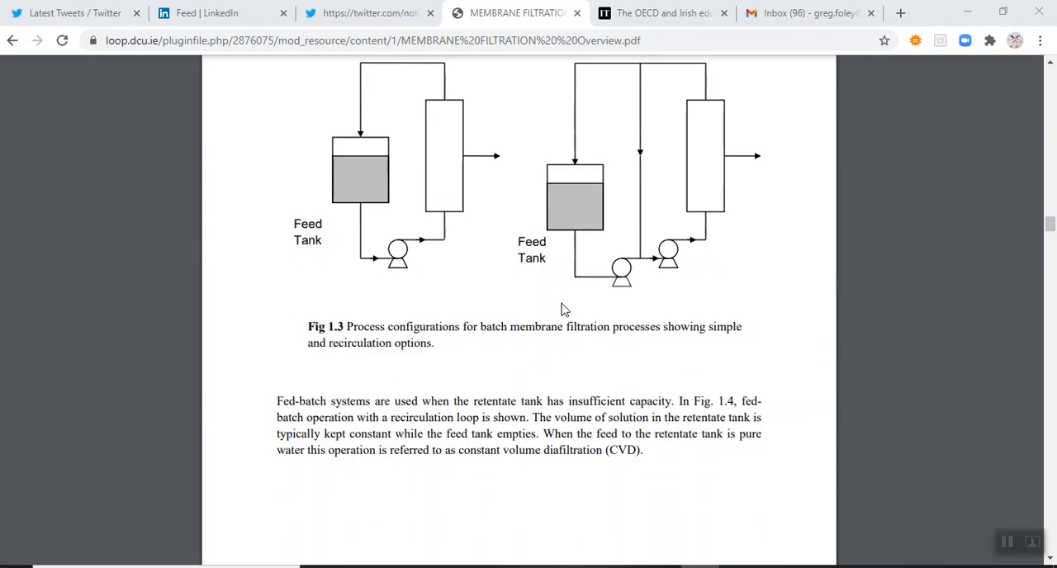
{"action": "scroll", "scroll_direction": "down", "scroll_amount": 3}
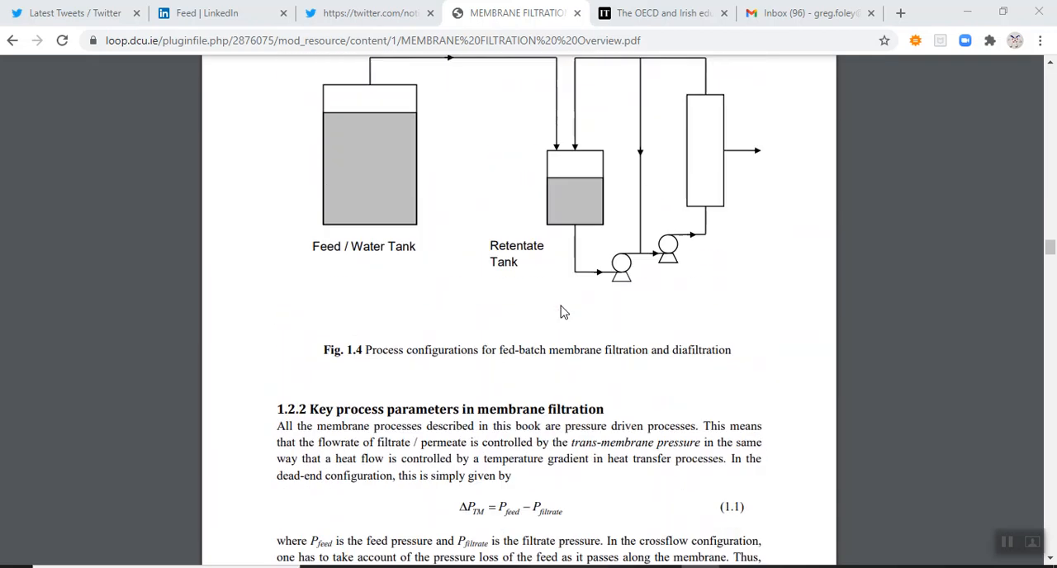
{"action": "scroll", "scroll_direction": "up", "scroll_amount": 3}
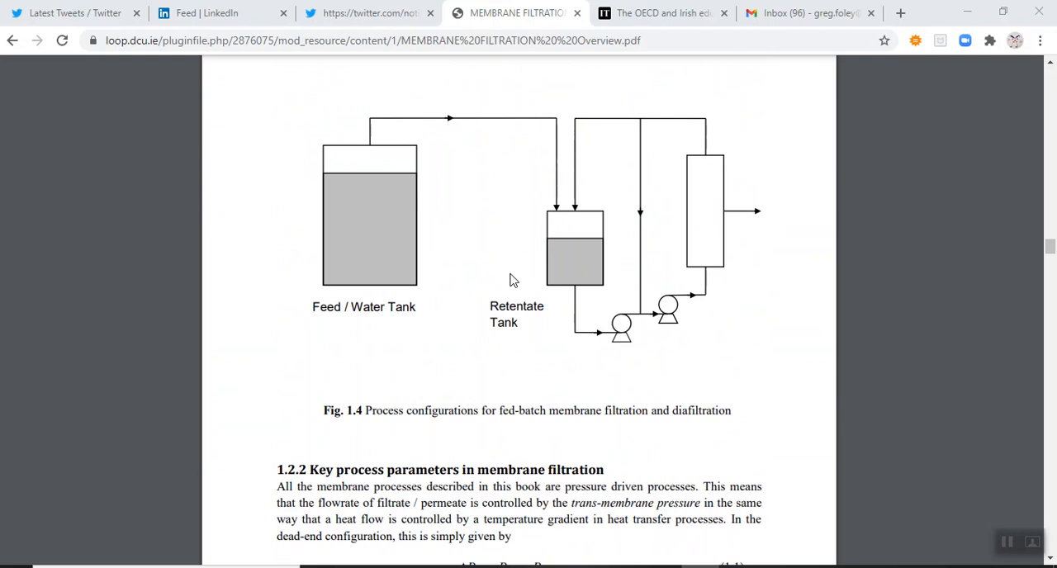
{"action": "mouse_move", "coordinate": [565, 267]}
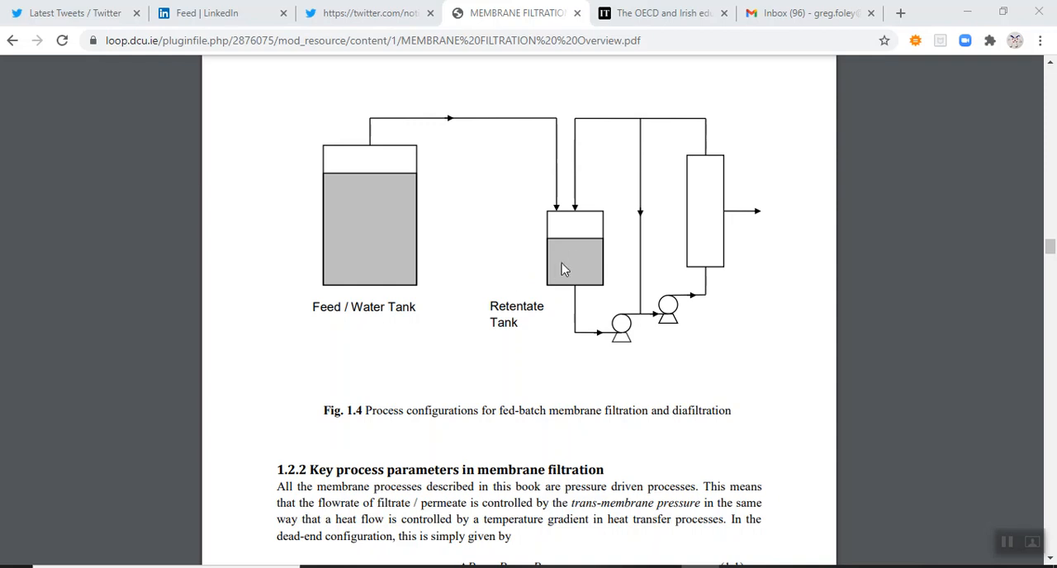
{"action": "mouse_move", "coordinate": [559, 295]}
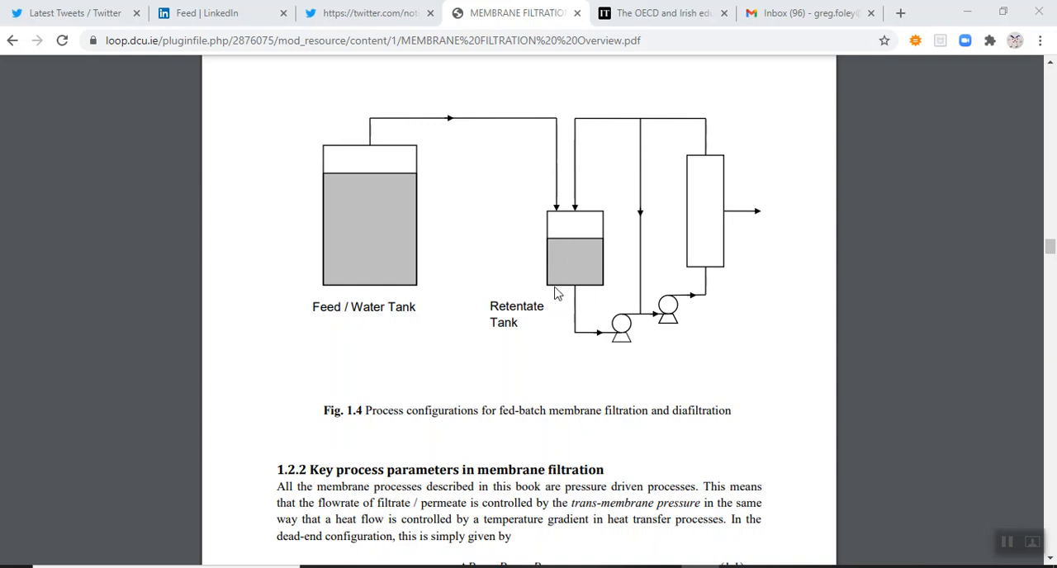
{"action": "mouse_move", "coordinate": [542, 317]}
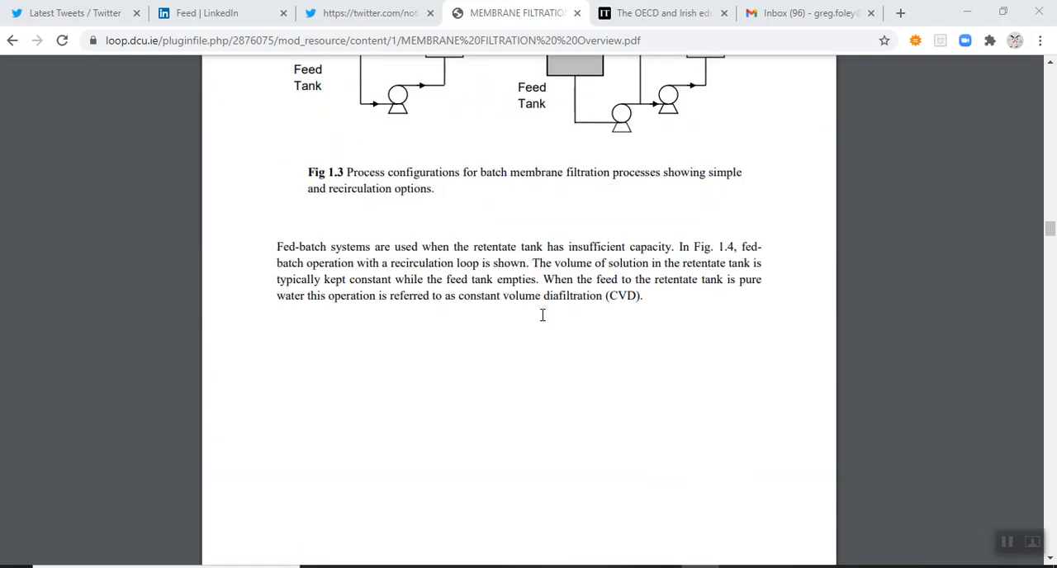
{"action": "scroll", "scroll_direction": "up", "scroll_amount": 3}
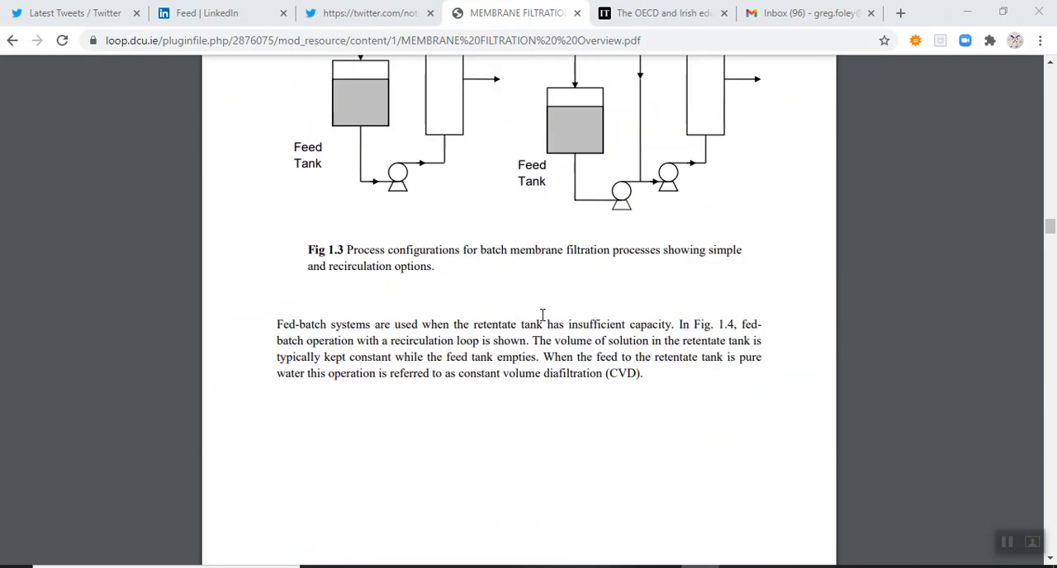
{"action": "scroll", "scroll_direction": "up", "scroll_amount": 3}
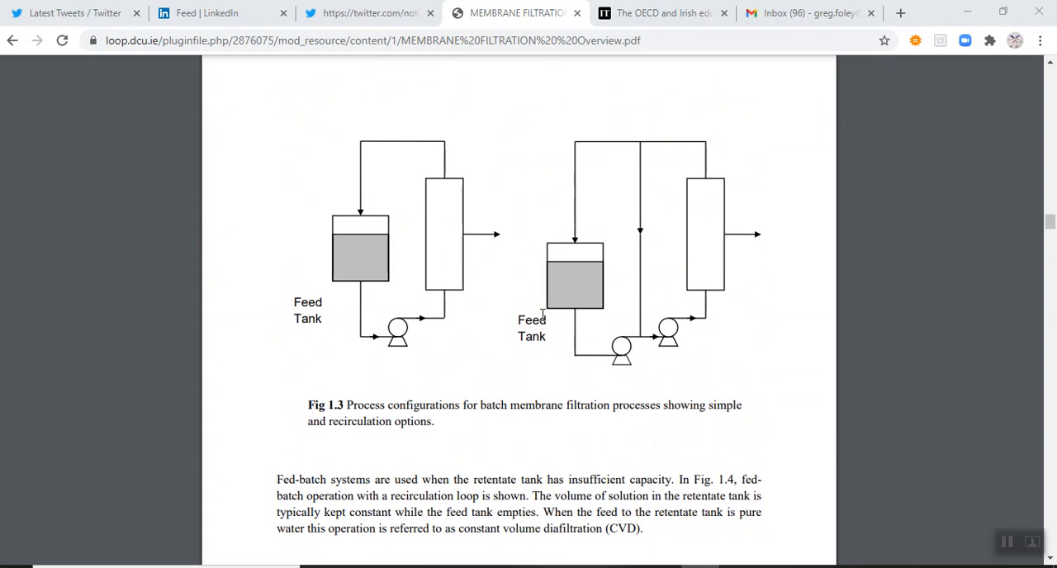
{"action": "mouse_move", "coordinate": [507, 354]}
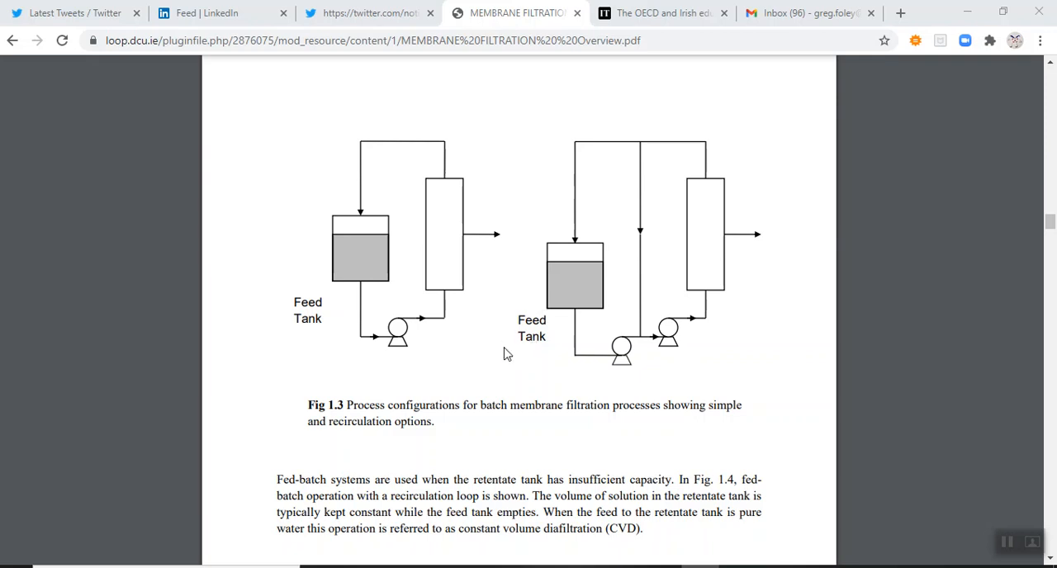
{"action": "mouse_move", "coordinate": [506, 327]}
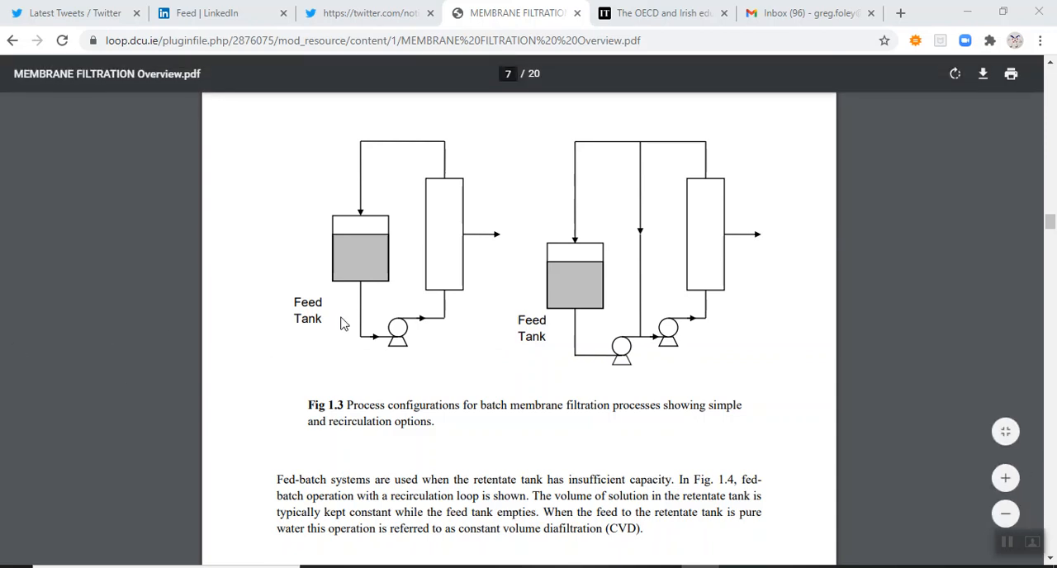
{"action": "mouse_move", "coordinate": [482, 344]}
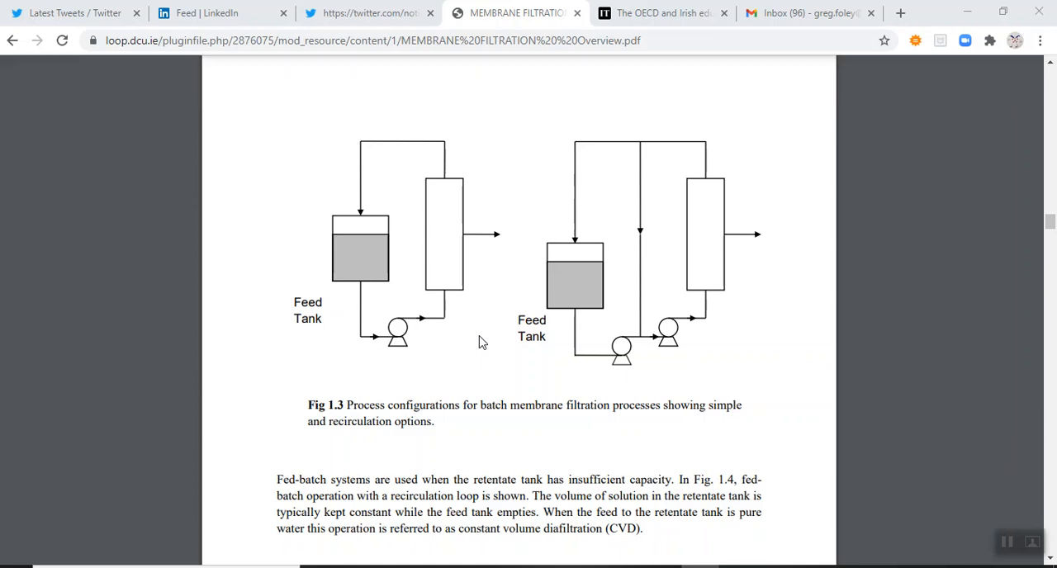
{"action": "mouse_move", "coordinate": [492, 344]}
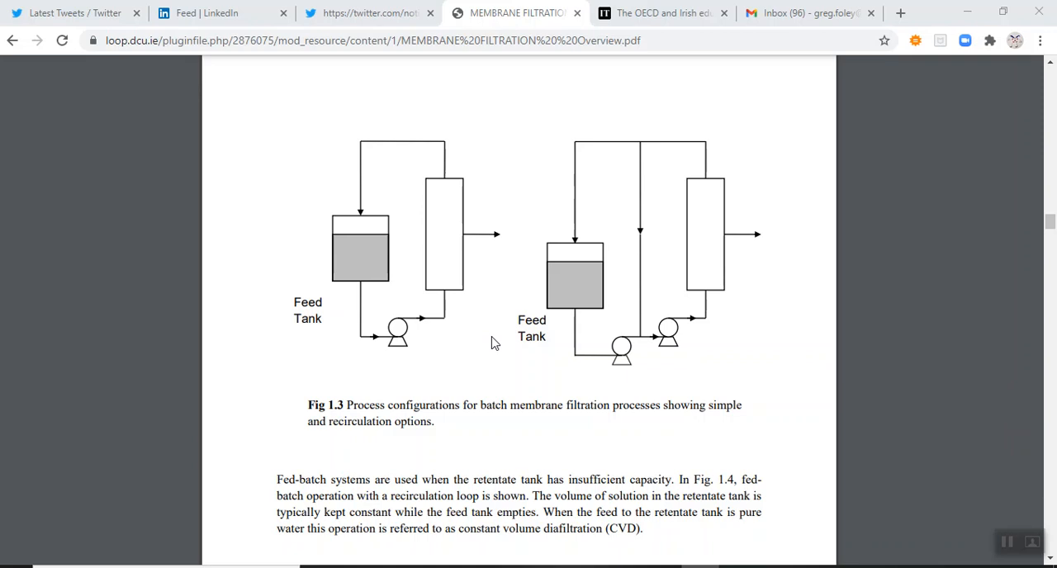
{"action": "scroll", "scroll_direction": "down", "scroll_amount": 3}
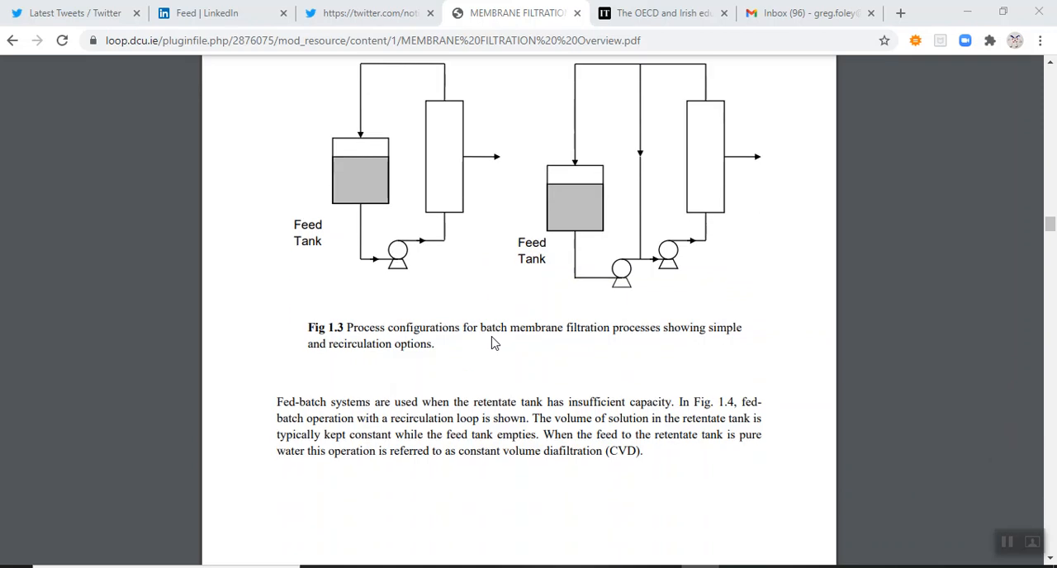
{"action": "scroll", "scroll_direction": "down", "scroll_amount": 3}
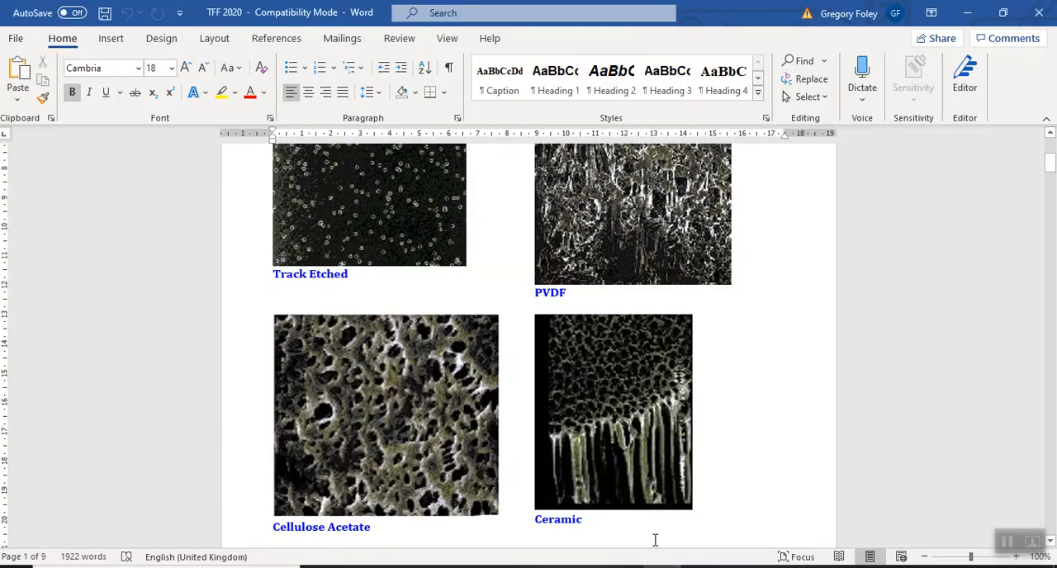
Scroll the TFF 2020 notes past the introduction to the Cellulose Acetate and Ceramic micrographs.
{"action": "scroll", "scroll_direction": "up", "scroll_amount": 3}
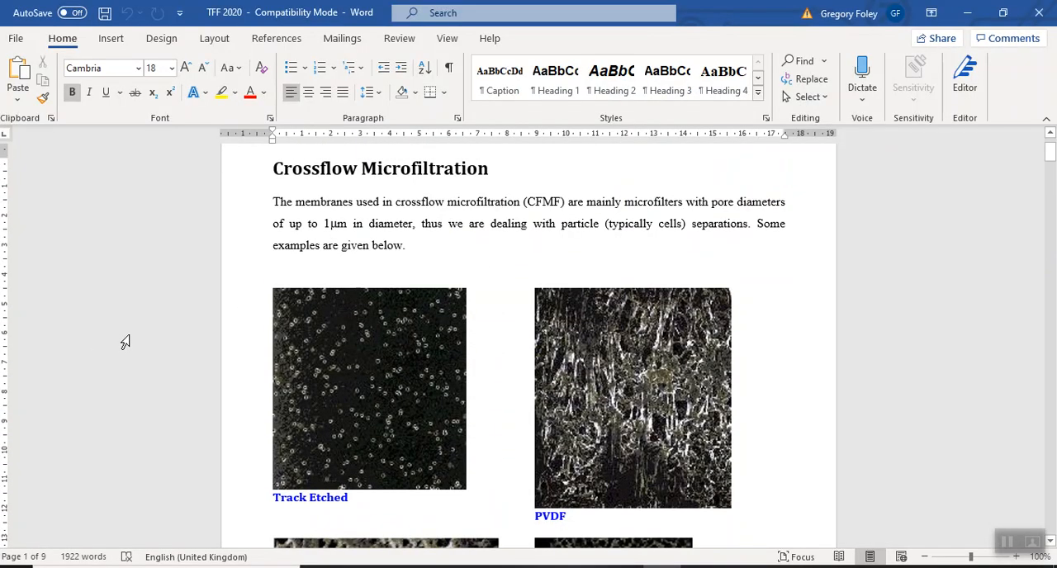
{"action": "scroll", "scroll_direction": "down", "scroll_amount": 3}
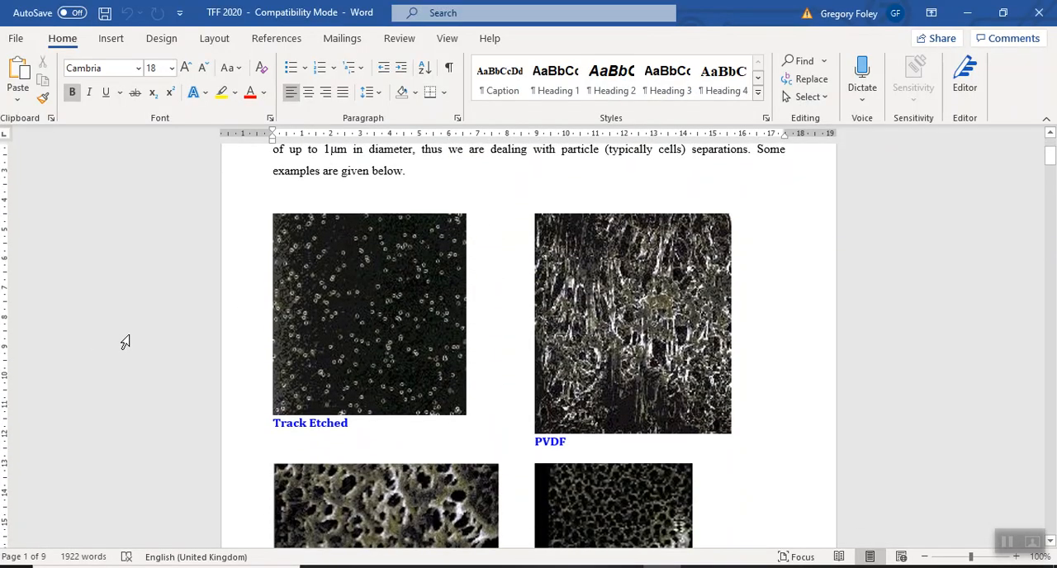
{"action": "mouse_move", "coordinate": [353, 283]}
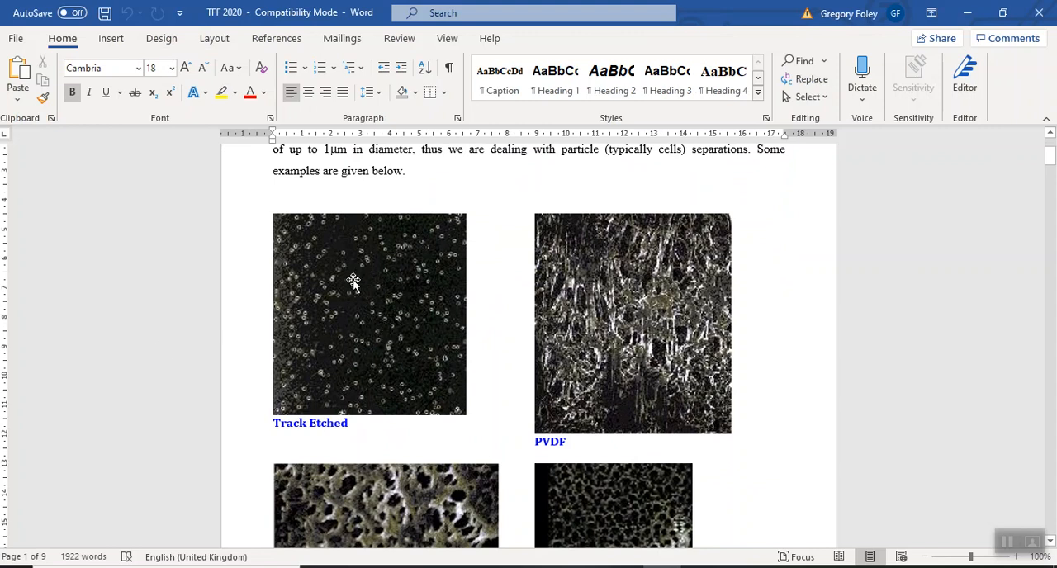
{"action": "mouse_move", "coordinate": [380, 333]}
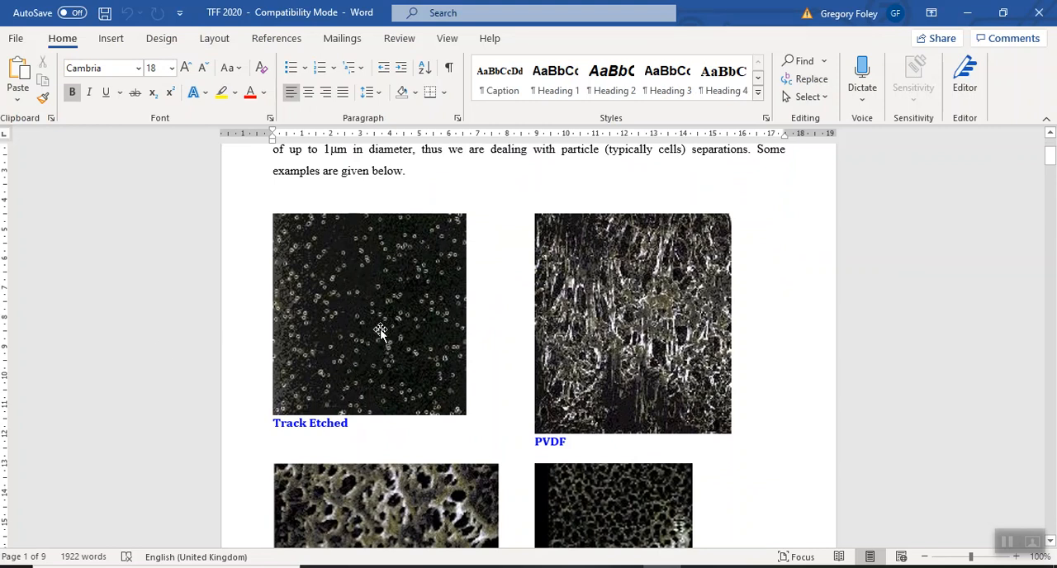
{"action": "mouse_move", "coordinate": [381, 289]}
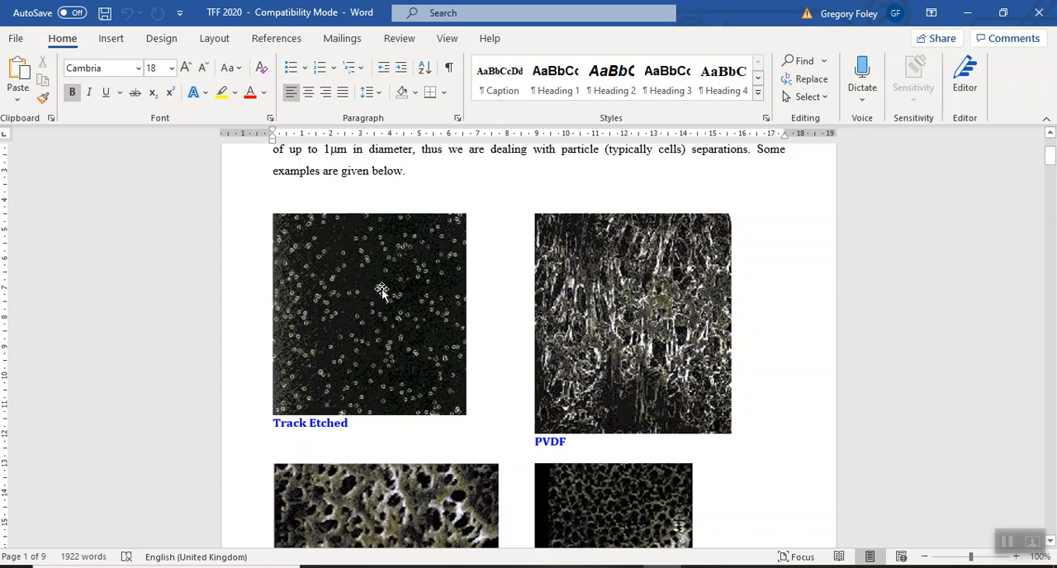
{"action": "mouse_move", "coordinate": [353, 271]}
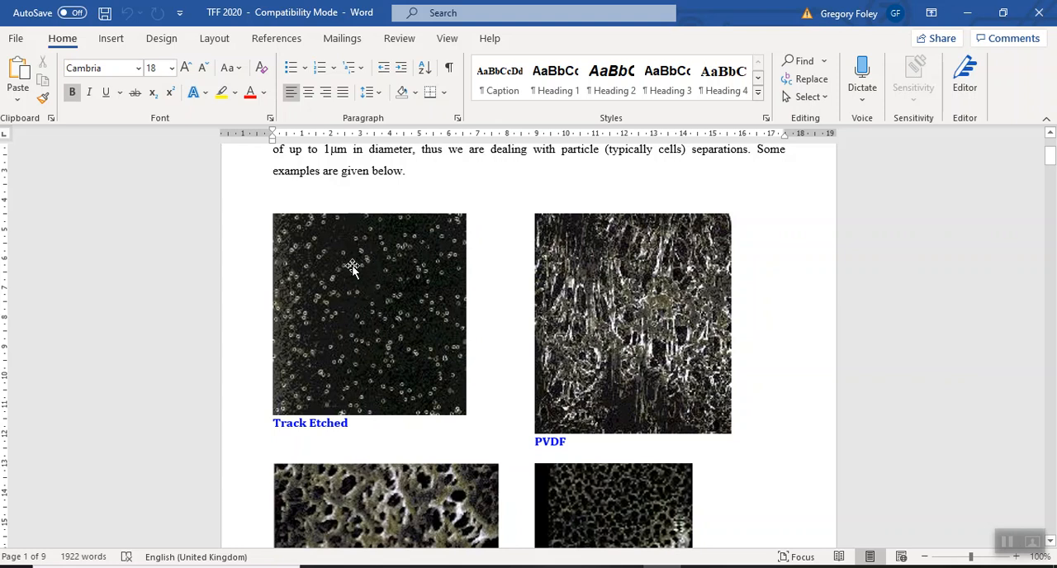
{"action": "mouse_move", "coordinate": [370, 323]}
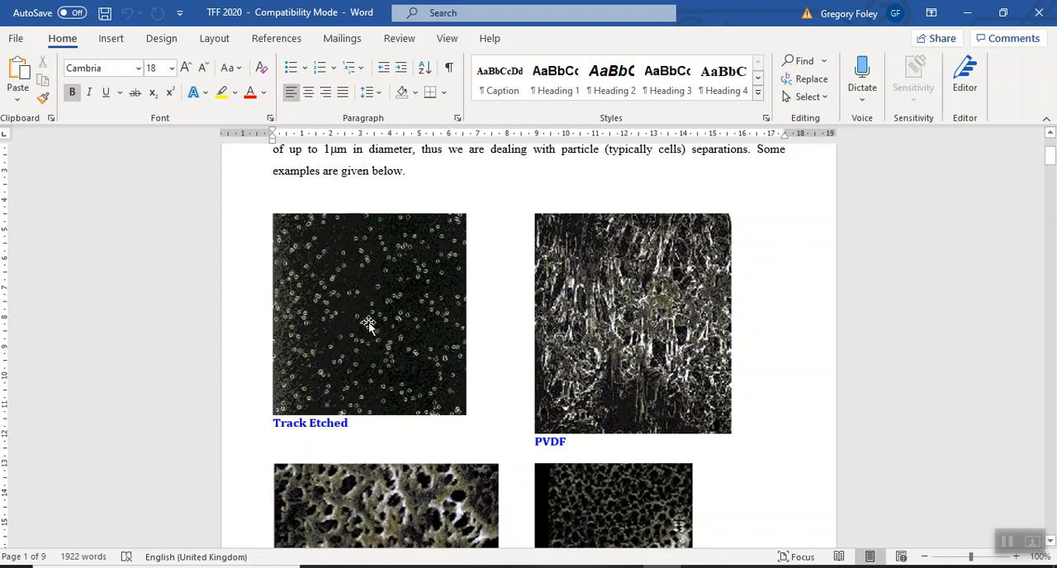
{"action": "mouse_move", "coordinate": [380, 296]}
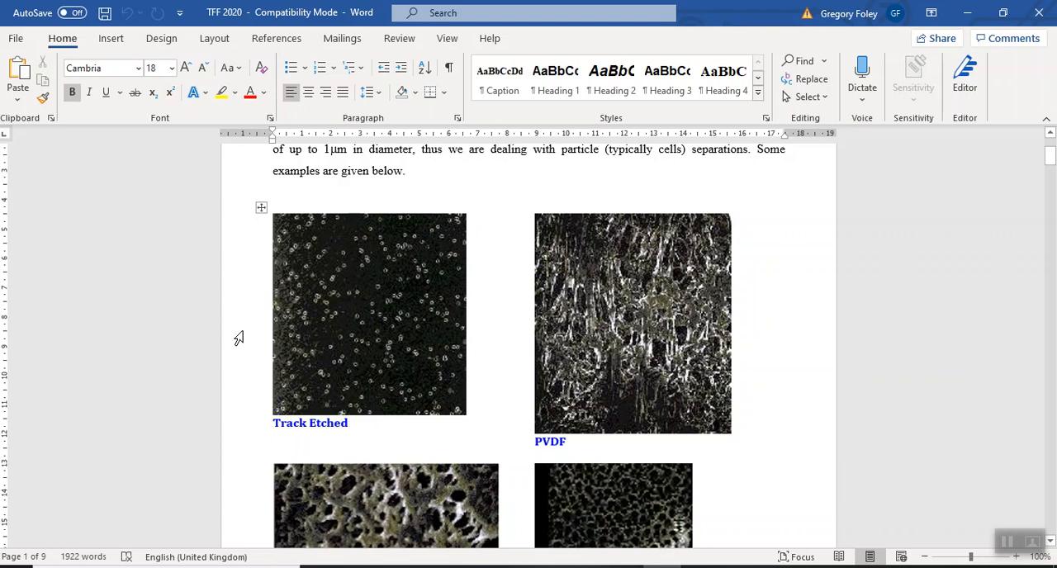
{"action": "scroll", "scroll_direction": "down", "scroll_amount": 3}
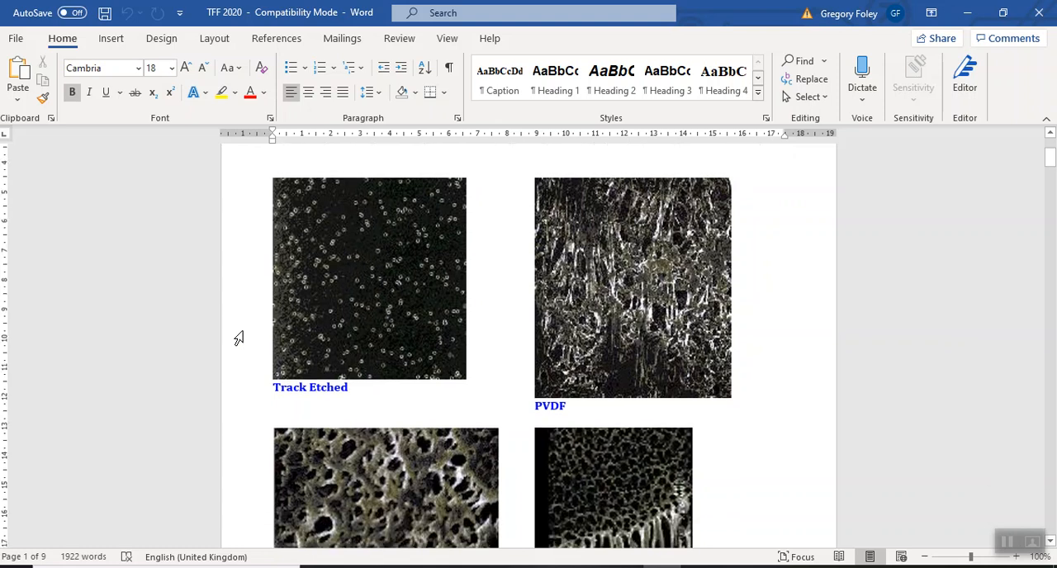
{"action": "scroll", "scroll_direction": "down", "scroll_amount": 3}
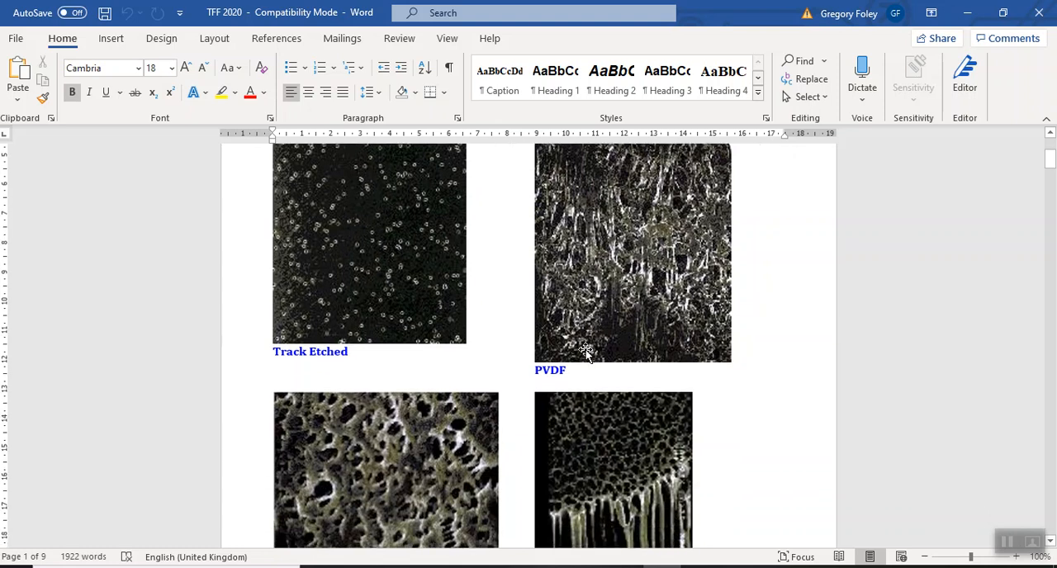
{"action": "scroll", "scroll_direction": "down", "scroll_amount": 3}
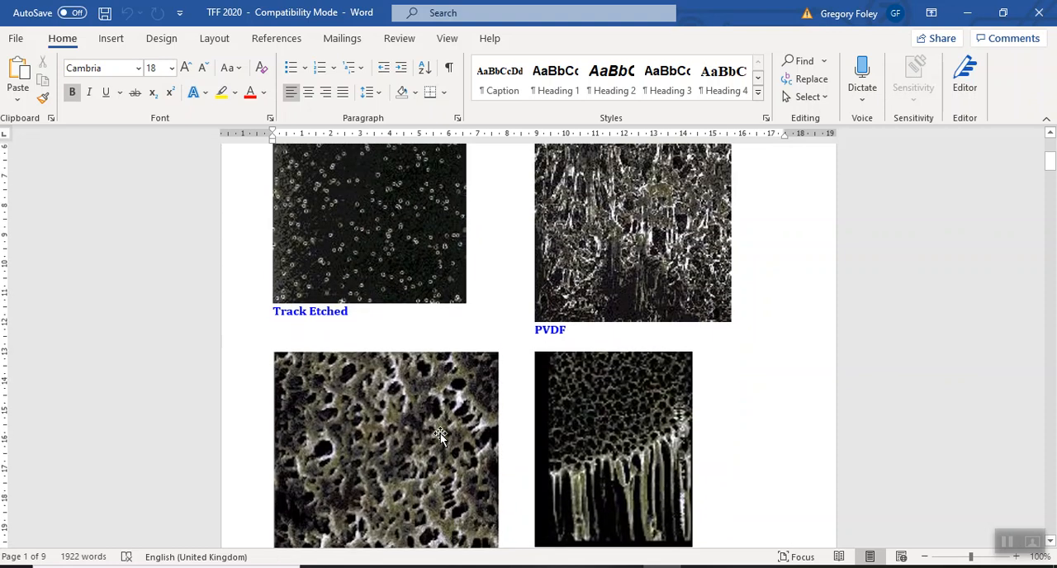
{"action": "mouse_move", "coordinate": [433, 426]}
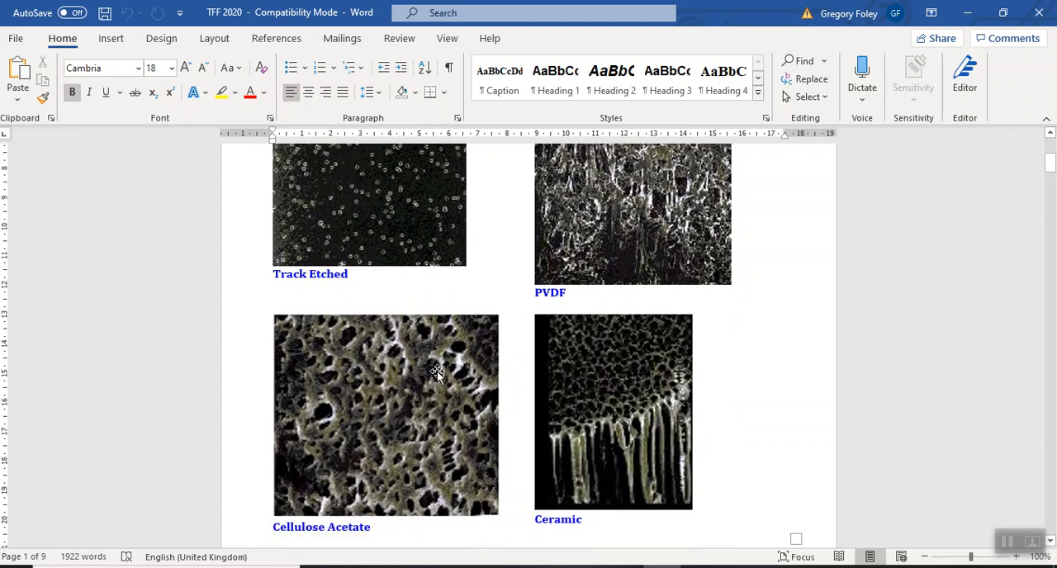
{"action": "mouse_move", "coordinate": [439, 383]}
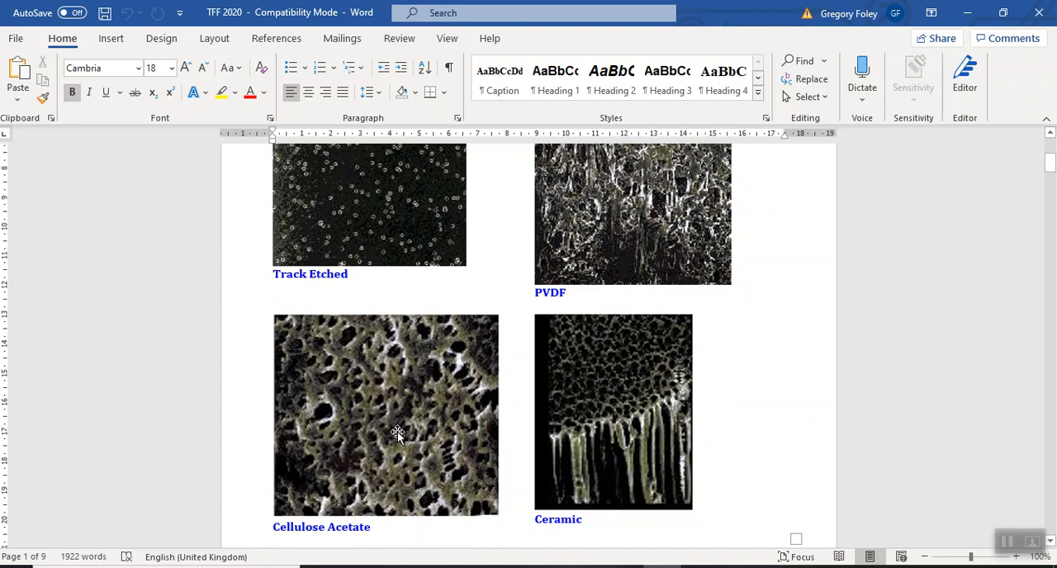
{"action": "mouse_move", "coordinate": [397, 456]}
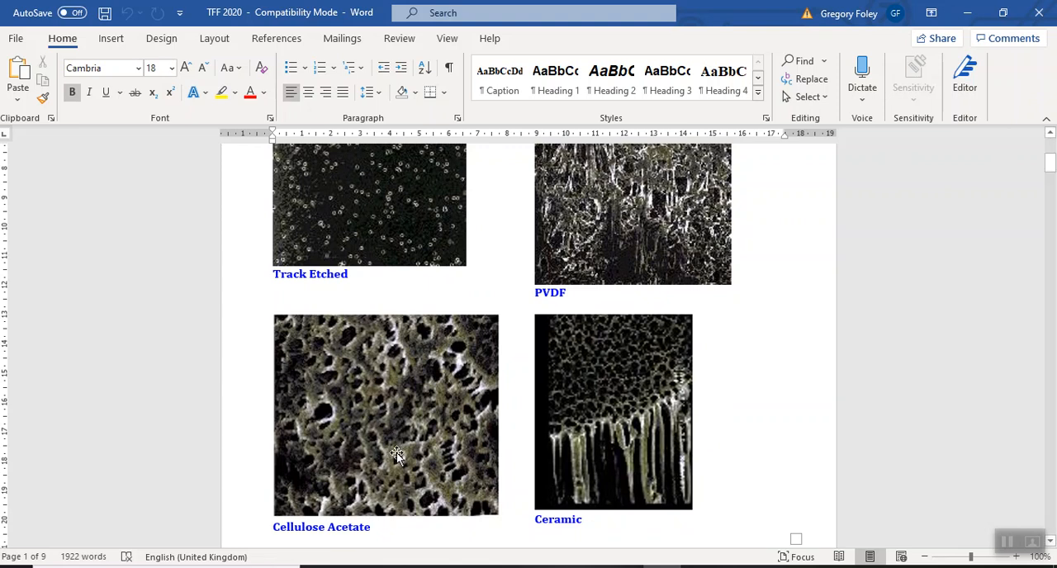
{"action": "mouse_move", "coordinate": [401, 418]}
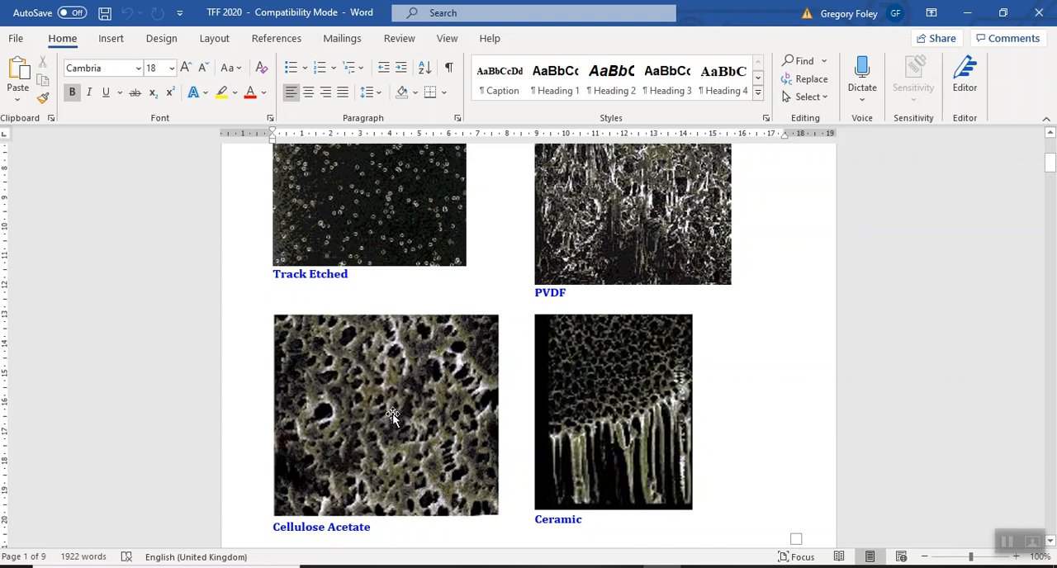
{"action": "mouse_move", "coordinate": [338, 423]}
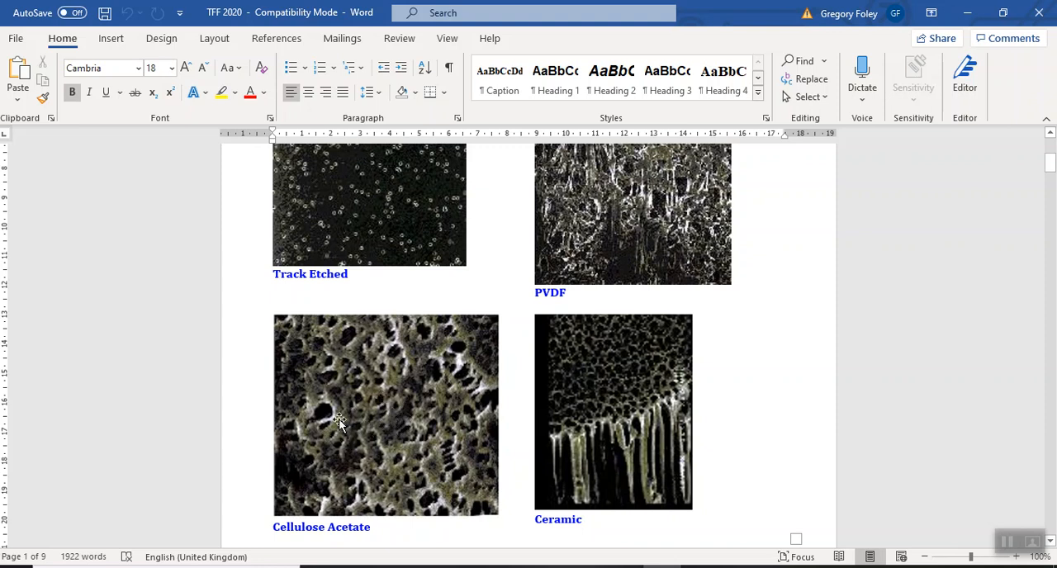
{"action": "mouse_move", "coordinate": [357, 430]}
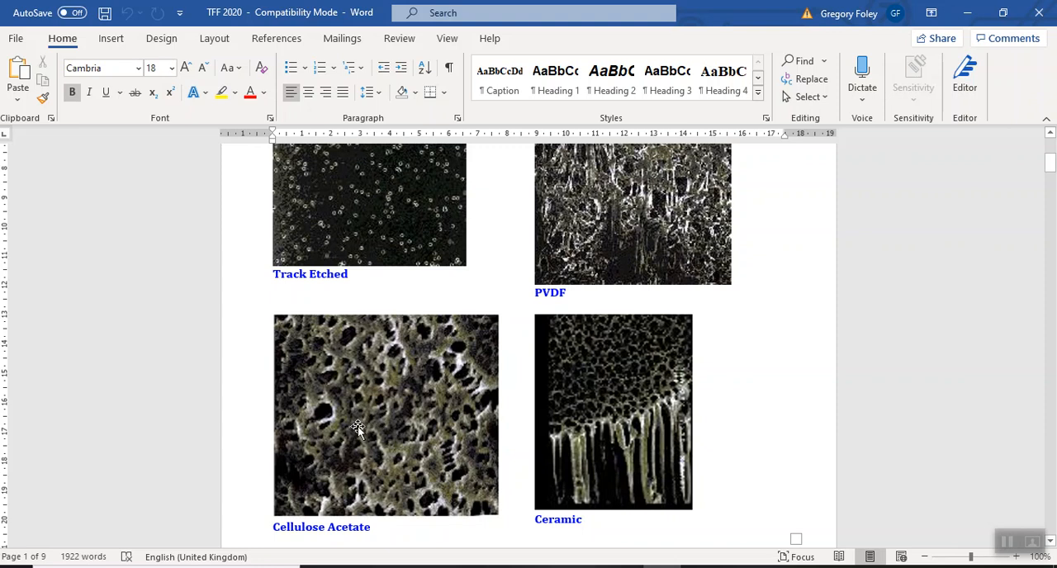
{"action": "mouse_move", "coordinate": [384, 373]}
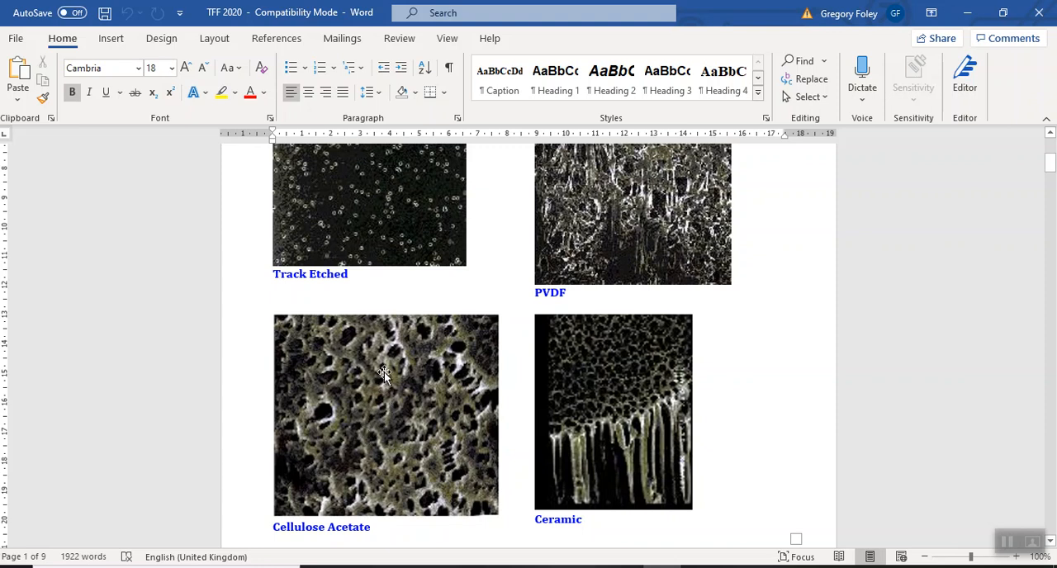
{"action": "mouse_move", "coordinate": [324, 411]}
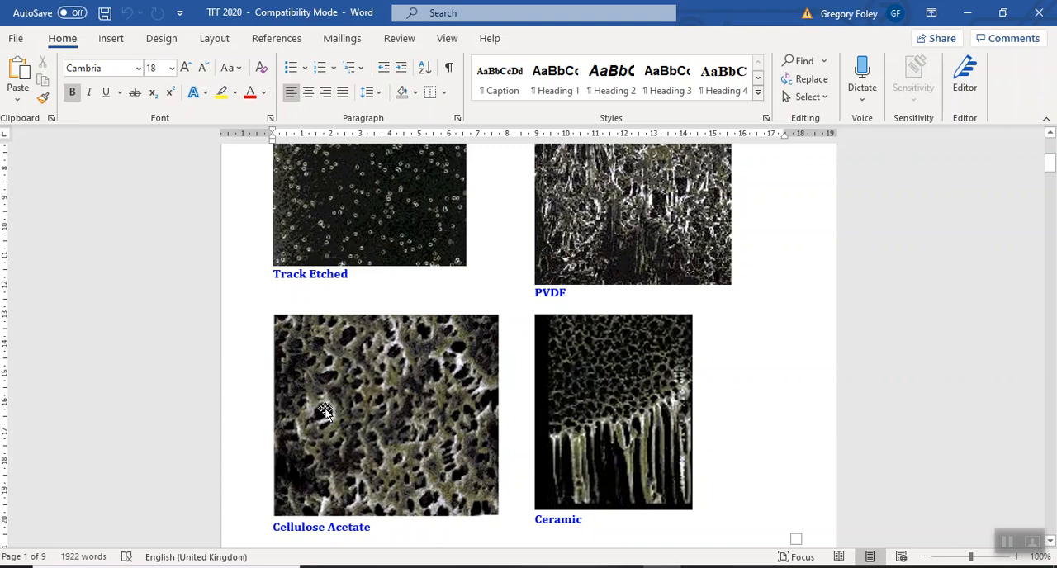
{"action": "mouse_move", "coordinate": [330, 417]}
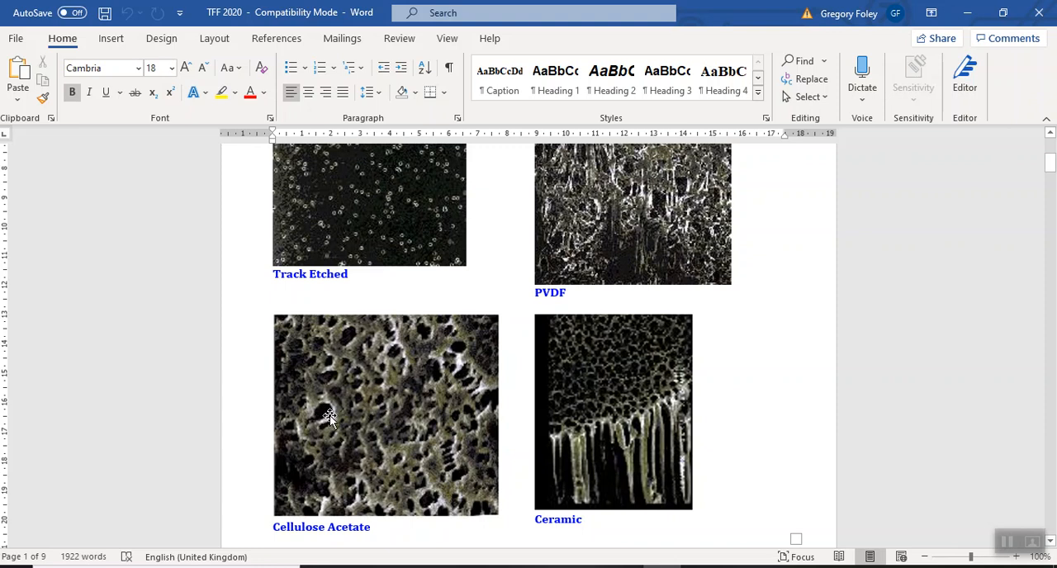
{"action": "scroll", "scroll_direction": "down", "scroll_amount": 3}
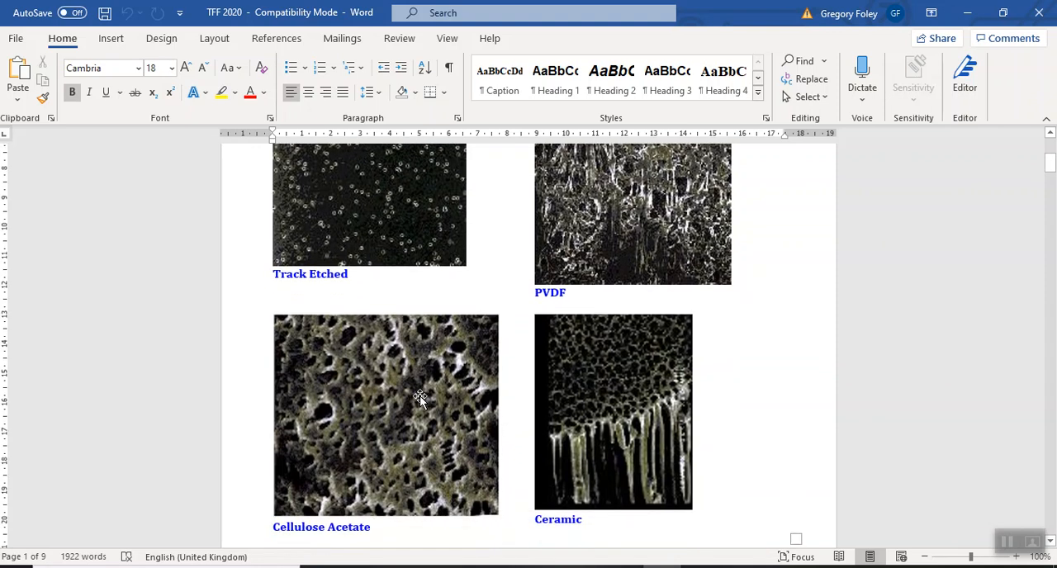
{"action": "scroll", "scroll_direction": "down", "scroll_amount": 3}
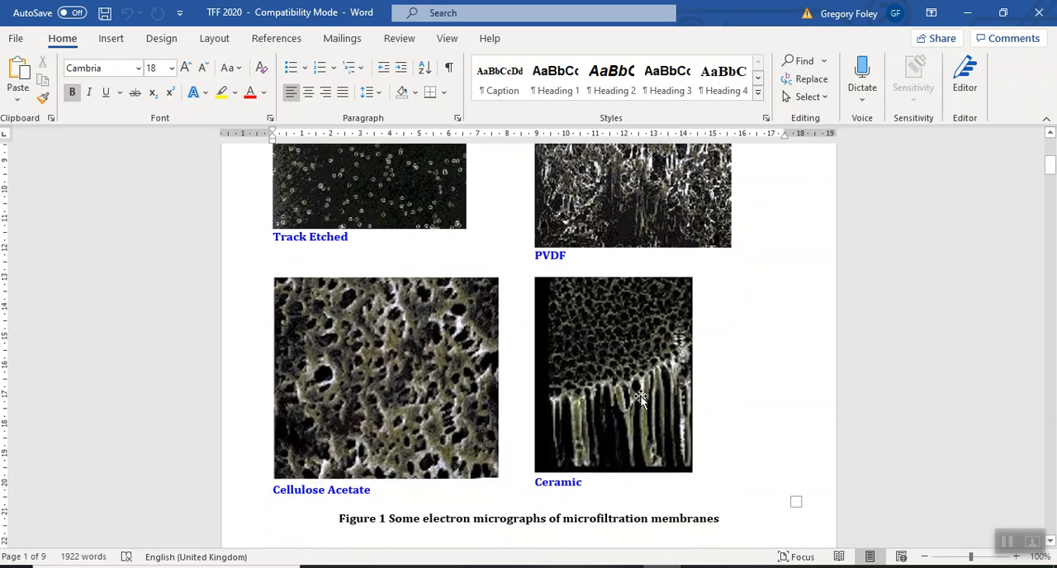
{"action": "mouse_move", "coordinate": [626, 346]}
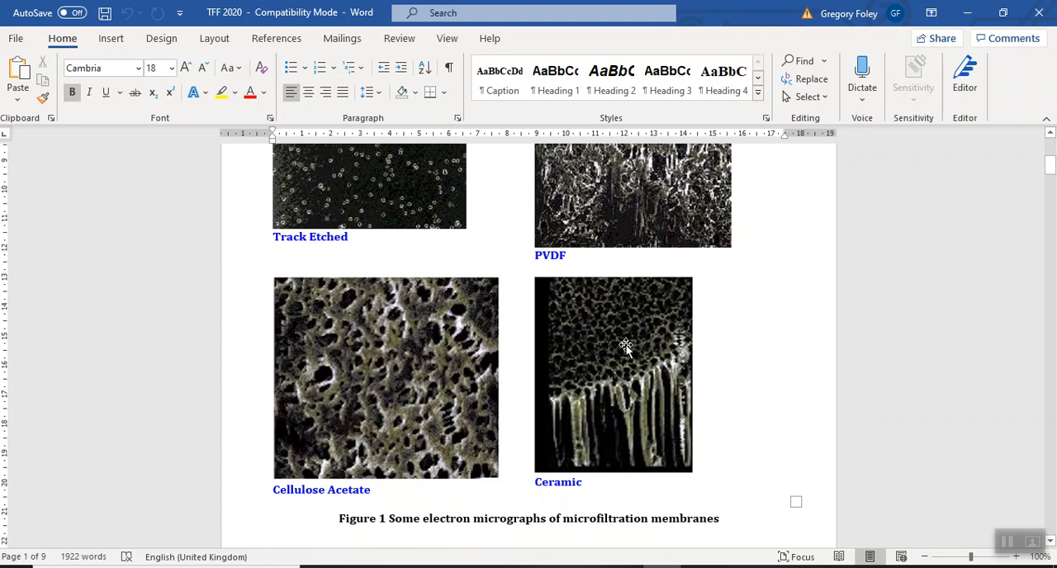
{"action": "mouse_move", "coordinate": [619, 396]}
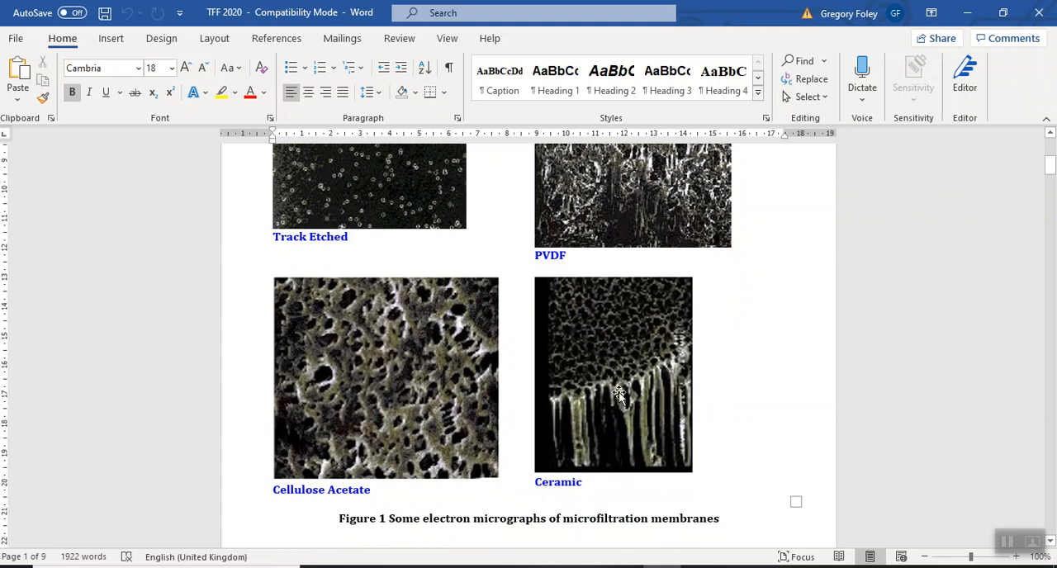
{"action": "mouse_move", "coordinate": [601, 367]}
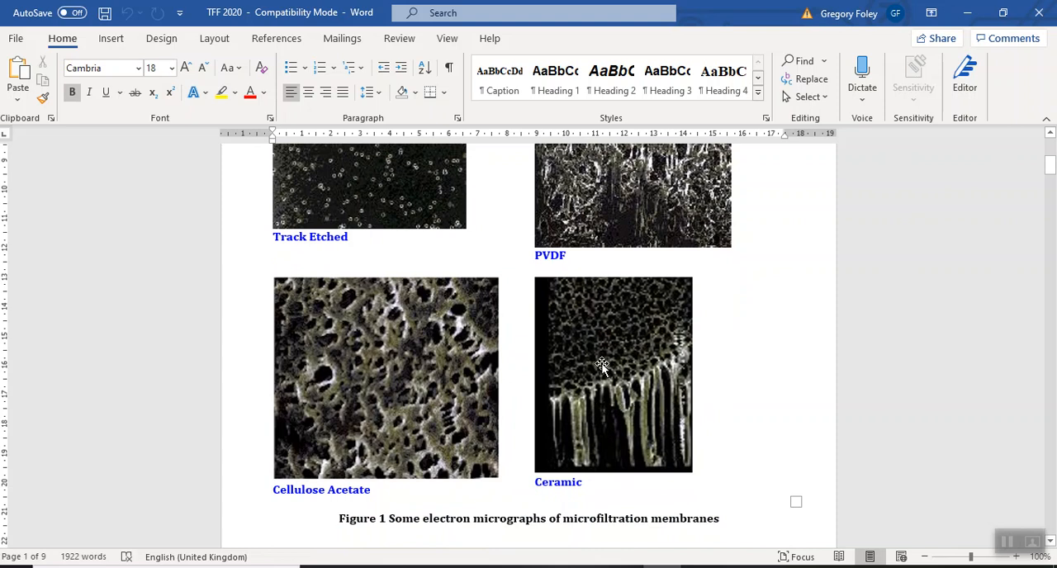
{"action": "mouse_move", "coordinate": [420, 377]}
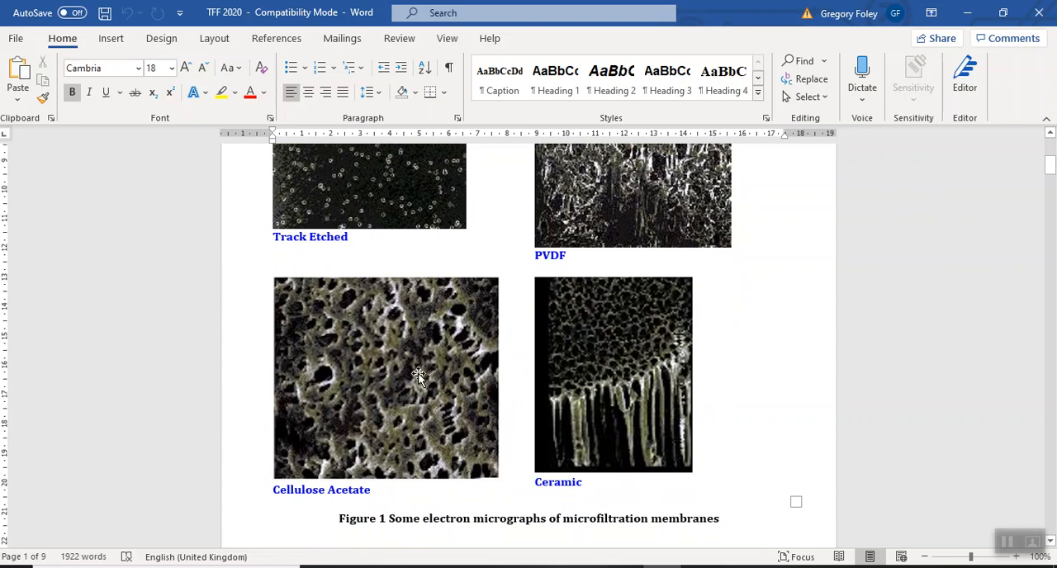
{"action": "mouse_move", "coordinate": [389, 393]}
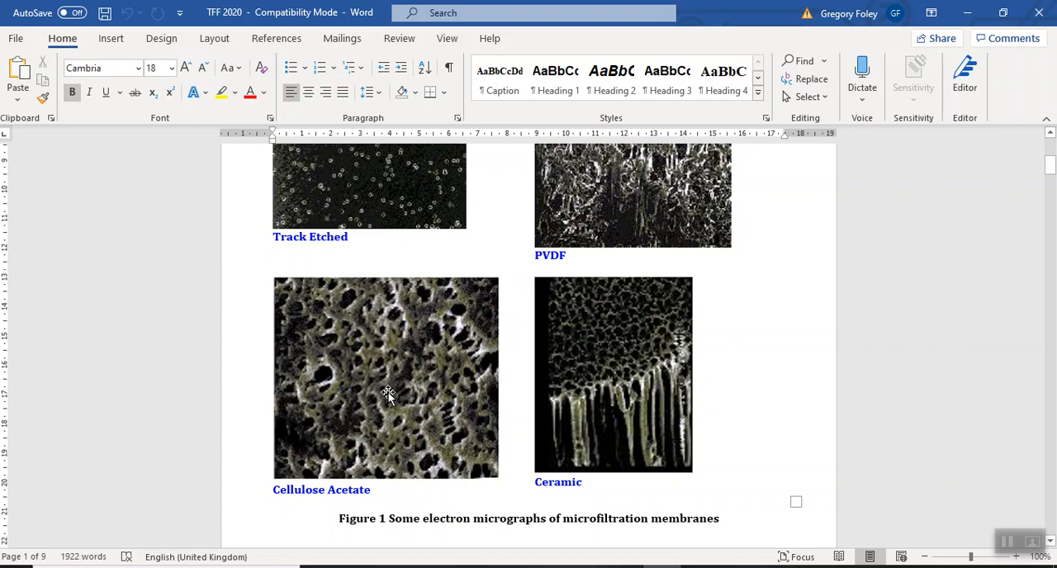
{"action": "mouse_move", "coordinate": [393, 389]}
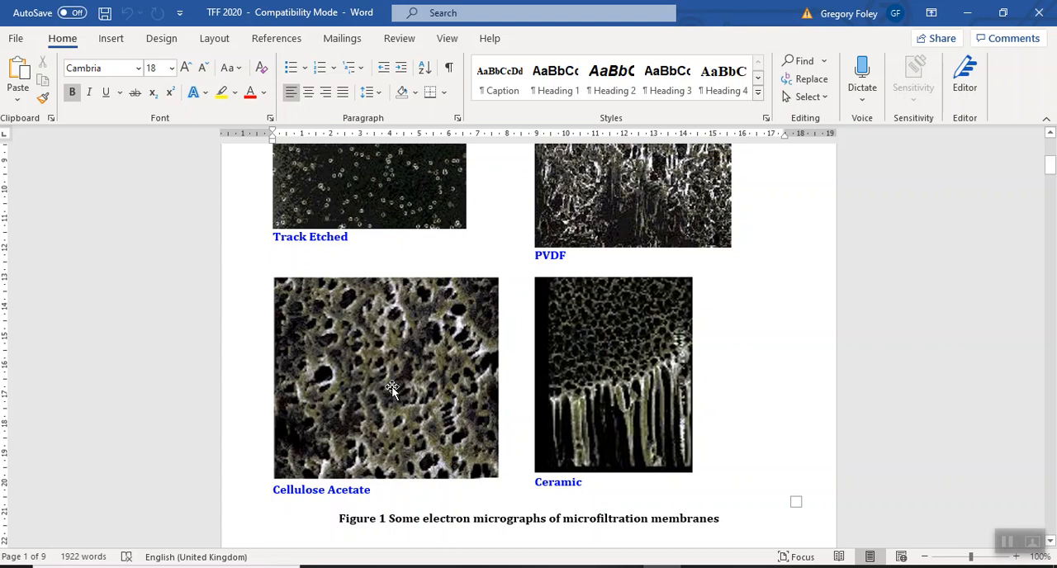
{"action": "mouse_move", "coordinate": [378, 382]}
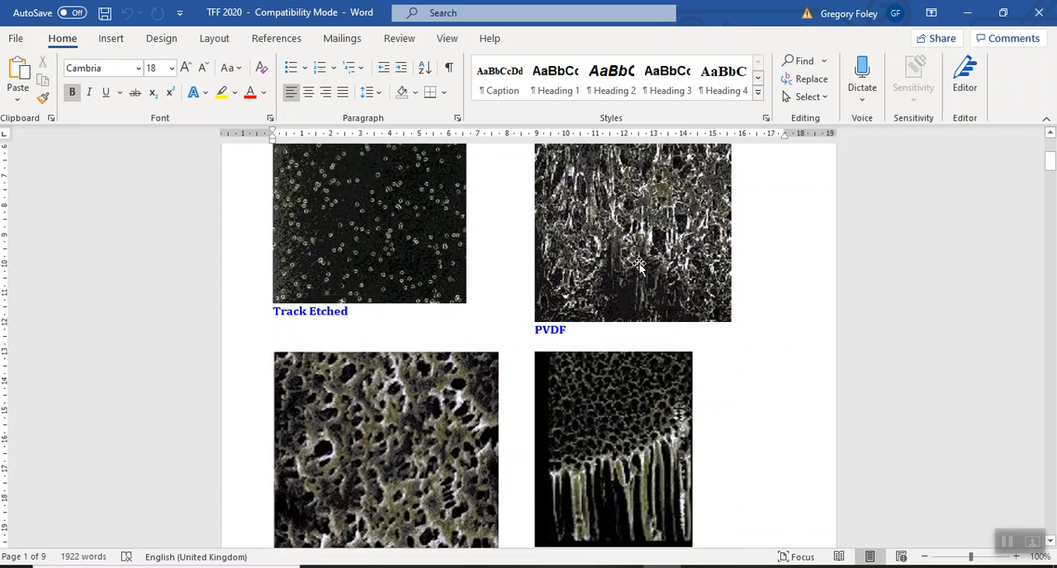
{"action": "mouse_move", "coordinate": [631, 274]}
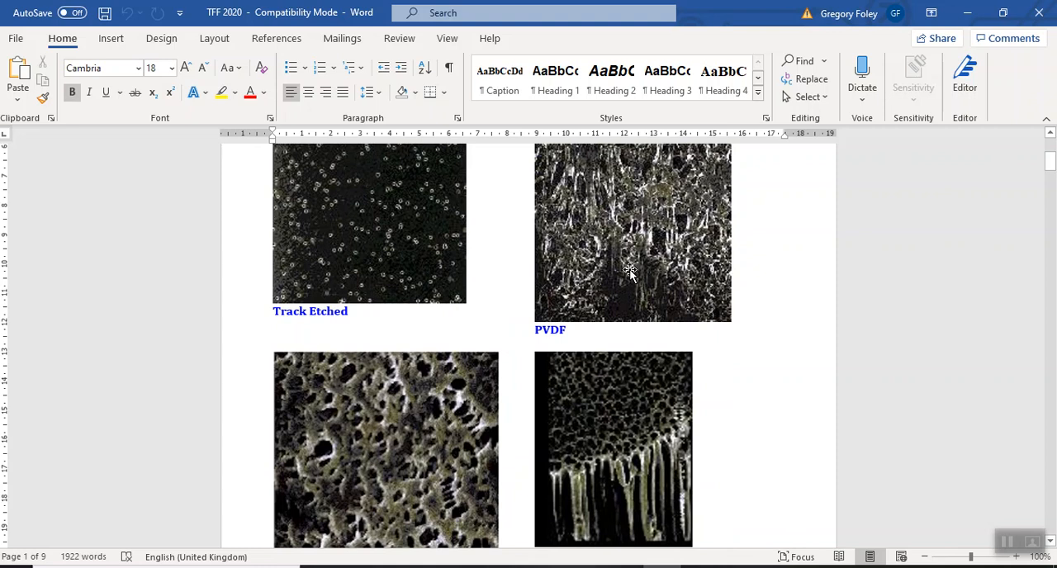
{"action": "scroll", "scroll_direction": "down", "scroll_amount": 3}
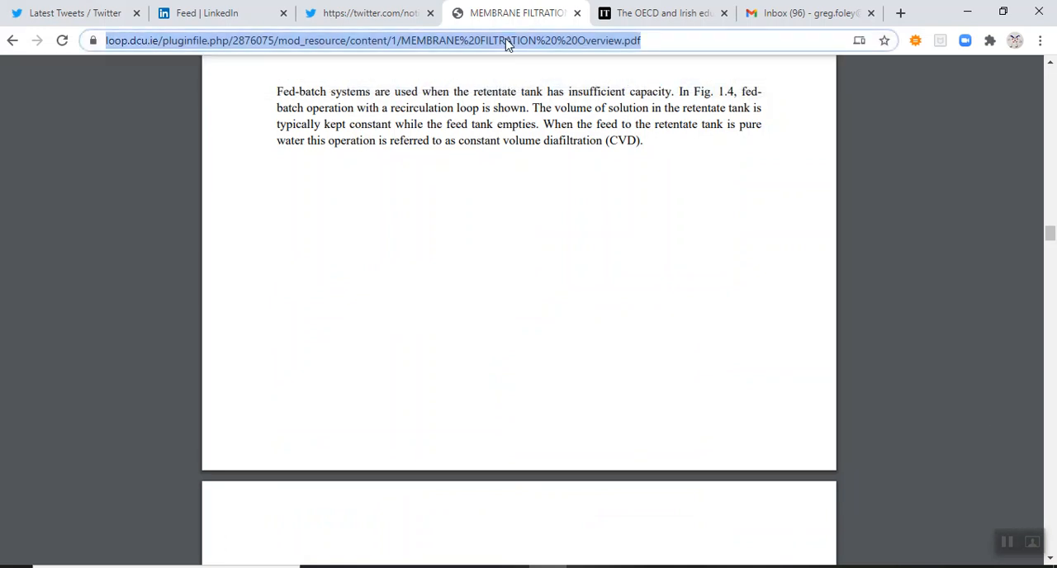
Search Google for 'asymmetric membrane structure' via the address-bar suggestion.
{"action": "type", "text": "asymmetric"}
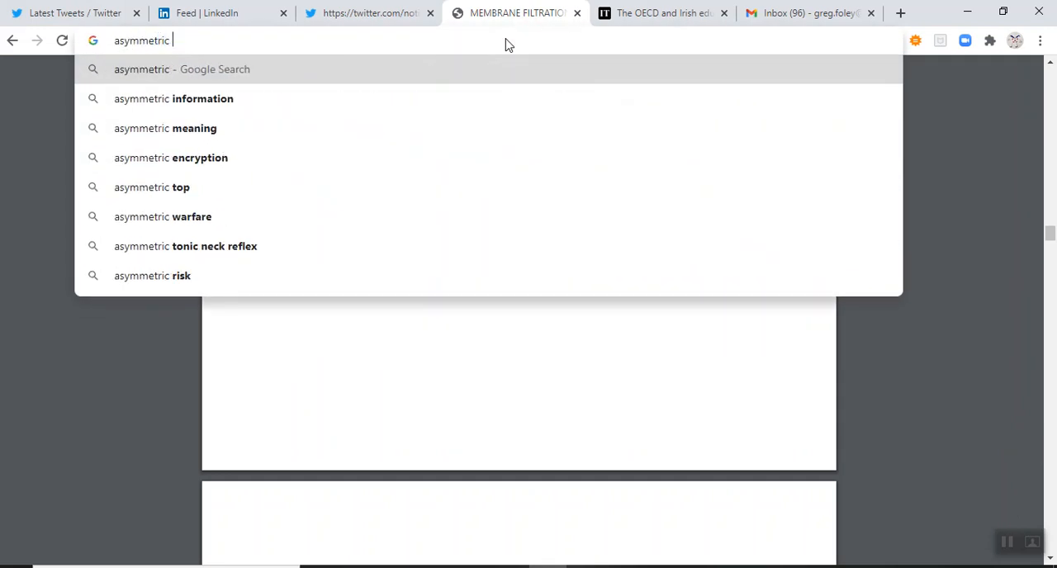
{"action": "type", "text": "m"}
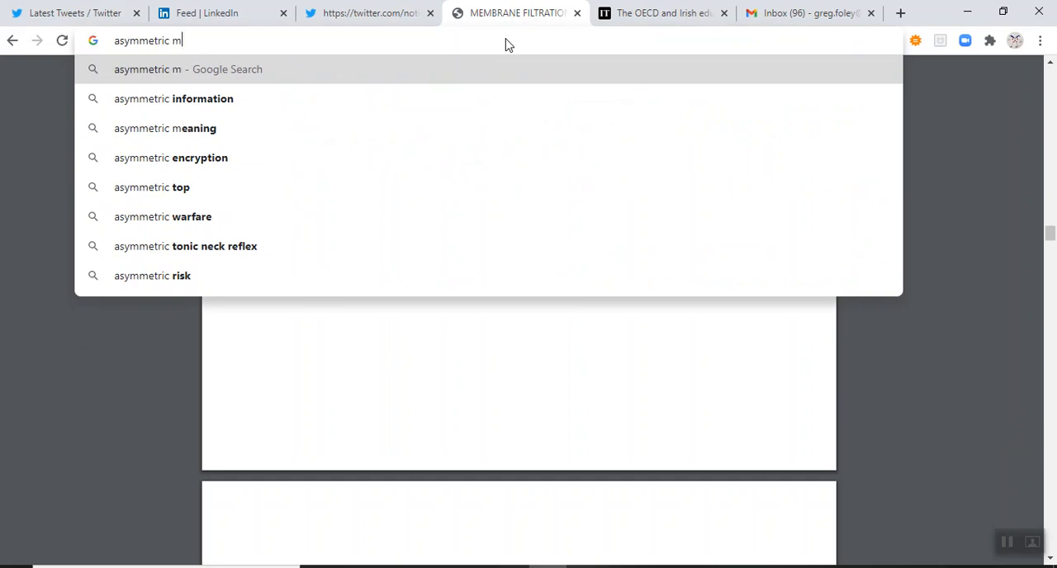
{"action": "type", "text": "embrane"}
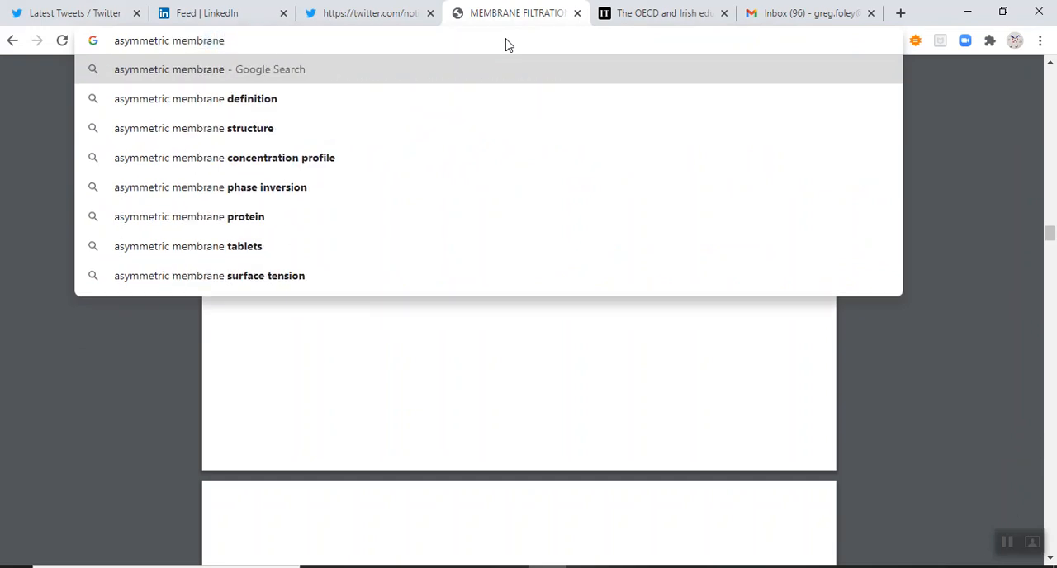
{"action": "mouse_move", "coordinate": [383, 142]}
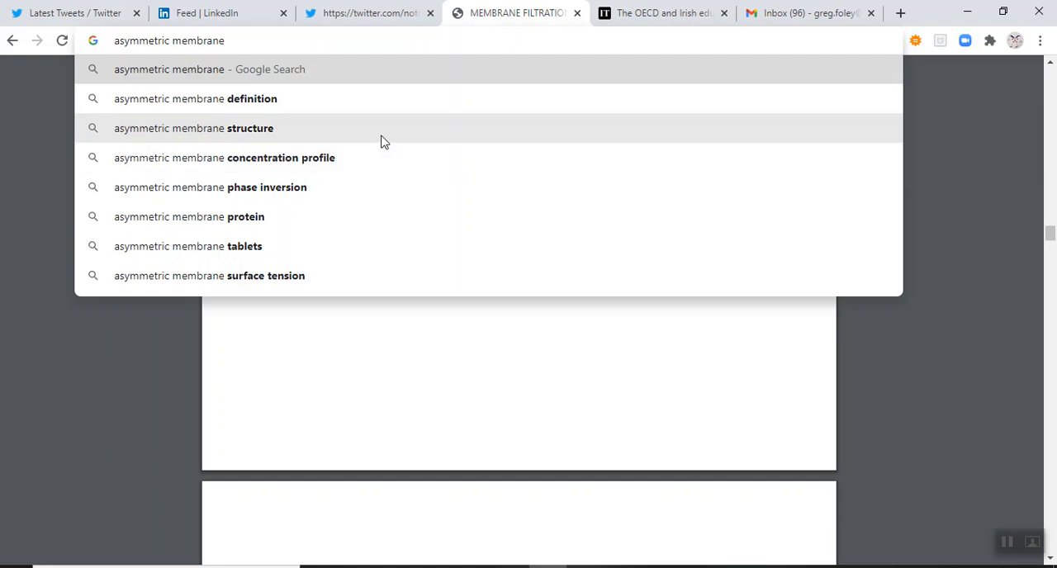
{"action": "left_click", "coordinate": [194, 129]}
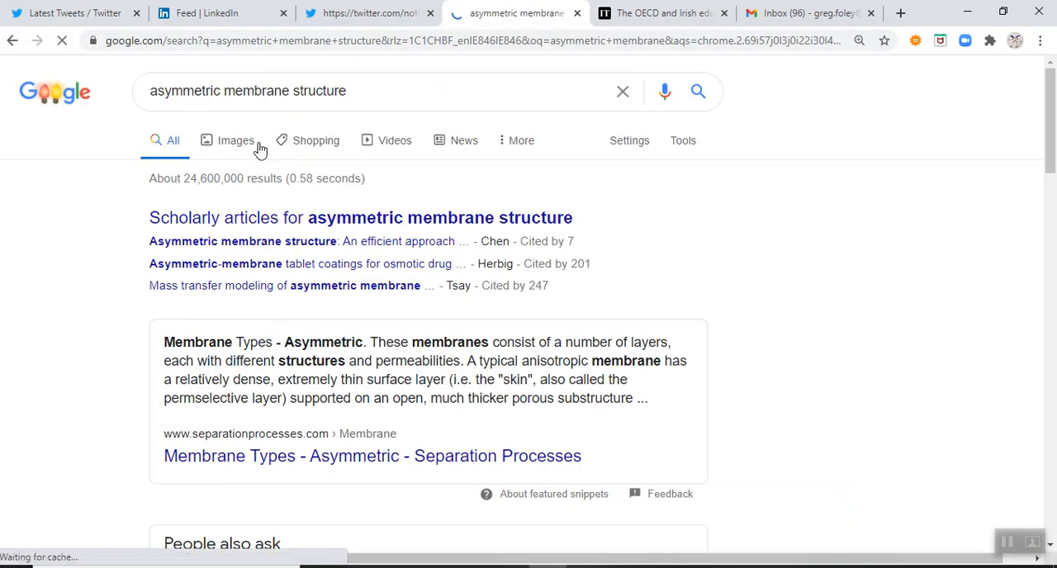
Show image results and enlarge the Handbook of Membrane Separations diagram.
{"action": "left_click", "coordinate": [237, 139]}
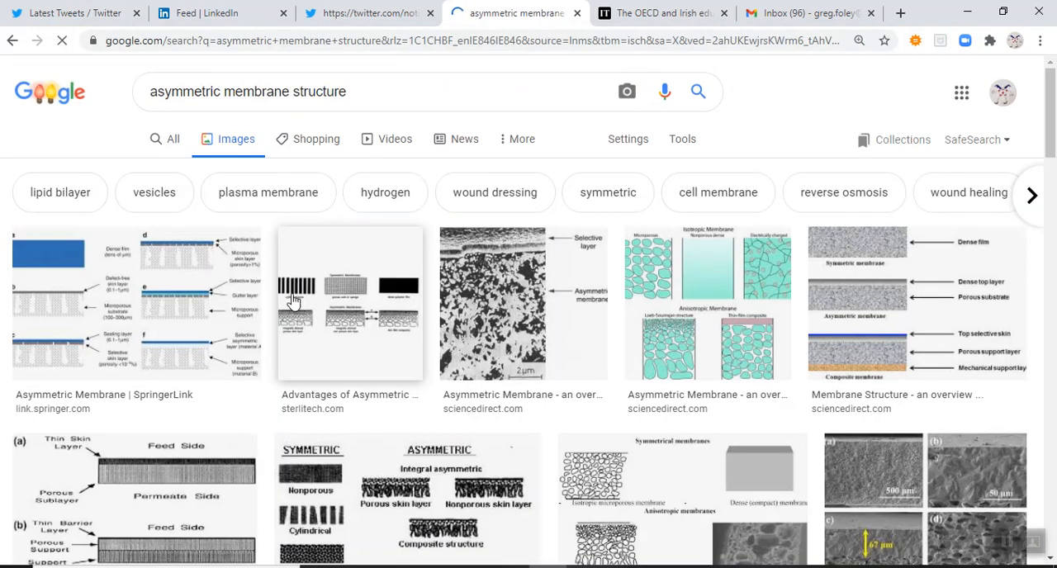
{"action": "scroll", "scroll_direction": "down", "scroll_amount": 3}
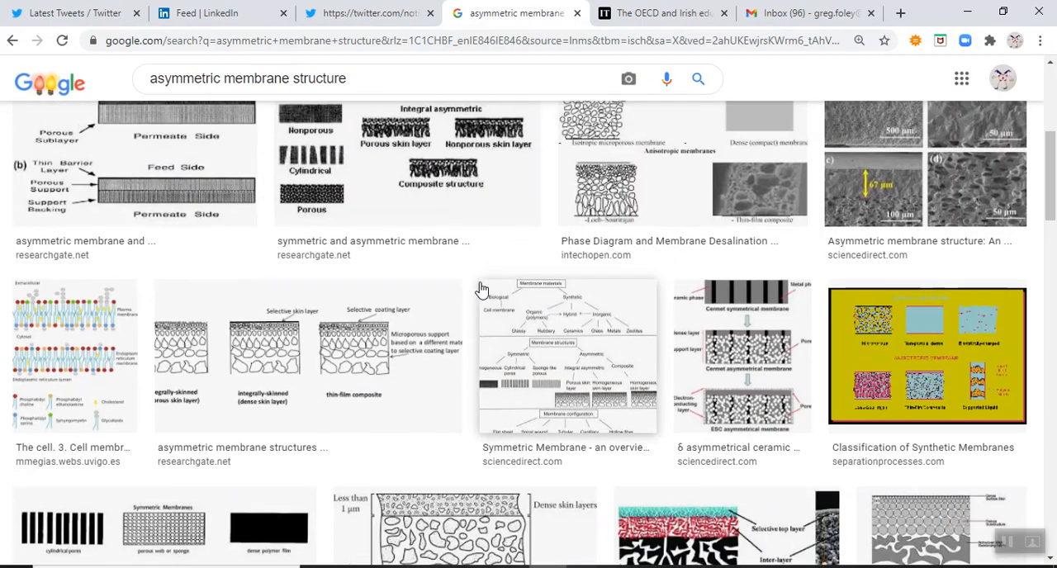
{"action": "scroll", "scroll_direction": "down", "scroll_amount": 3}
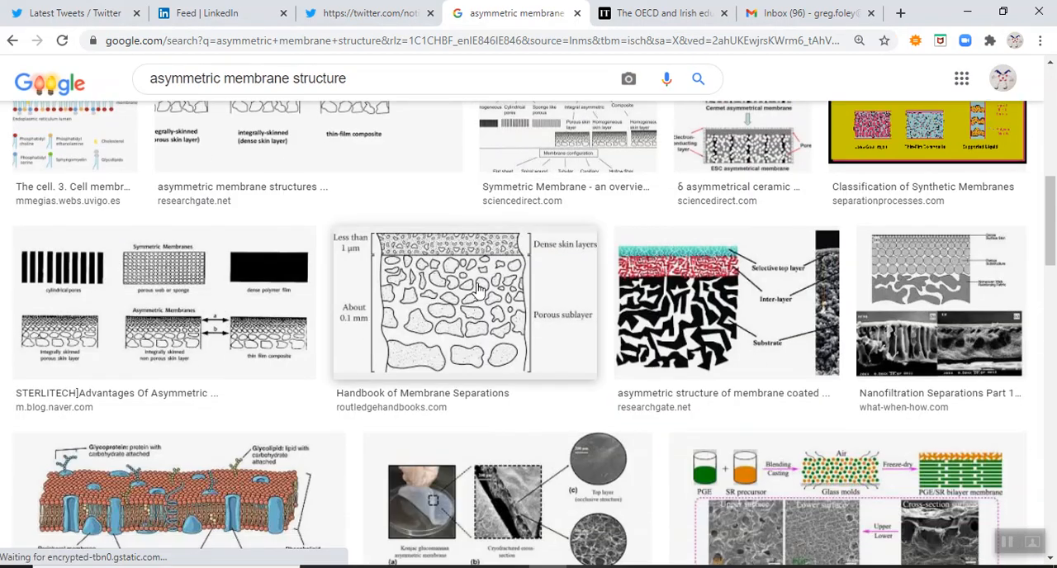
{"action": "left_click", "coordinate": [464, 302]}
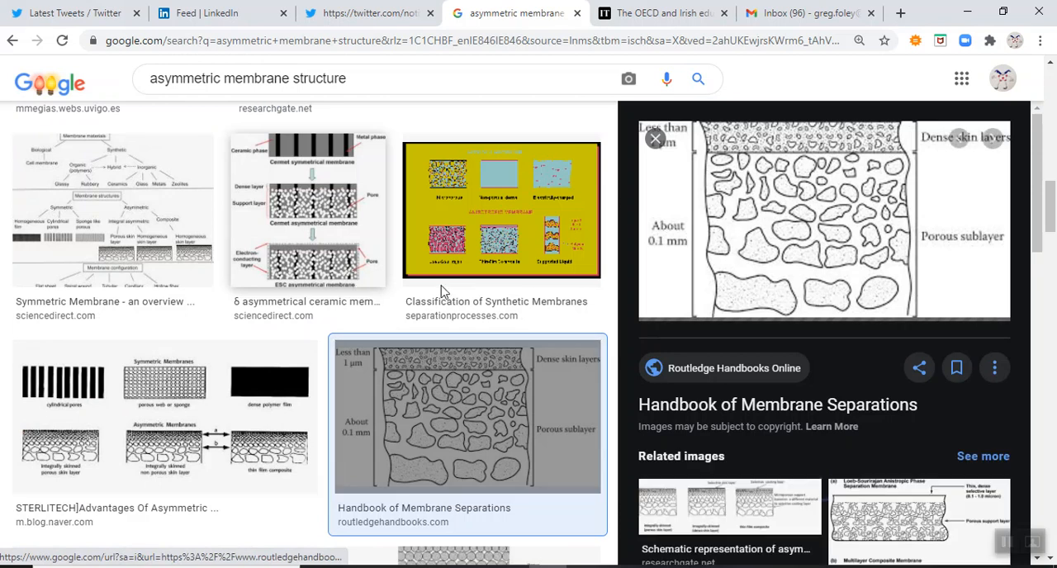
{"action": "mouse_move", "coordinate": [783, 218]}
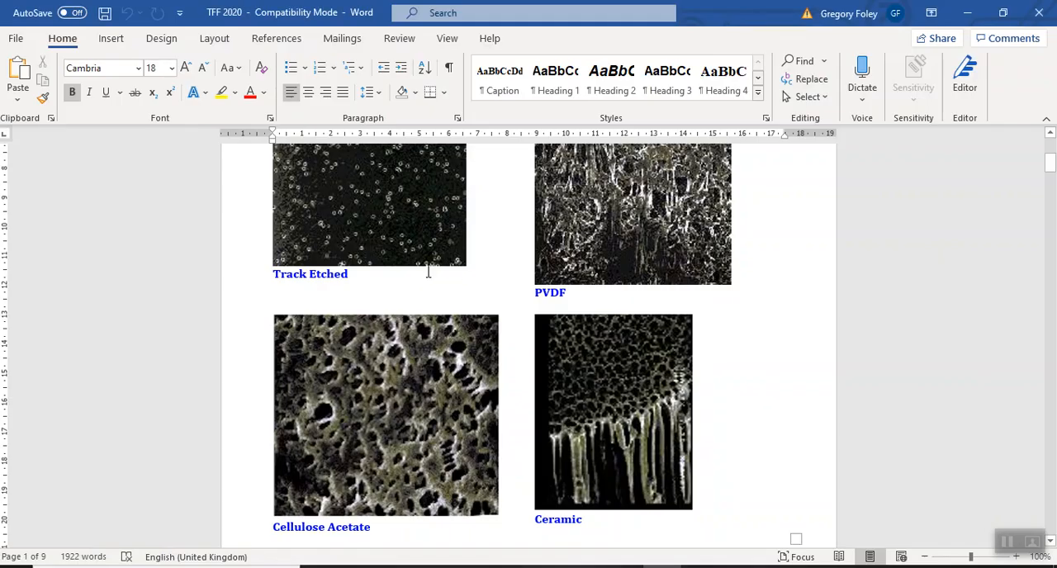
{"action": "mouse_move", "coordinate": [430, 417]}
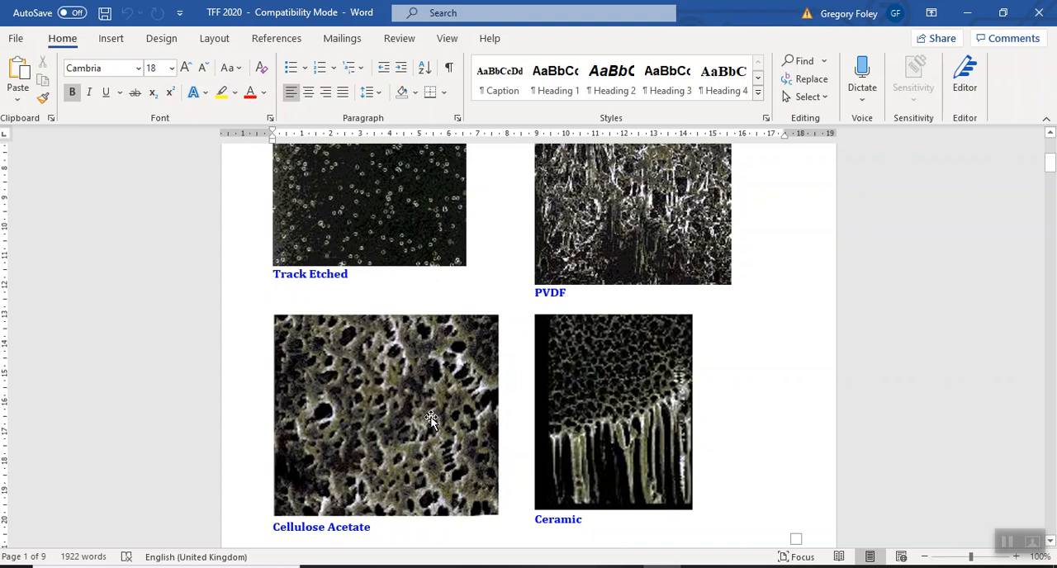
{"action": "mouse_move", "coordinate": [608, 481]}
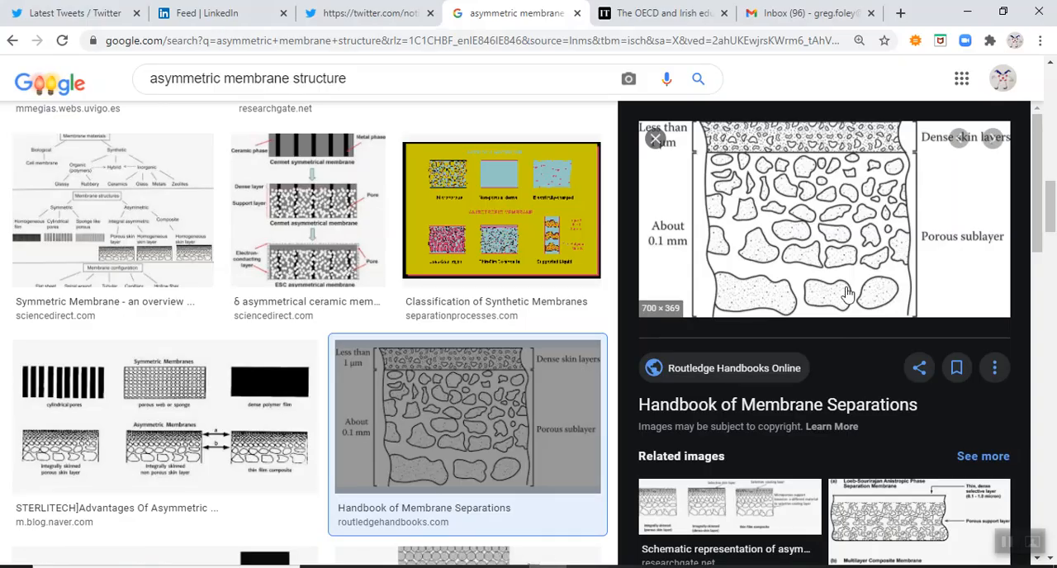
{"action": "mouse_move", "coordinate": [758, 203]}
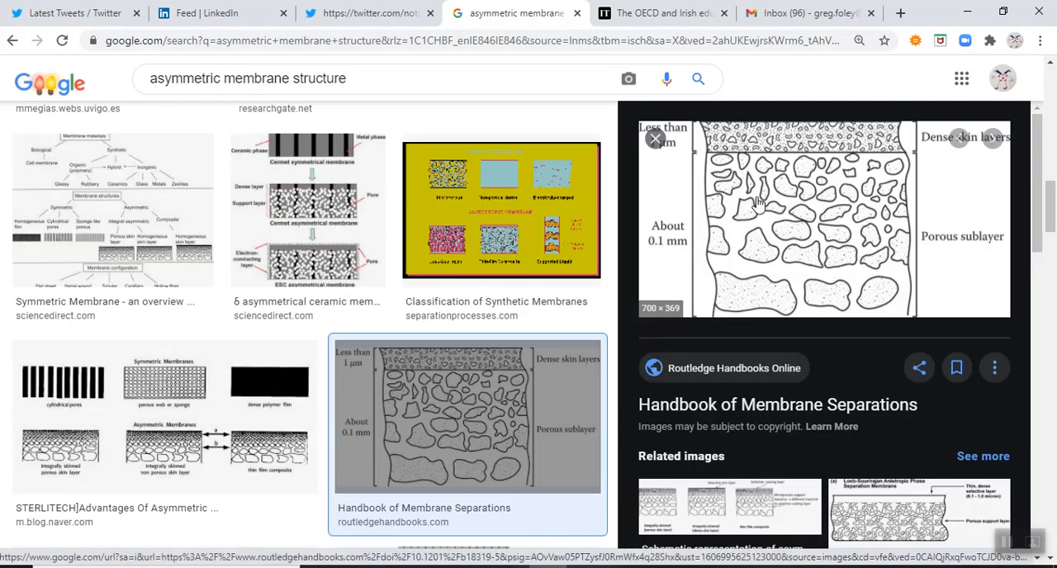
Scroll back up through the asymmetric membrane image results beside the enlarged diagram.
{"action": "scroll", "scroll_direction": "up", "scroll_amount": 3}
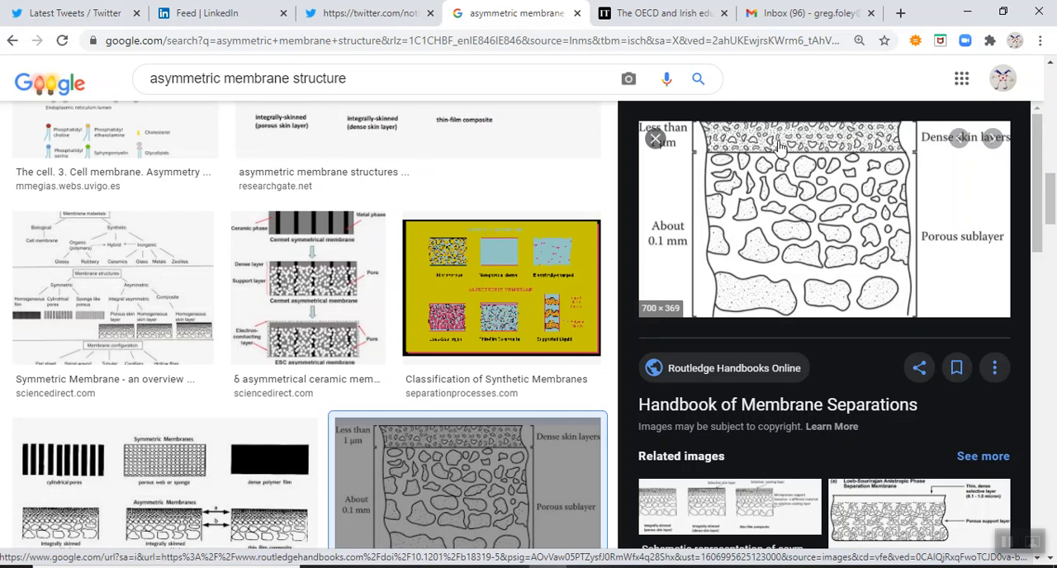
{"action": "mouse_move", "coordinate": [801, 140]}
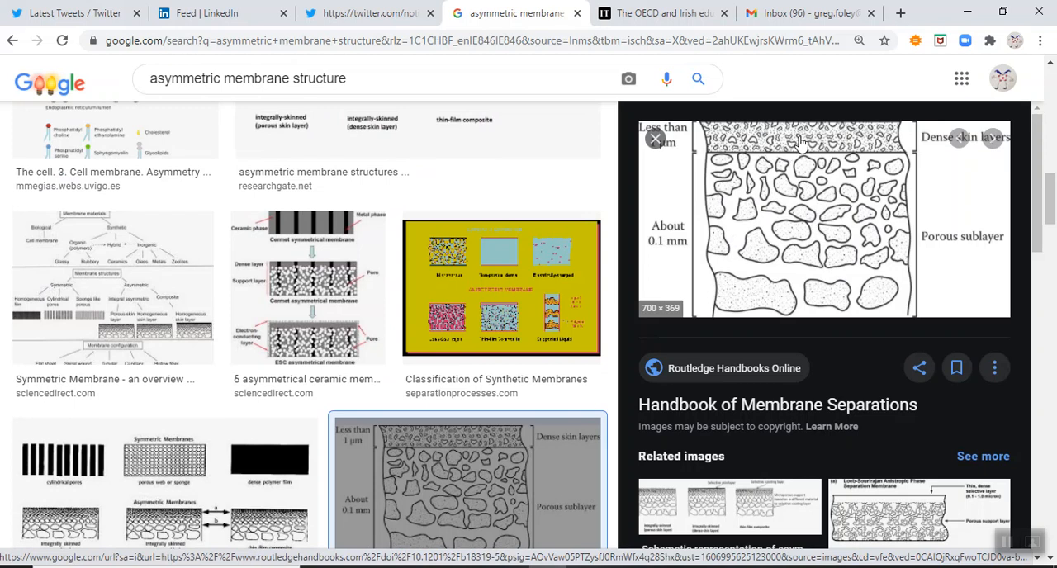
{"action": "mouse_move", "coordinate": [783, 135]}
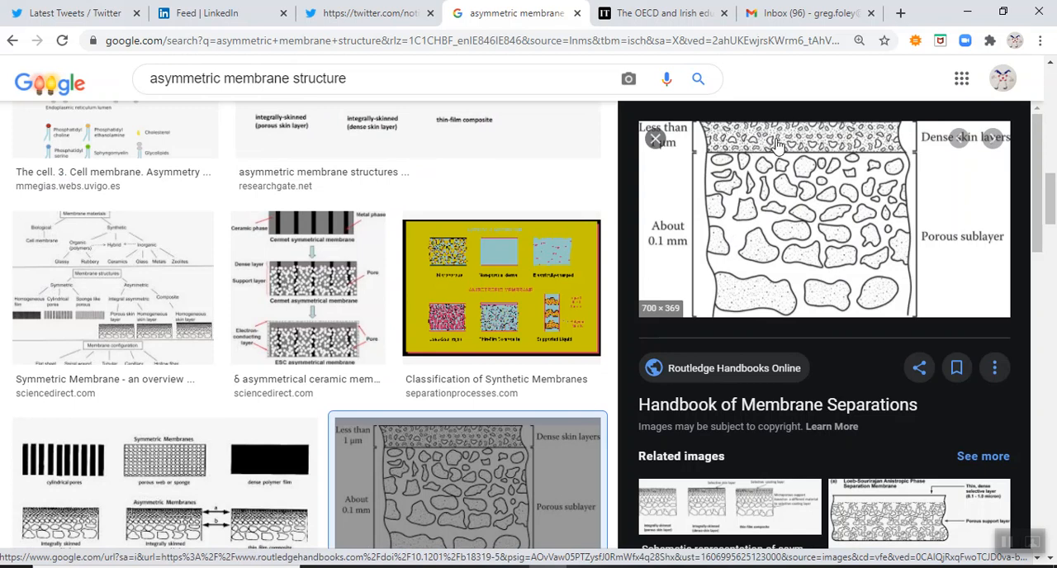
{"action": "mouse_move", "coordinate": [844, 216]}
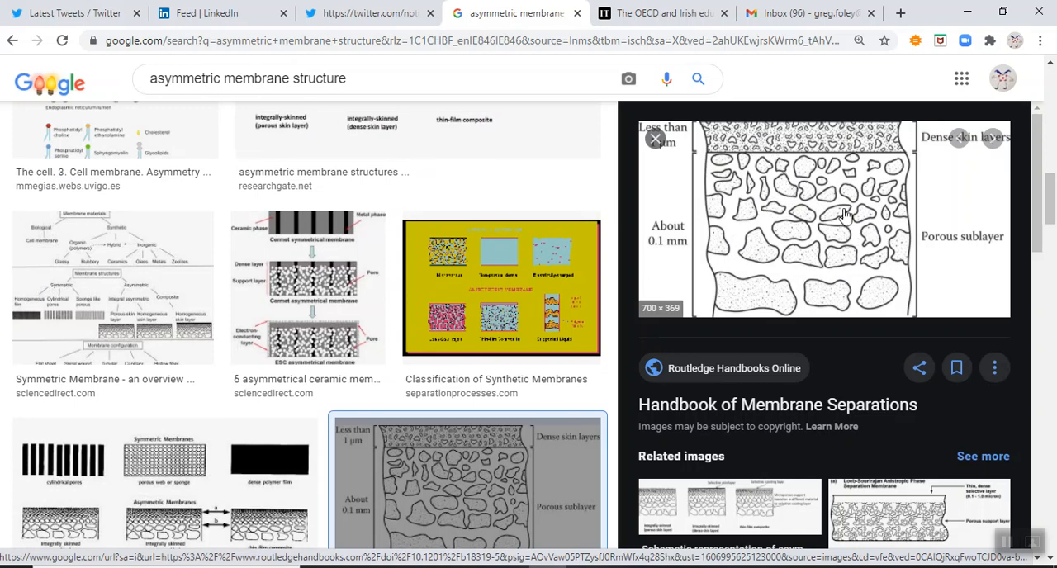
{"action": "mouse_move", "coordinate": [776, 228]}
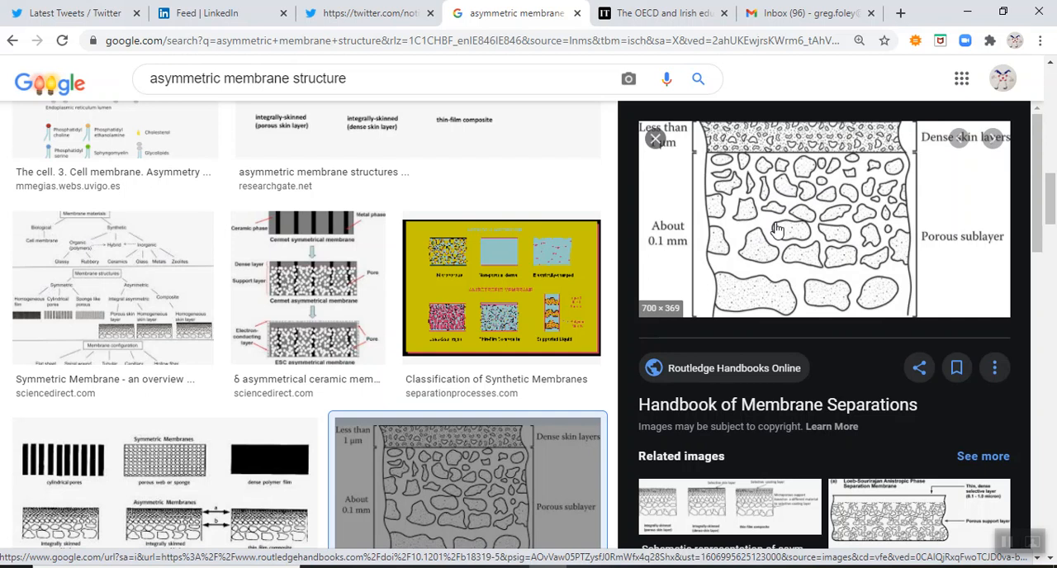
{"action": "mouse_move", "coordinate": [801, 244]}
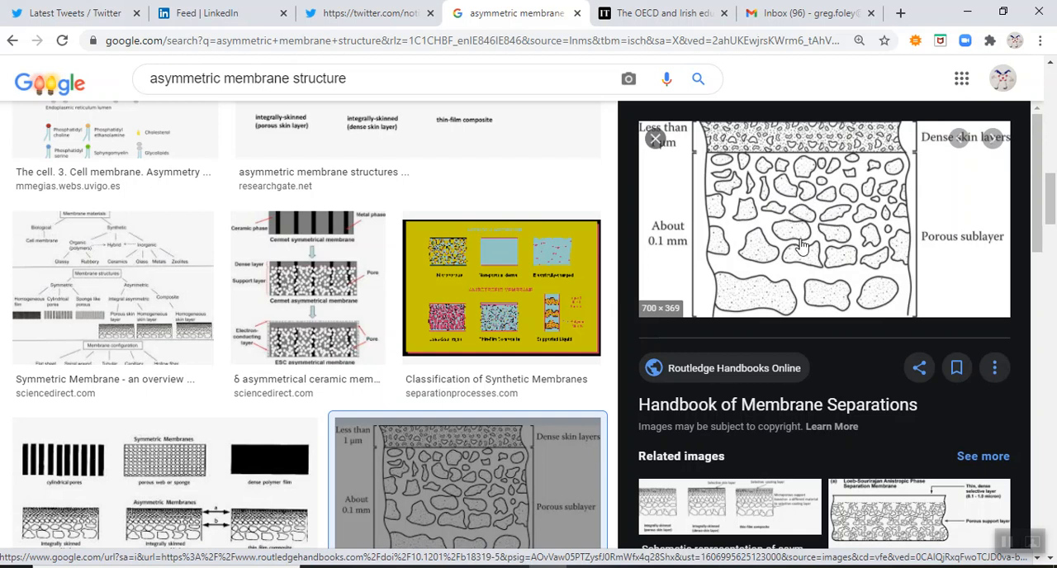
{"action": "mouse_move", "coordinate": [846, 248]}
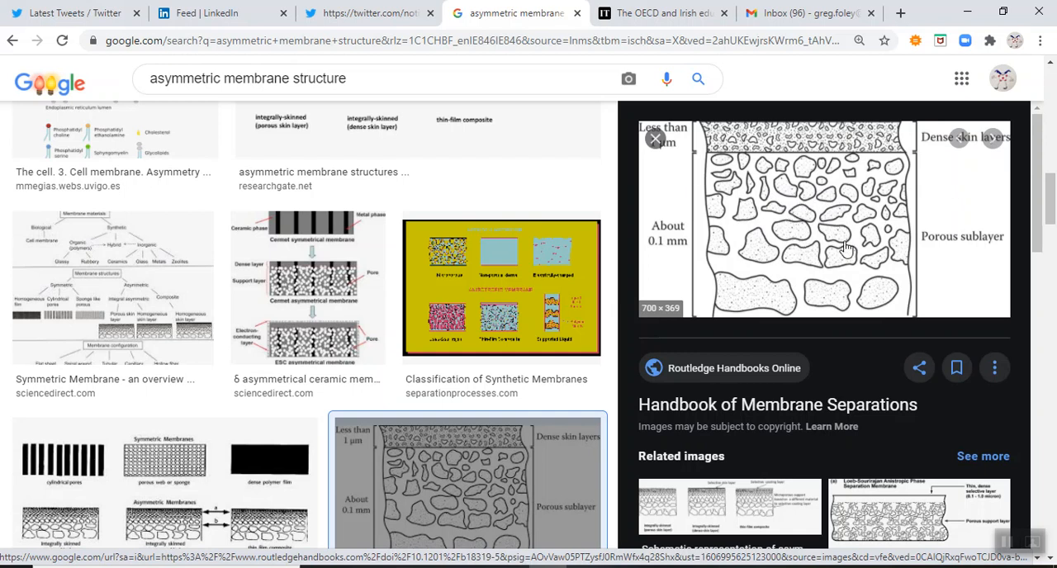
{"action": "mouse_move", "coordinate": [780, 146]}
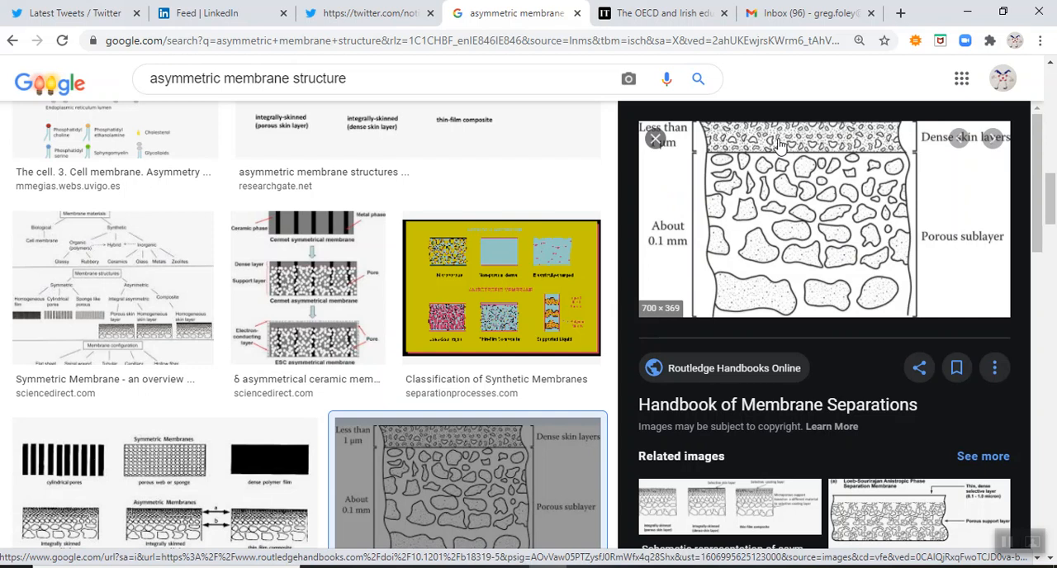
{"action": "mouse_move", "coordinate": [760, 183]}
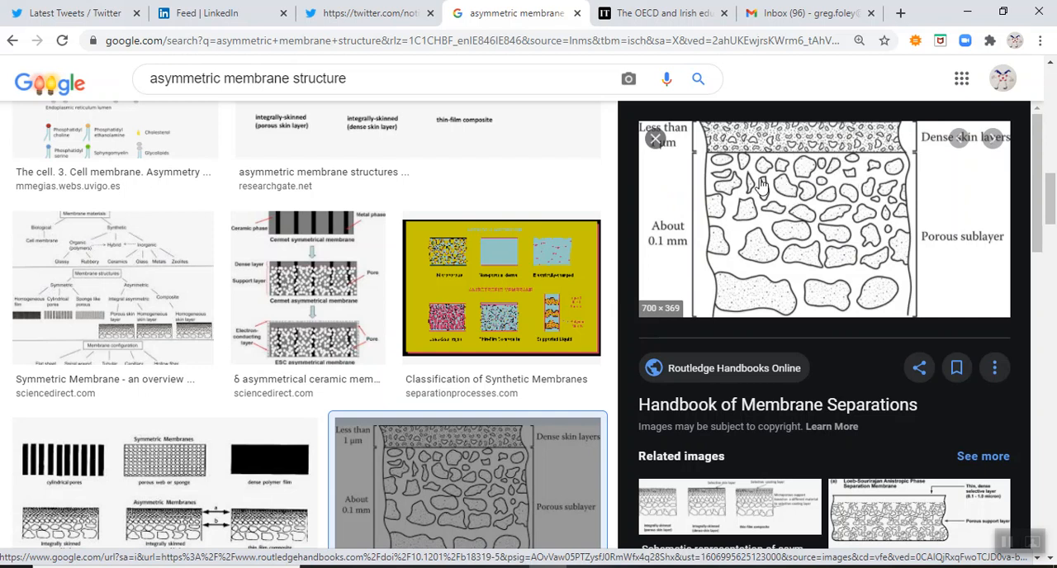
{"action": "mouse_move", "coordinate": [793, 201]}
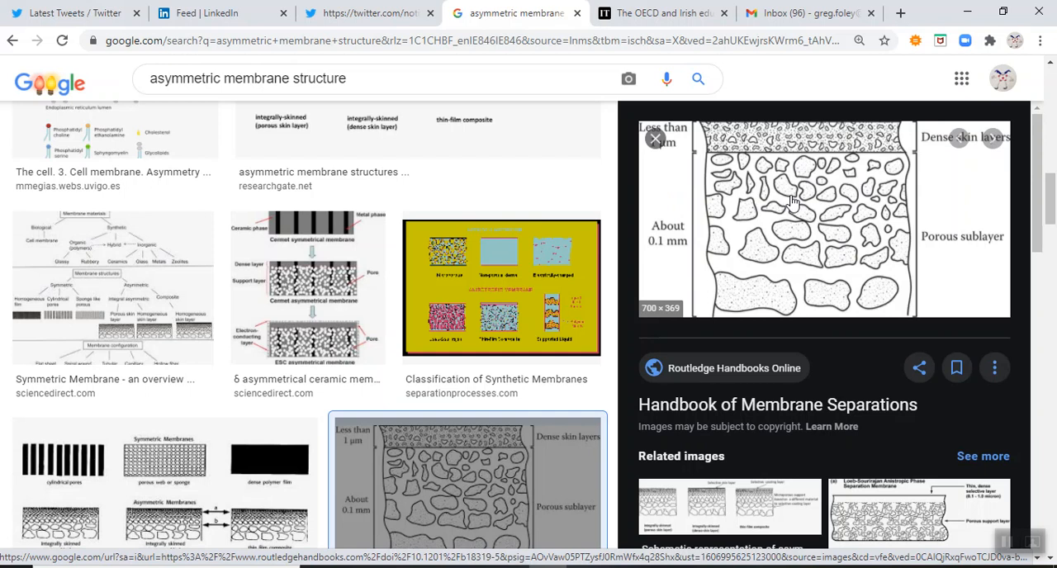
{"action": "mouse_move", "coordinate": [760, 156]}
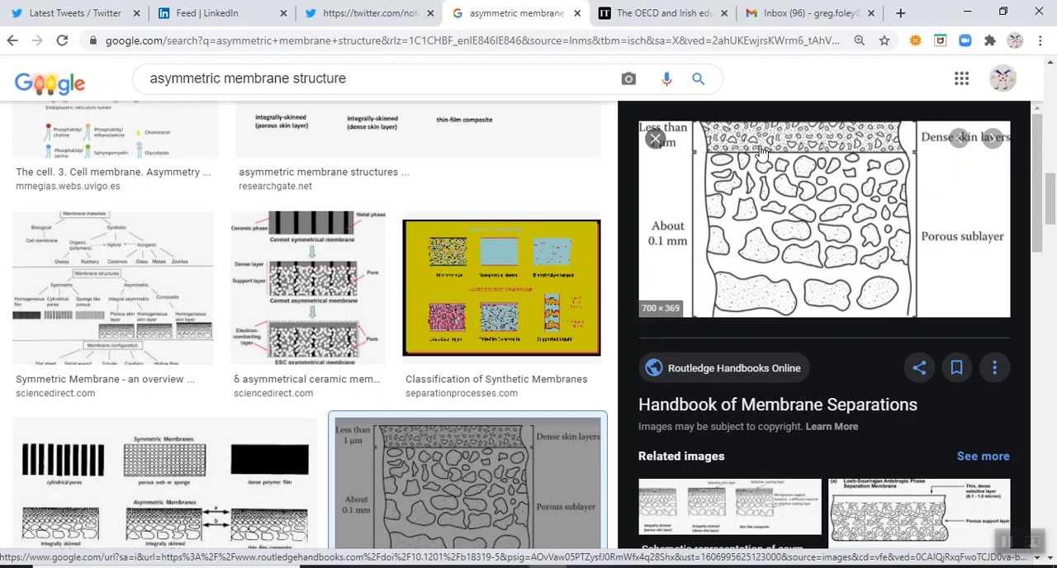
{"action": "mouse_move", "coordinate": [775, 203]}
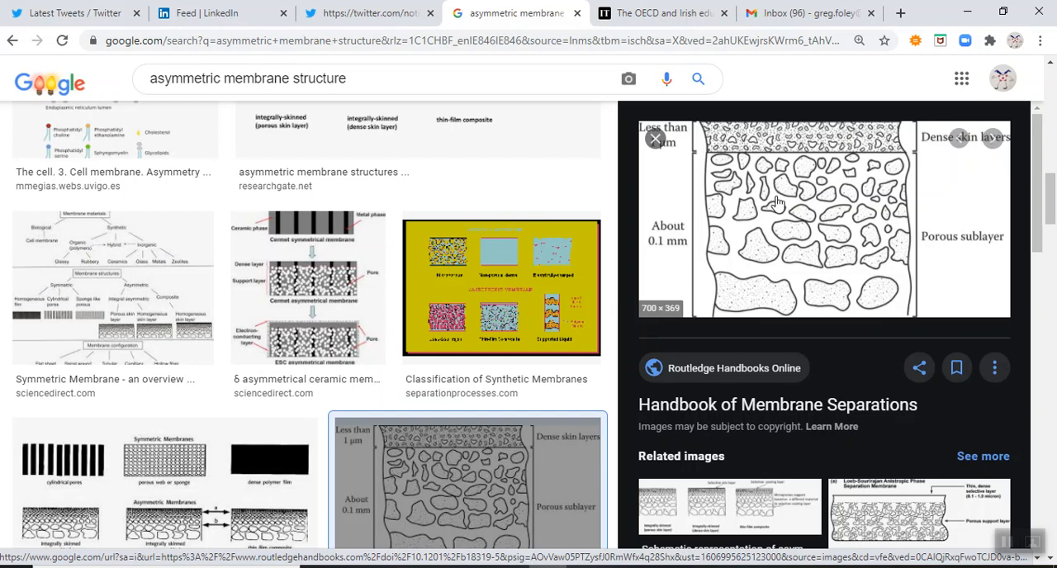
{"action": "mouse_move", "coordinate": [785, 155]}
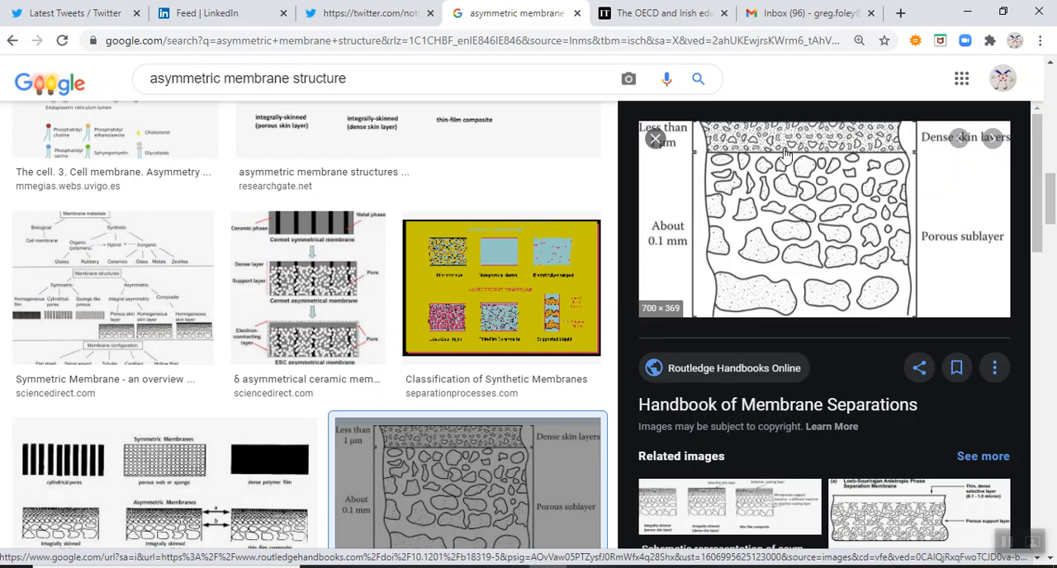
{"action": "mouse_move", "coordinate": [783, 185]}
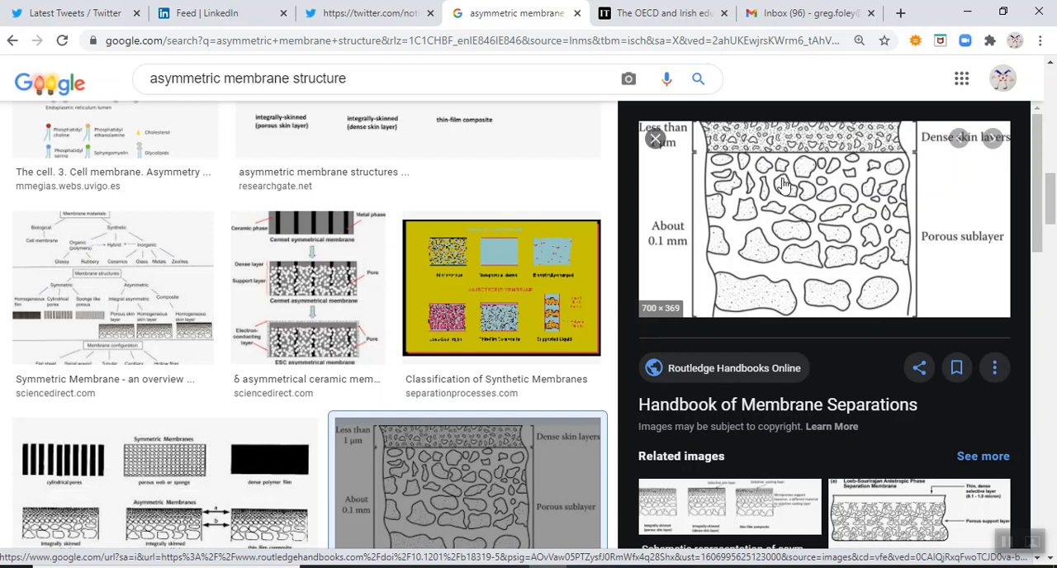
{"action": "mouse_move", "coordinate": [796, 141]}
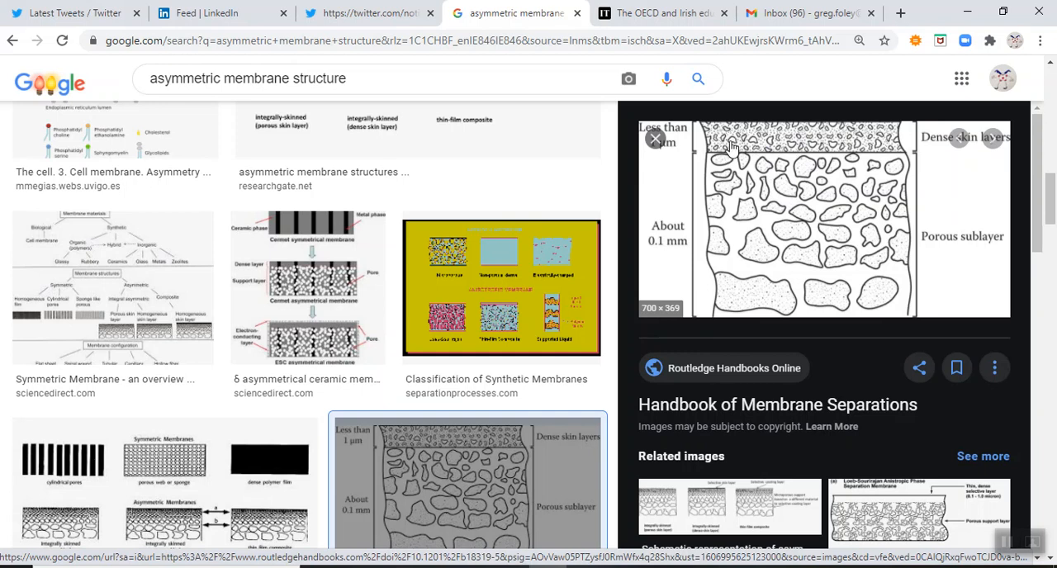
{"action": "mouse_move", "coordinate": [823, 162]}
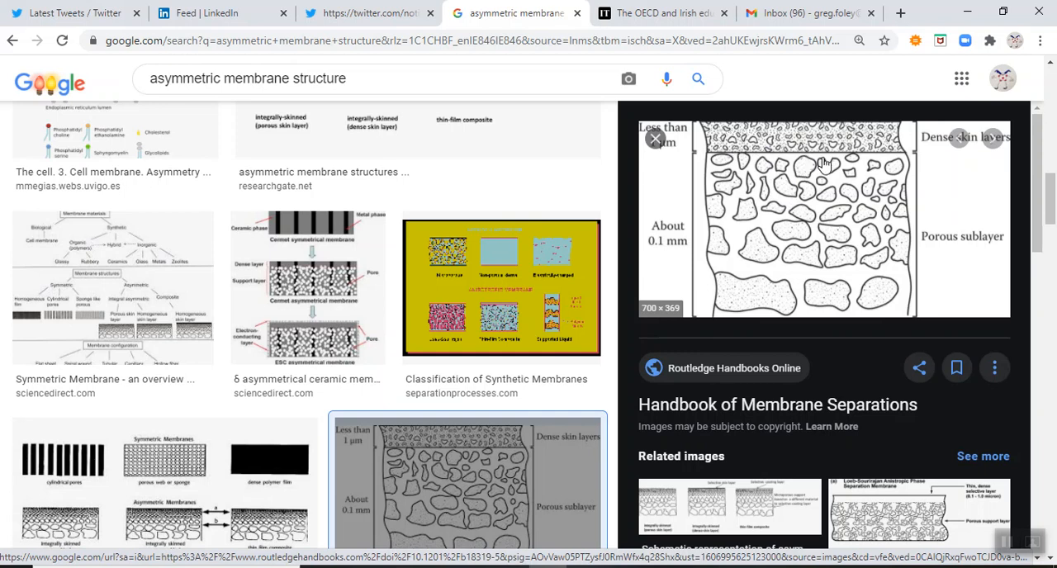
{"action": "mouse_move", "coordinate": [797, 192]}
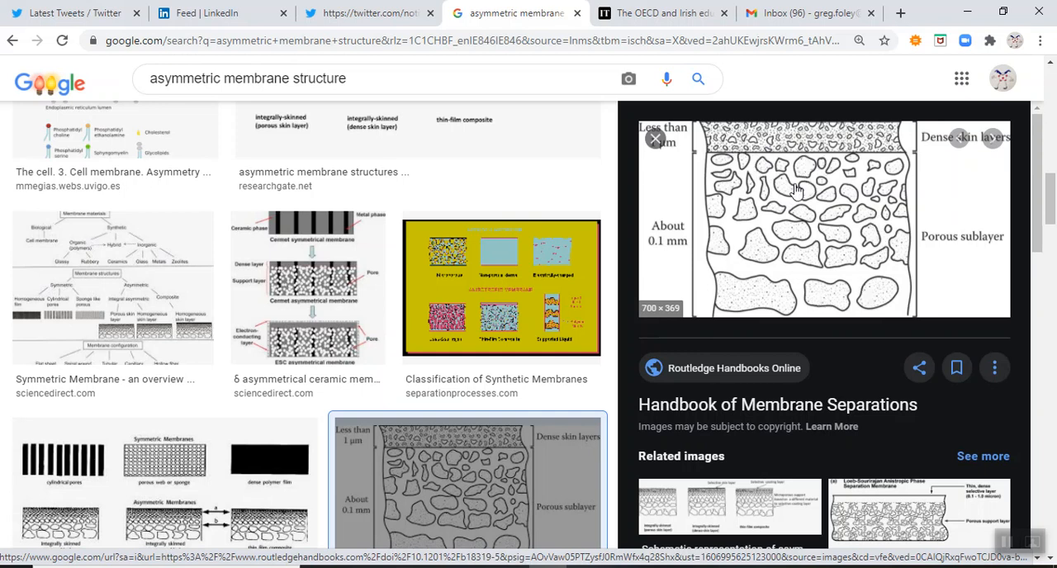
{"action": "mouse_move", "coordinate": [724, 273]}
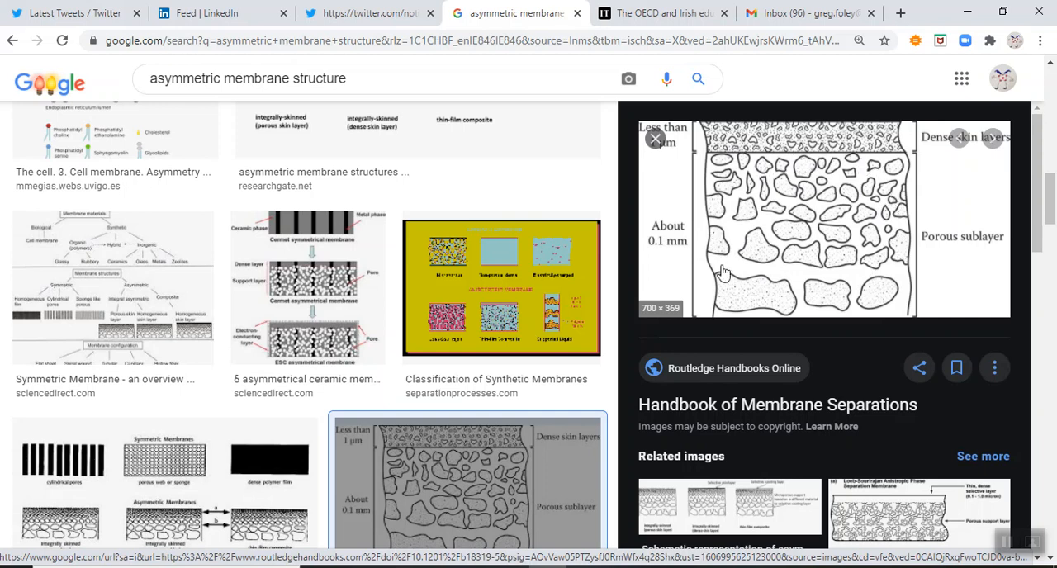
{"action": "mouse_move", "coordinate": [802, 266]}
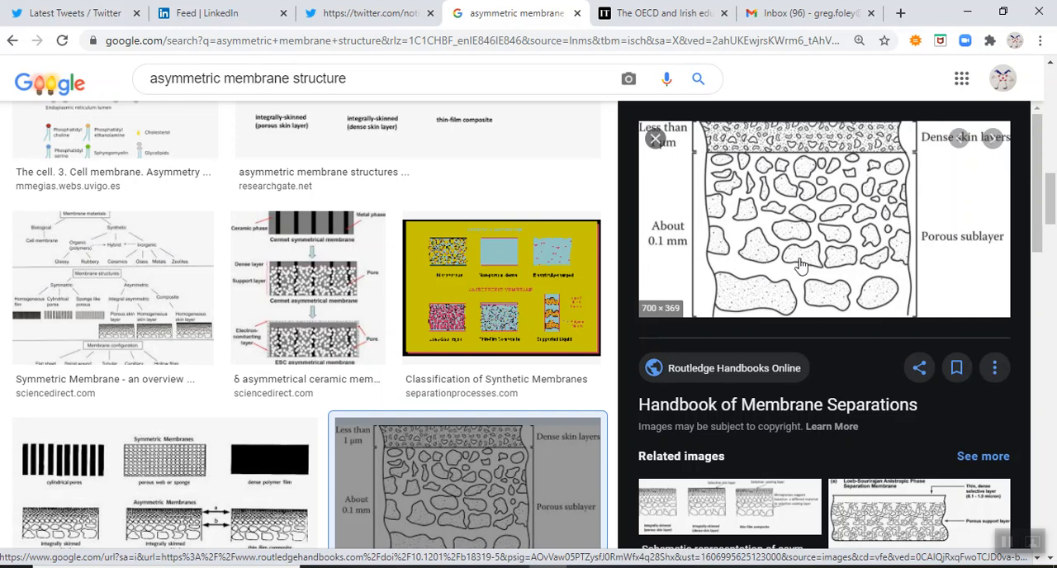
{"action": "mouse_move", "coordinate": [790, 157]}
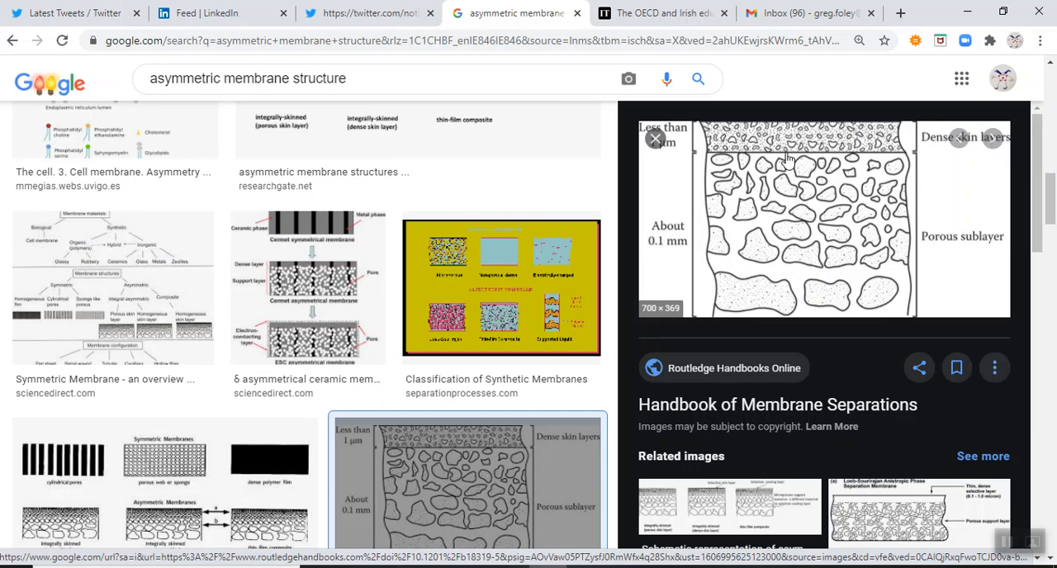
{"action": "mouse_move", "coordinate": [816, 147]}
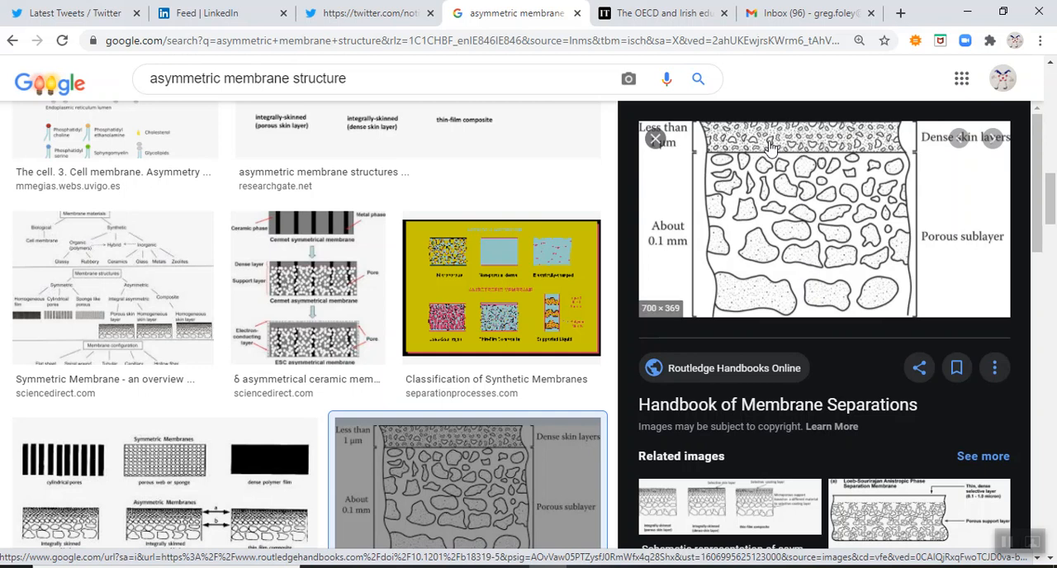
{"action": "mouse_move", "coordinate": [783, 178]}
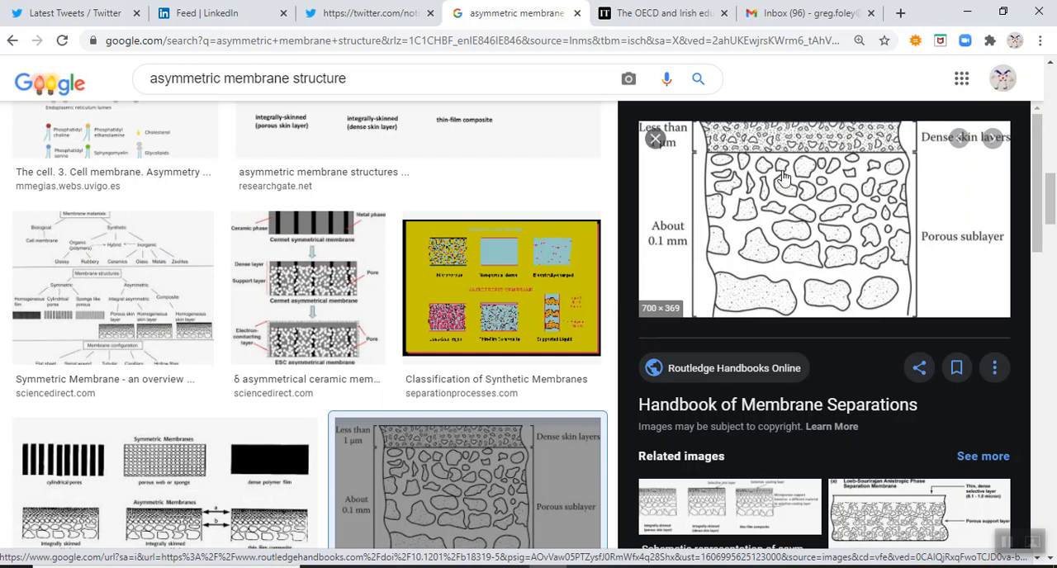
{"action": "mouse_move", "coordinate": [832, 255]}
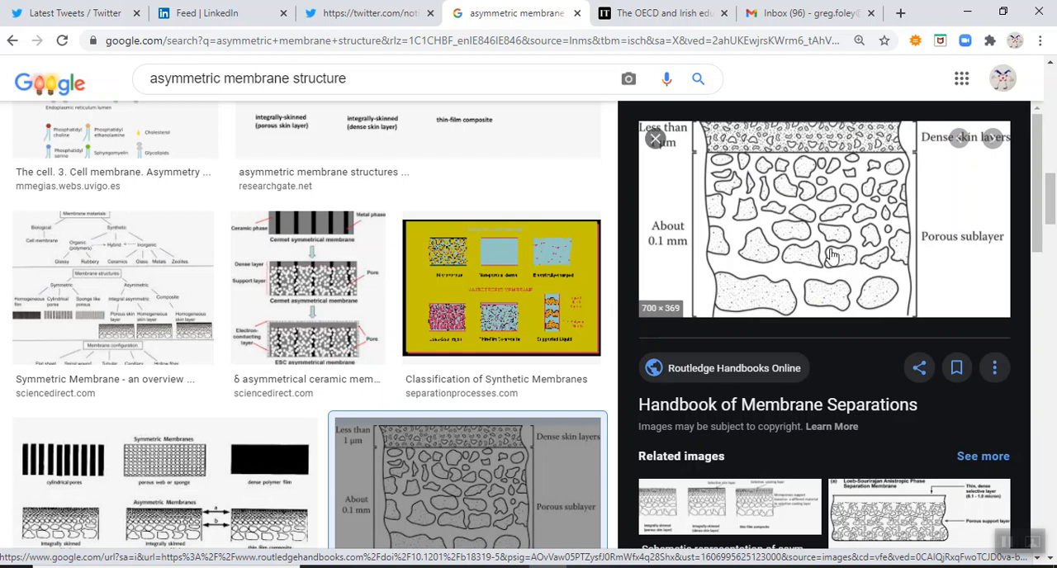
{"action": "mouse_move", "coordinate": [796, 231]}
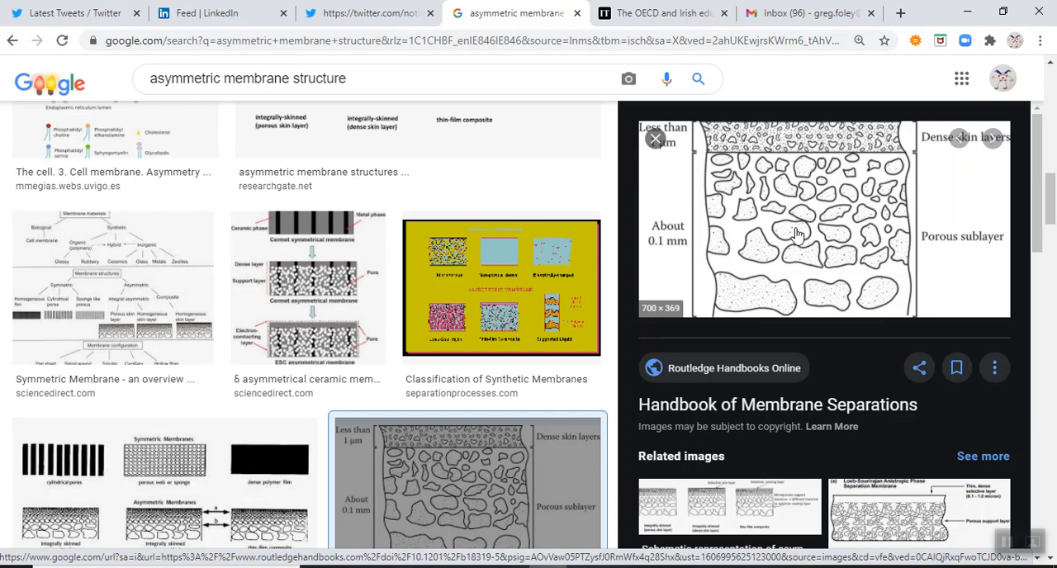
{"action": "mouse_move", "coordinate": [793, 229]}
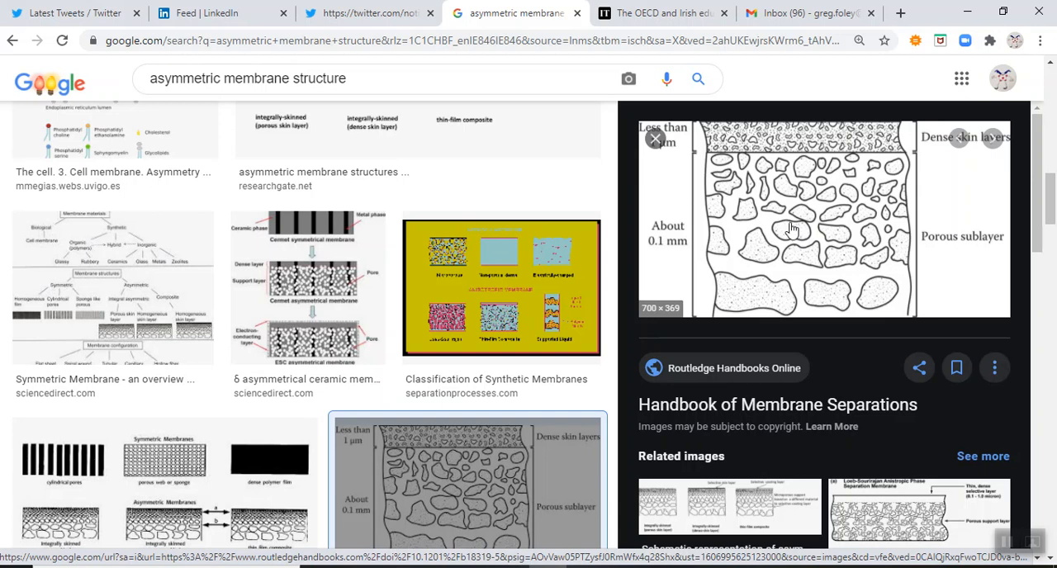
{"action": "mouse_move", "coordinate": [792, 228]}
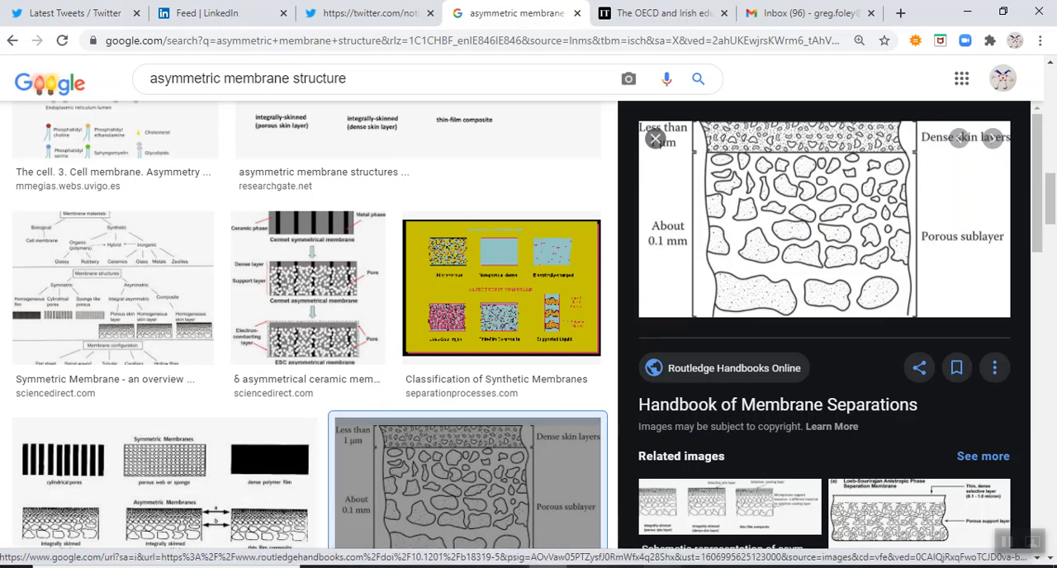
{"action": "mouse_move", "coordinate": [740, 256]}
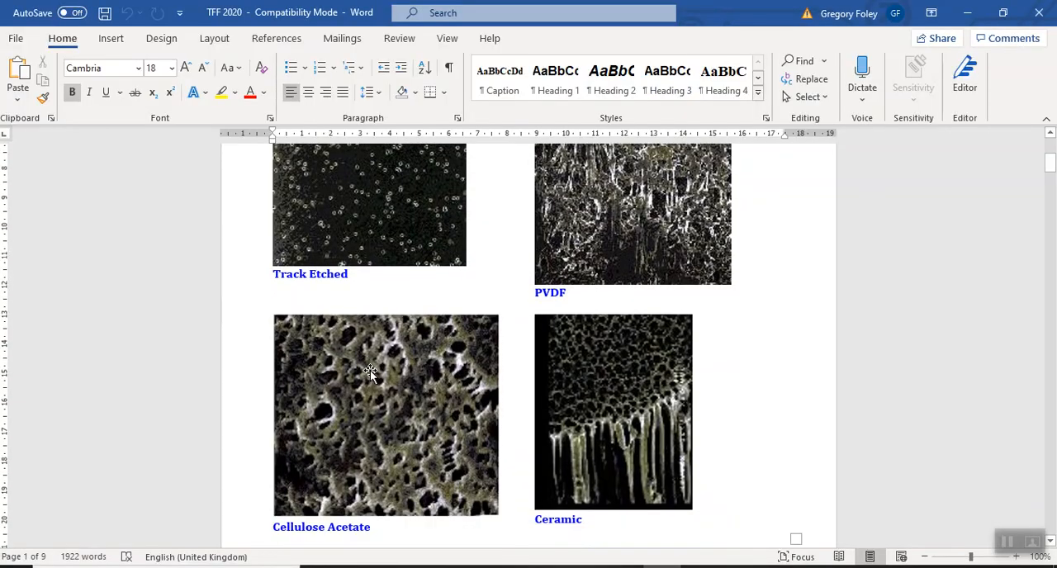
{"action": "mouse_move", "coordinate": [631, 281]}
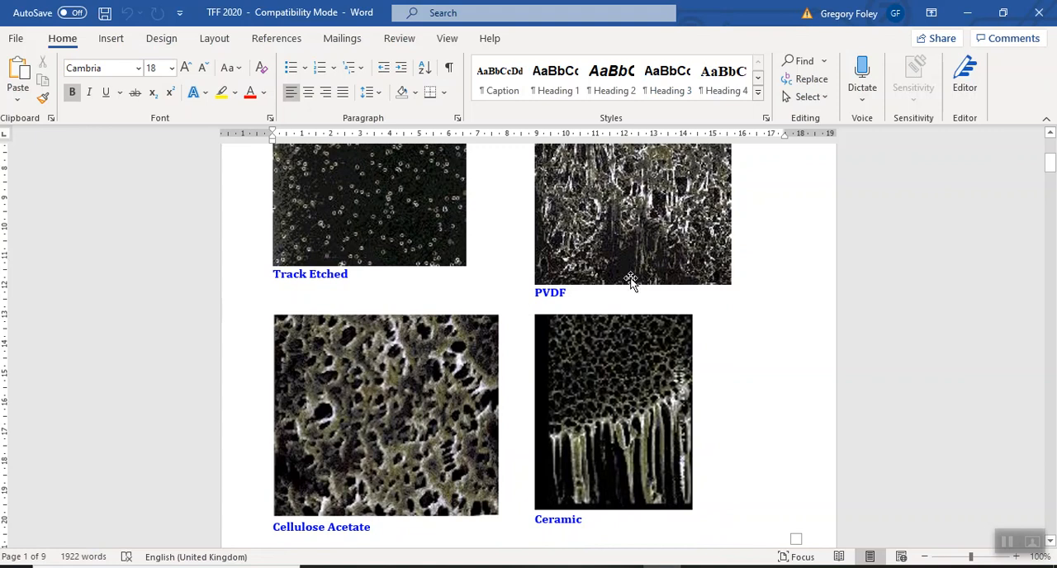
{"action": "mouse_move", "coordinate": [592, 253]}
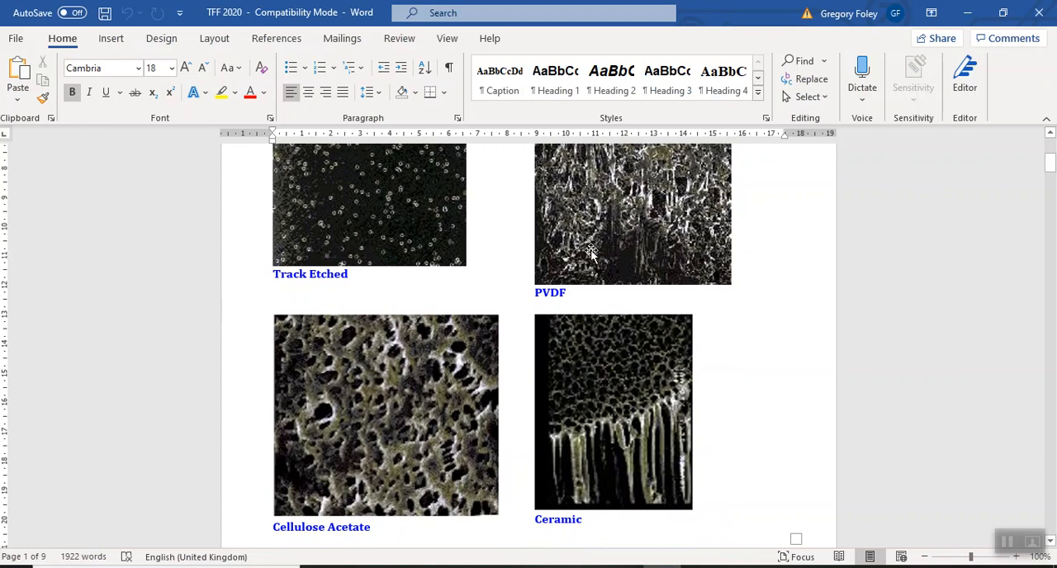
Scroll the Word notes to reveal the Figure 1 caption beneath the four micrographs.
{"action": "scroll", "scroll_direction": "down", "scroll_amount": 3}
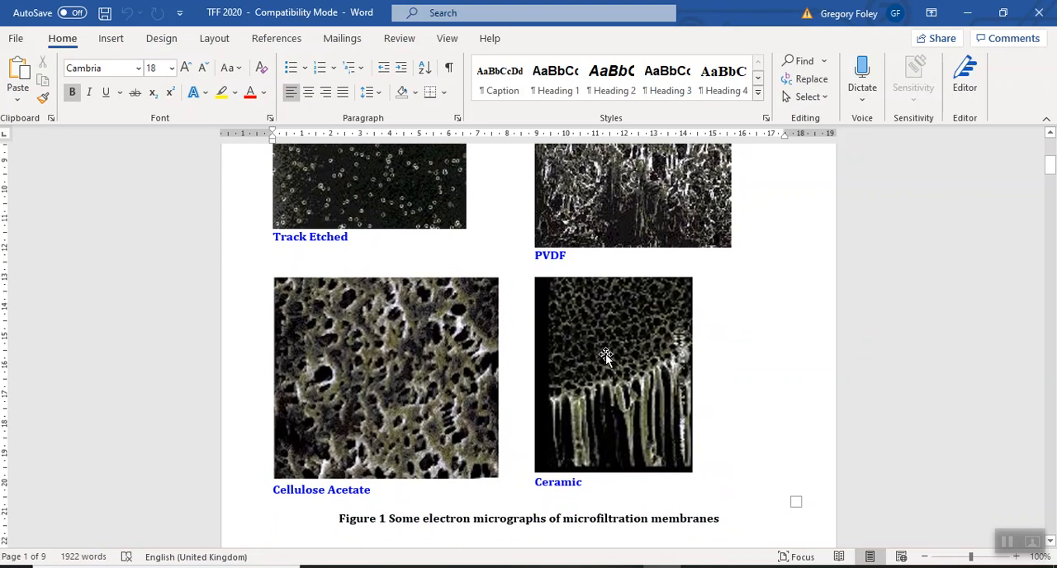
{"action": "scroll", "scroll_direction": "up", "scroll_amount": 3}
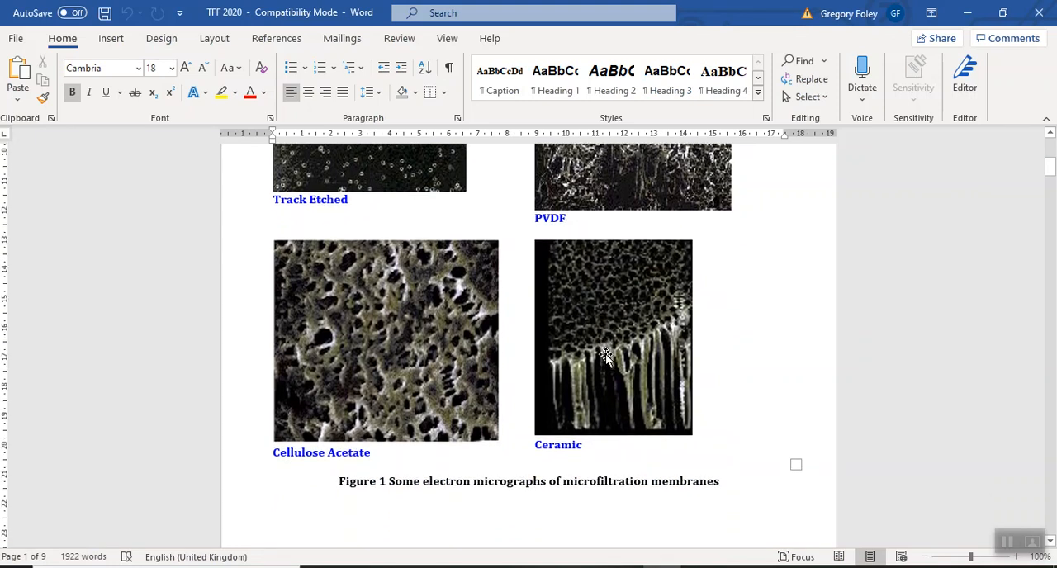
{"action": "mouse_move", "coordinate": [598, 324]}
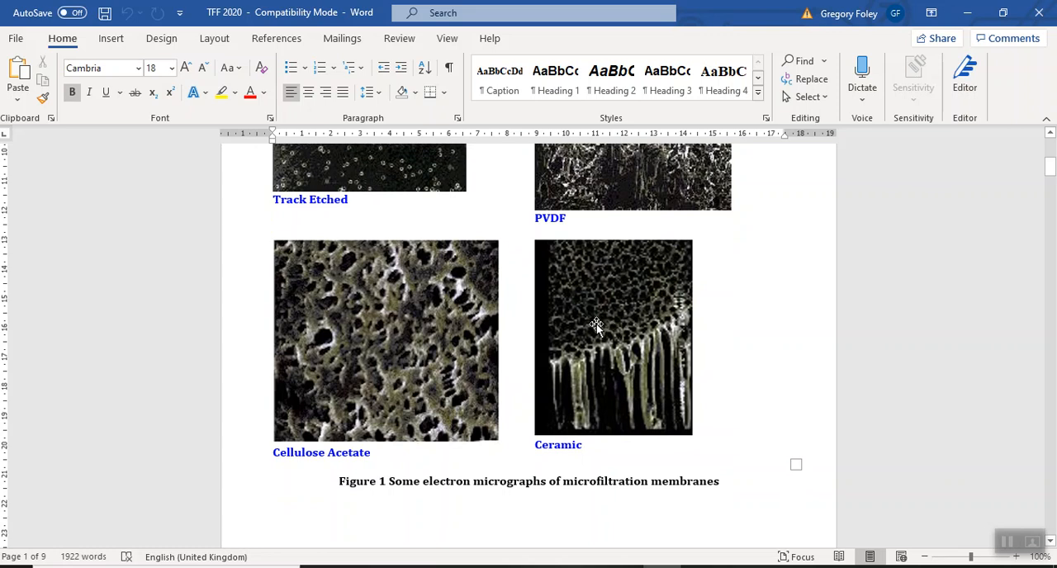
{"action": "mouse_move", "coordinate": [608, 320]}
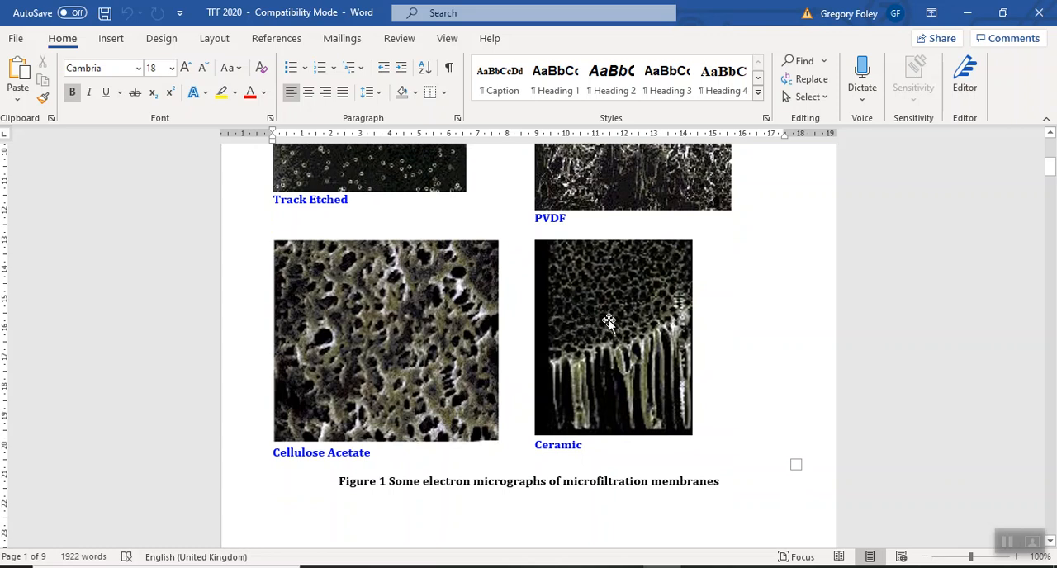
{"action": "mouse_move", "coordinate": [592, 331]}
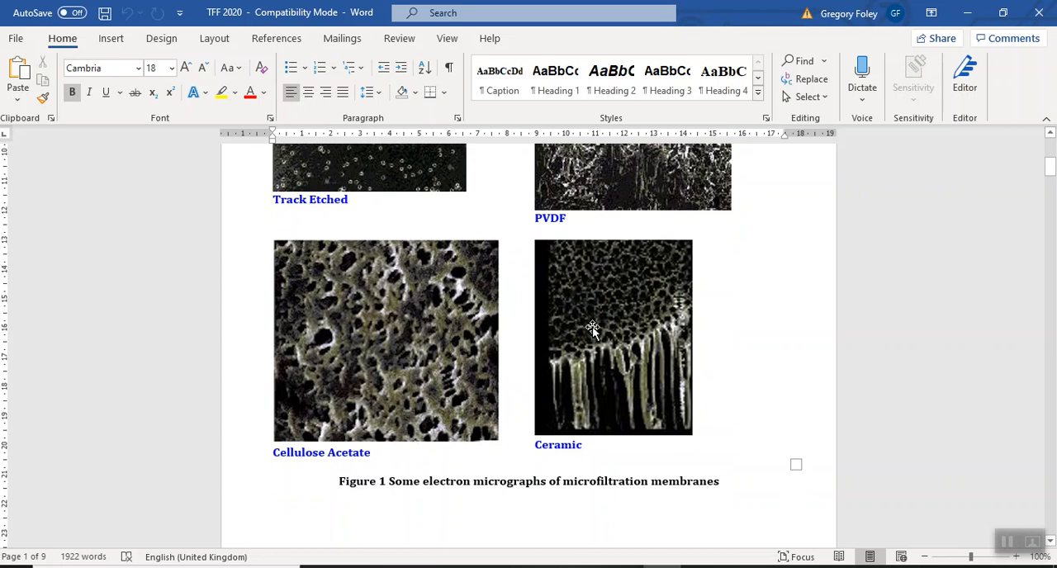
{"action": "mouse_move", "coordinate": [608, 327]}
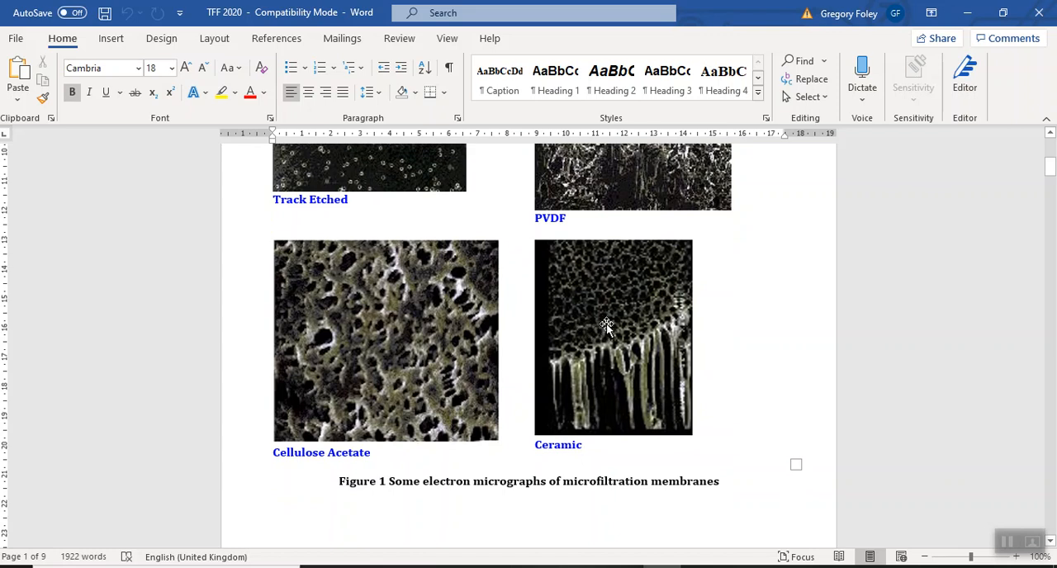
{"action": "mouse_move", "coordinate": [586, 327]}
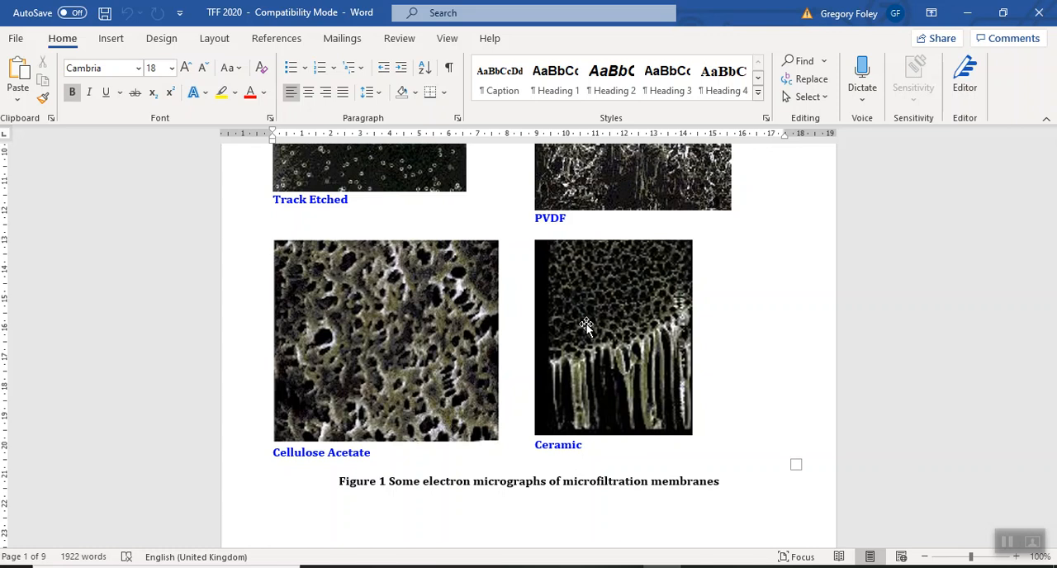
{"action": "mouse_move", "coordinate": [593, 320]}
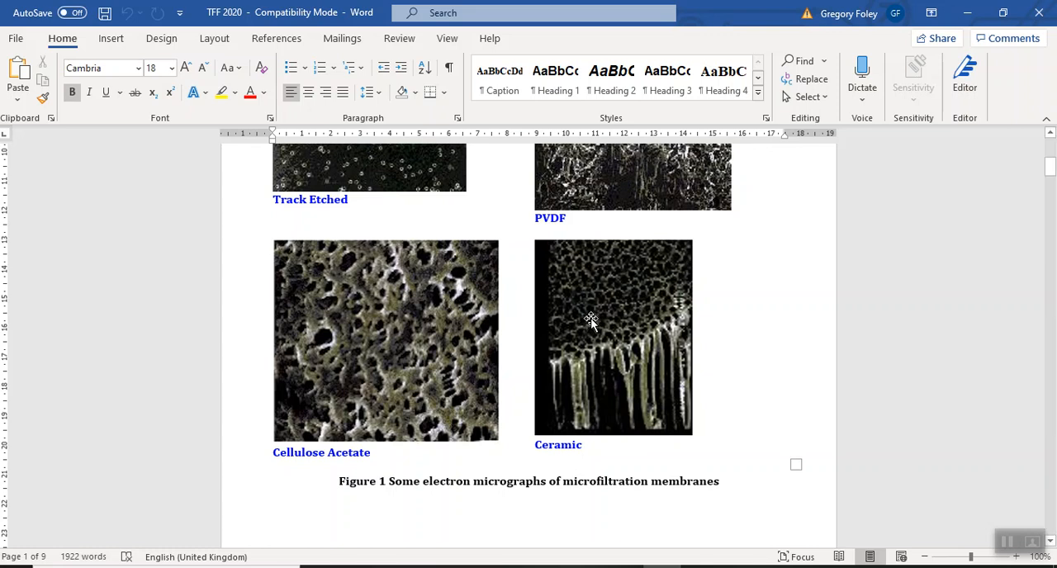
{"action": "mouse_move", "coordinate": [254, 301]}
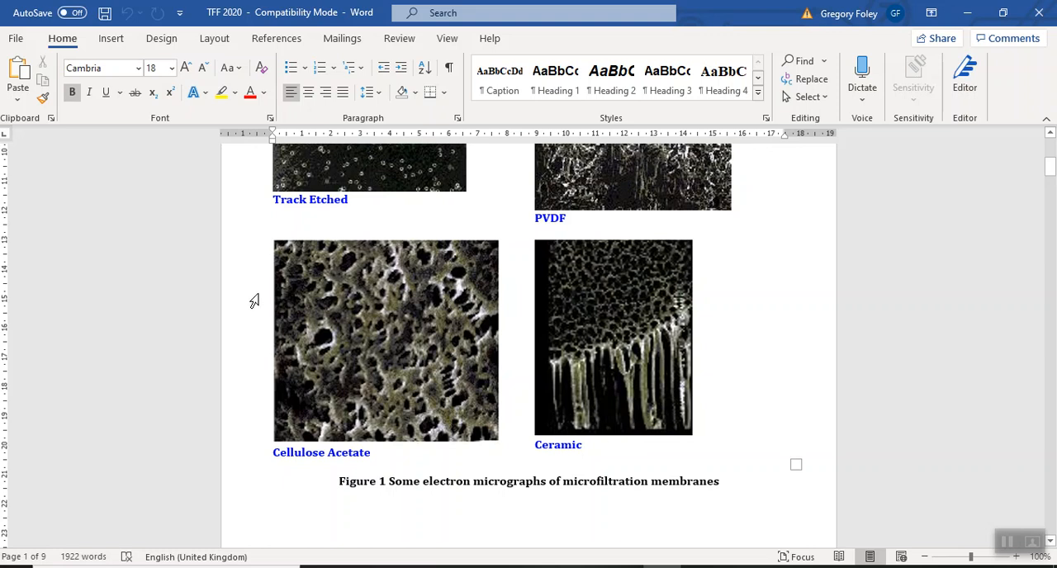
{"action": "mouse_move", "coordinate": [256, 308]}
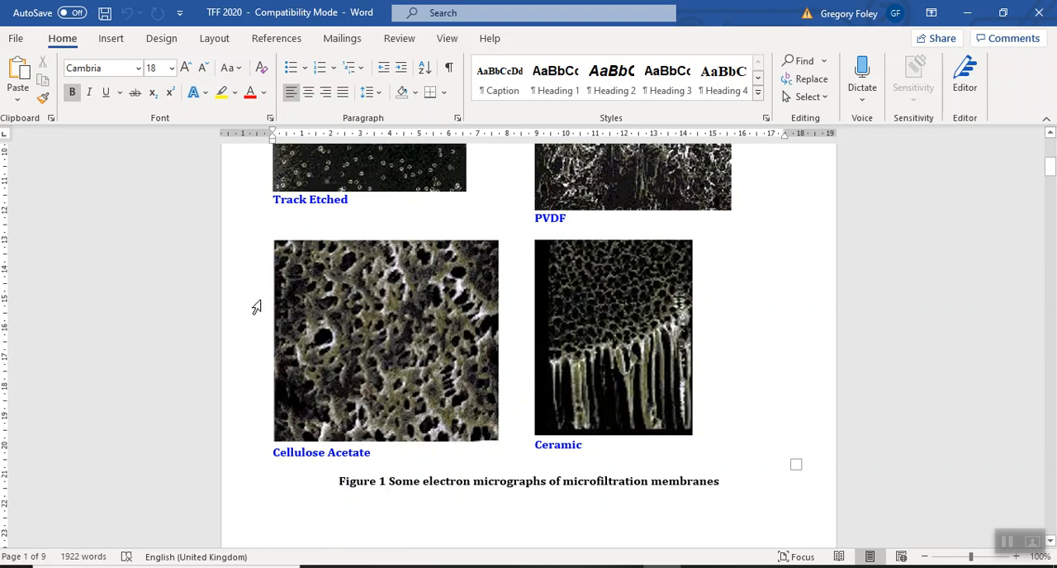
Scroll to page 2 and the 'What is CFMF used for?' list of four uses.
{"action": "scroll", "scroll_direction": "down", "scroll_amount": 3}
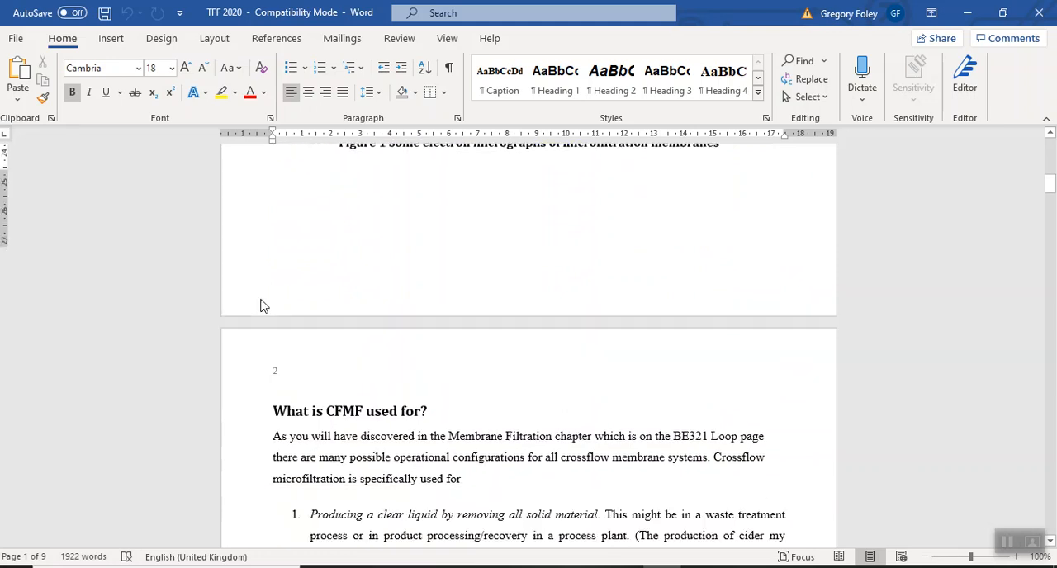
{"action": "scroll", "scroll_direction": "down", "scroll_amount": 3}
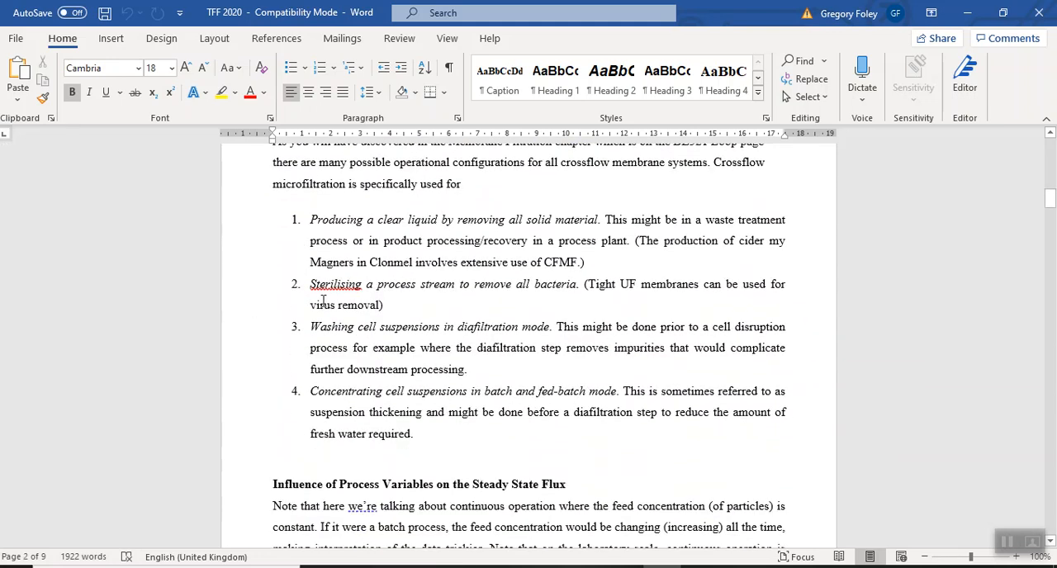
{"action": "scroll", "scroll_direction": "up", "scroll_amount": 3}
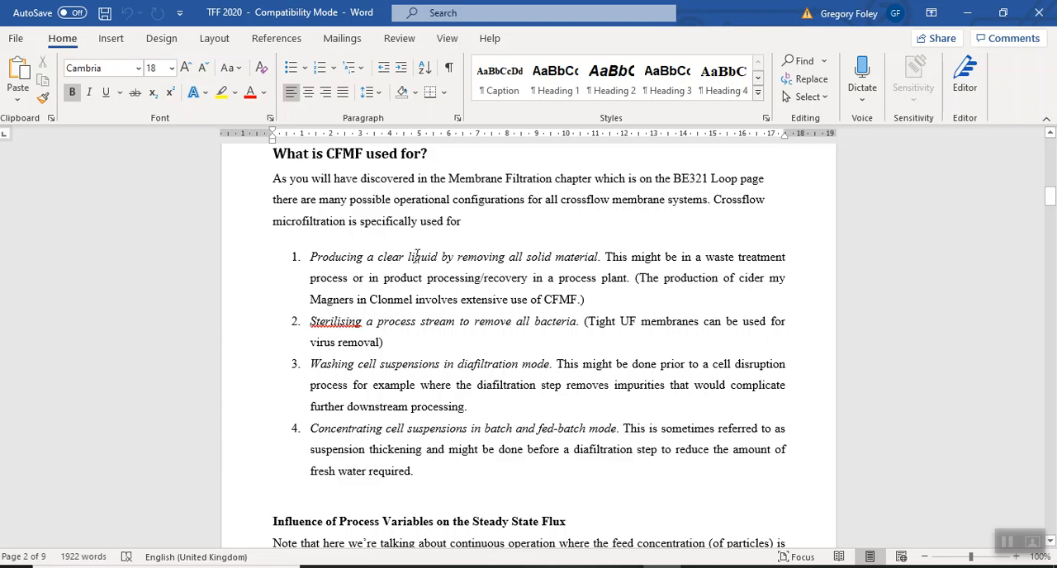
{"action": "mouse_move", "coordinate": [572, 258]}
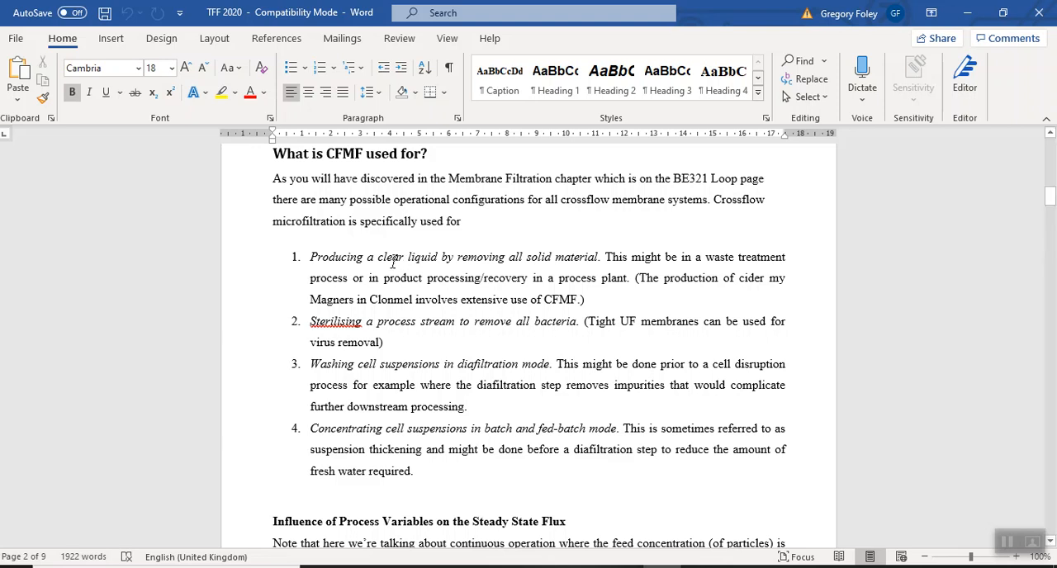
{"action": "scroll", "scroll_direction": "down", "scroll_amount": 3}
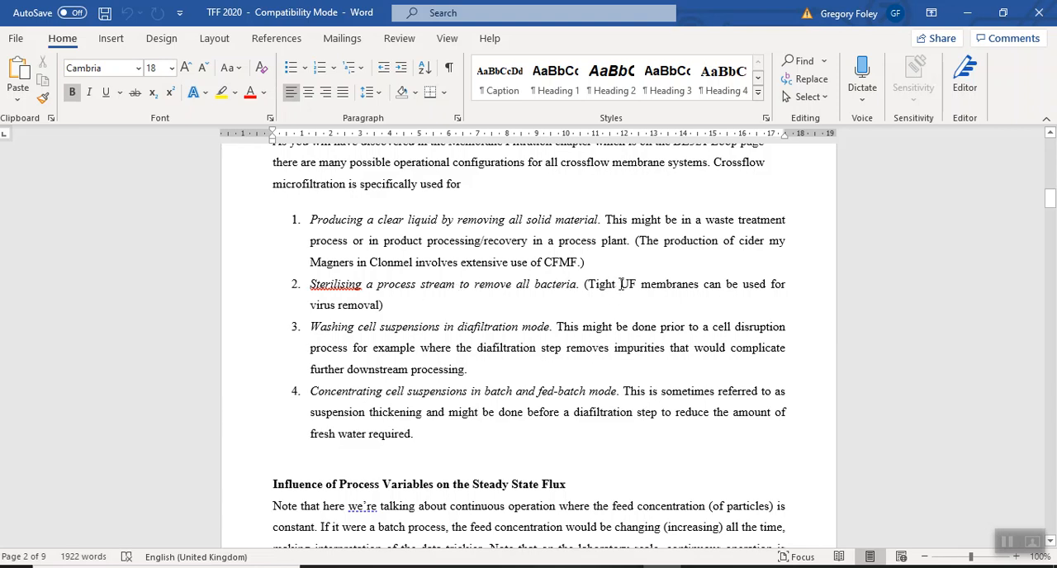
{"action": "scroll", "scroll_direction": "down", "scroll_amount": 3}
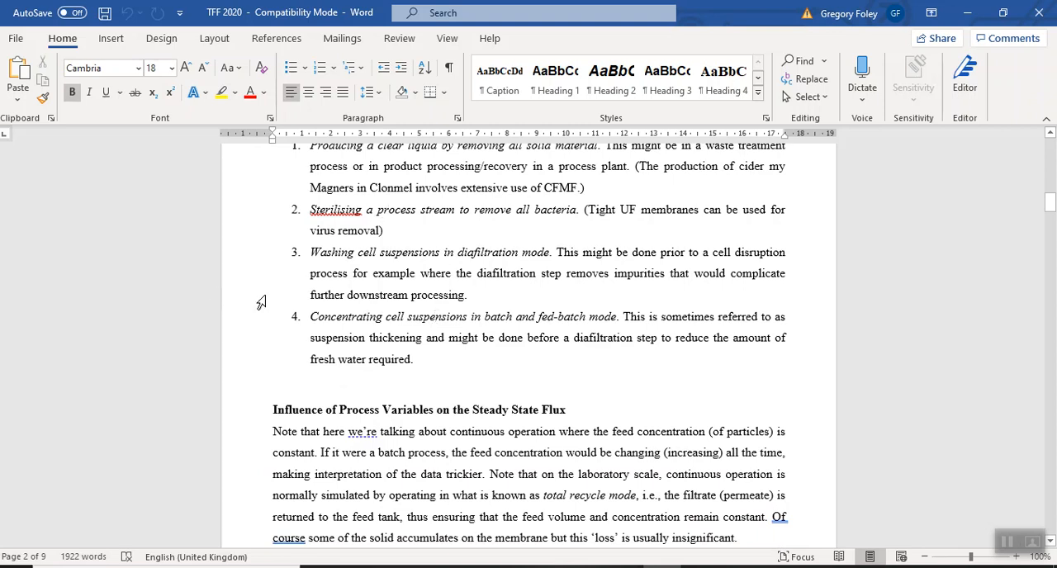
{"action": "mouse_move", "coordinate": [426, 268]}
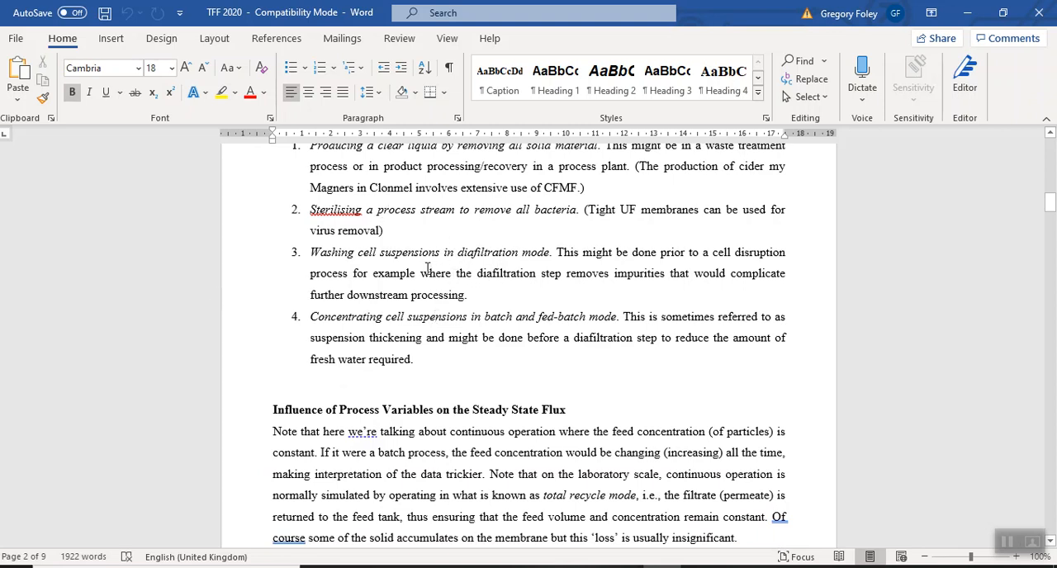
{"action": "scroll", "scroll_direction": "down", "scroll_amount": 3}
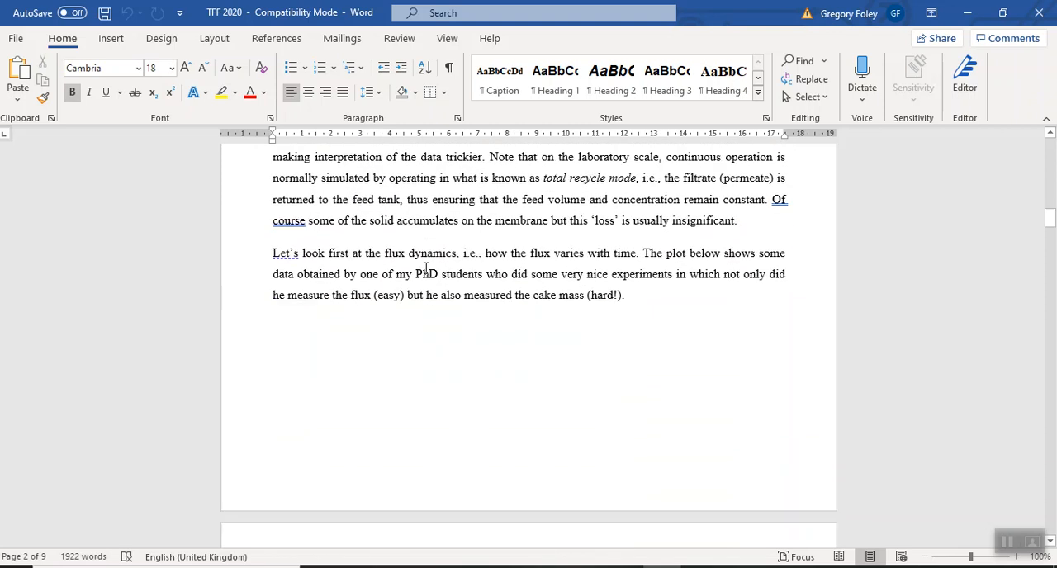
{"action": "scroll", "scroll_direction": "down", "scroll_amount": 3}
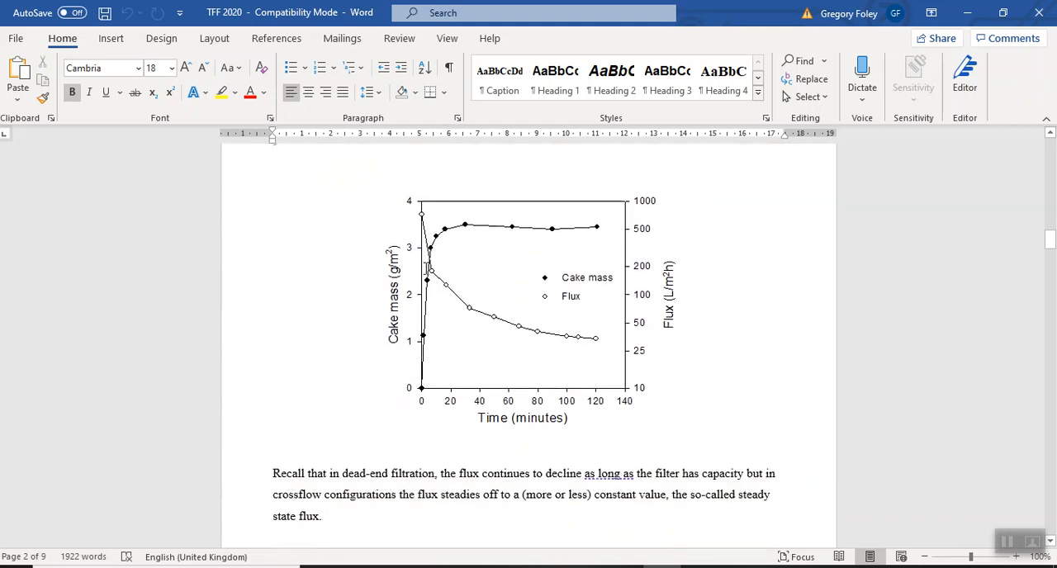
{"action": "scroll", "scroll_direction": "down", "scroll_amount": 3}
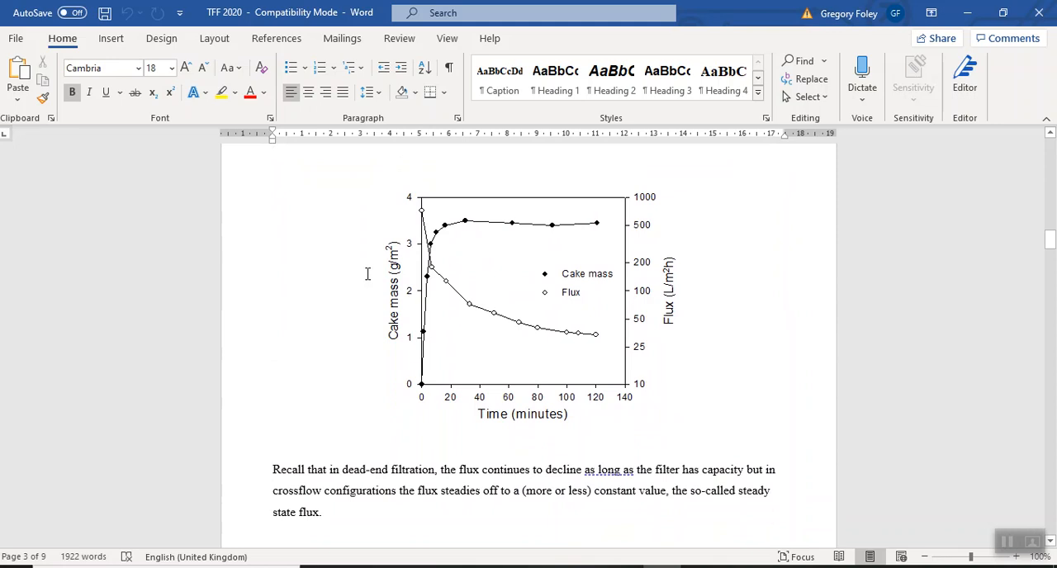
{"action": "mouse_move", "coordinate": [360, 249]}
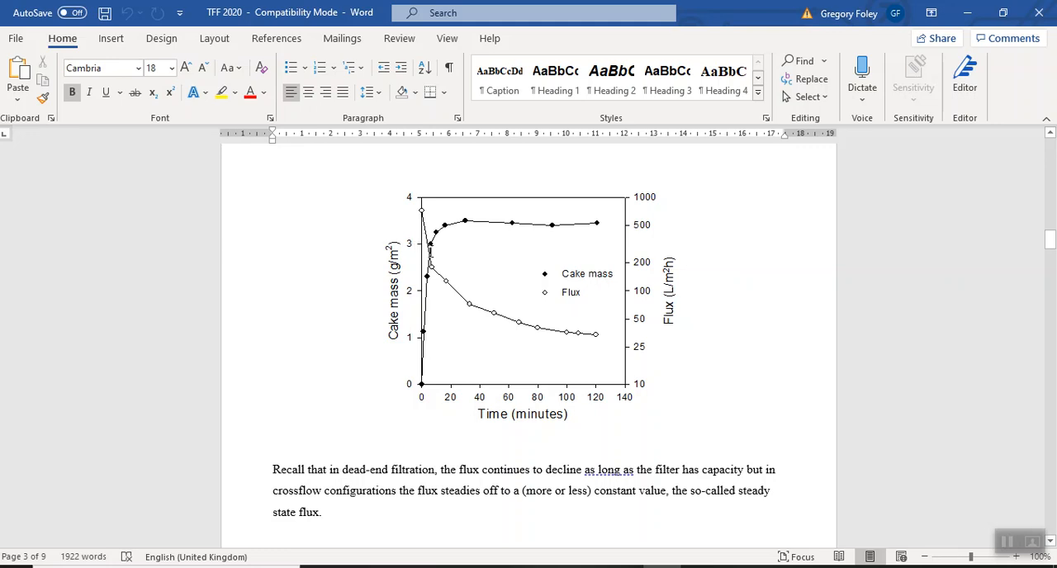
{"action": "mouse_move", "coordinate": [486, 317]}
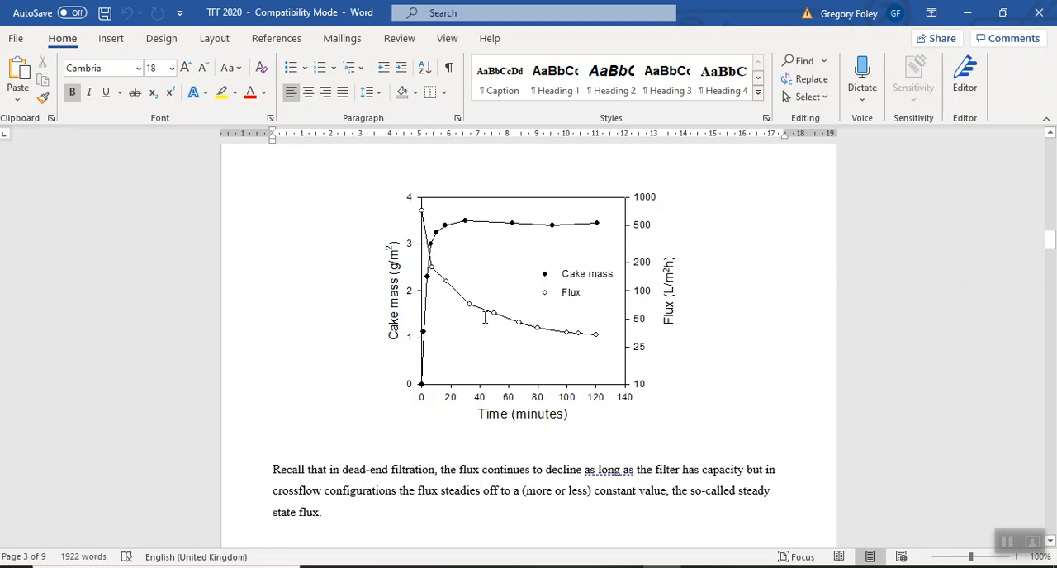
{"action": "mouse_move", "coordinate": [602, 344]}
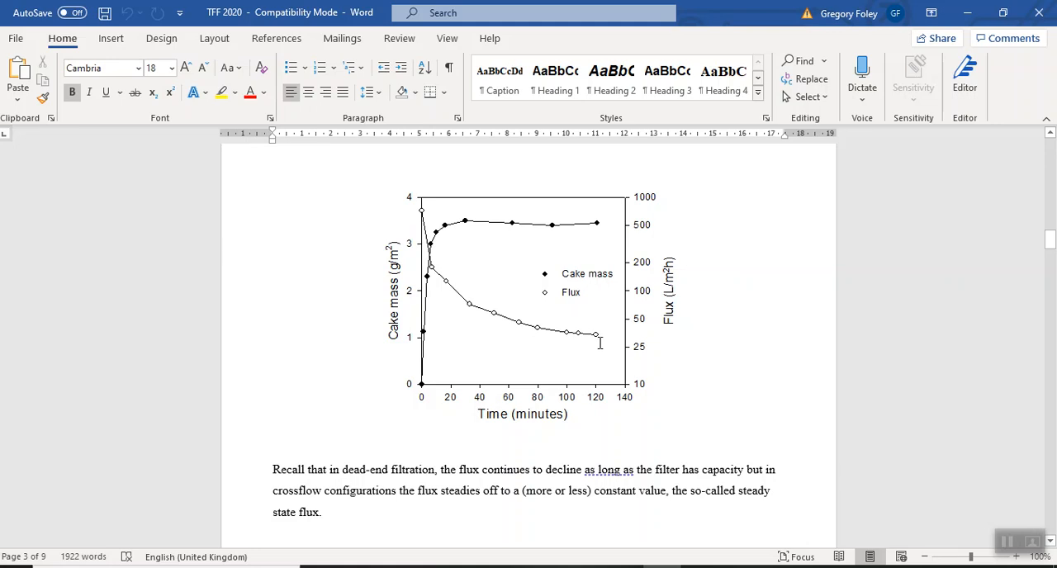
{"action": "mouse_move", "coordinate": [568, 423]}
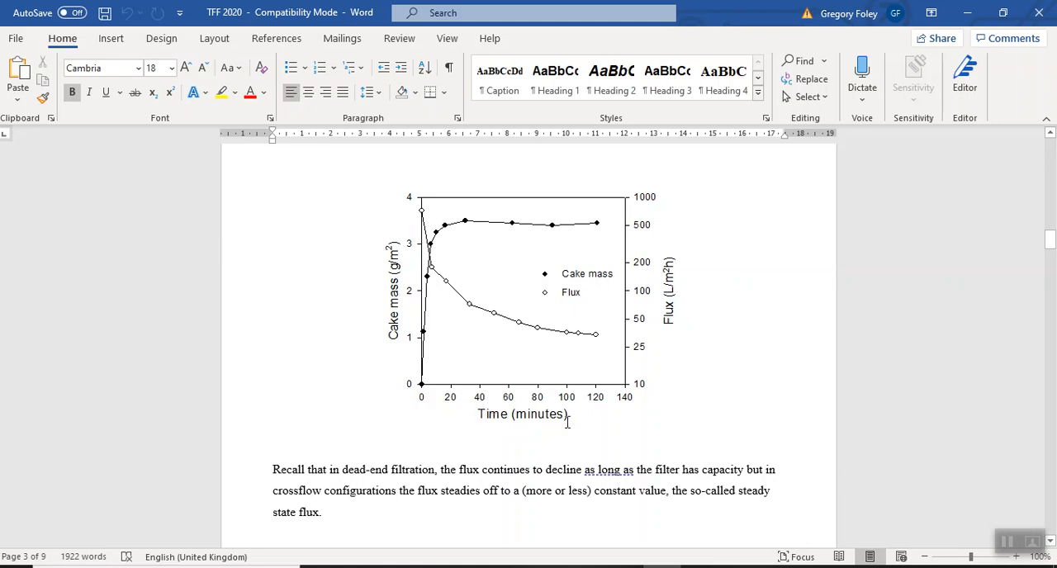
{"action": "mouse_move", "coordinate": [492, 373]}
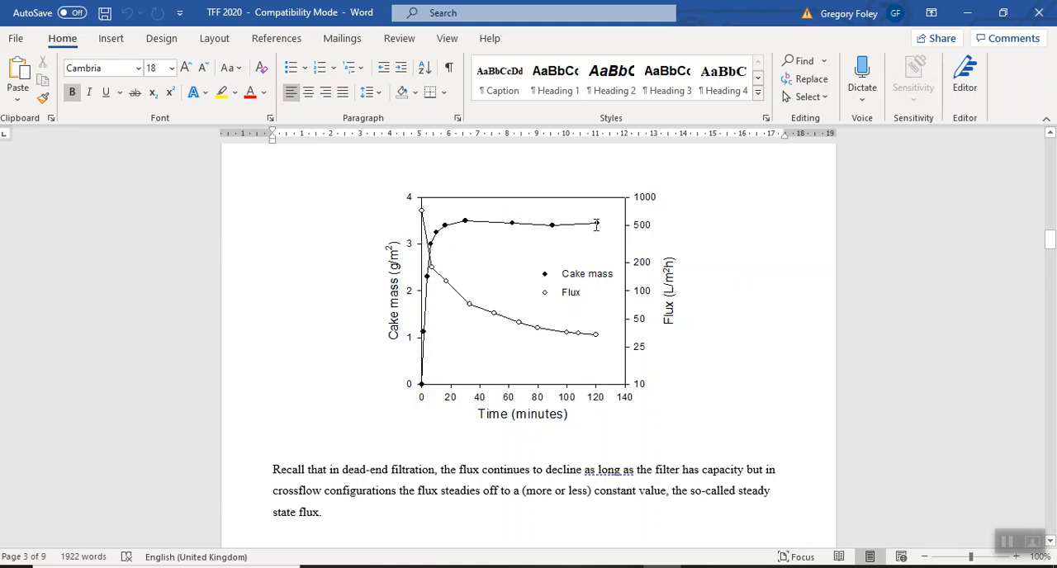
{"action": "mouse_move", "coordinate": [482, 309]}
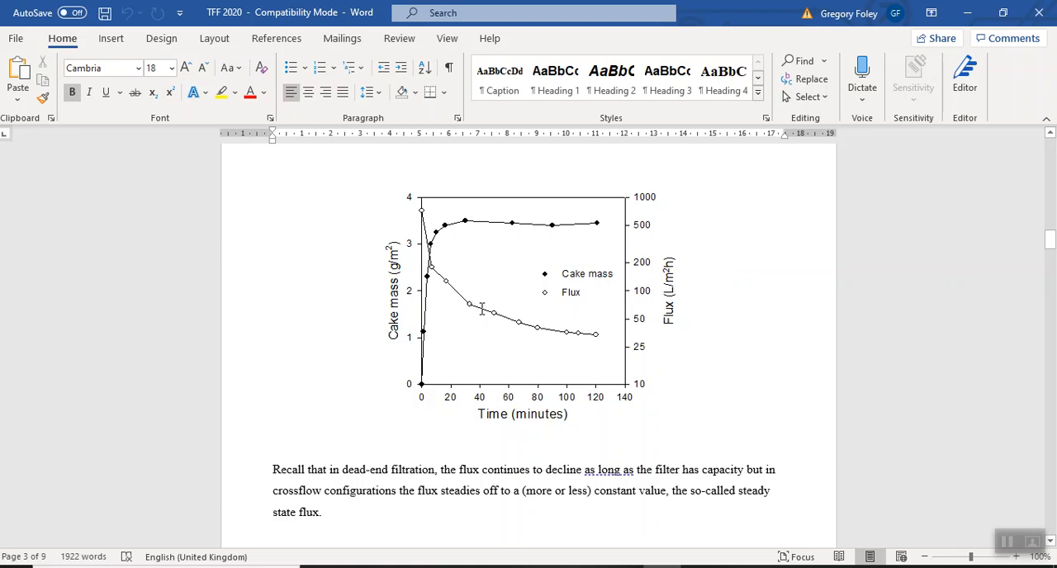
{"action": "mouse_move", "coordinate": [593, 335]}
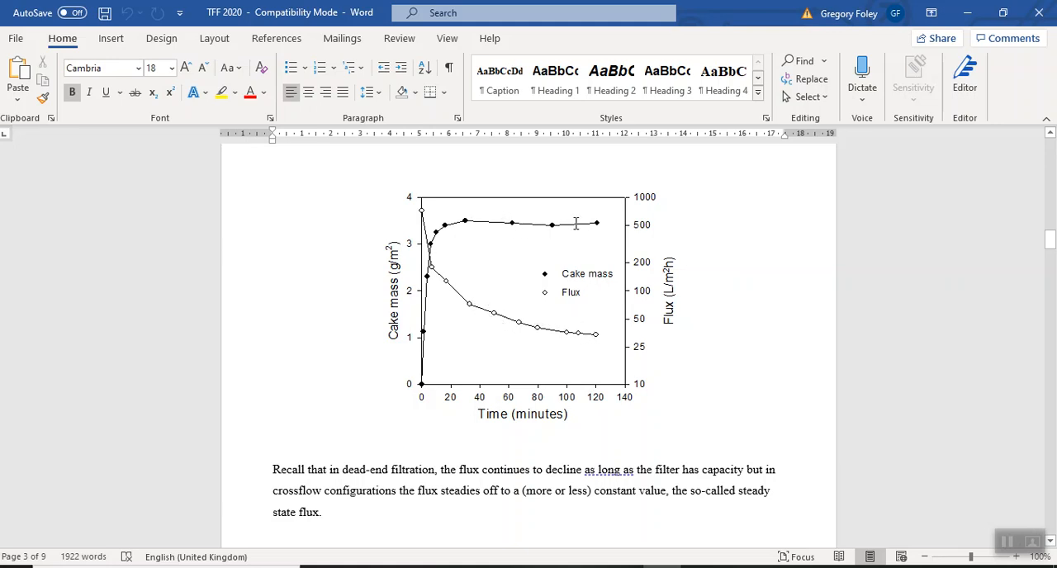
{"action": "mouse_move", "coordinate": [518, 324]}
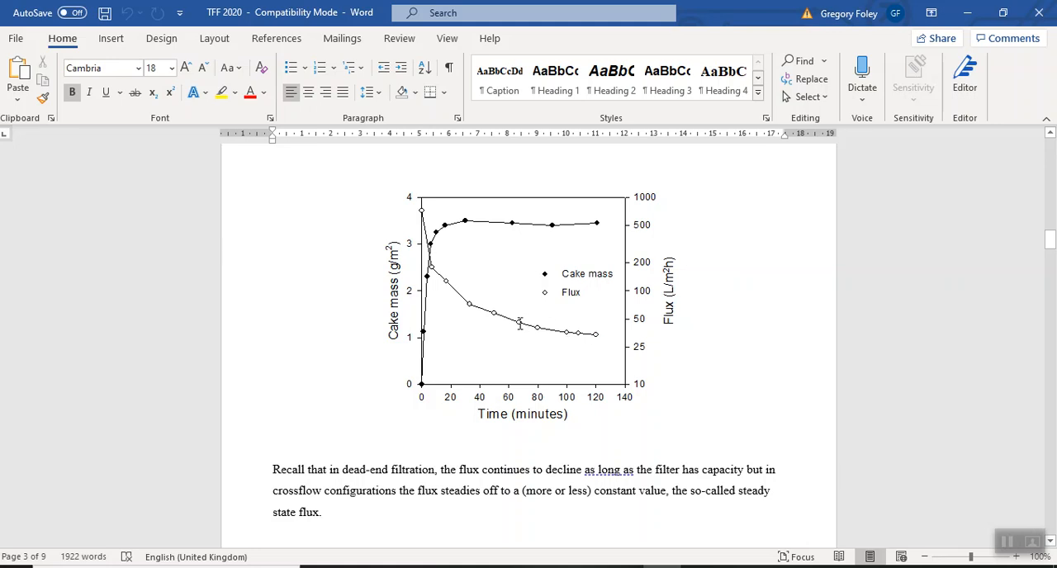
{"action": "mouse_move", "coordinate": [578, 330]}
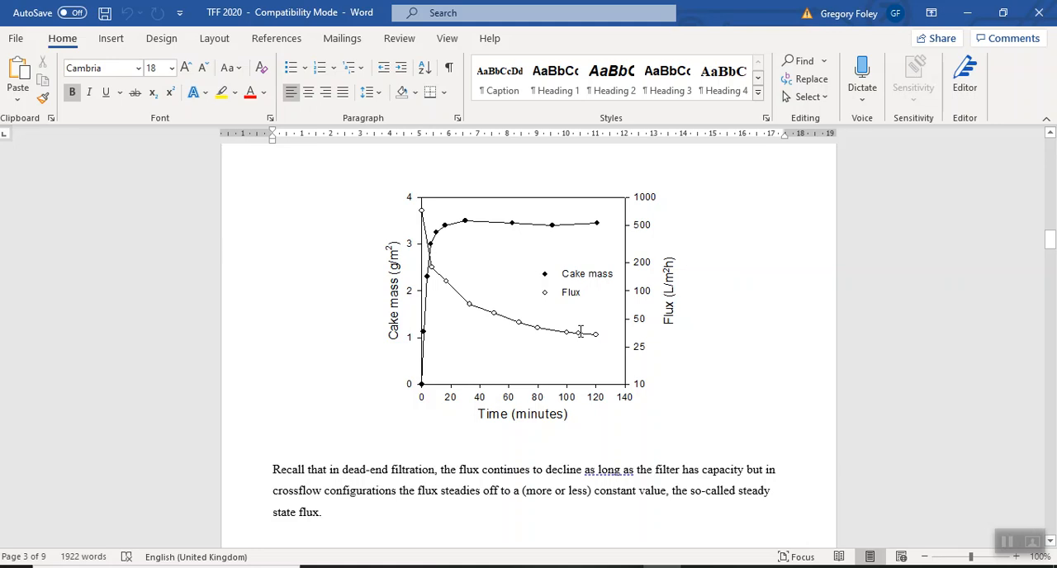
{"action": "mouse_move", "coordinate": [588, 332]}
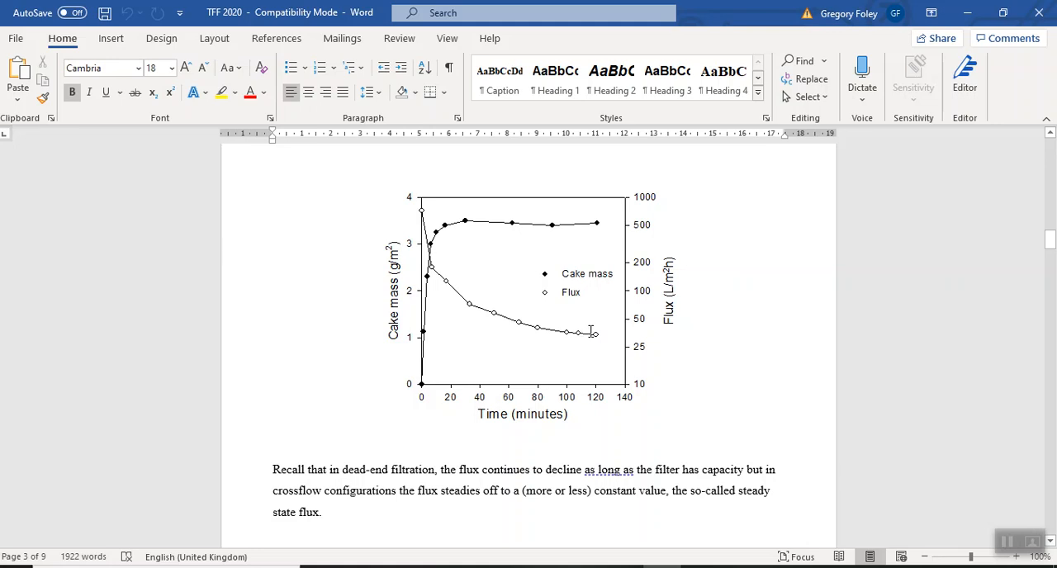
{"action": "mouse_move", "coordinate": [536, 224]}
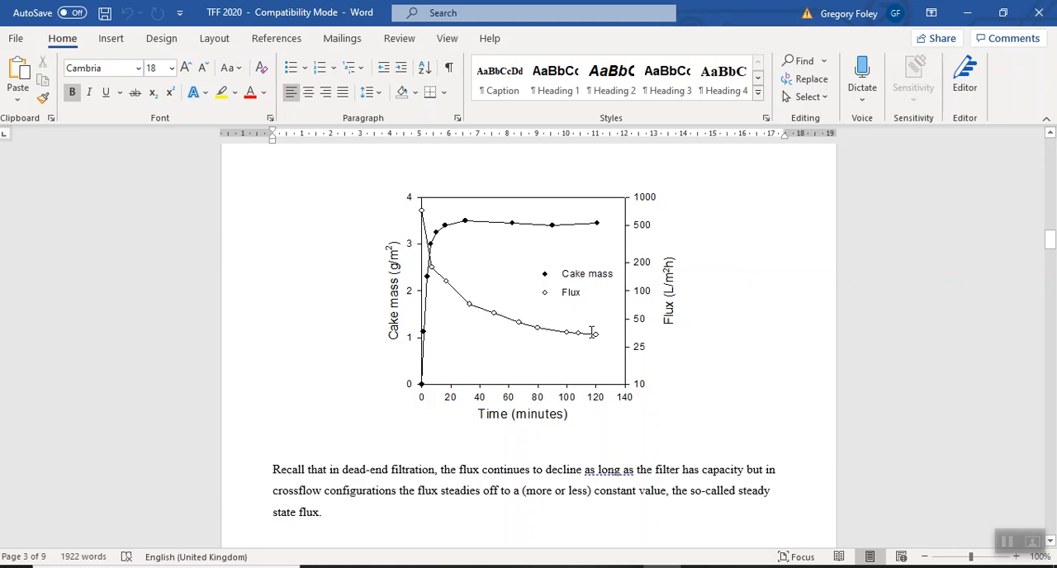
{"action": "mouse_move", "coordinate": [479, 274]}
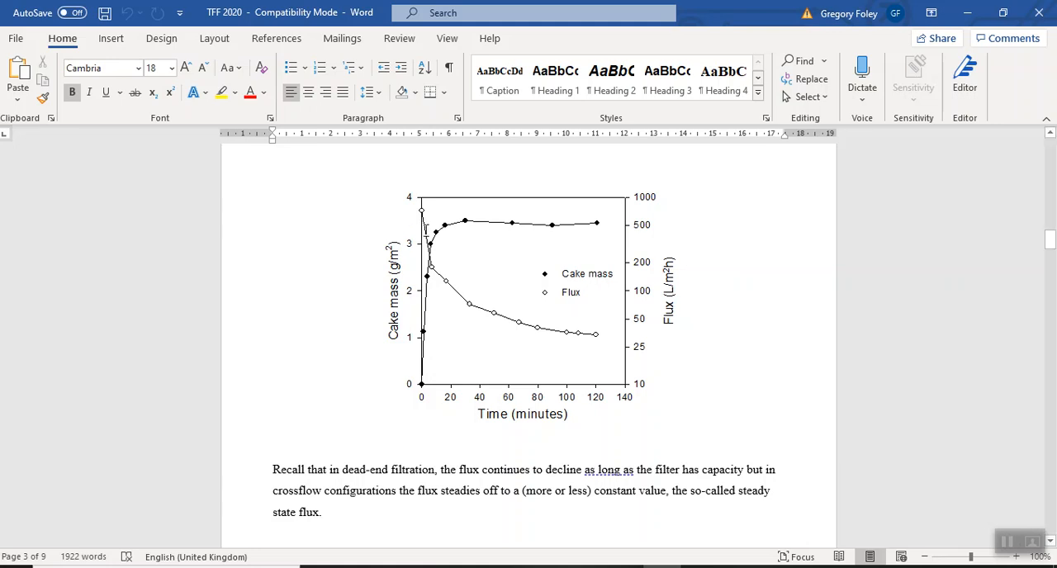
{"action": "mouse_move", "coordinate": [440, 264]}
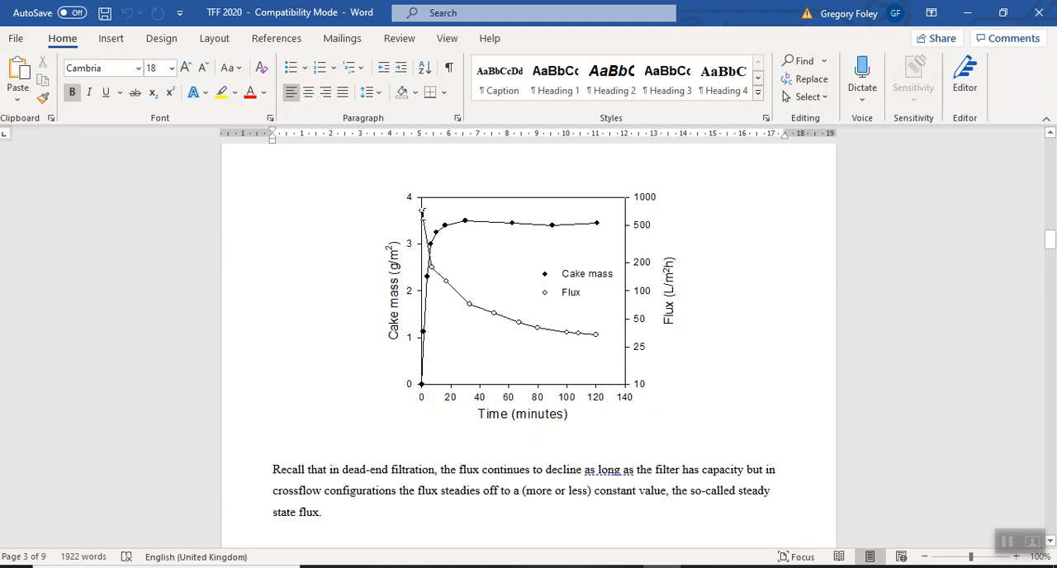
{"action": "mouse_move", "coordinate": [522, 324]}
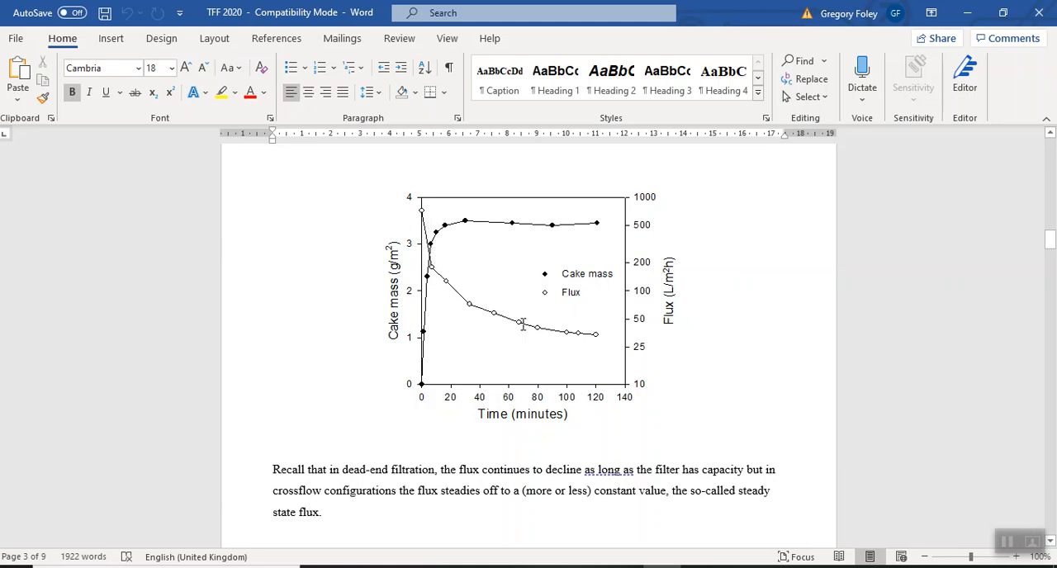
{"action": "mouse_move", "coordinate": [588, 339]}
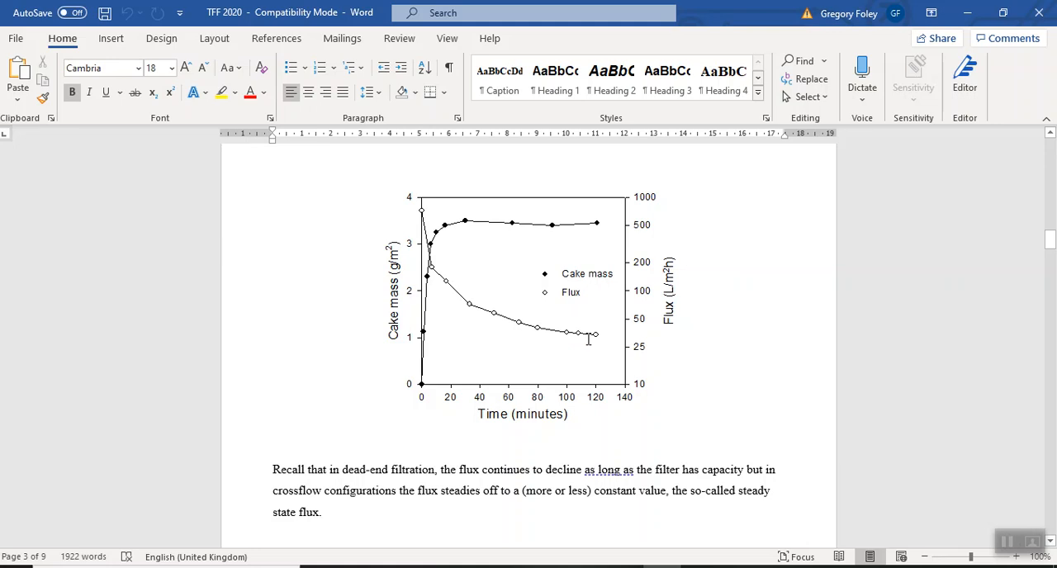
{"action": "mouse_move", "coordinate": [525, 322]}
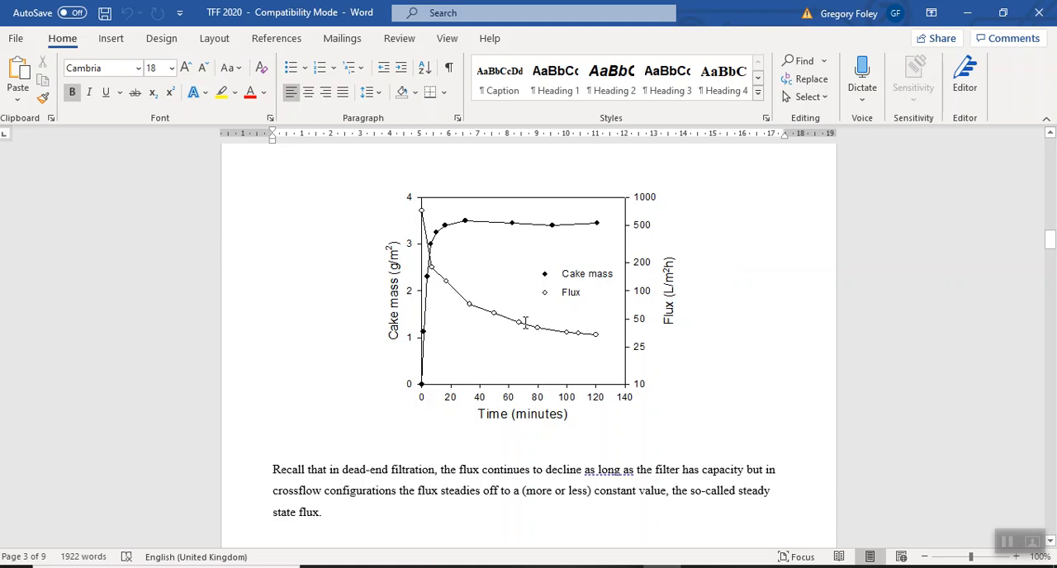
{"action": "mouse_move", "coordinate": [568, 329]}
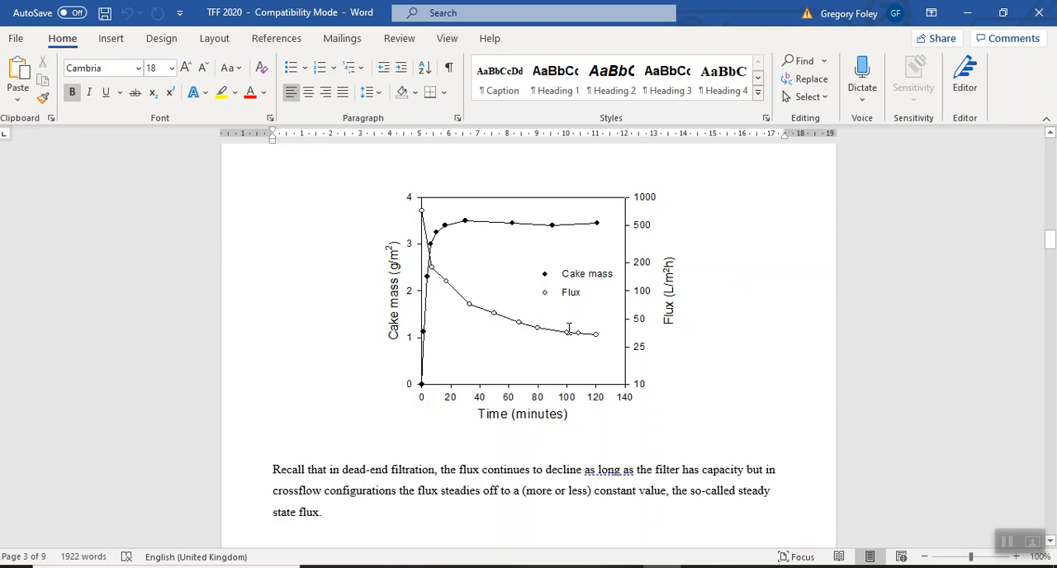
{"action": "mouse_move", "coordinate": [615, 339]}
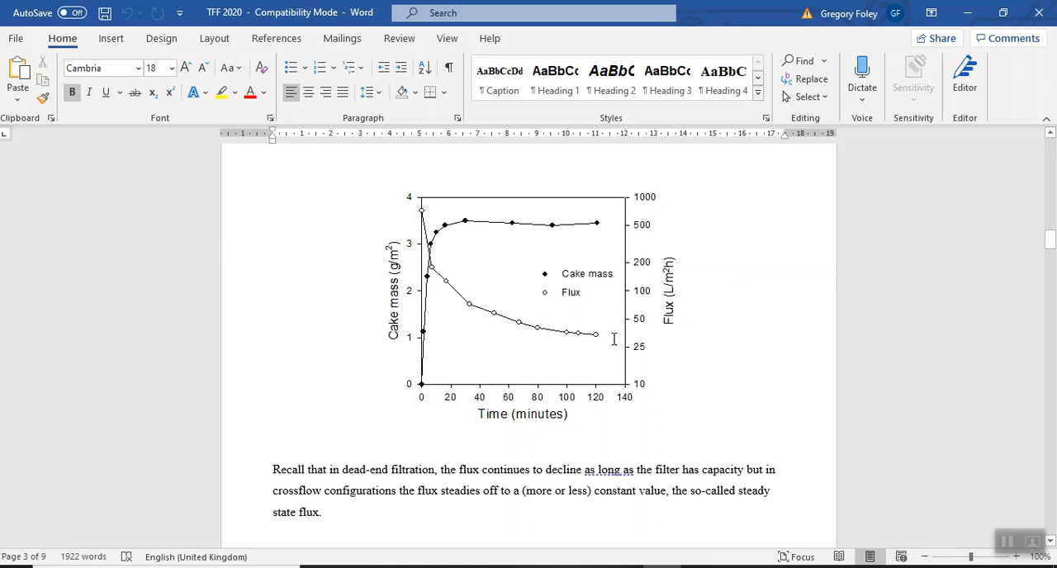
{"action": "mouse_move", "coordinate": [668, 337]}
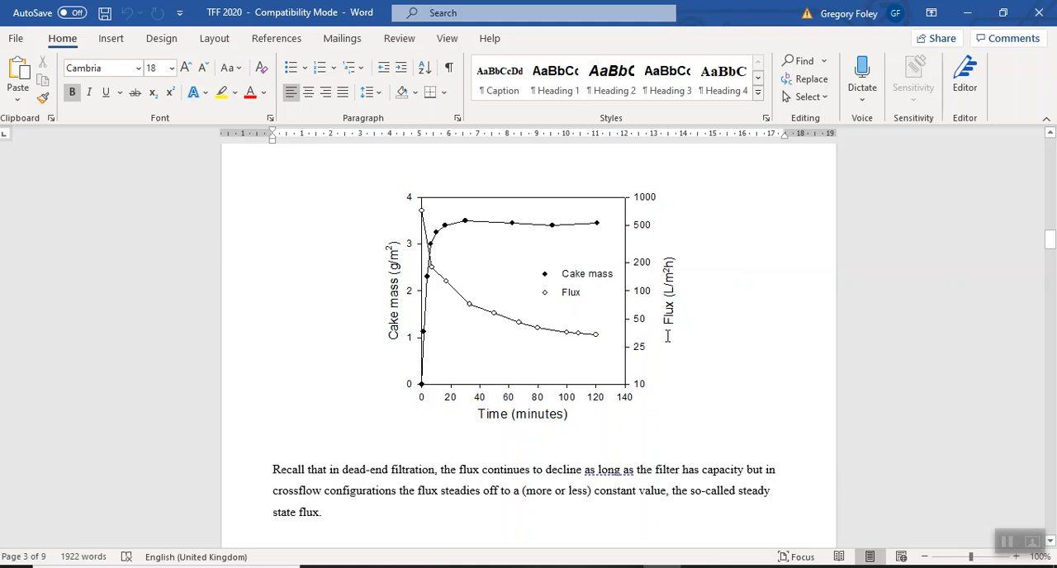
{"action": "mouse_move", "coordinate": [445, 274]}
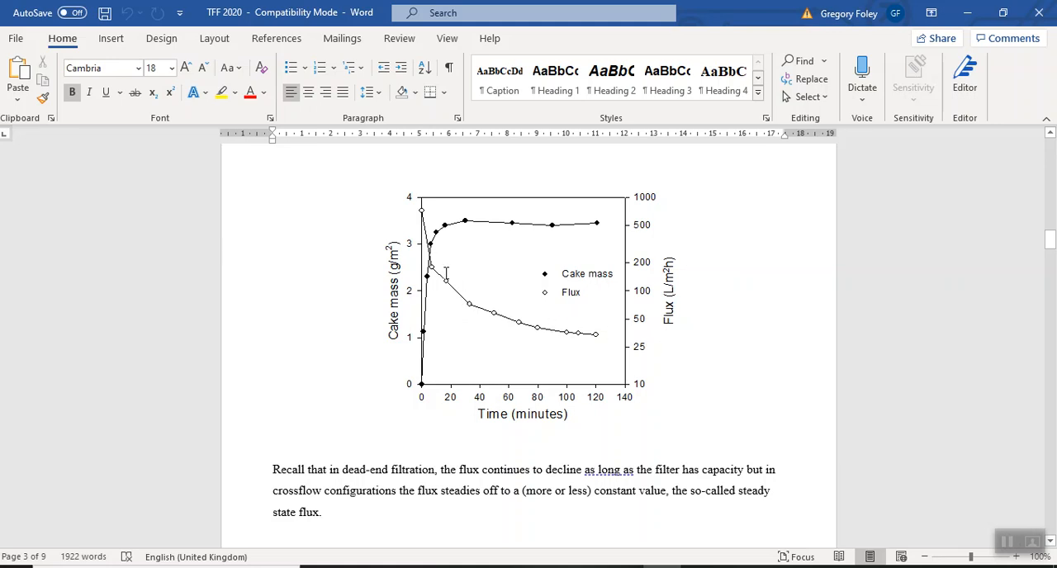
{"action": "mouse_move", "coordinate": [361, 311]}
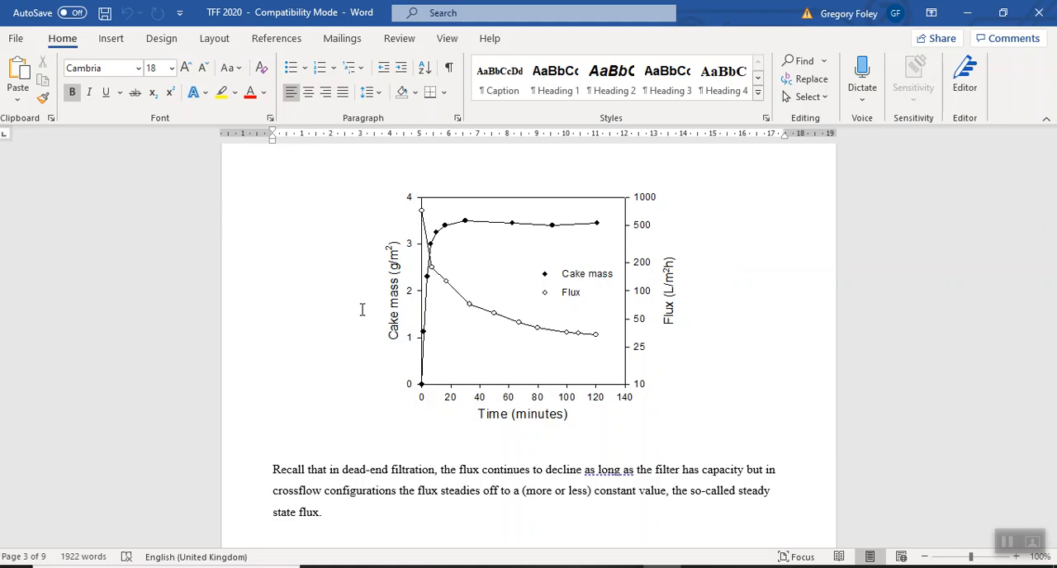
{"action": "mouse_move", "coordinate": [366, 278]}
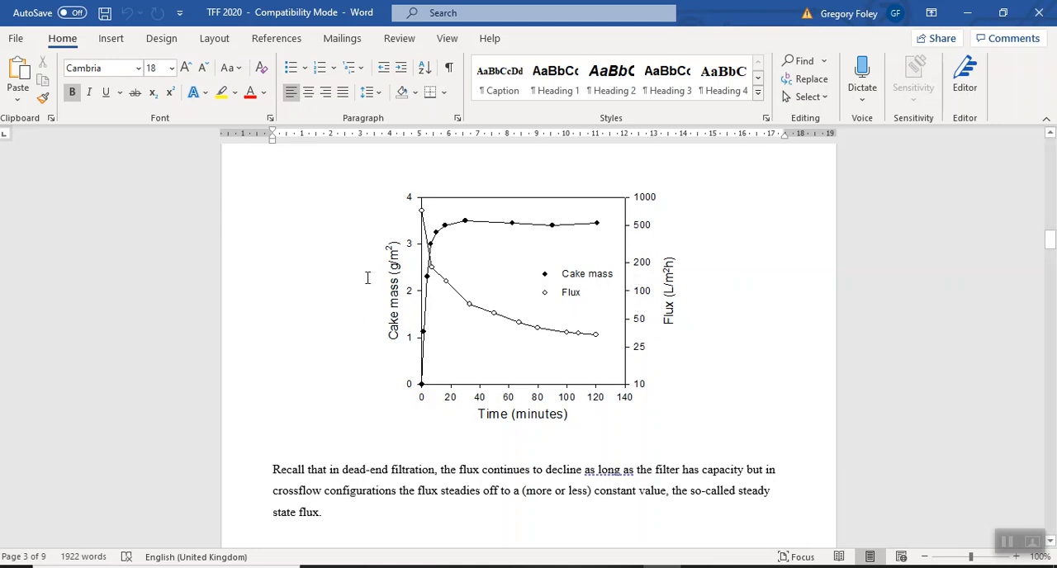
Scroll to the Effect of Transmembrane Pressure heading, its equation and the flux-vs-pressure plot.
{"action": "scroll", "scroll_direction": "down", "scroll_amount": 3}
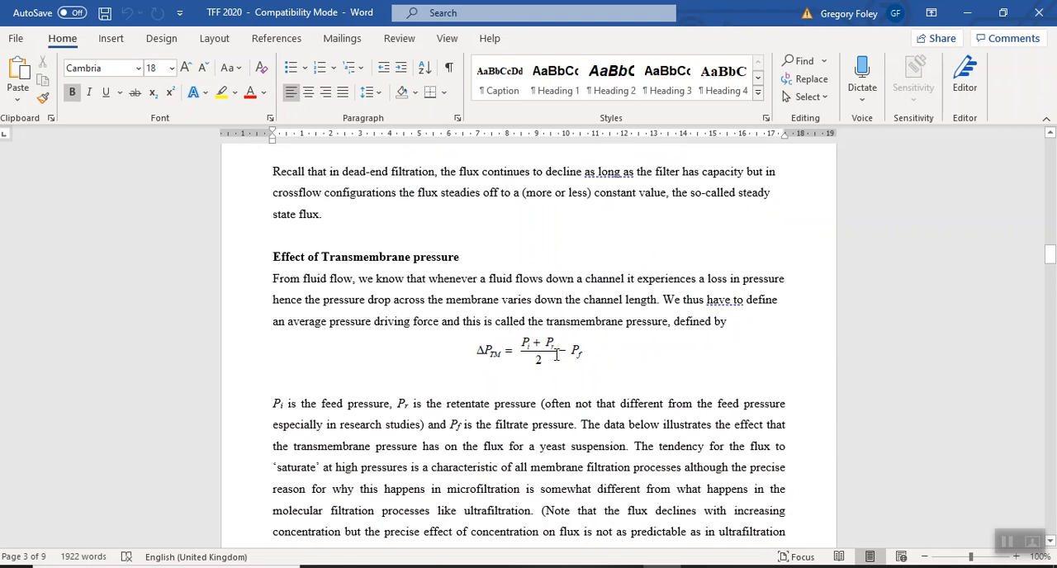
{"action": "mouse_move", "coordinate": [523, 370]}
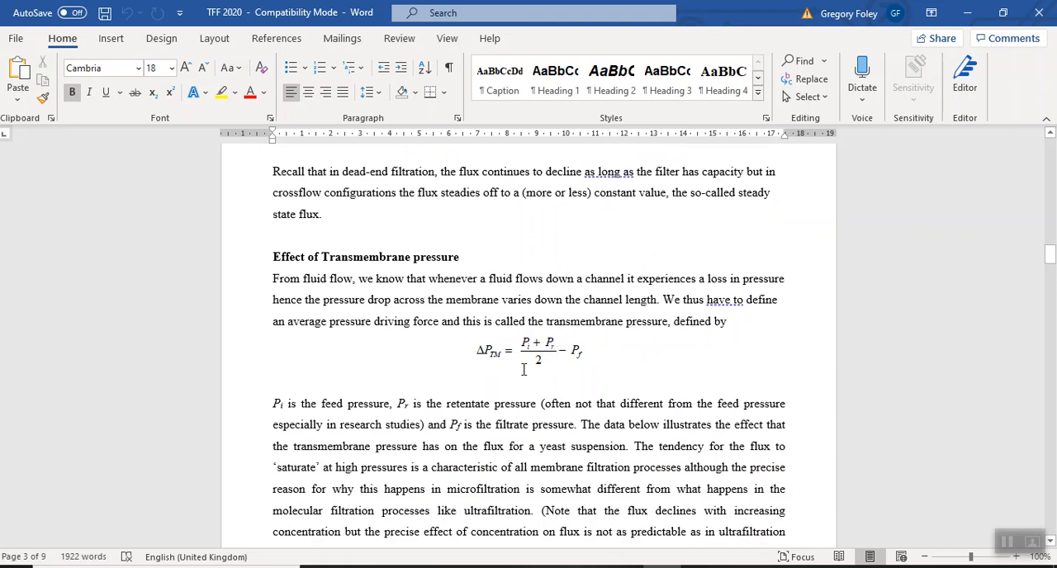
{"action": "scroll", "scroll_direction": "up", "scroll_amount": 3}
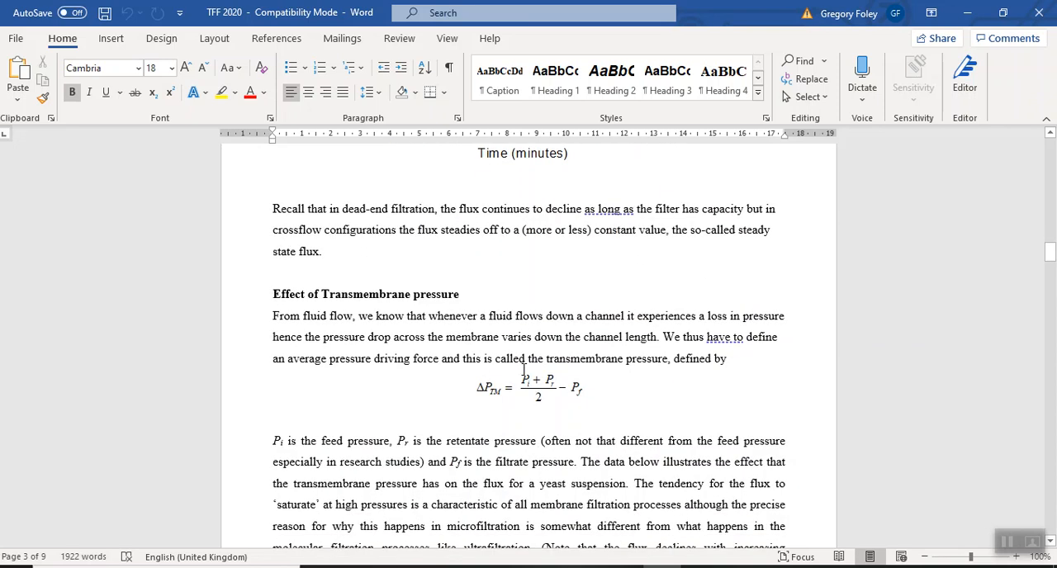
{"action": "scroll", "scroll_direction": "down", "scroll_amount": 3}
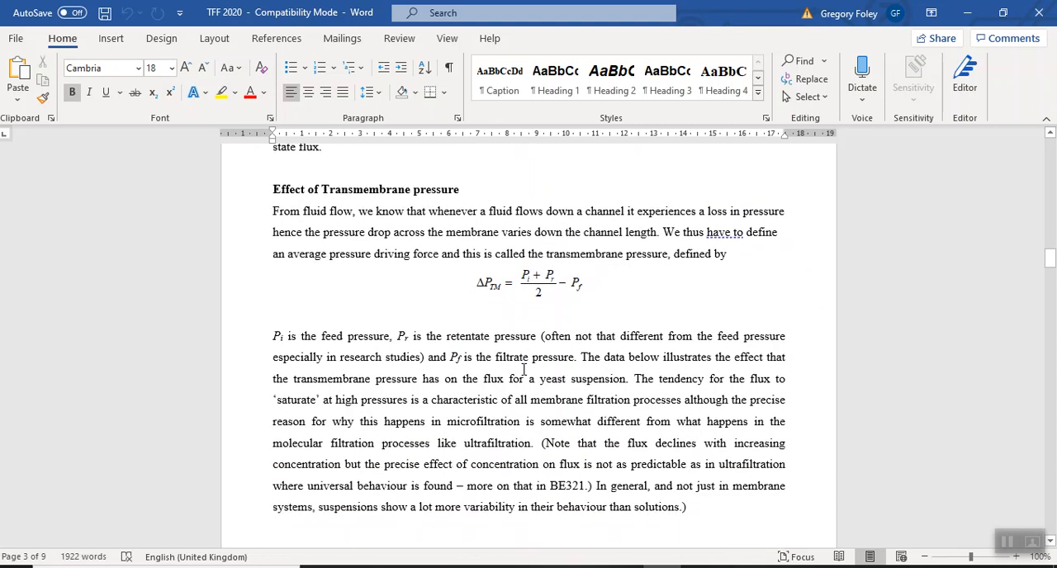
{"action": "scroll", "scroll_direction": "down", "scroll_amount": 3}
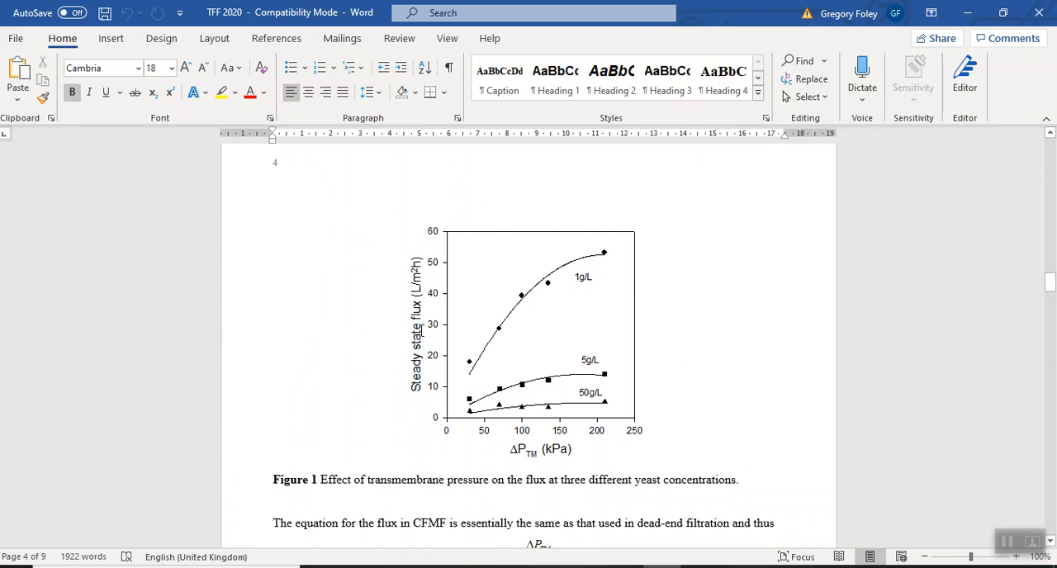
{"action": "mouse_move", "coordinate": [489, 399]}
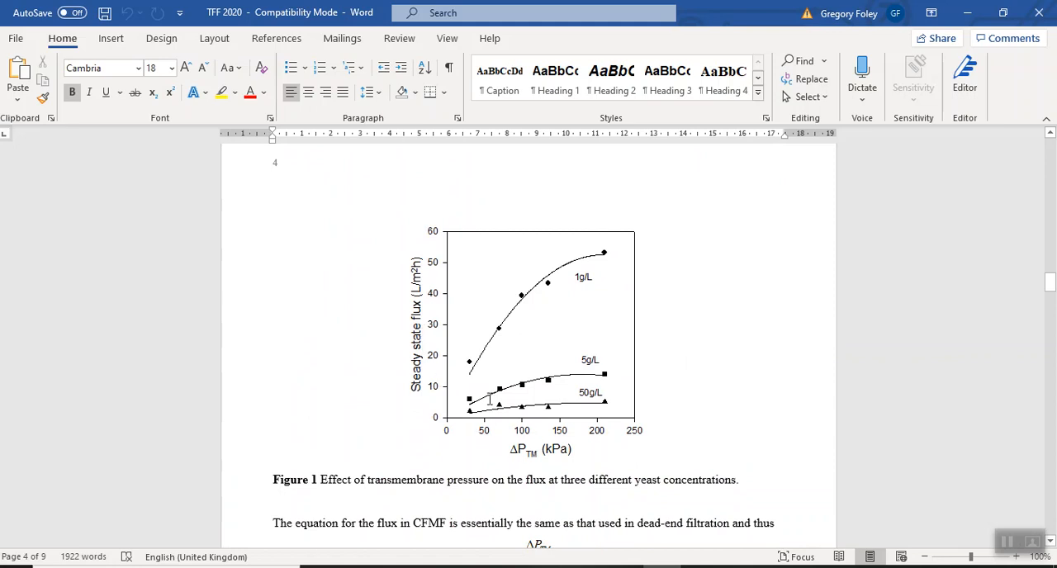
{"action": "scroll", "scroll_direction": "down", "scroll_amount": 3}
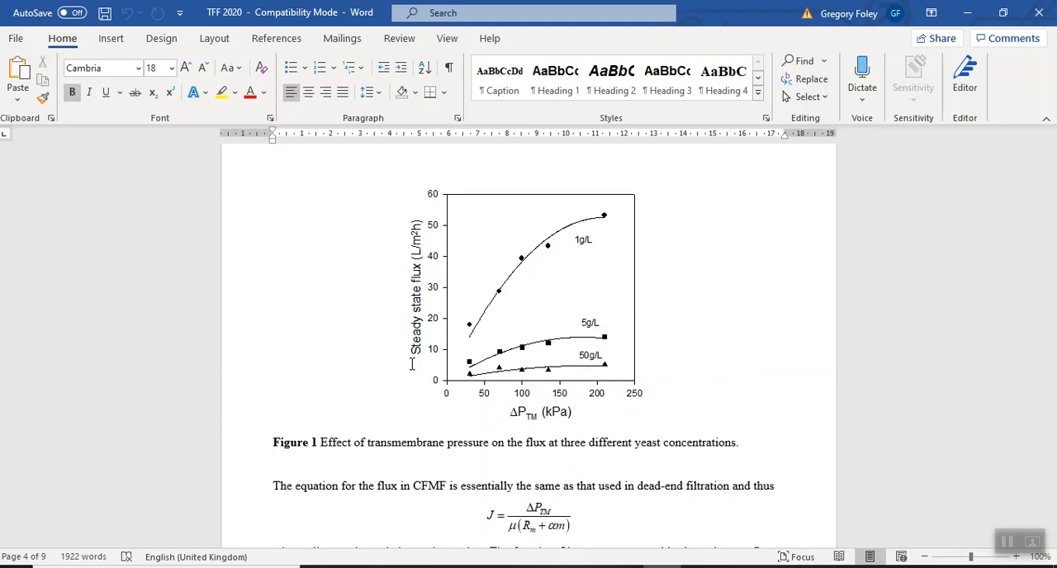
{"action": "mouse_move", "coordinate": [367, 331]}
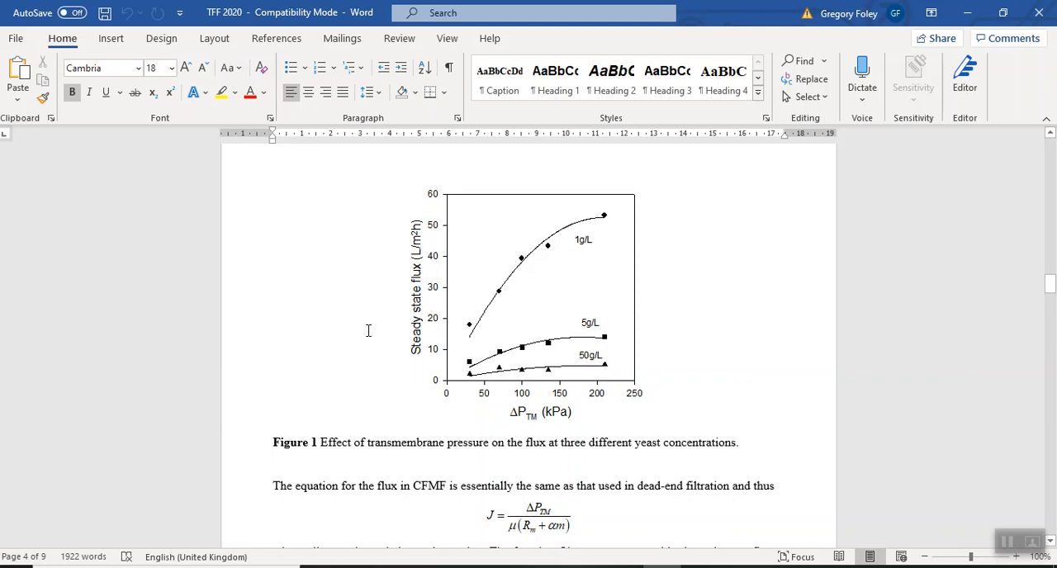
{"action": "mouse_move", "coordinate": [586, 367]}
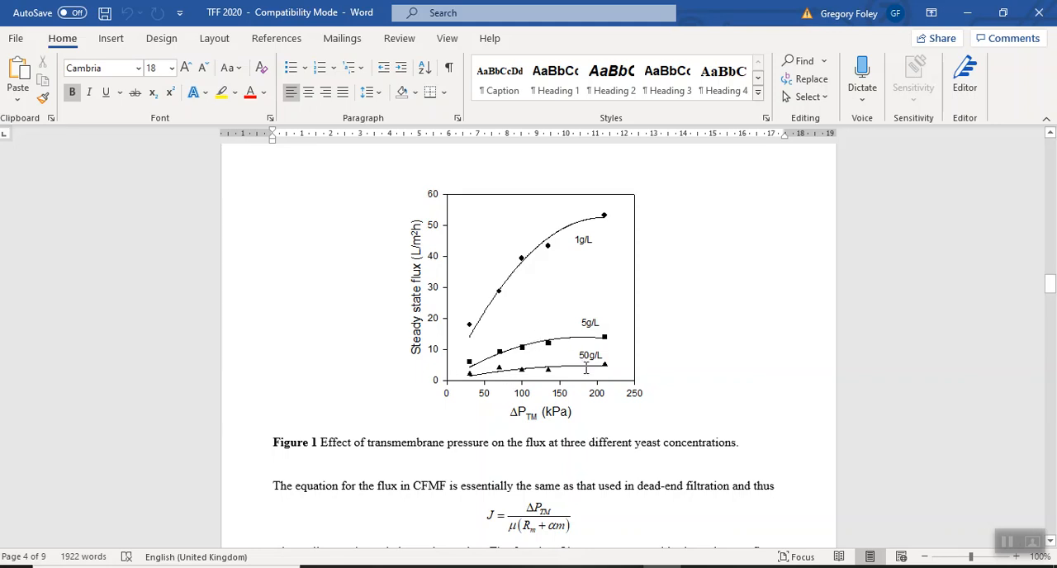
{"action": "mouse_move", "coordinate": [429, 271]}
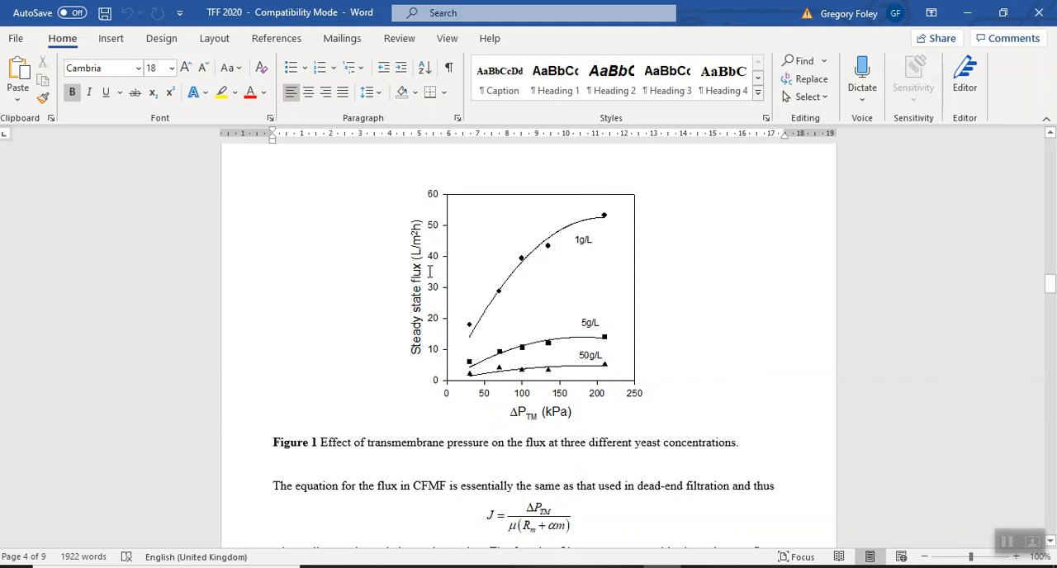
{"action": "mouse_move", "coordinate": [406, 257]}
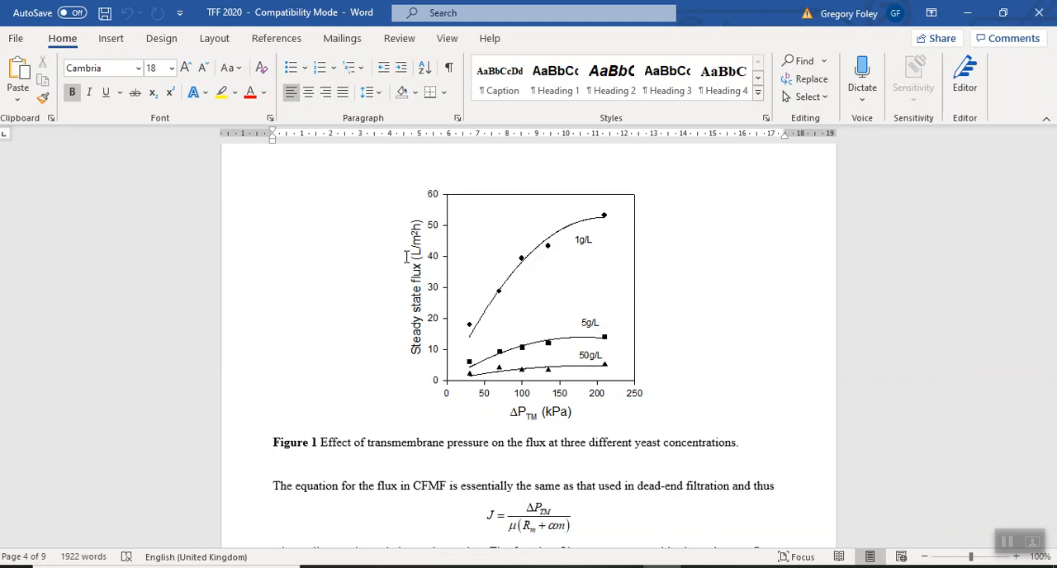
{"action": "mouse_move", "coordinate": [552, 311]}
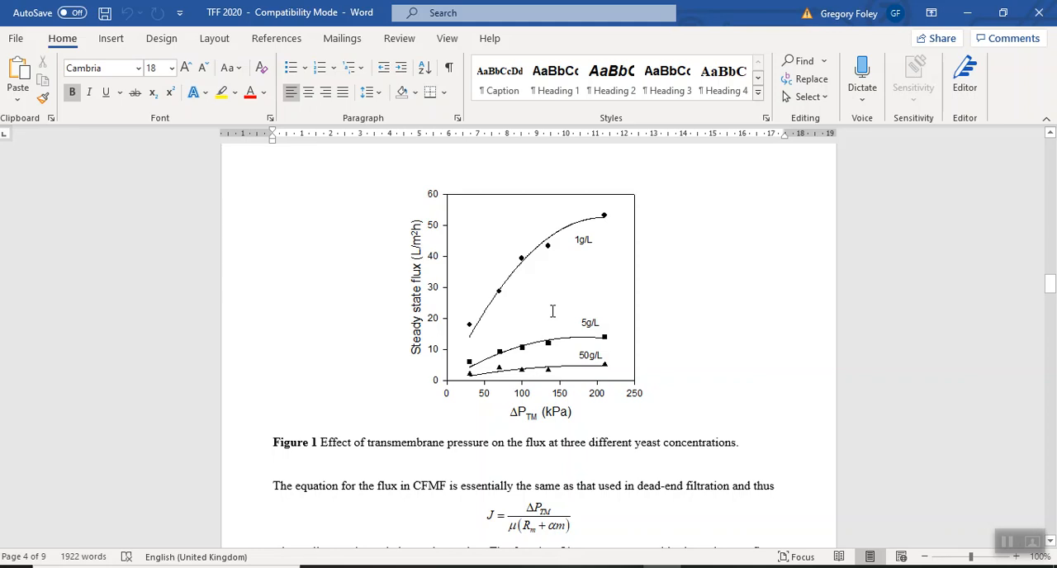
{"action": "mouse_move", "coordinate": [536, 251]}
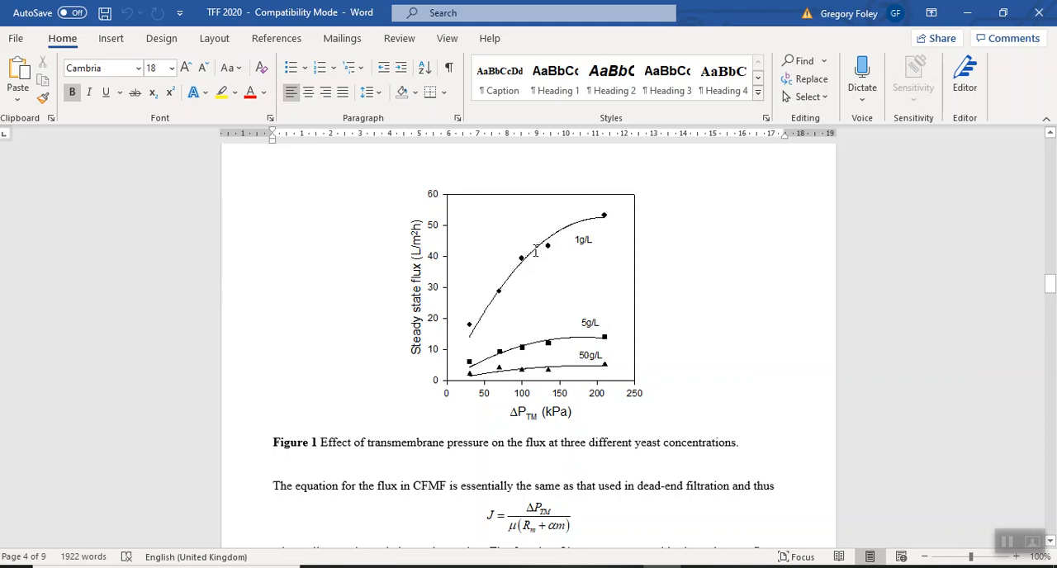
{"action": "mouse_move", "coordinate": [548, 259]}
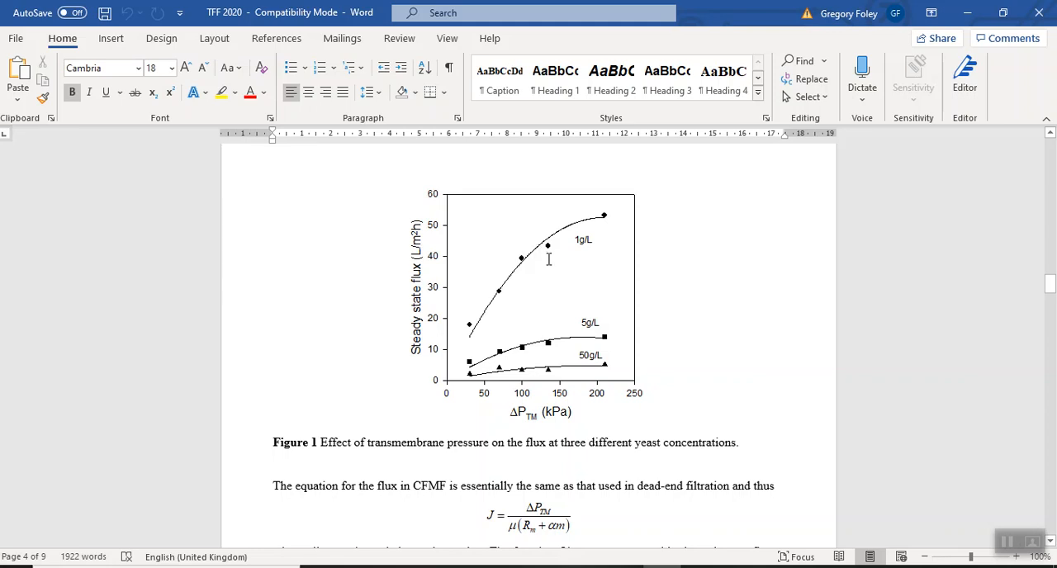
{"action": "mouse_move", "coordinate": [551, 281]}
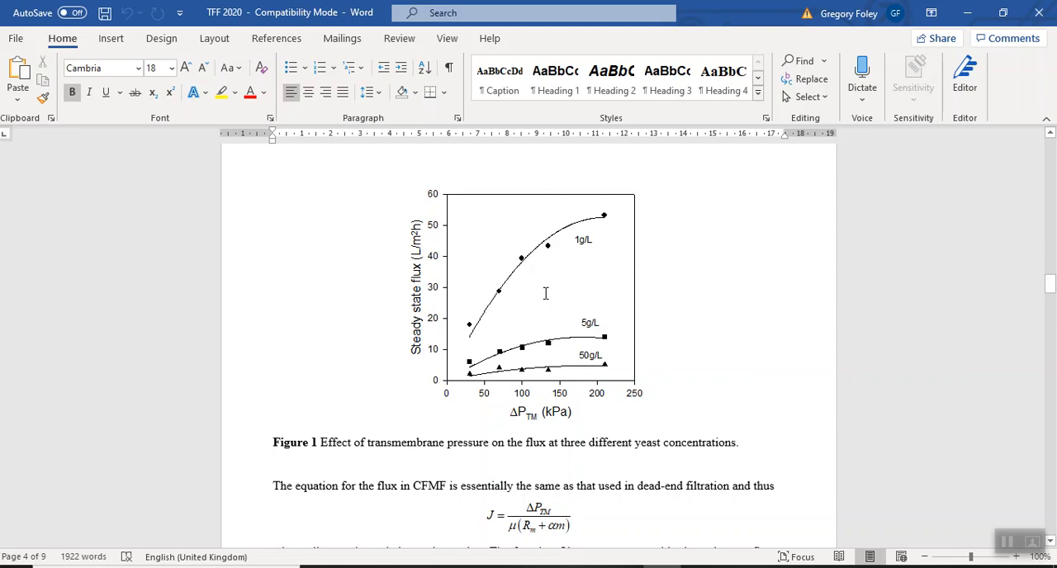
{"action": "scroll", "scroll_direction": "down", "scroll_amount": 3}
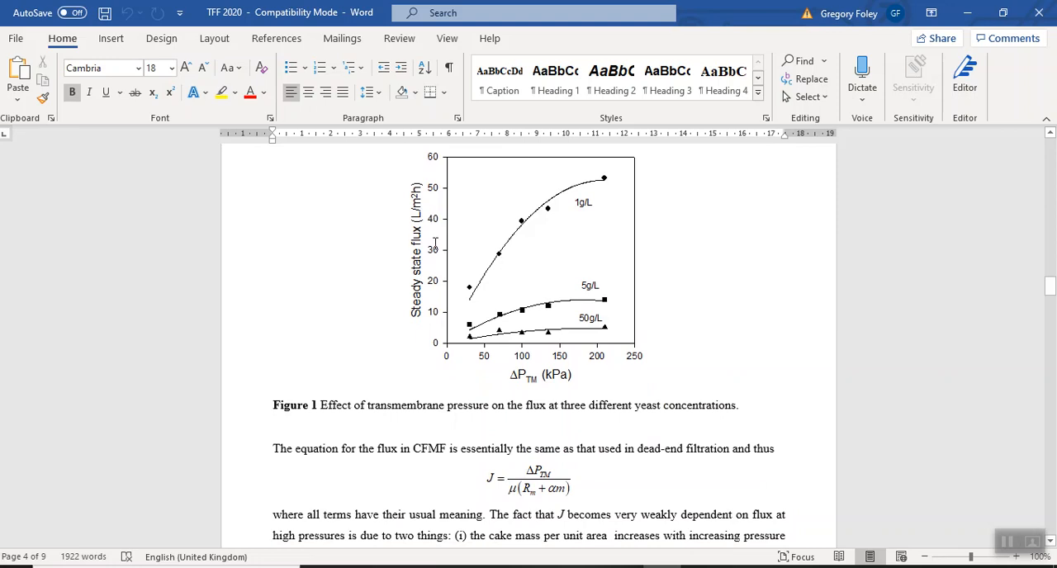
{"action": "mouse_move", "coordinate": [535, 254]}
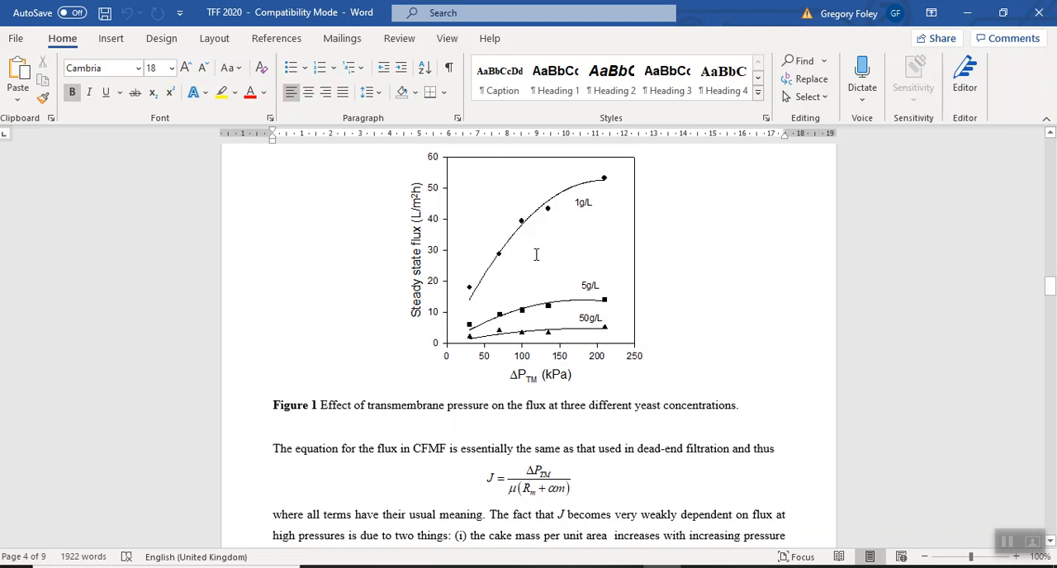
{"action": "mouse_move", "coordinate": [453, 239]}
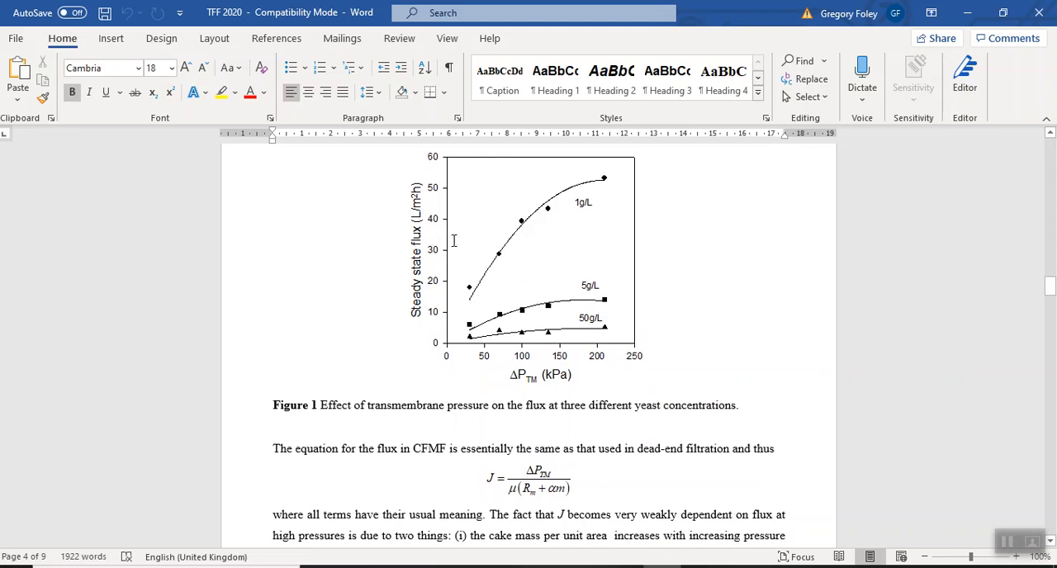
{"action": "mouse_move", "coordinate": [471, 235]}
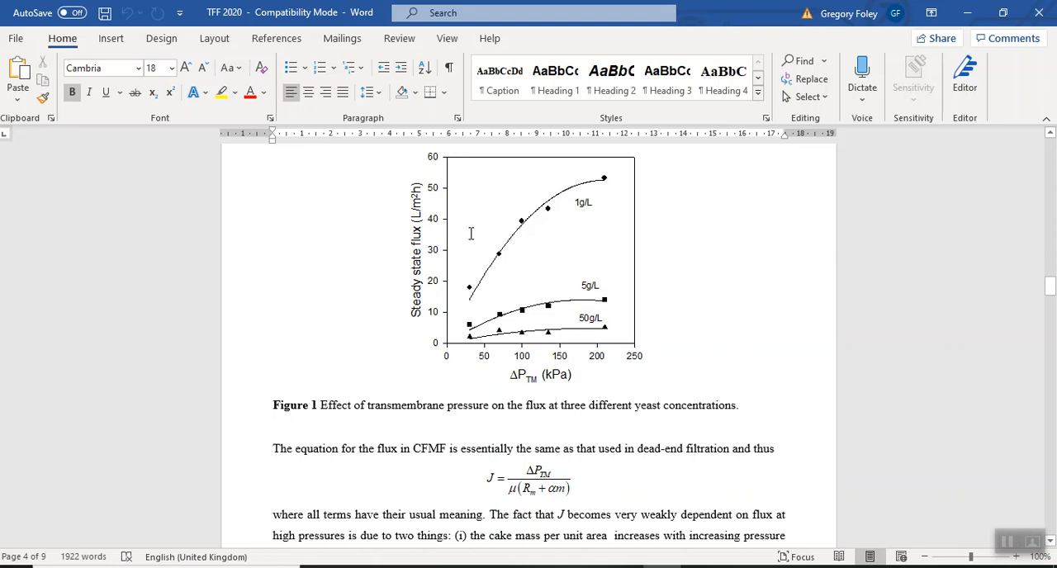
{"action": "scroll", "scroll_direction": "down", "scroll_amount": 3}
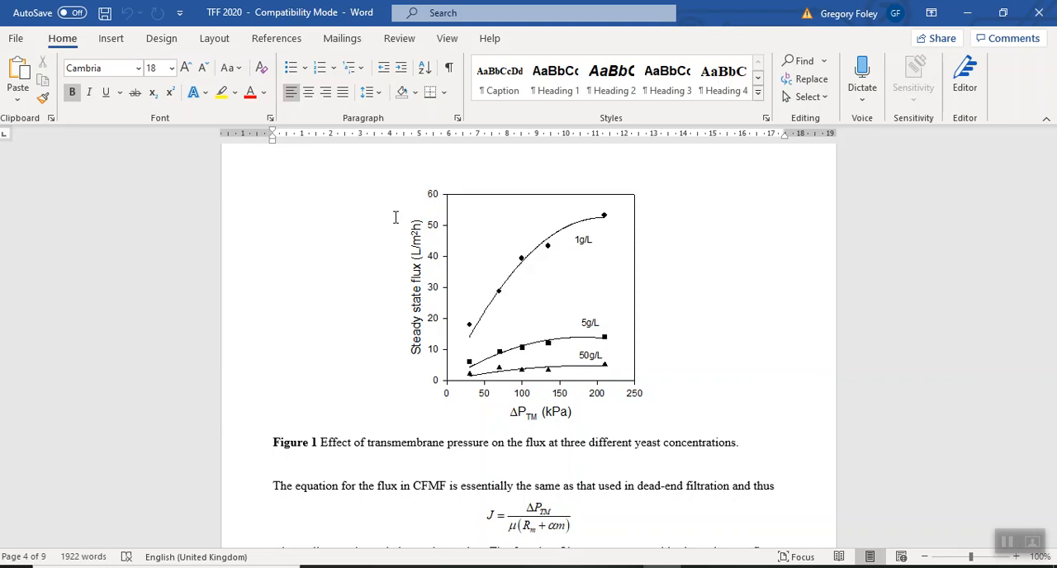
{"action": "mouse_move", "coordinate": [427, 231]}
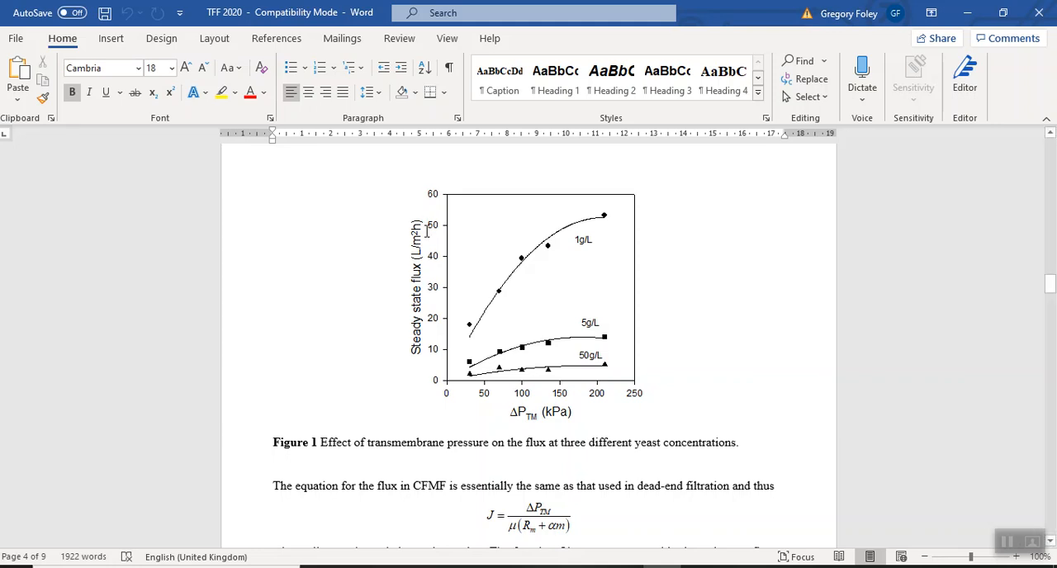
Scroll past Figure 1 to the CFMF flux equation and the Effect of Crossflow Velocity section.
{"action": "scroll", "scroll_direction": "down", "scroll_amount": 3}
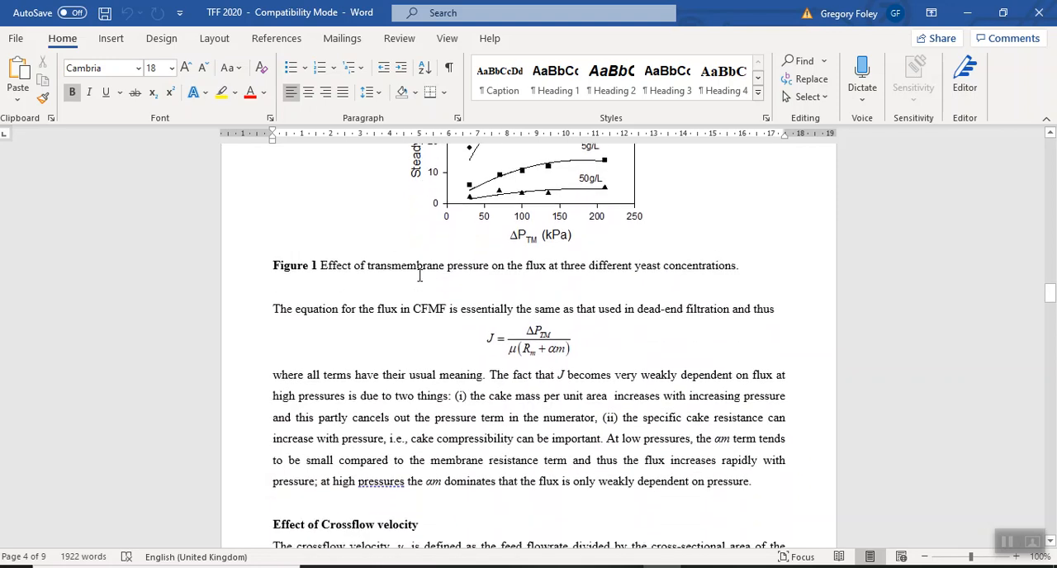
{"action": "scroll", "scroll_direction": "down", "scroll_amount": 3}
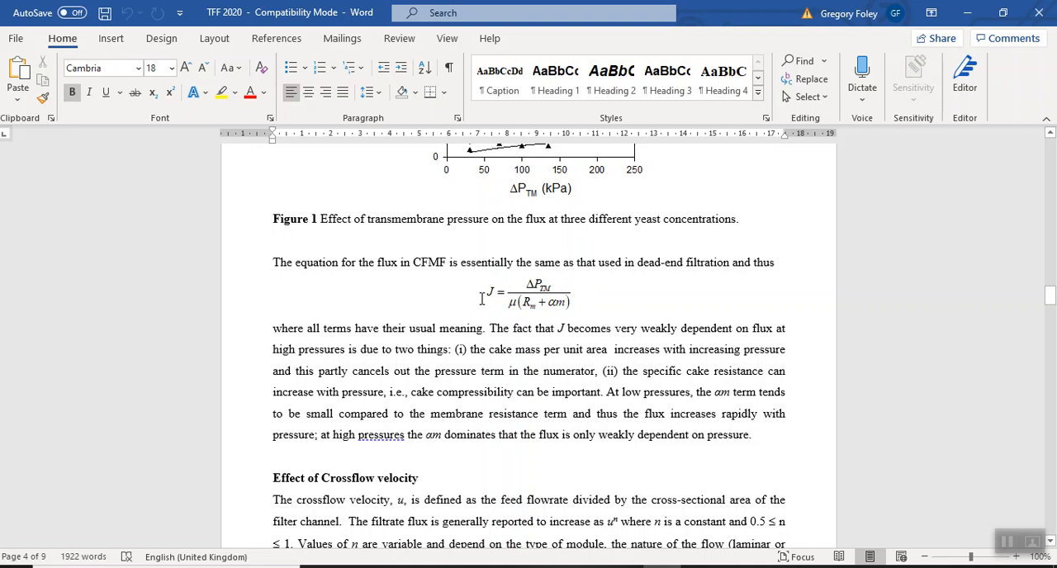
{"action": "mouse_move", "coordinate": [484, 297]}
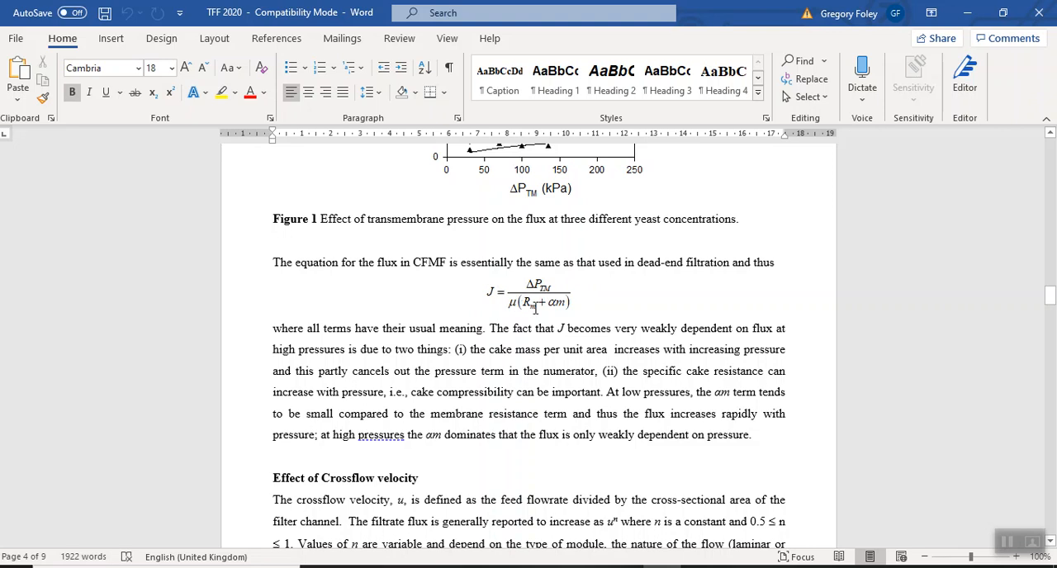
{"action": "mouse_move", "coordinate": [533, 305]}
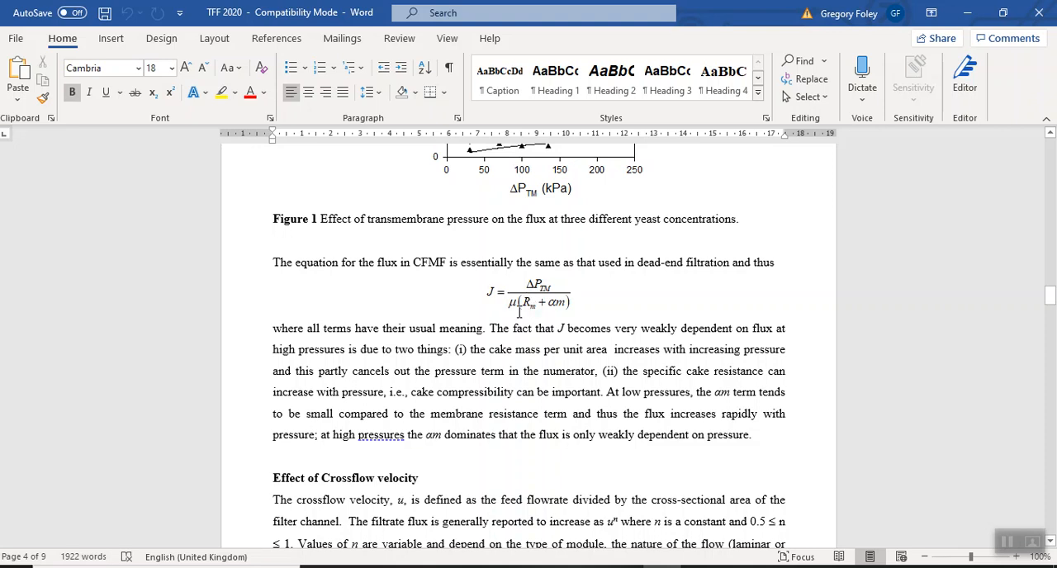
{"action": "mouse_move", "coordinate": [508, 343]}
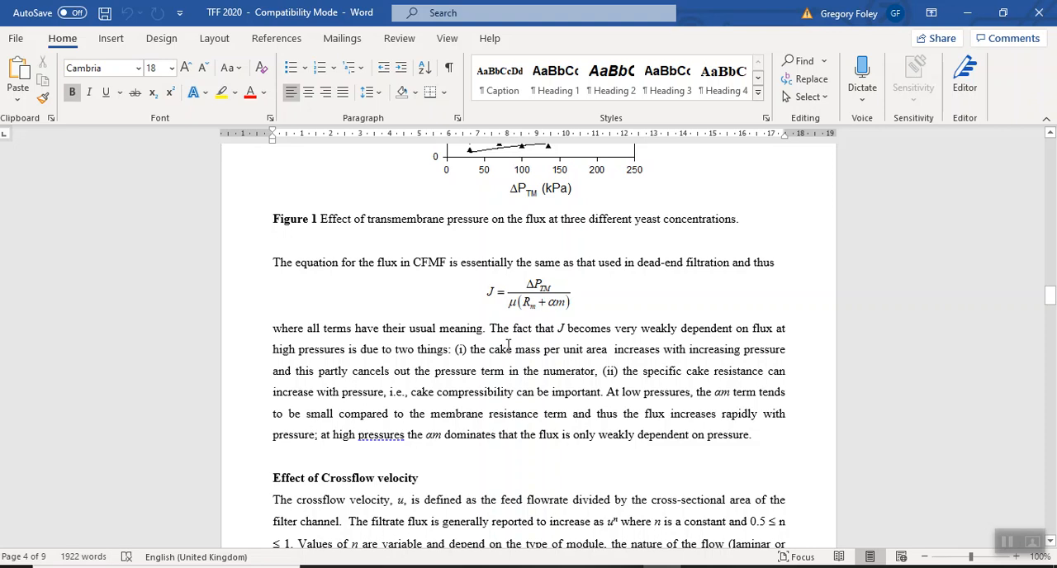
{"action": "mouse_move", "coordinate": [560, 306]}
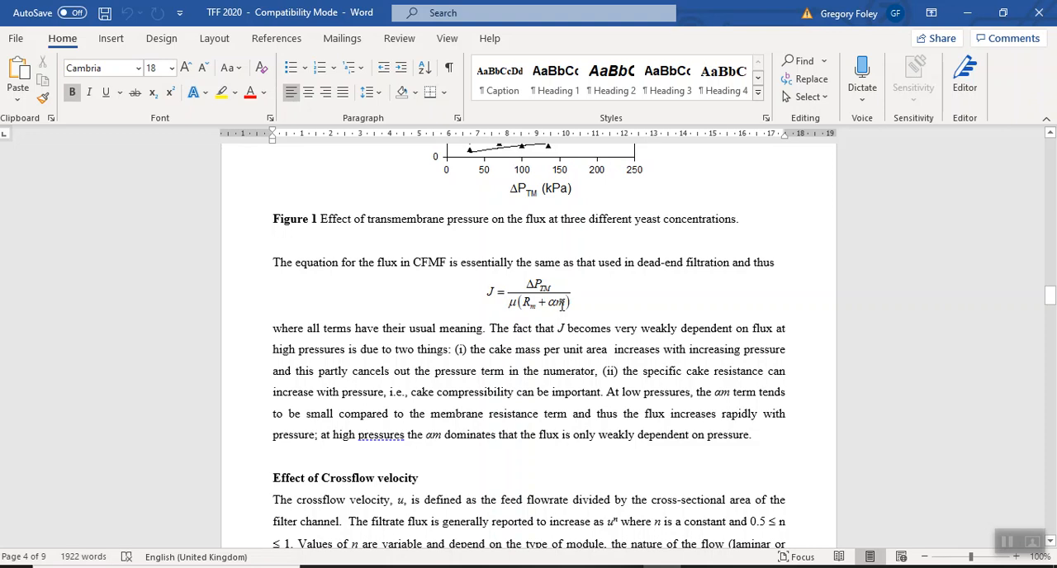
{"action": "mouse_move", "coordinate": [503, 358]}
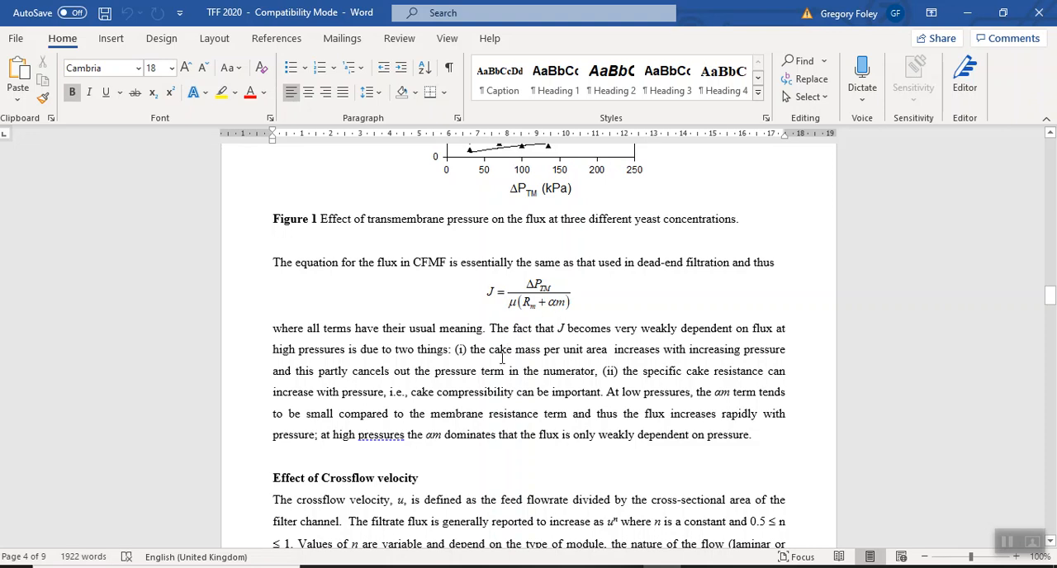
{"action": "mouse_move", "coordinate": [561, 313]}
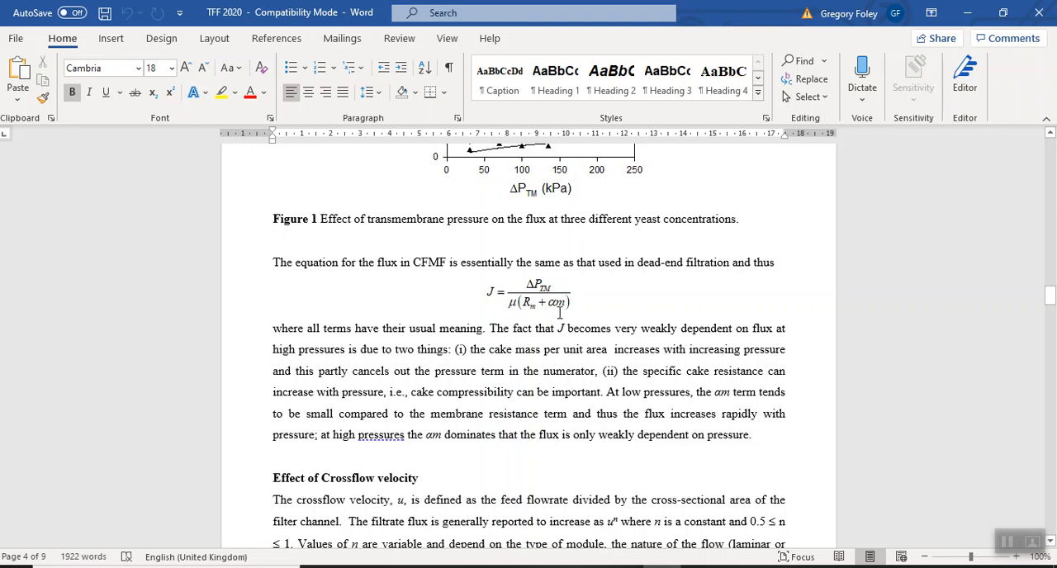
{"action": "mouse_move", "coordinate": [546, 350]}
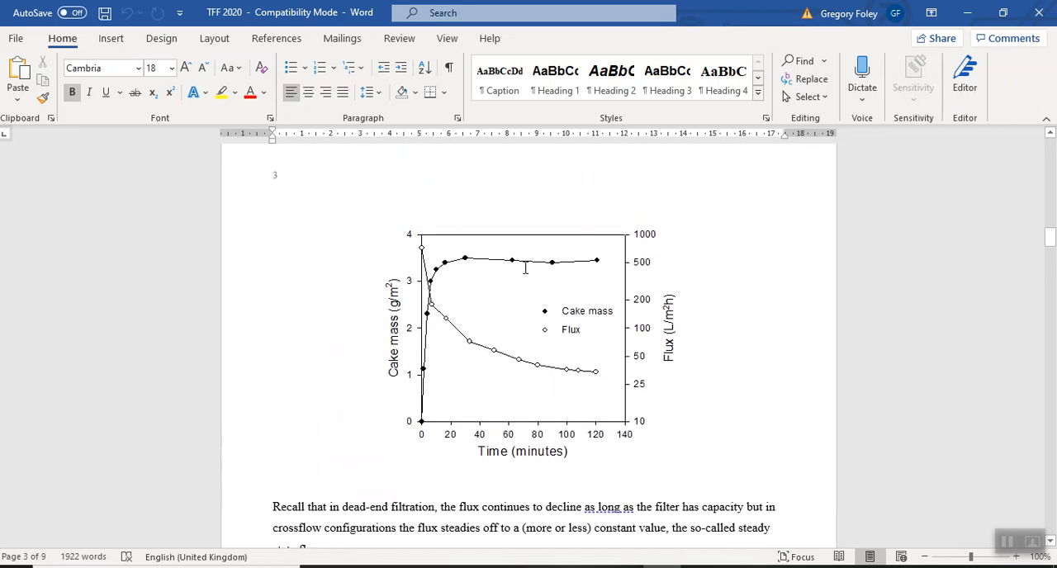
{"action": "mouse_move", "coordinate": [480, 314]}
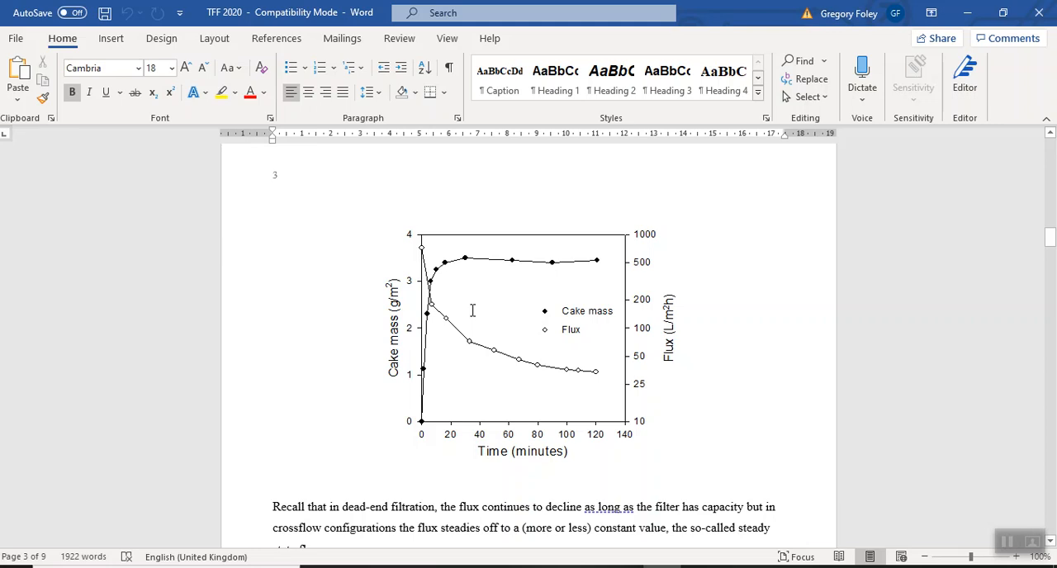
{"action": "mouse_move", "coordinate": [393, 277]}
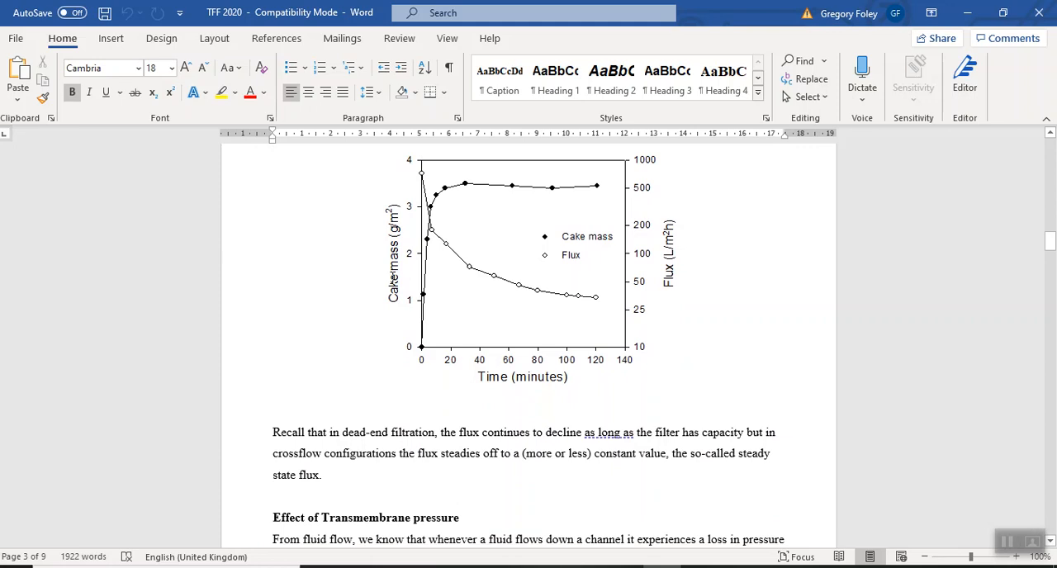
Scroll from the page 3 cake mass/flux plot down to the start of page 4's steady-state flux graph.
{"action": "scroll", "scroll_direction": "down", "scroll_amount": 3}
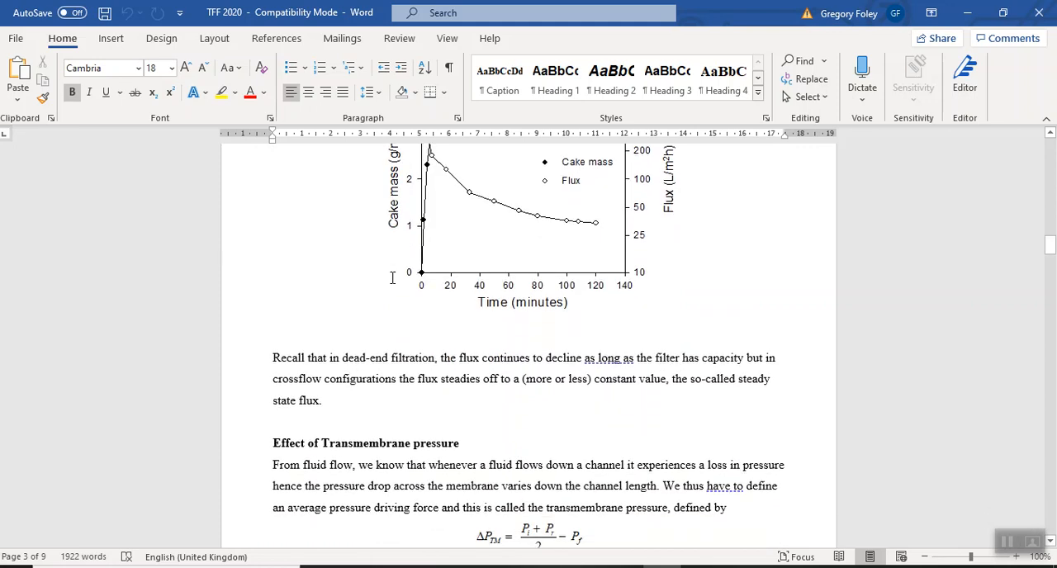
{"action": "scroll", "scroll_direction": "down", "scroll_amount": 3}
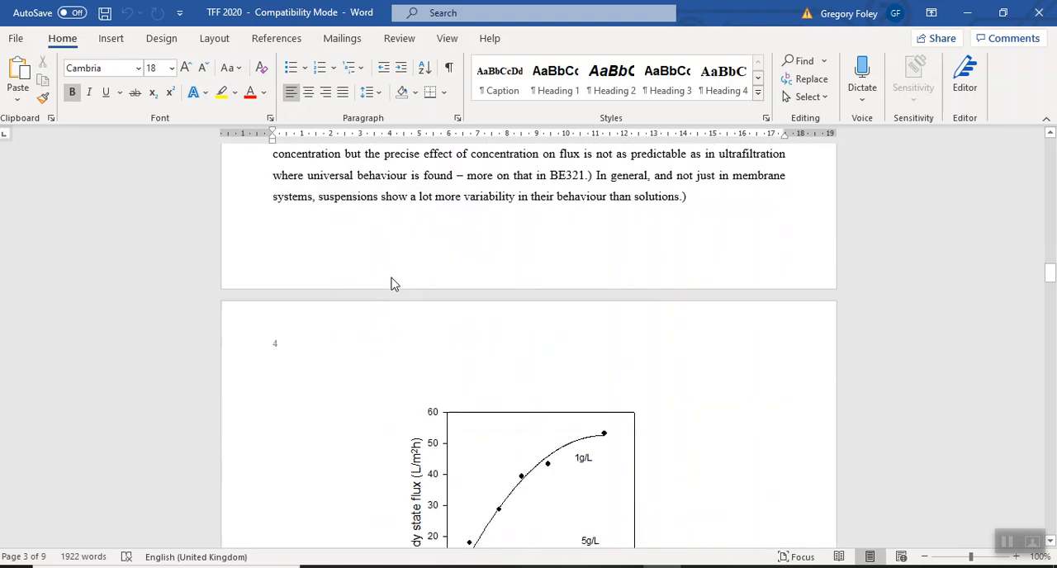
Scroll down page 4 to the CFMF flux equation below Figure 1 and its high-pressure explanation.
{"action": "scroll", "scroll_direction": "down", "scroll_amount": 3}
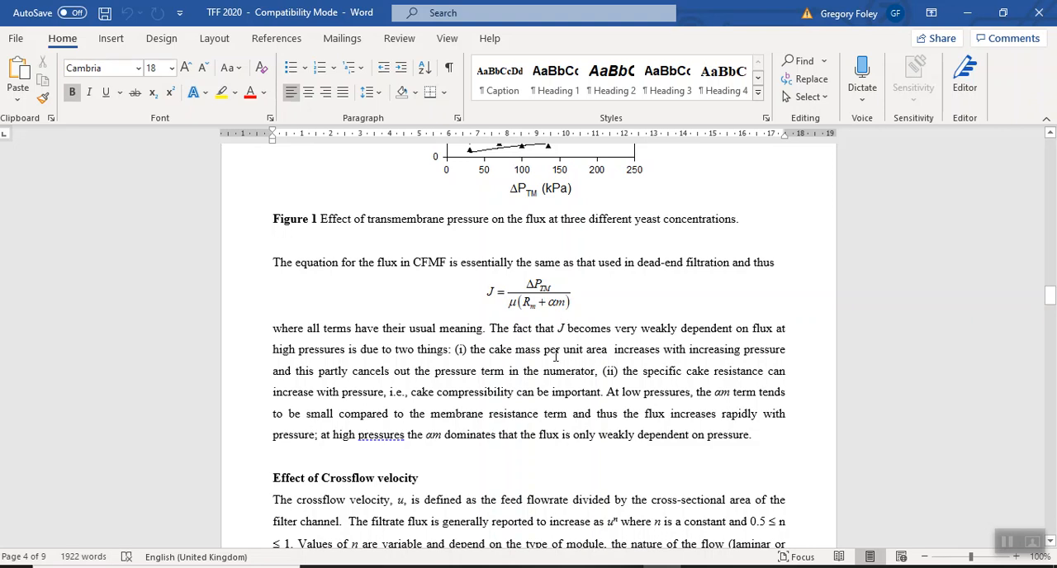
{"action": "mouse_move", "coordinate": [538, 363]}
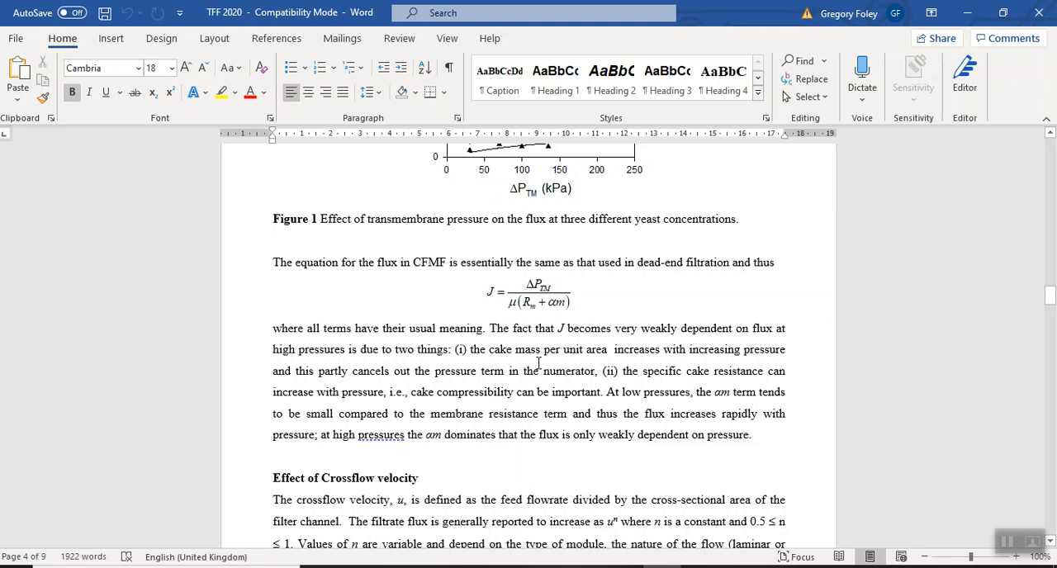
{"action": "mouse_move", "coordinate": [560, 311]}
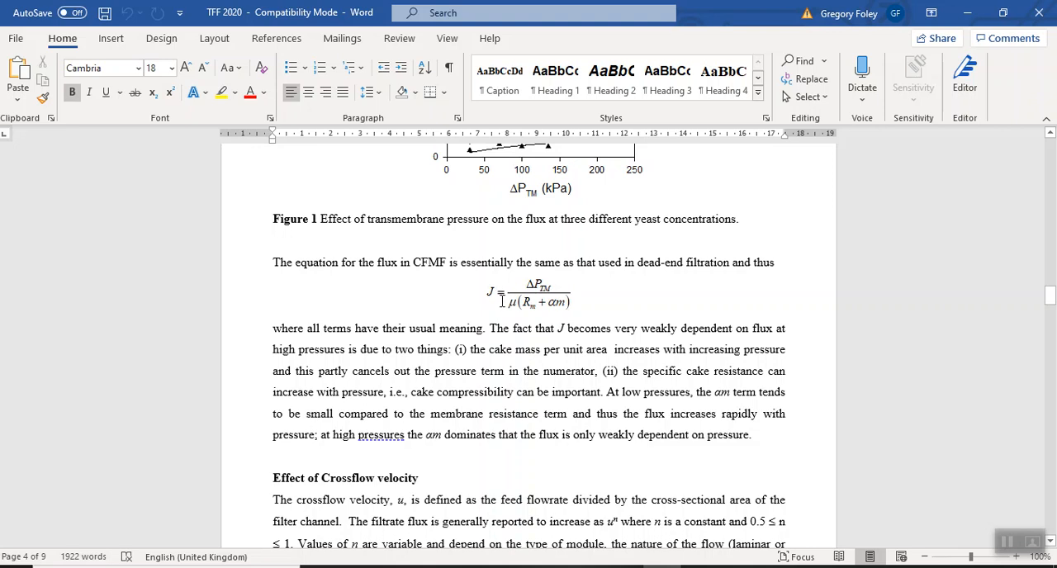
{"action": "mouse_move", "coordinate": [489, 297]}
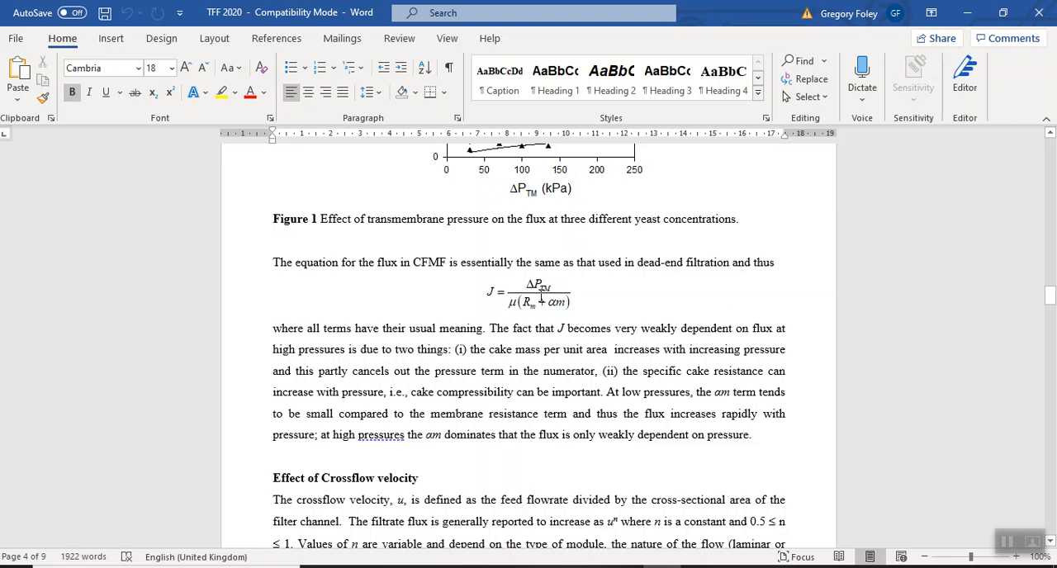
{"action": "mouse_move", "coordinate": [497, 304]}
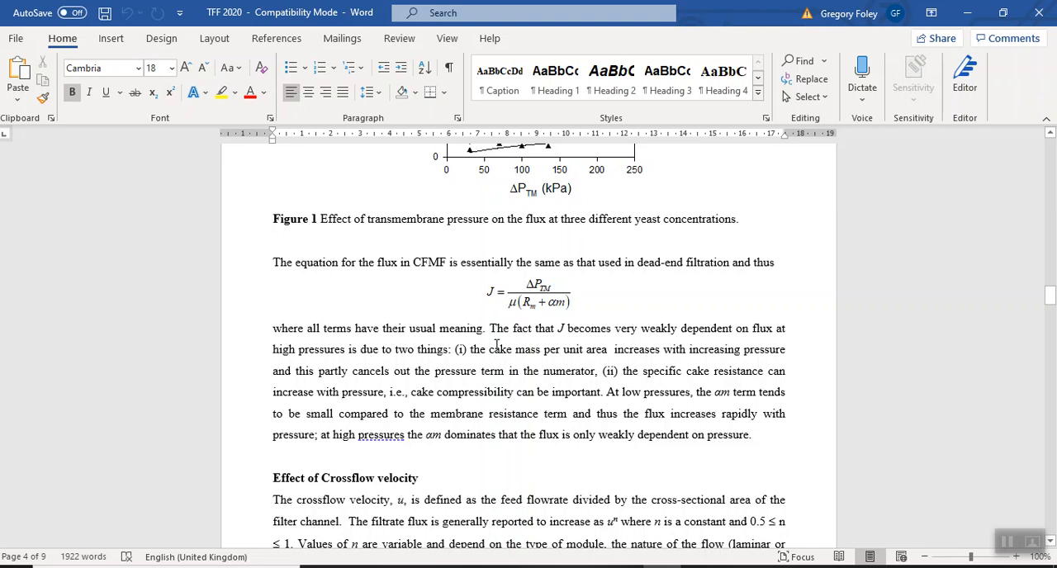
{"action": "scroll", "scroll_direction": "down", "scroll_amount": 3}
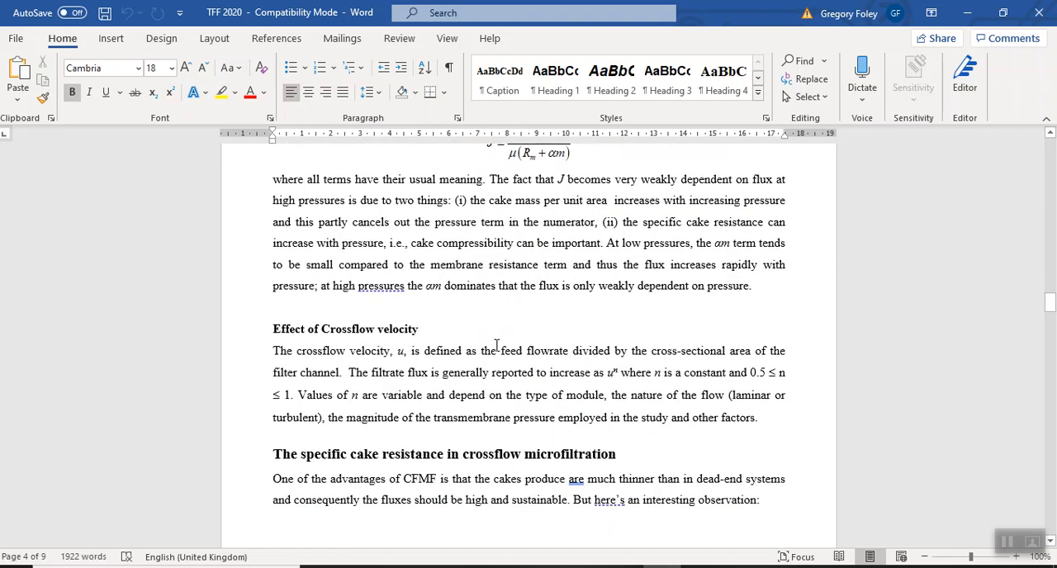
{"action": "scroll", "scroll_direction": "down", "scroll_amount": 3}
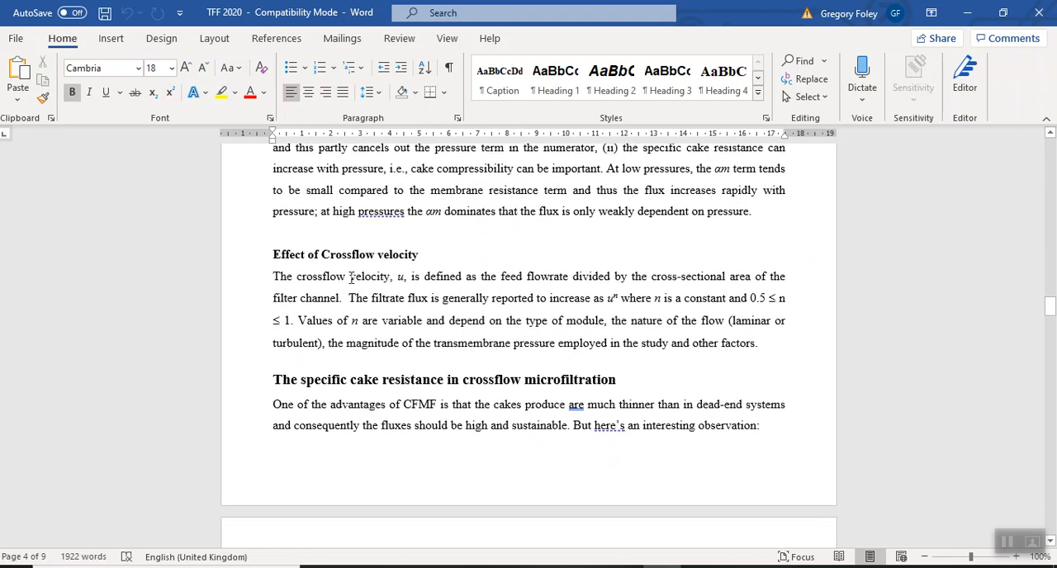
{"action": "mouse_move", "coordinate": [393, 289]}
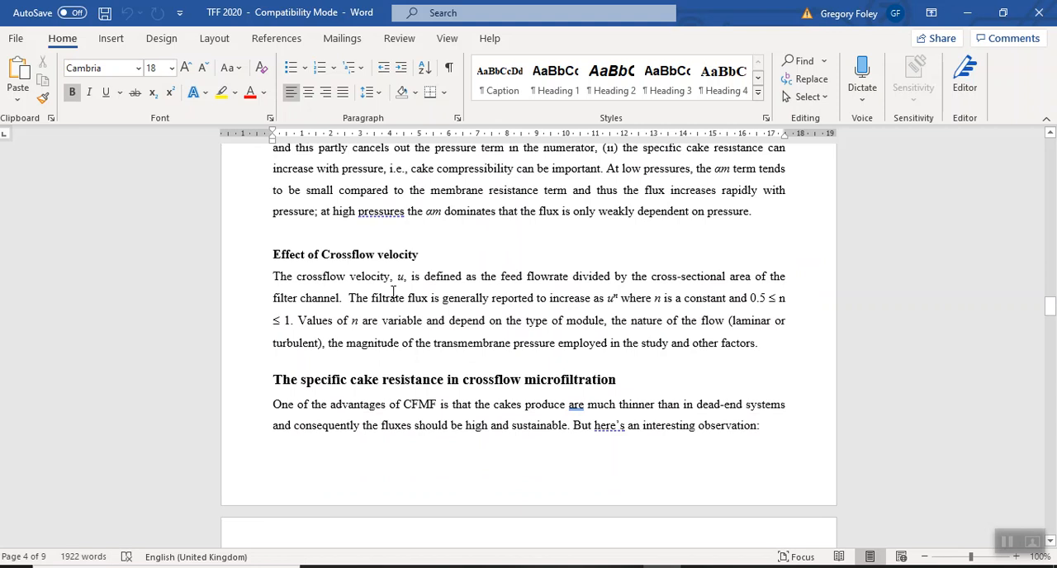
{"action": "scroll", "scroll_direction": "up", "scroll_amount": 3}
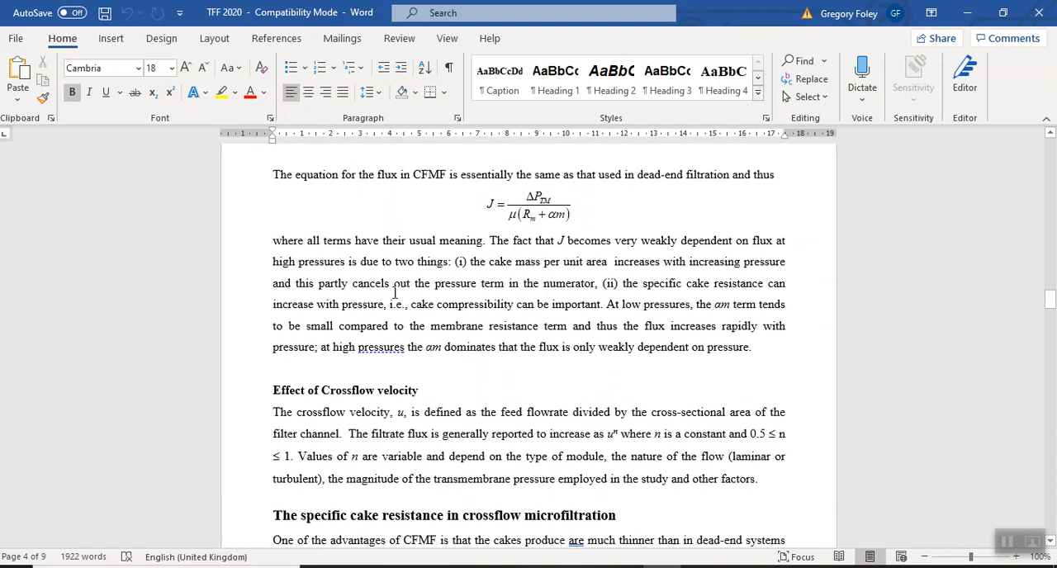
{"action": "scroll", "scroll_direction": "down", "scroll_amount": 3}
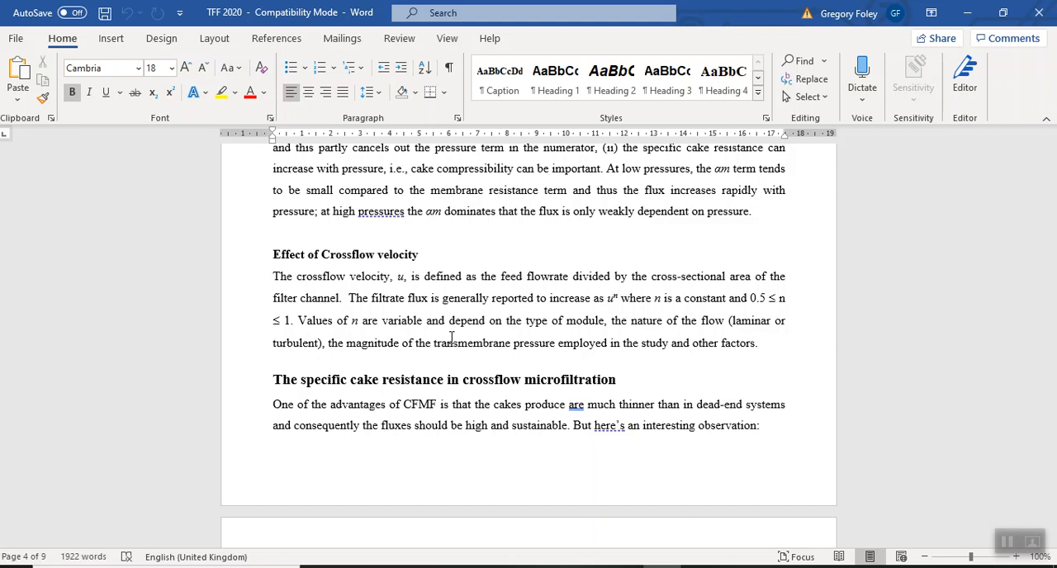
{"action": "mouse_move", "coordinate": [515, 302]}
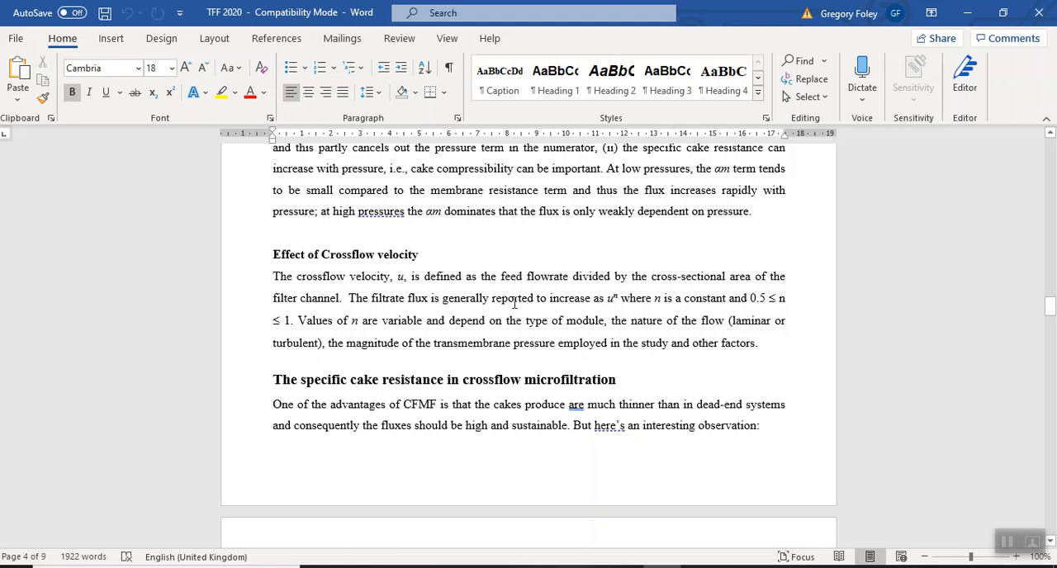
{"action": "mouse_move", "coordinate": [580, 307]}
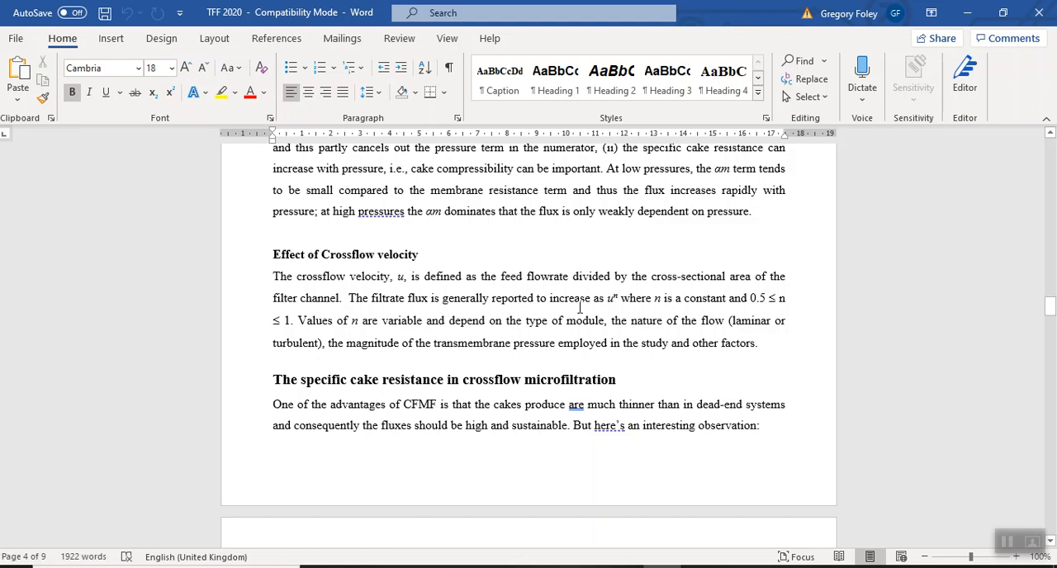
{"action": "mouse_move", "coordinate": [592, 311]}
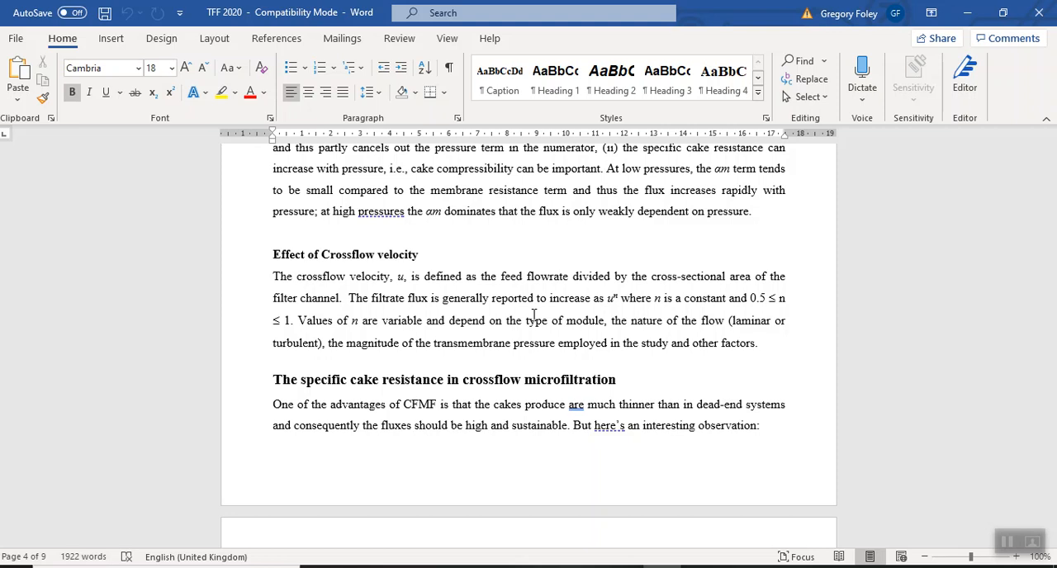
{"action": "mouse_move", "coordinate": [400, 306]}
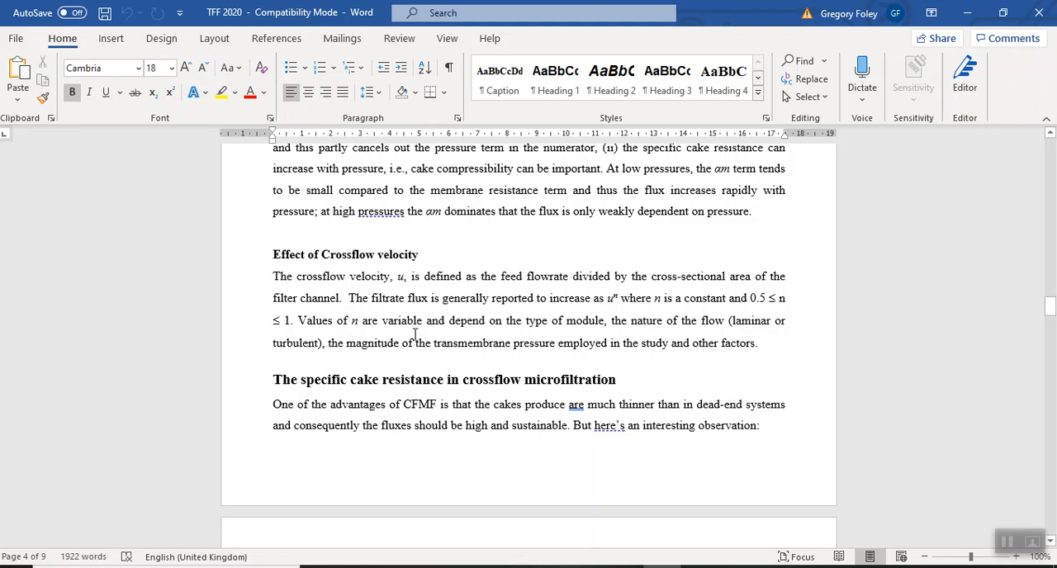
Scroll down to page 5's paragraph on preferential deposition and rod-like cells in crossflow cakes.
{"action": "scroll", "scroll_direction": "down", "scroll_amount": 3}
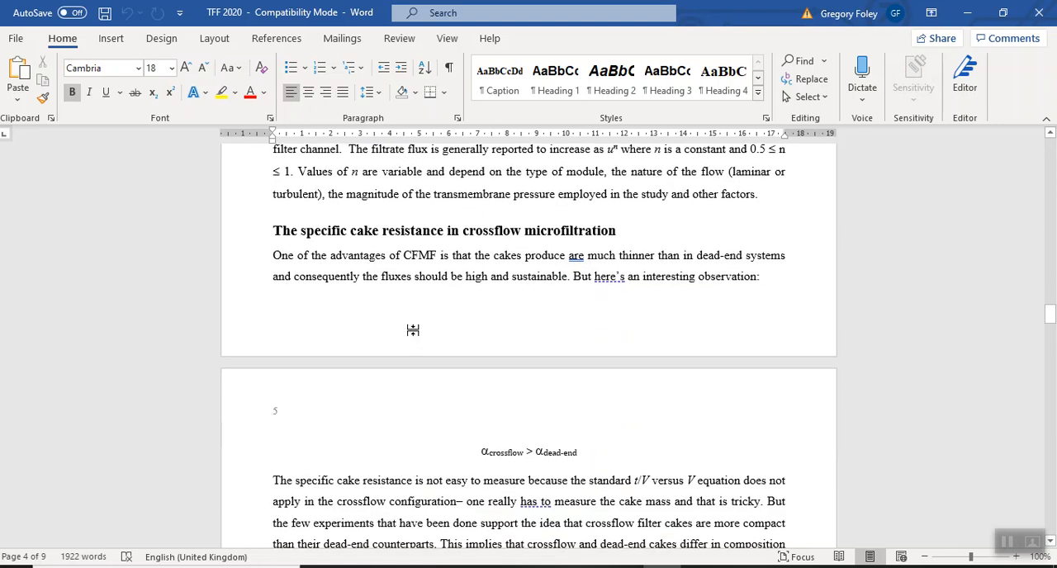
{"action": "scroll", "scroll_direction": "down", "scroll_amount": 3}
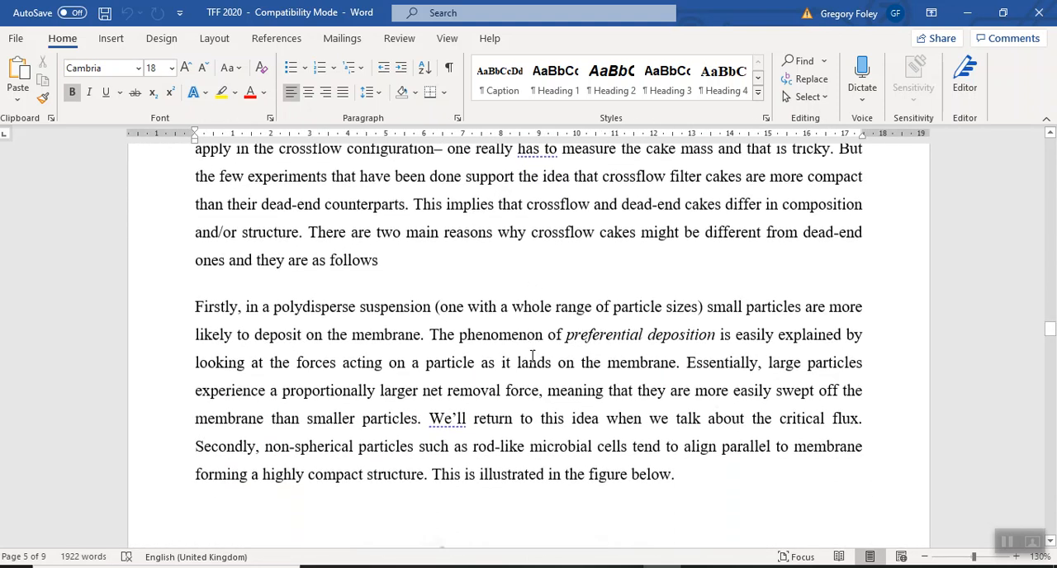
Scroll back to the top of page 5 showing the crossflow-versus-dead-end cake resistance inequality.
{"action": "scroll", "scroll_direction": "down", "scroll_amount": 3}
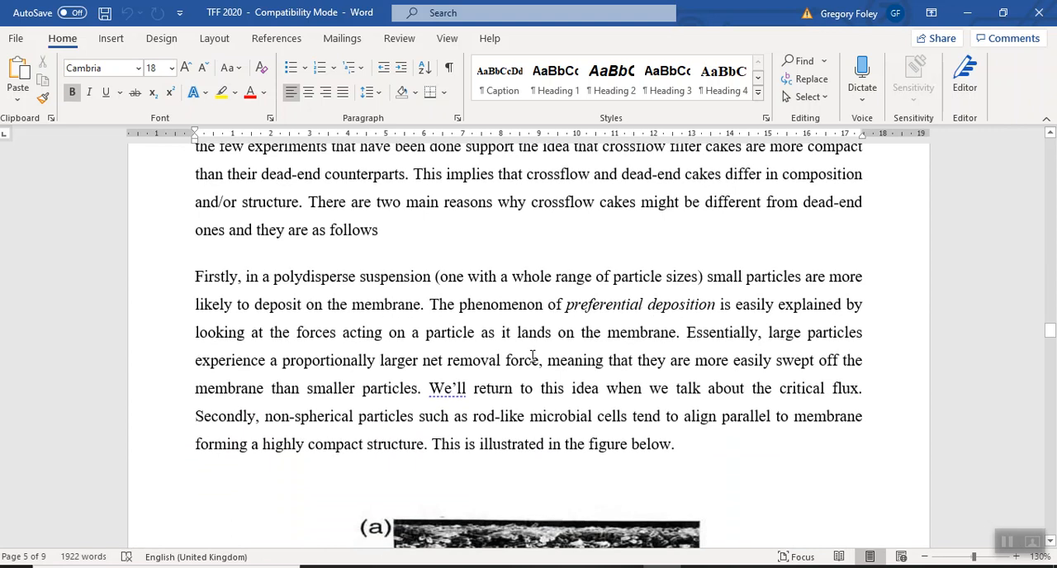
{"action": "mouse_move", "coordinate": [516, 339]}
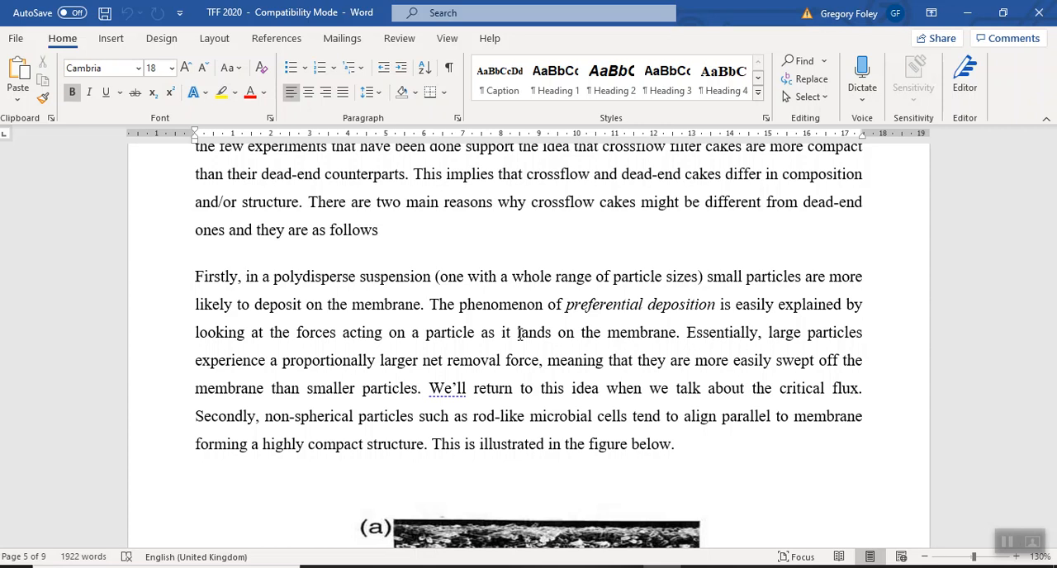
{"action": "scroll", "scroll_direction": "up", "scroll_amount": 3}
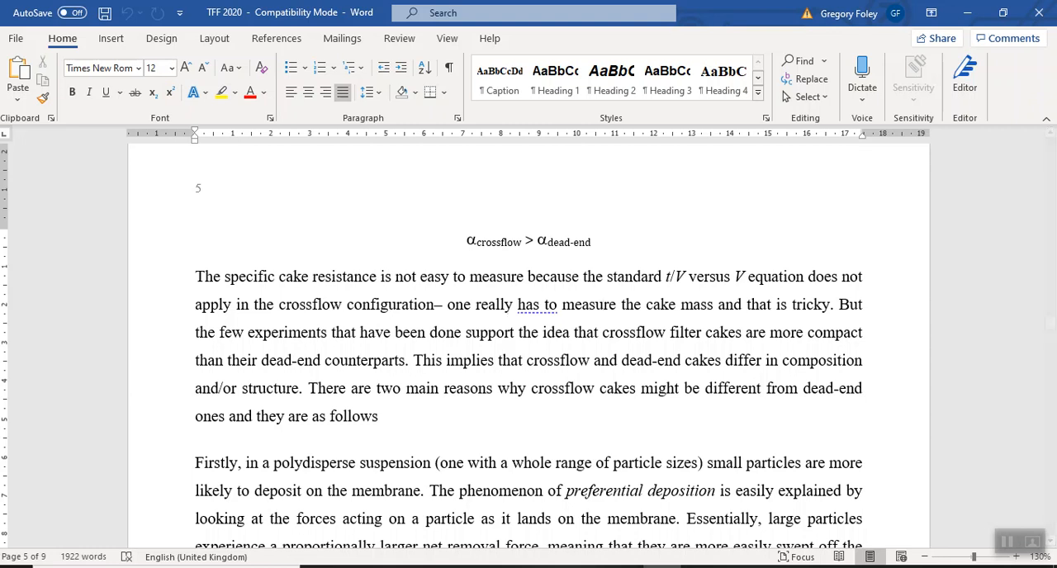
{"action": "mouse_move", "coordinate": [321, 316]}
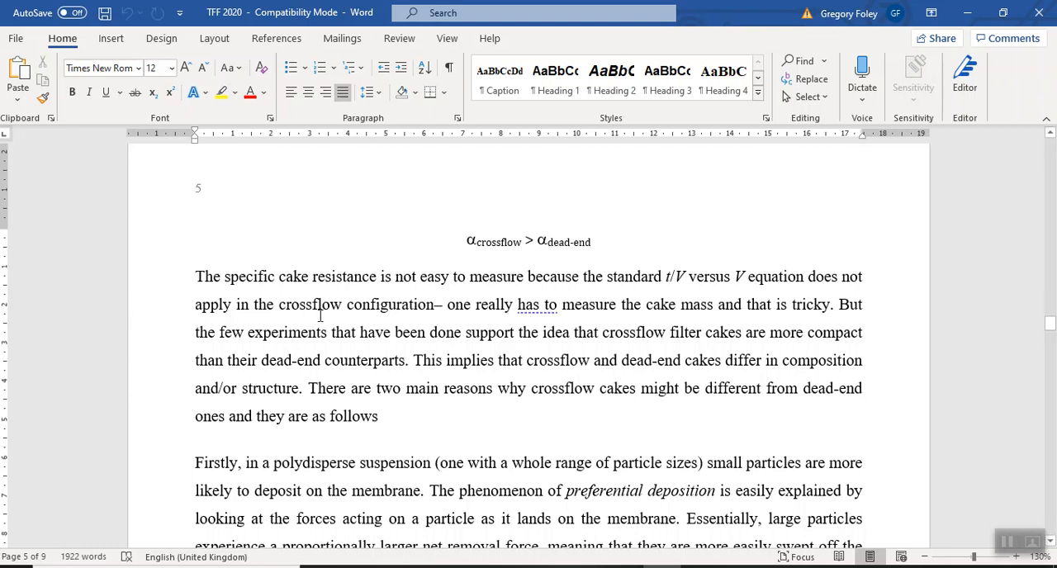
{"action": "scroll", "scroll_direction": "up", "scroll_amount": 3}
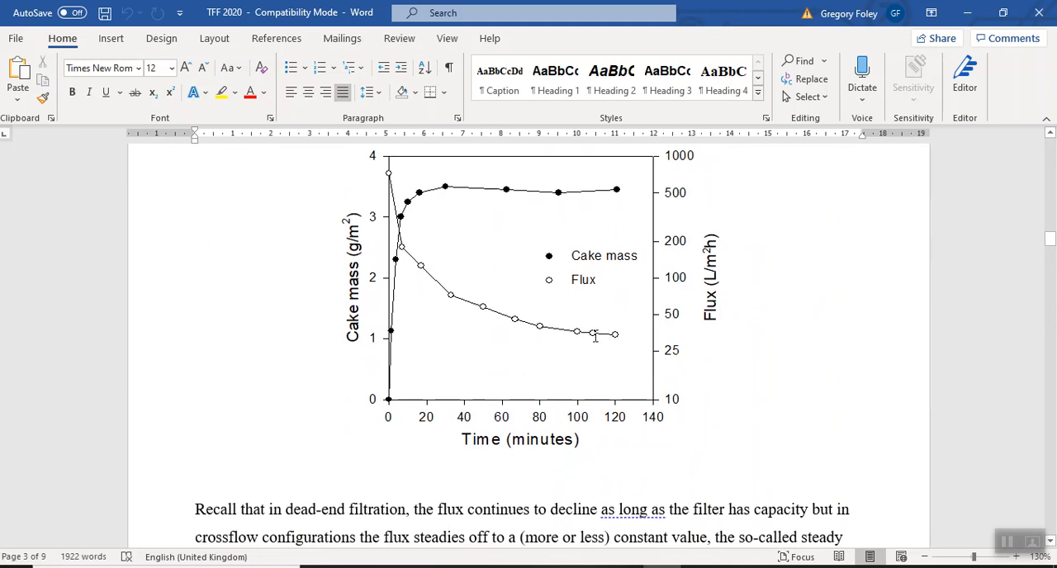
{"action": "mouse_move", "coordinate": [684, 341]}
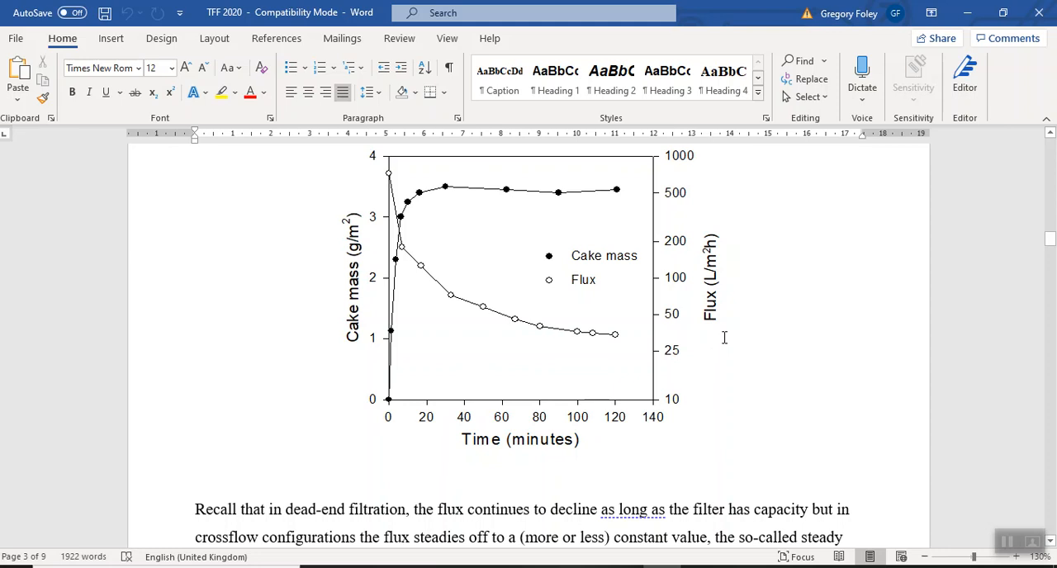
{"action": "mouse_move", "coordinate": [645, 334]}
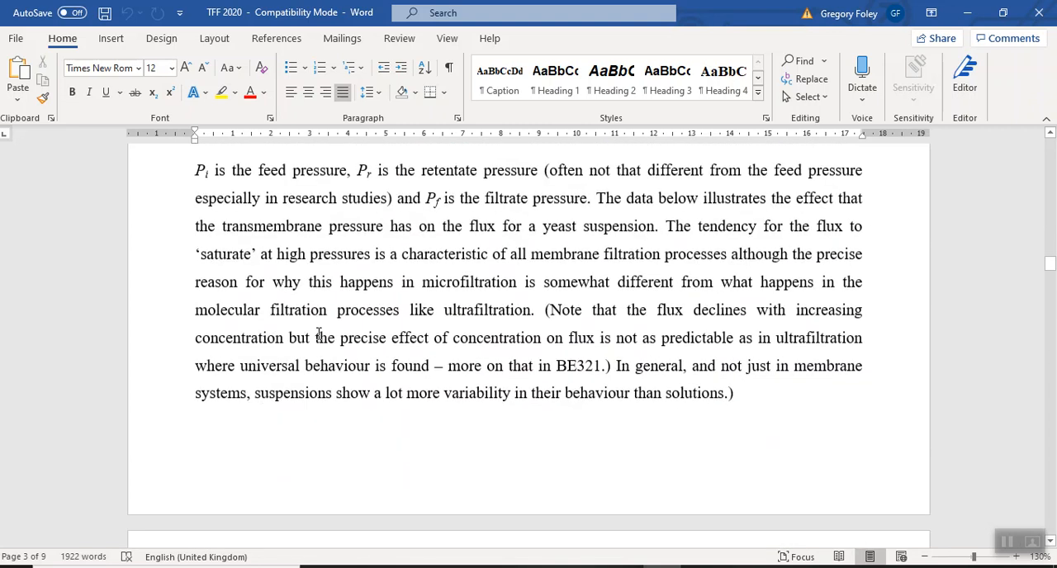
{"action": "scroll", "scroll_direction": "down", "scroll_amount": 3}
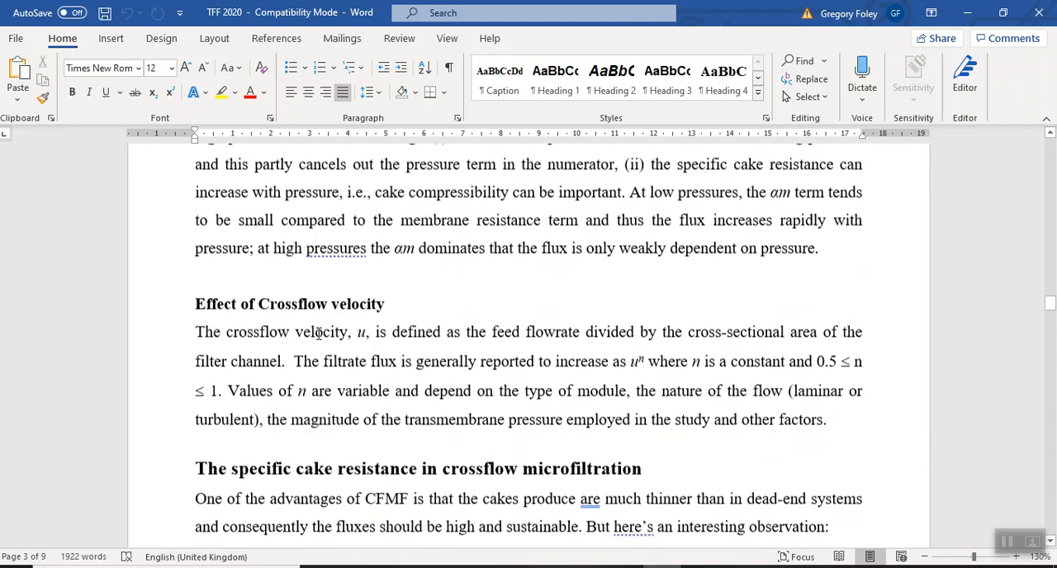
{"action": "scroll", "scroll_direction": "down", "scroll_amount": 3}
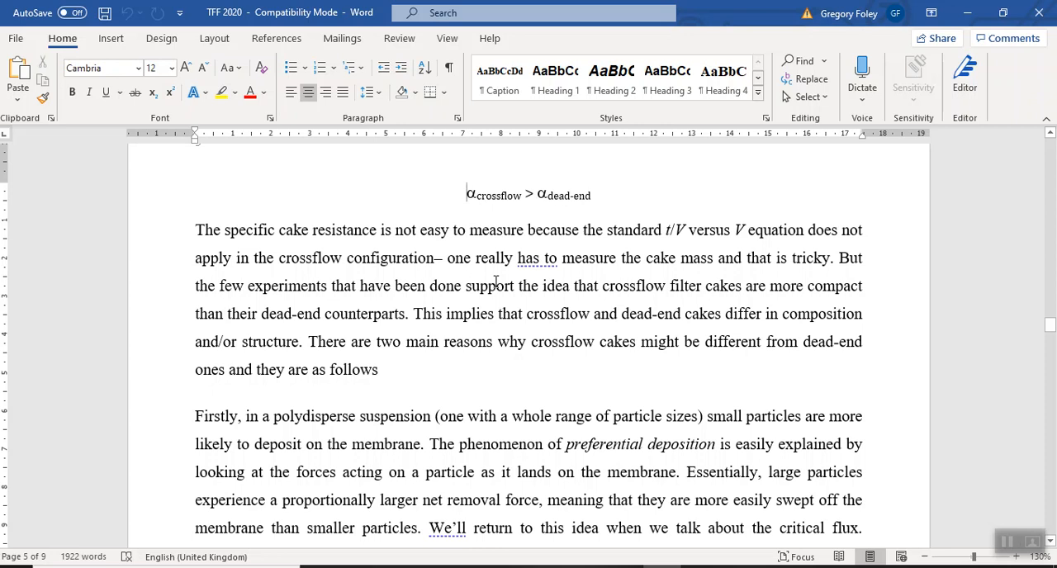
Scroll down page 5 to Figure 4's micrographs of rod-shaped bacterial cakes.
{"action": "scroll", "scroll_direction": "down", "scroll_amount": 3}
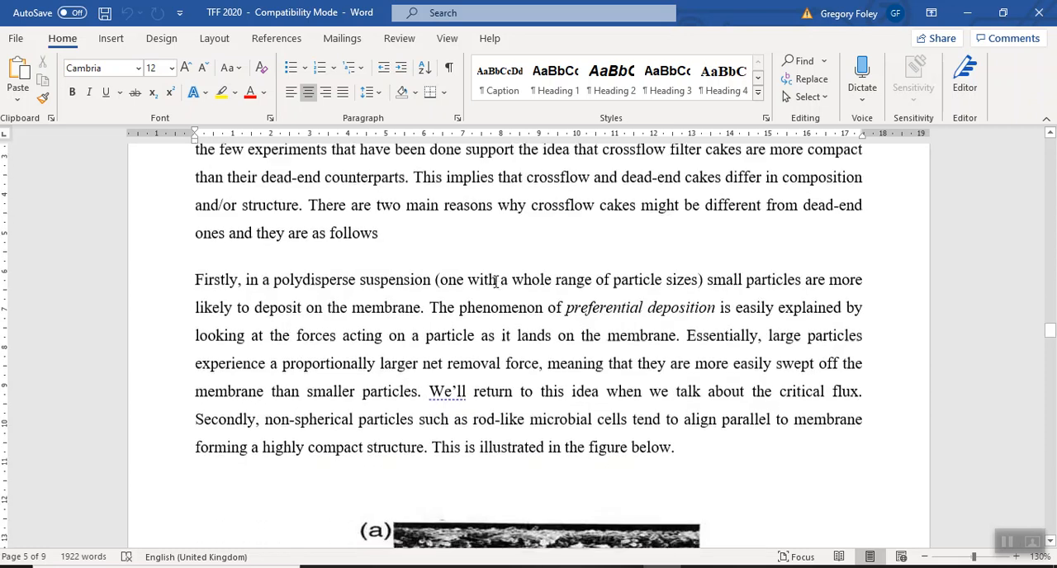
{"action": "scroll", "scroll_direction": "down", "scroll_amount": 3}
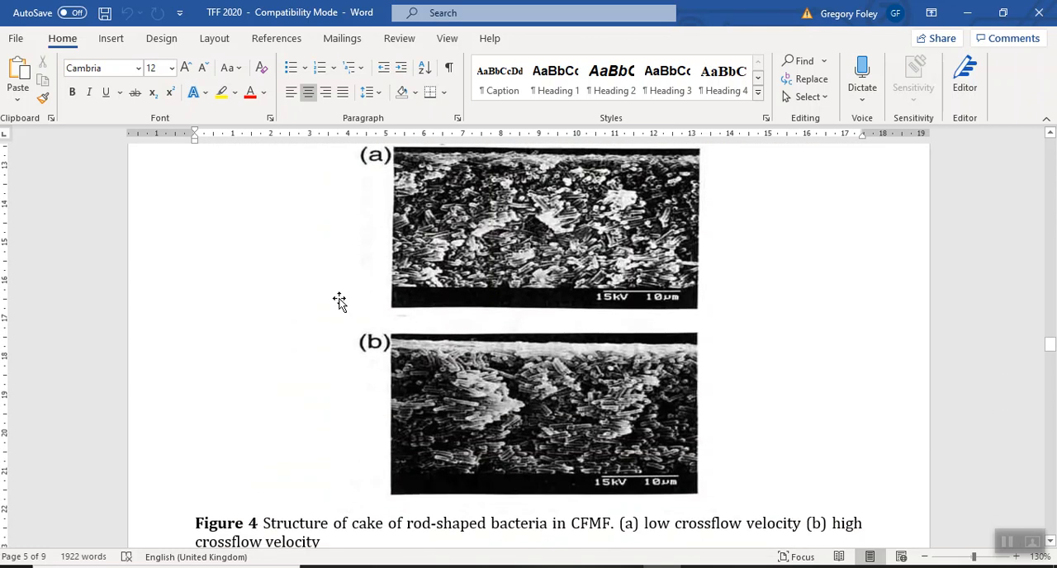
{"action": "mouse_move", "coordinate": [322, 294]}
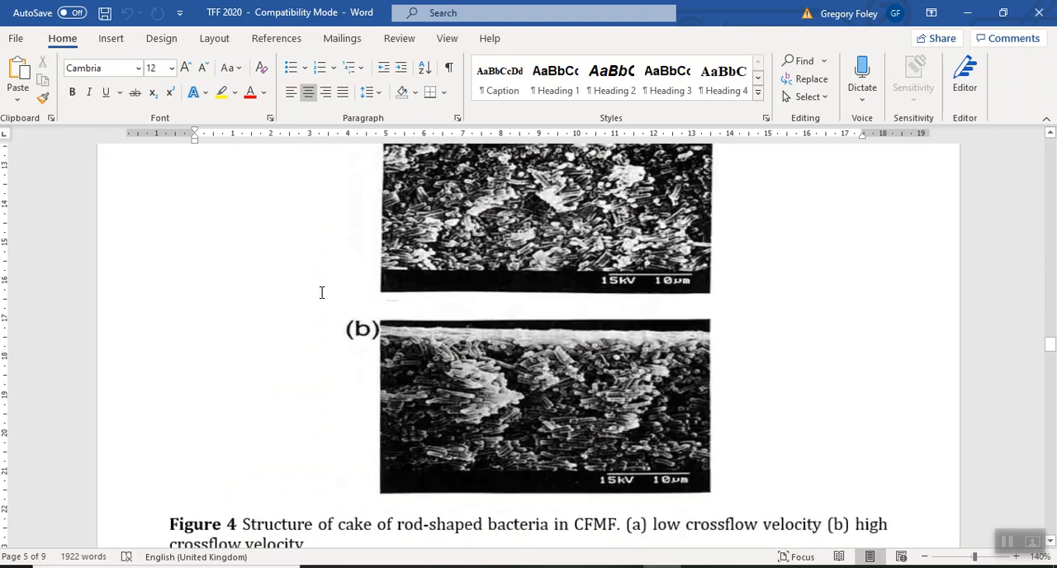
Scroll through Figure 4's micrographs and settle on the paragraph about rod-like cells forming compact cakes.
{"action": "scroll", "scroll_direction": "up", "scroll_amount": 3}
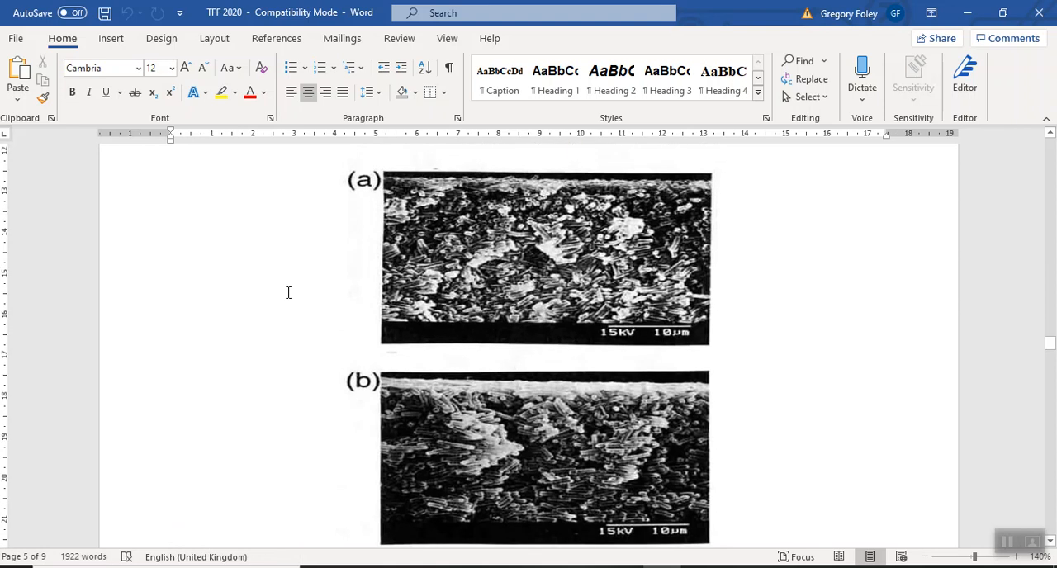
{"action": "mouse_move", "coordinate": [501, 269]}
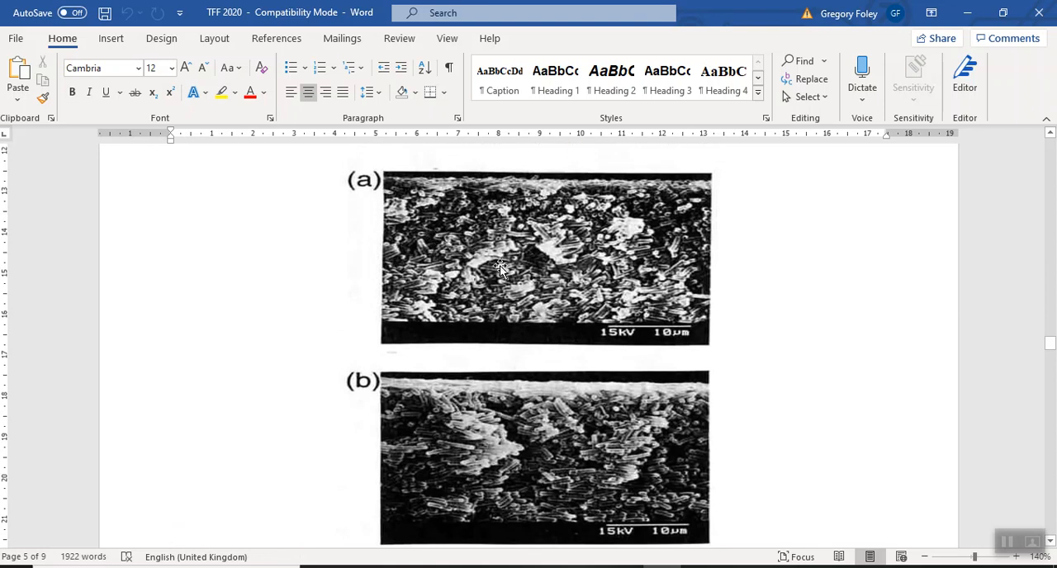
{"action": "mouse_move", "coordinate": [488, 248]}
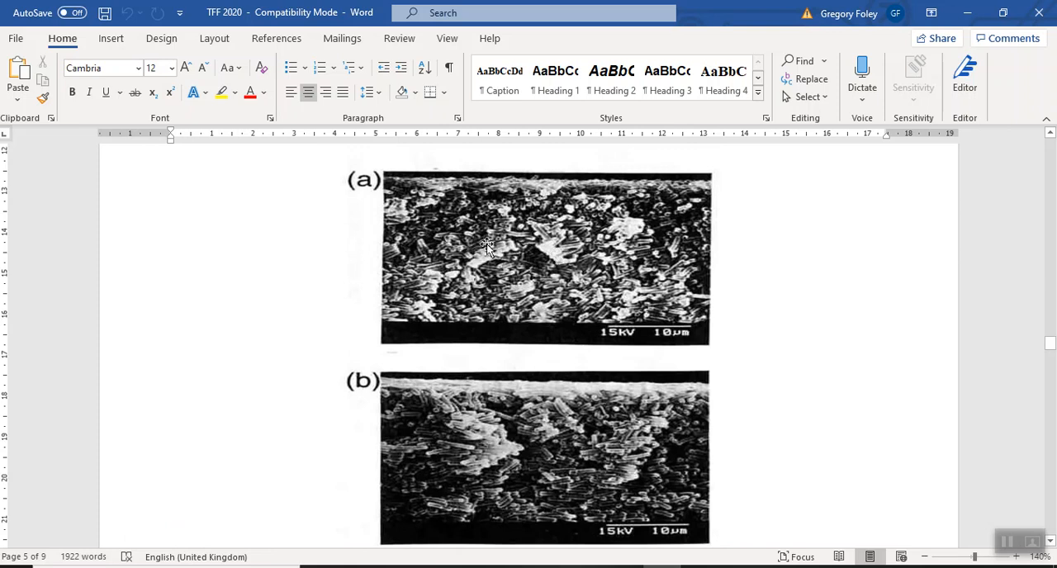
{"action": "mouse_move", "coordinate": [584, 252]}
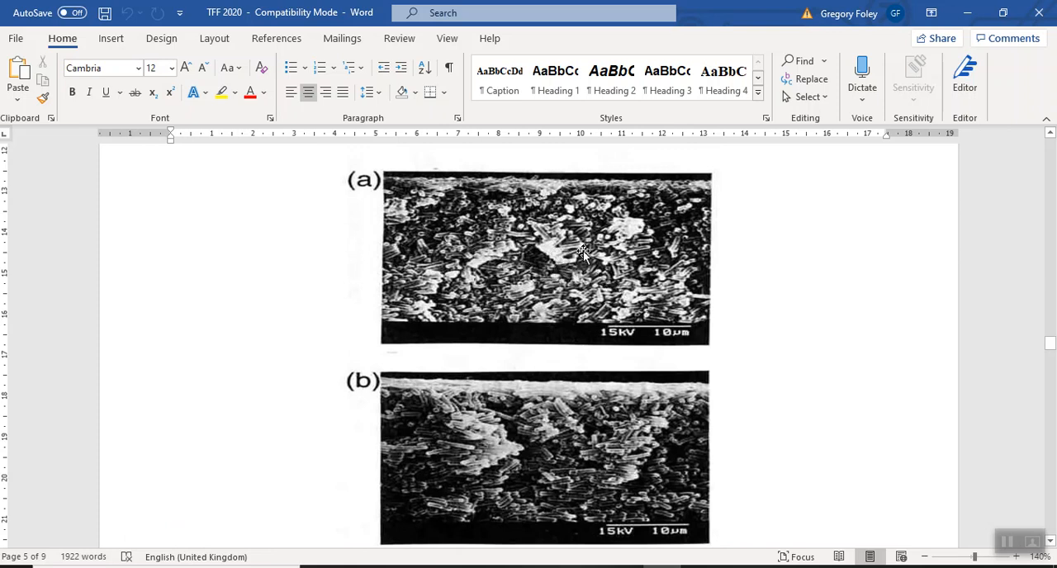
{"action": "mouse_move", "coordinate": [545, 284]}
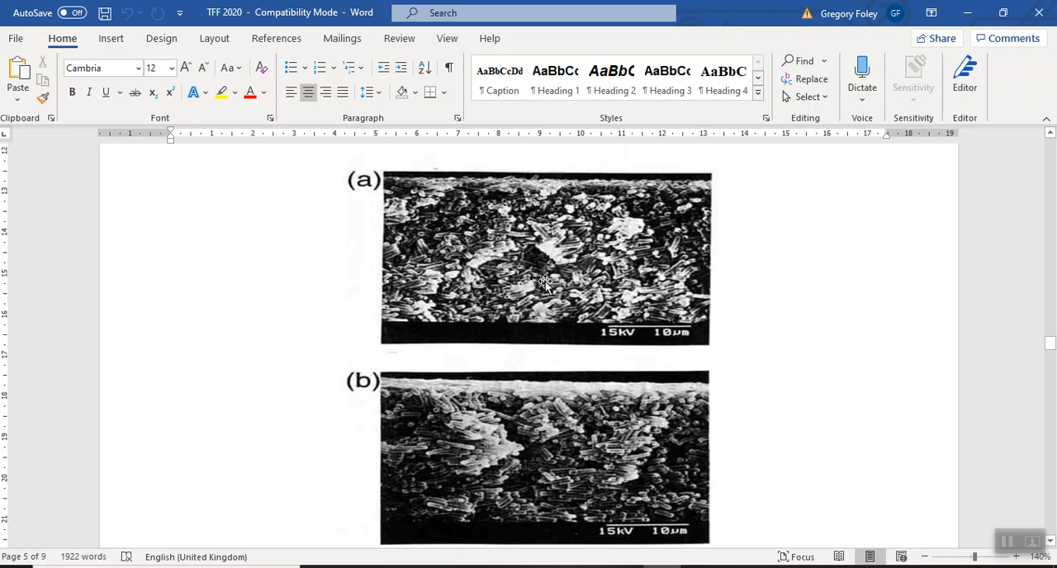
{"action": "mouse_move", "coordinate": [499, 267]}
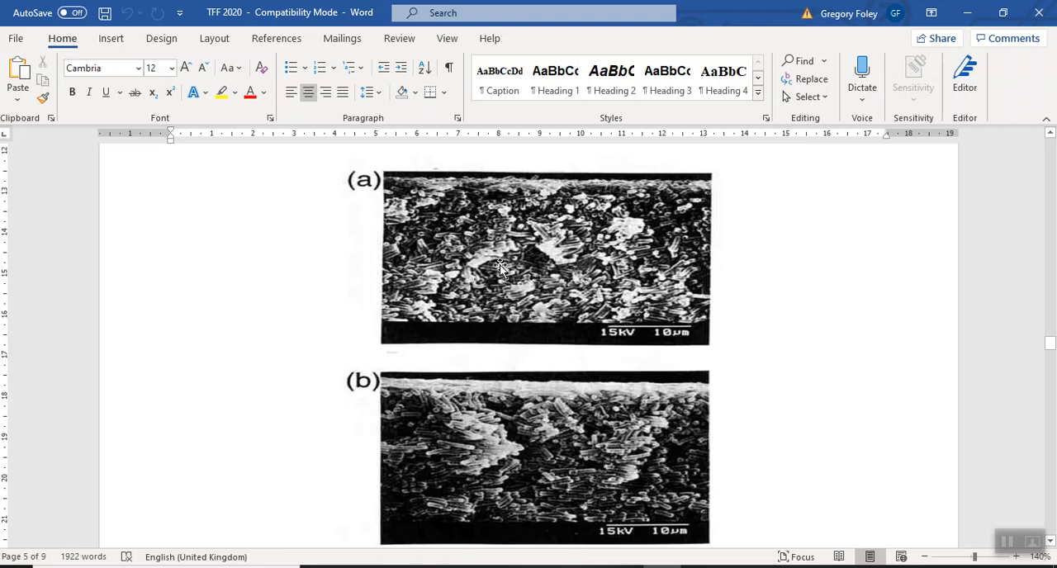
{"action": "mouse_move", "coordinate": [516, 275]}
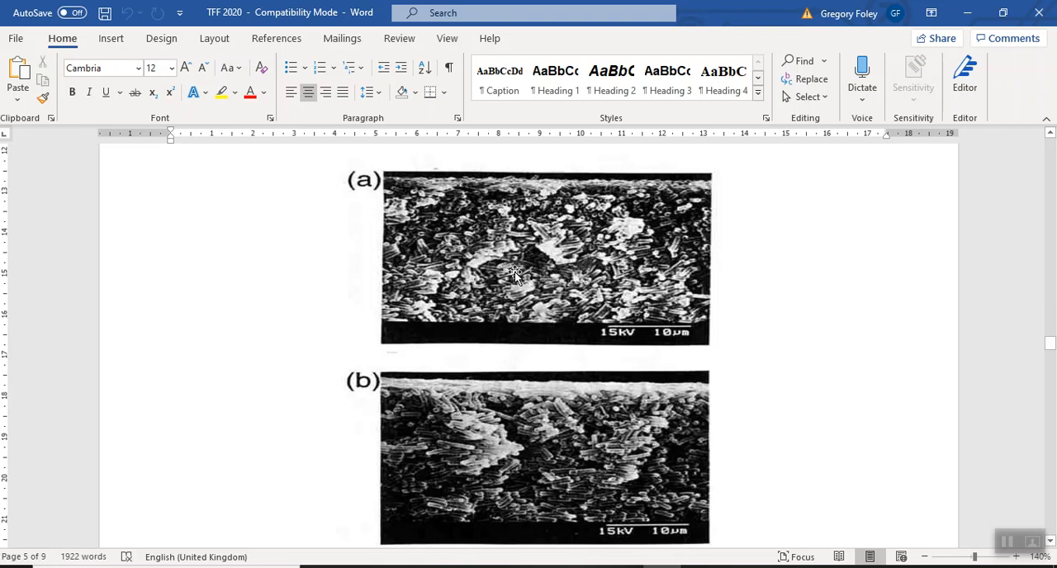
{"action": "mouse_move", "coordinate": [324, 276]}
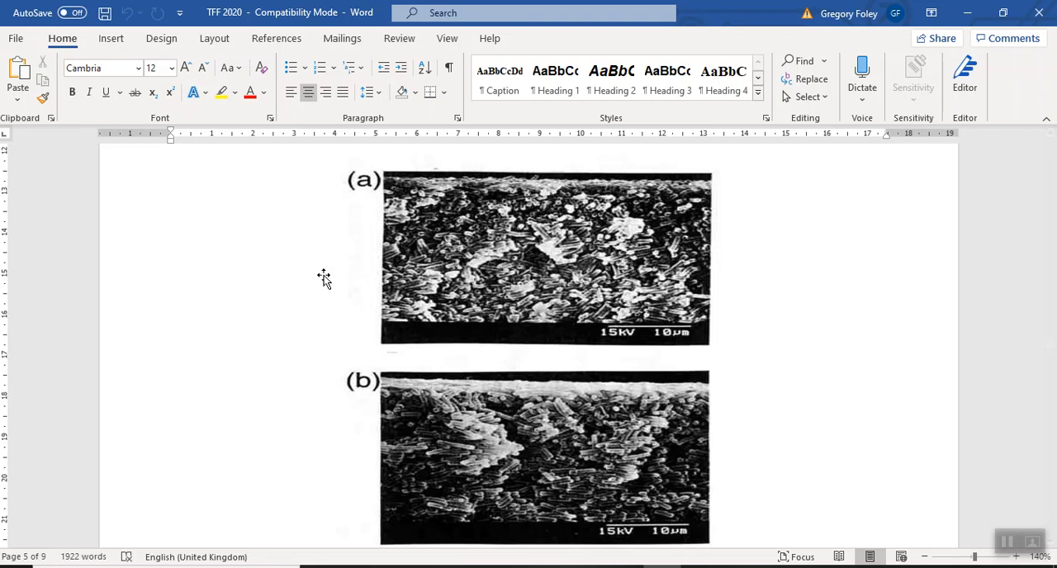
{"action": "mouse_move", "coordinate": [334, 279]}
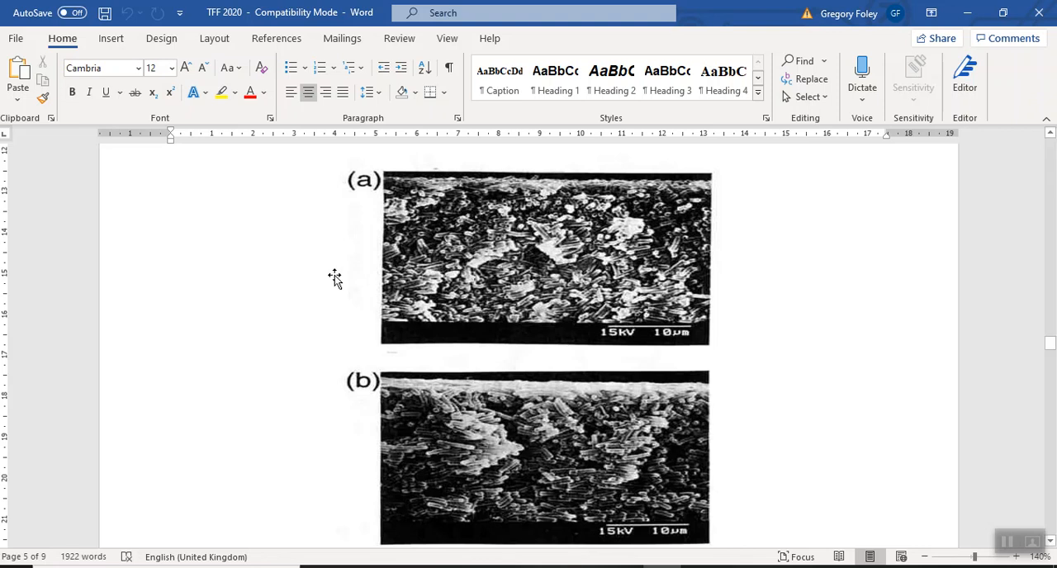
{"action": "mouse_move", "coordinate": [453, 295]}
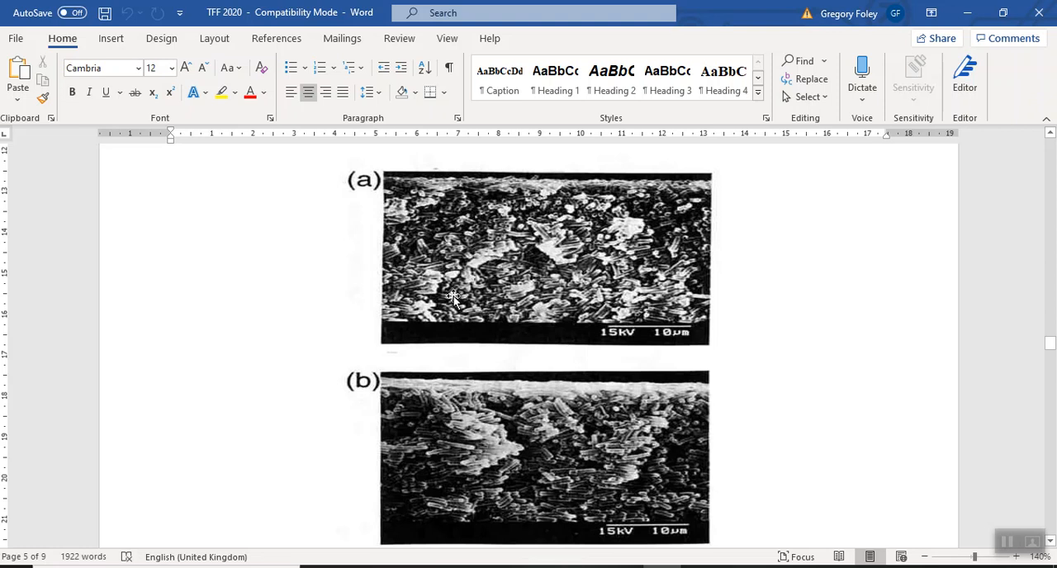
{"action": "mouse_move", "coordinate": [618, 299]}
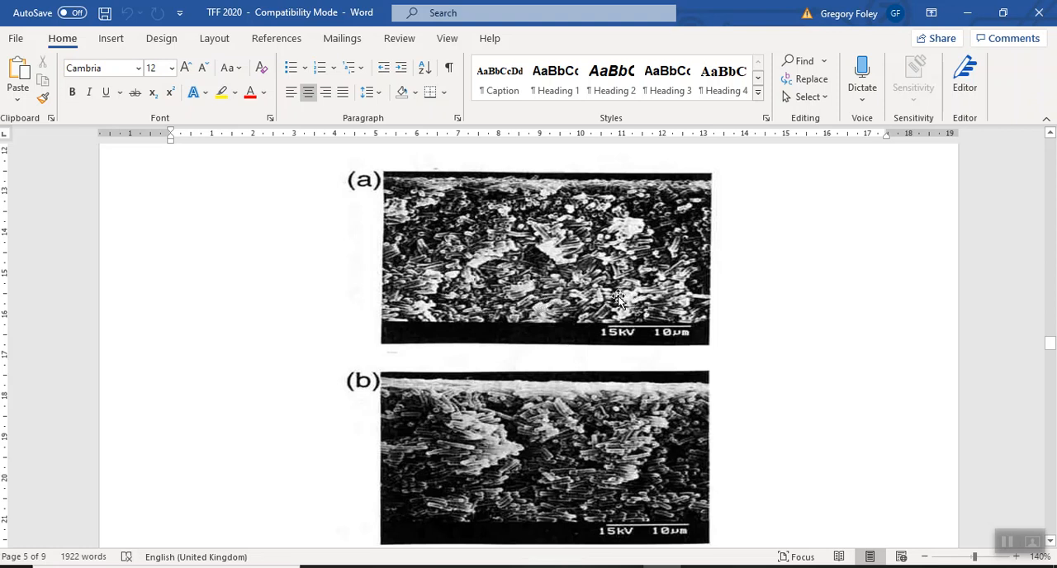
{"action": "mouse_move", "coordinate": [262, 292]}
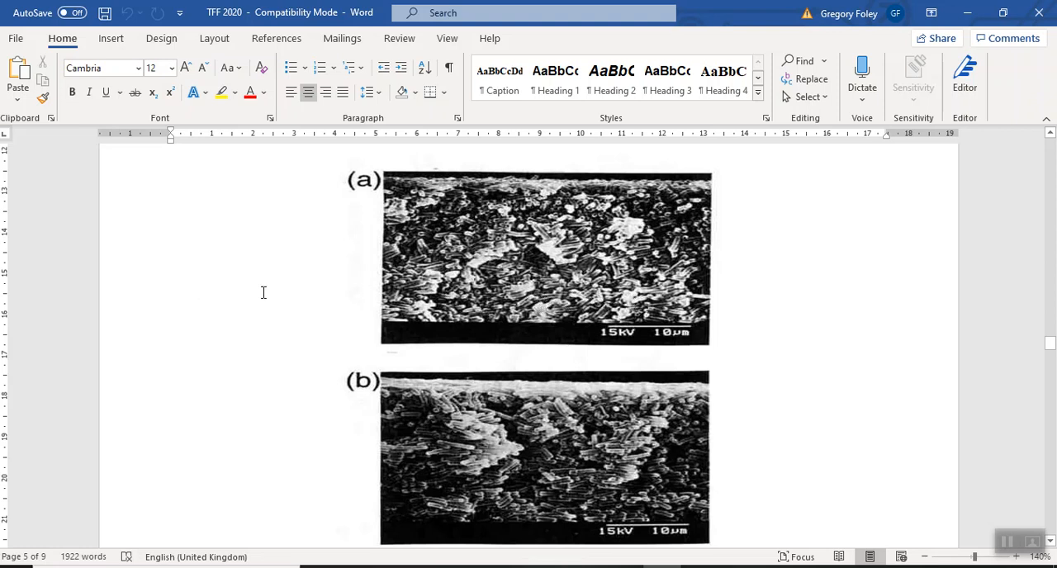
{"action": "scroll", "scroll_direction": "down", "scroll_amount": 3}
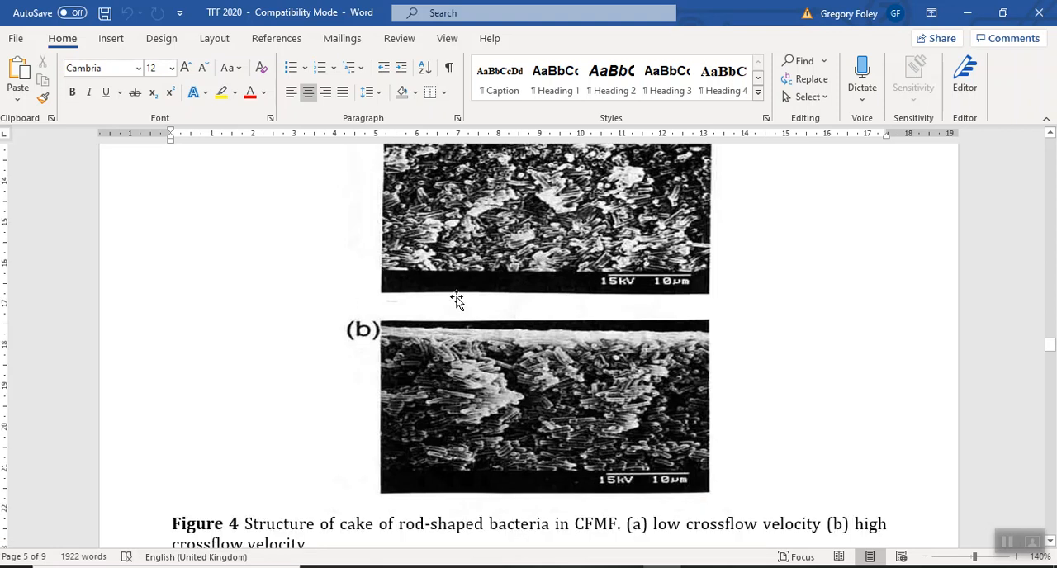
{"action": "mouse_move", "coordinate": [614, 455]}
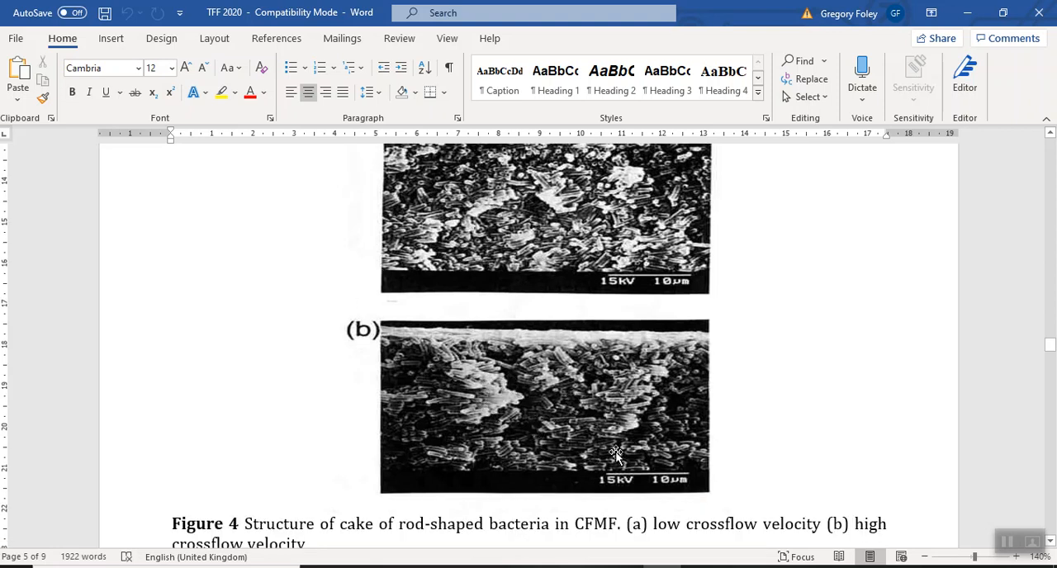
{"action": "mouse_move", "coordinate": [562, 443]}
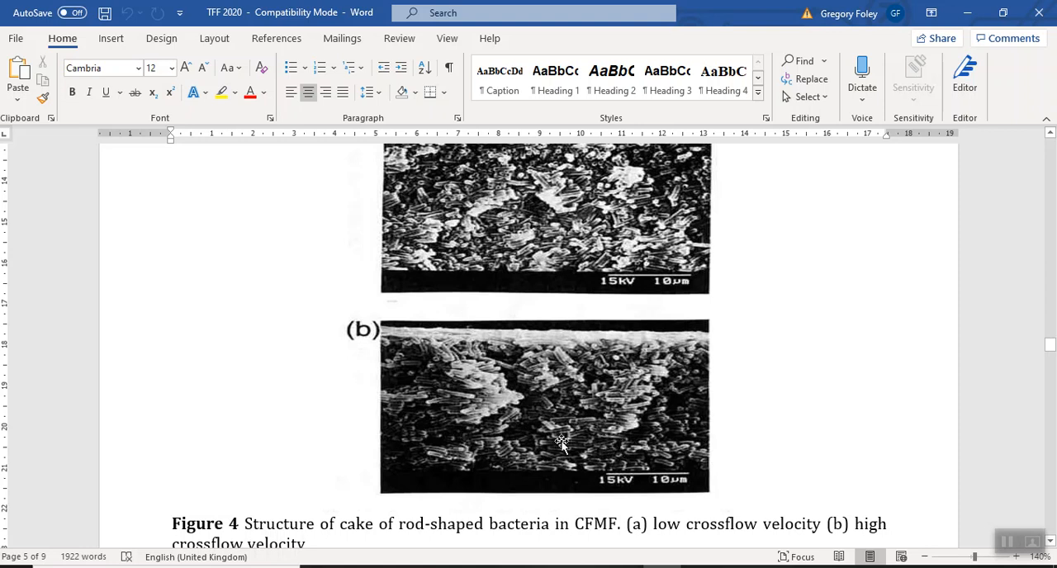
{"action": "mouse_move", "coordinate": [542, 438]}
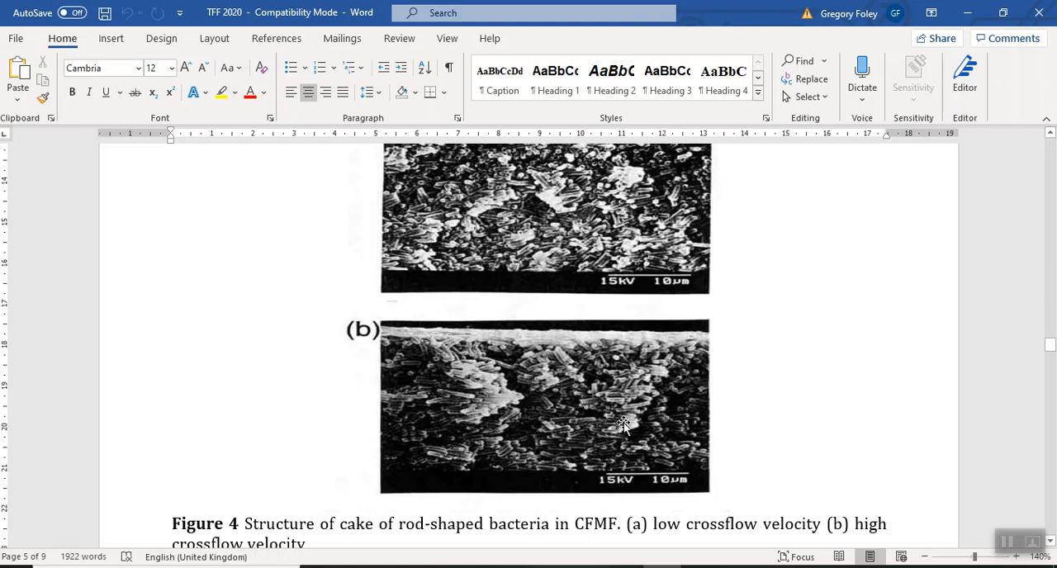
{"action": "mouse_move", "coordinate": [478, 378]}
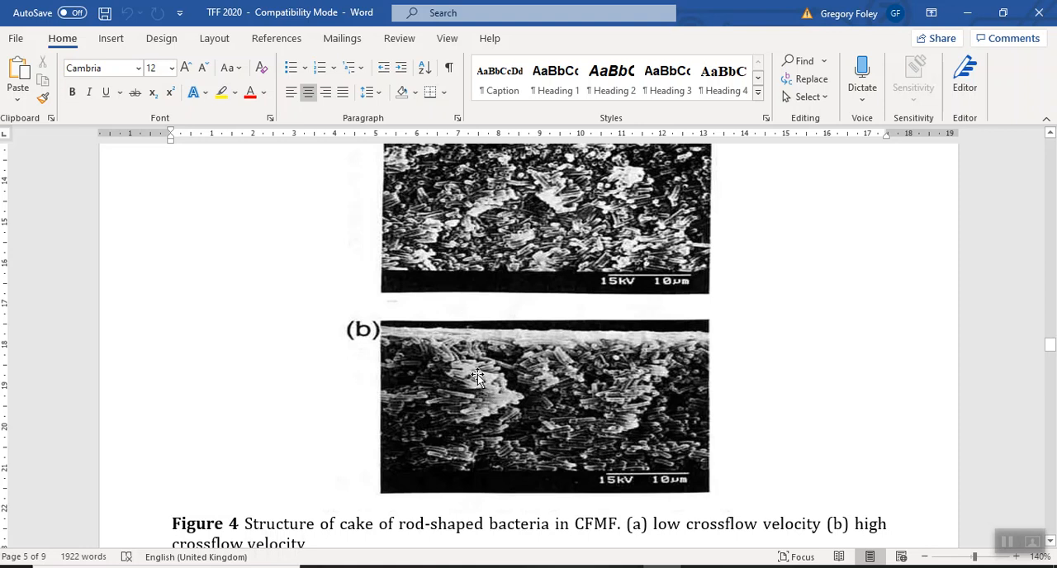
{"action": "mouse_move", "coordinate": [469, 412]}
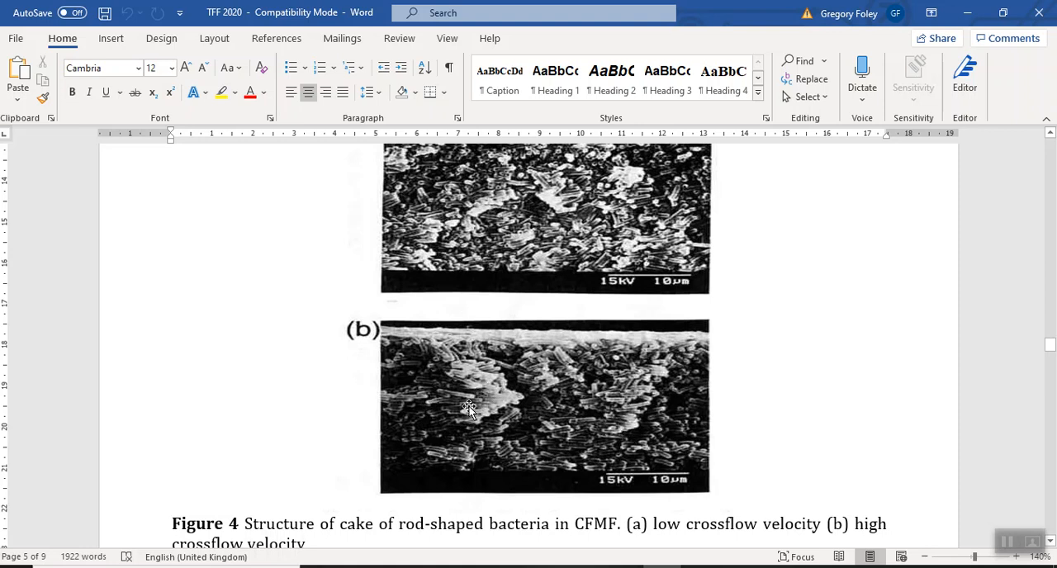
{"action": "mouse_move", "coordinate": [485, 408]}
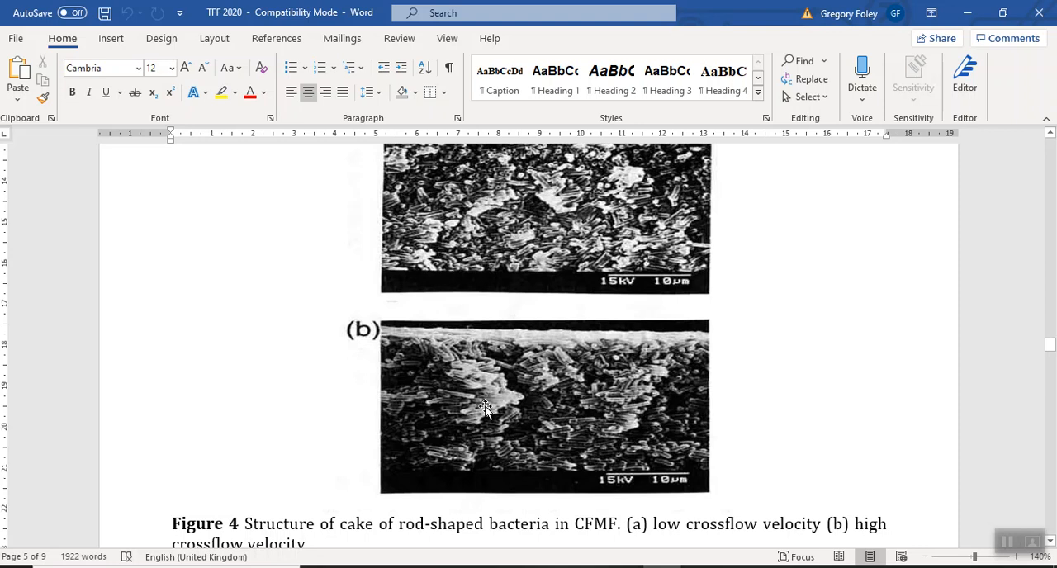
{"action": "mouse_move", "coordinate": [542, 438]}
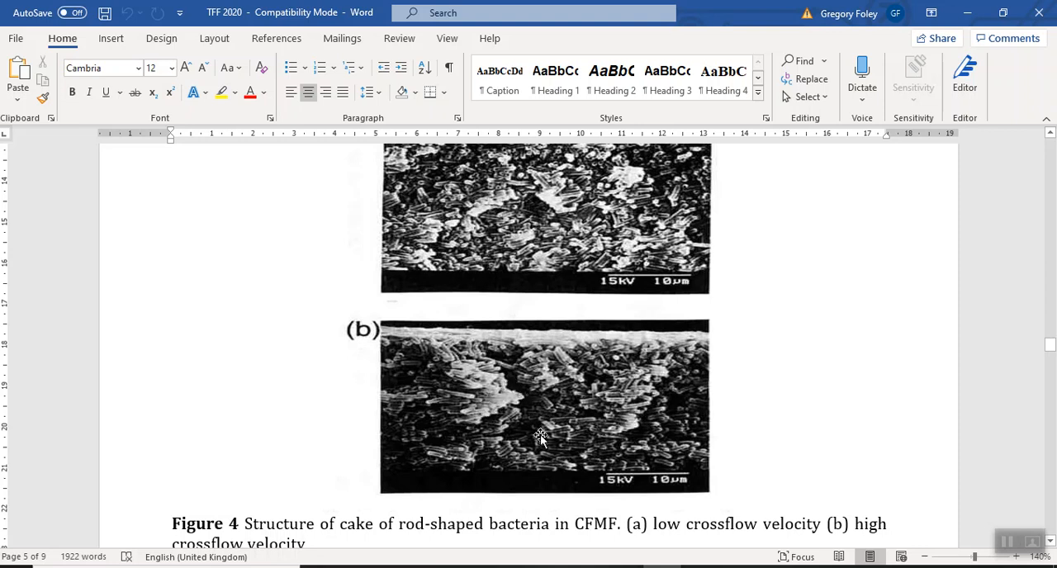
{"action": "mouse_move", "coordinate": [648, 423]}
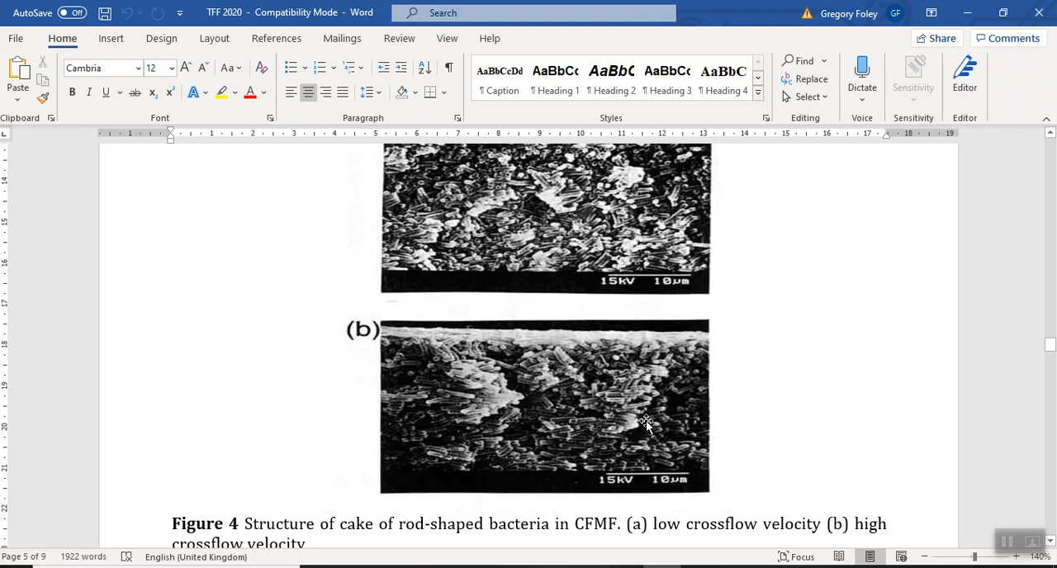
{"action": "scroll", "scroll_direction": "up", "scroll_amount": 3}
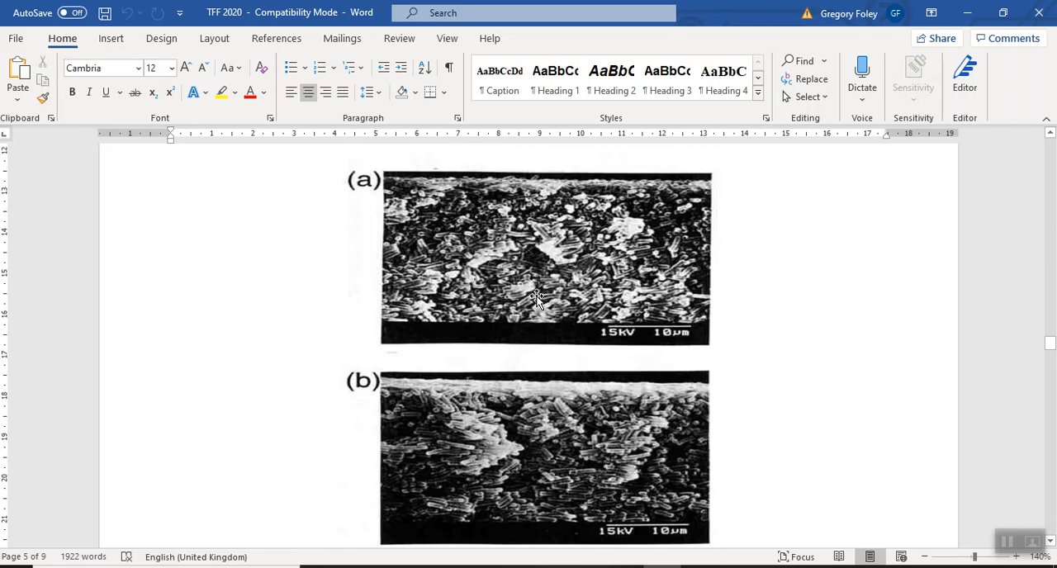
{"action": "mouse_move", "coordinate": [529, 284]}
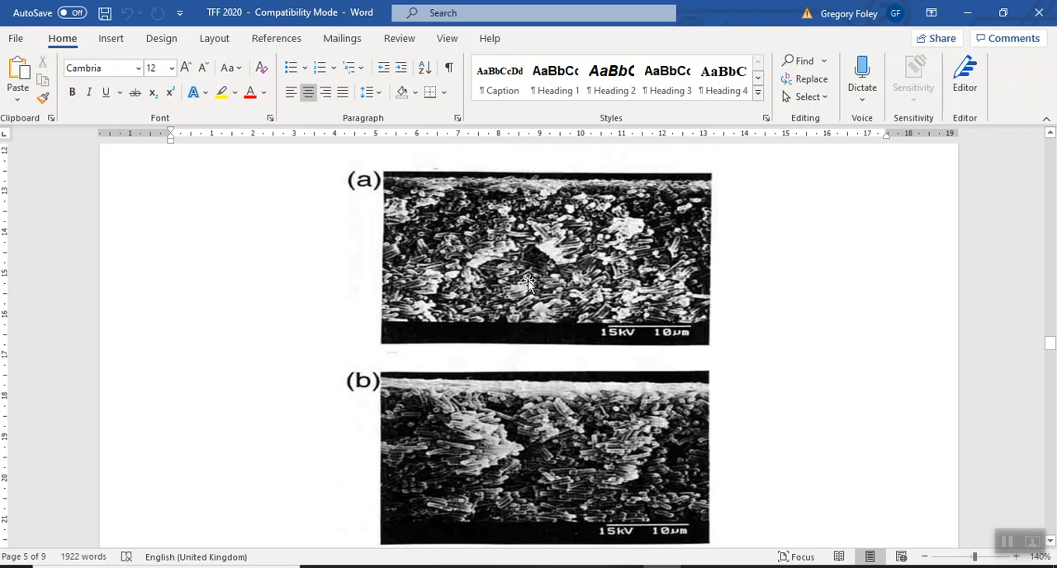
{"action": "mouse_move", "coordinate": [582, 459]}
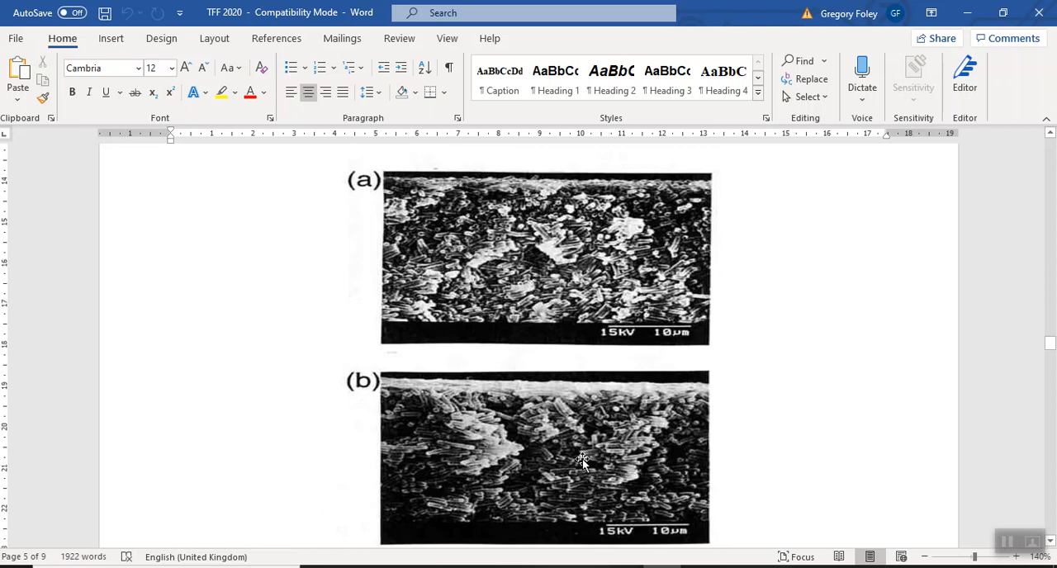
{"action": "scroll", "scroll_direction": "down", "scroll_amount": 3}
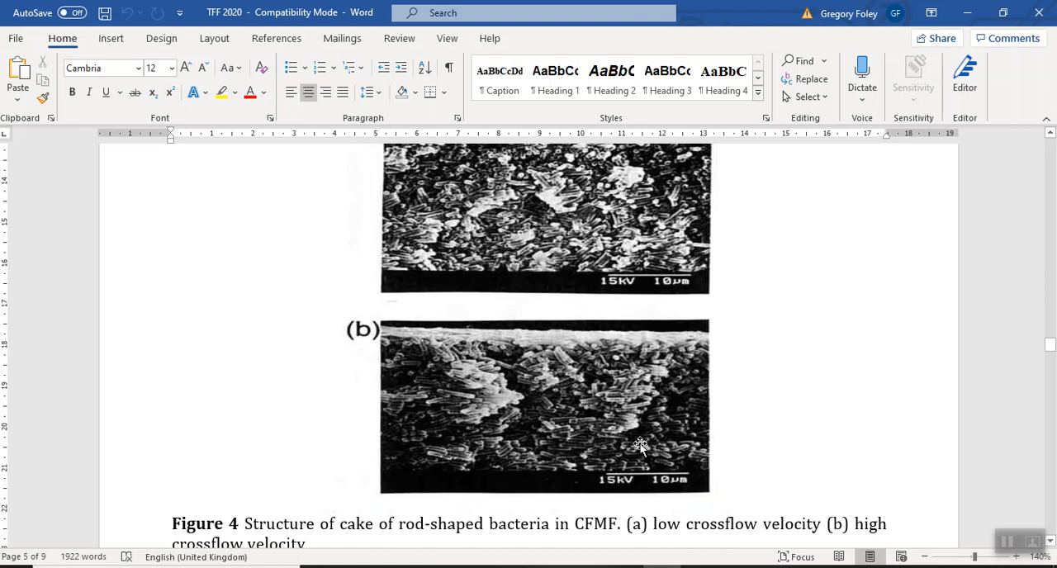
{"action": "mouse_move", "coordinate": [592, 456]}
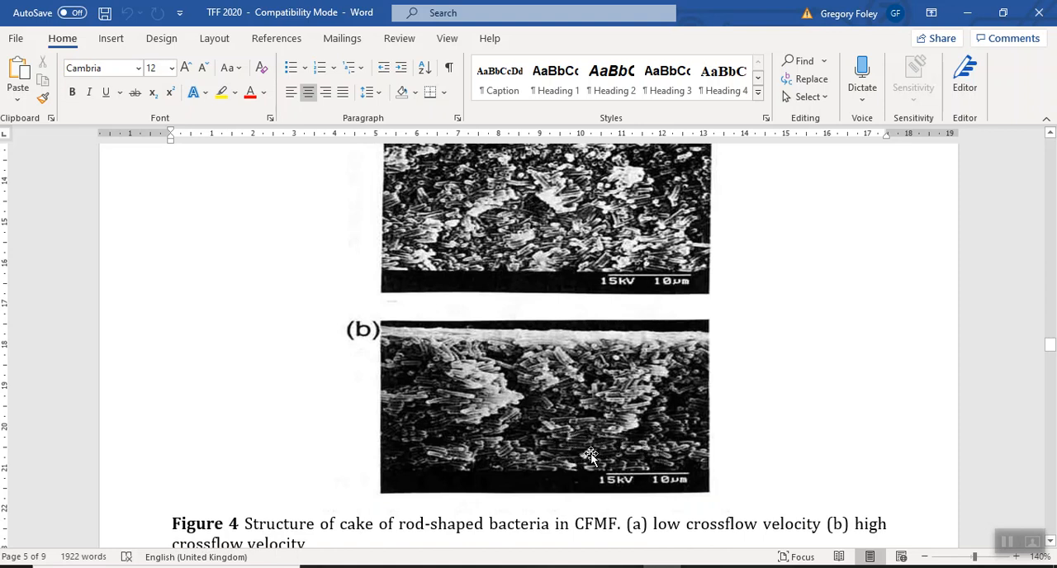
{"action": "mouse_move", "coordinate": [546, 242]}
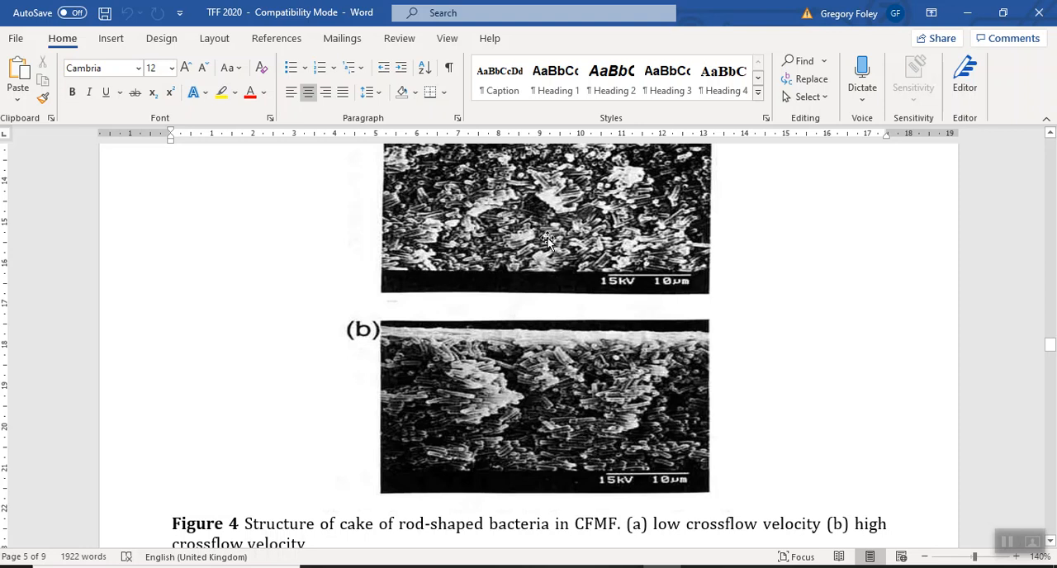
{"action": "mouse_move", "coordinate": [516, 370]}
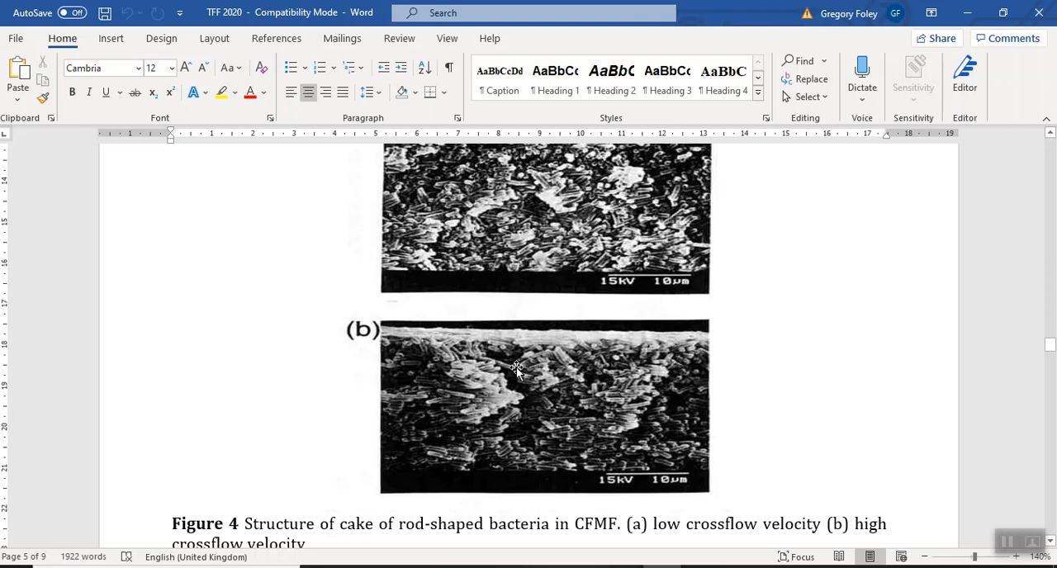
{"action": "mouse_move", "coordinate": [587, 446]}
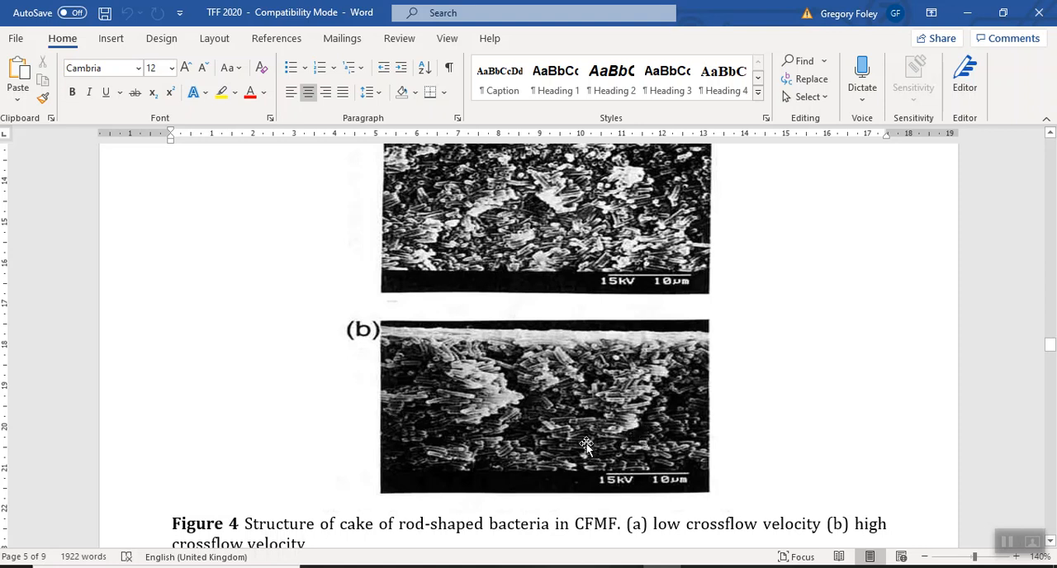
{"action": "scroll", "scroll_direction": "up", "scroll_amount": 3}
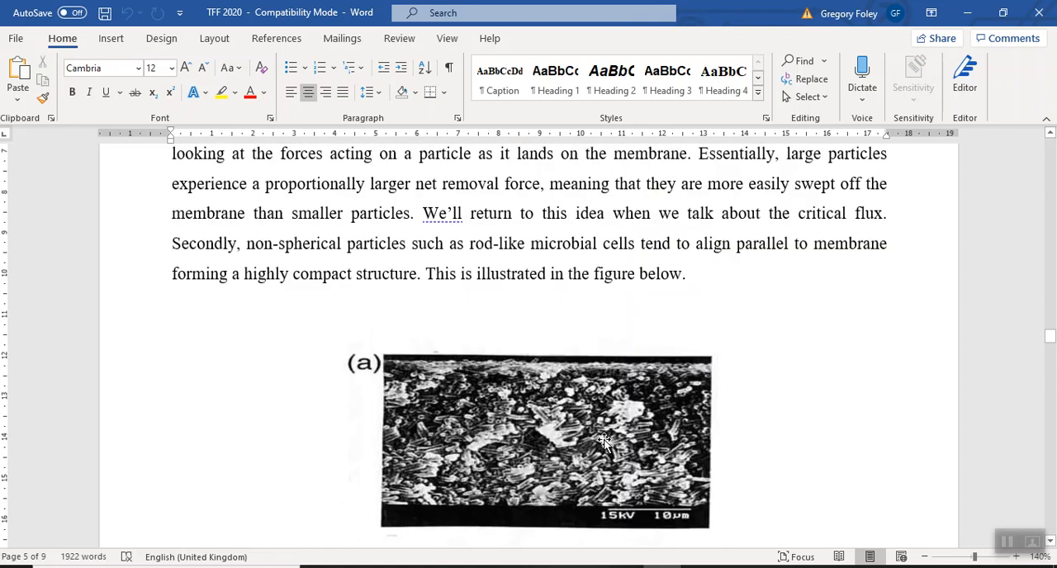
Scroll down past Figure 4, then back up to page 5's cake resistance inequality and measurement paragraph.
{"action": "scroll", "scroll_direction": "down", "scroll_amount": 3}
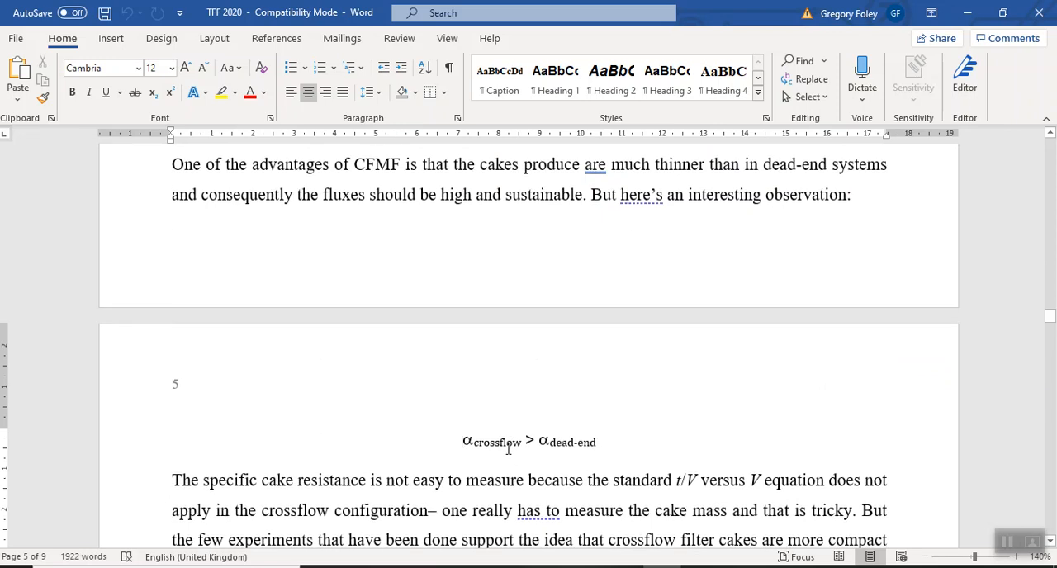
{"action": "scroll", "scroll_direction": "down", "scroll_amount": 3}
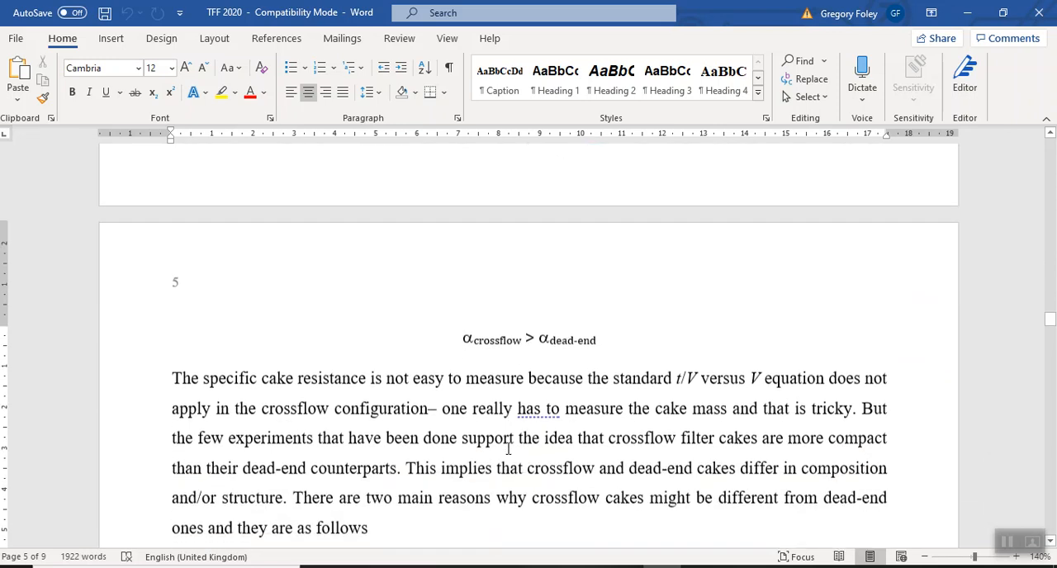
{"action": "scroll", "scroll_direction": "down", "scroll_amount": 3}
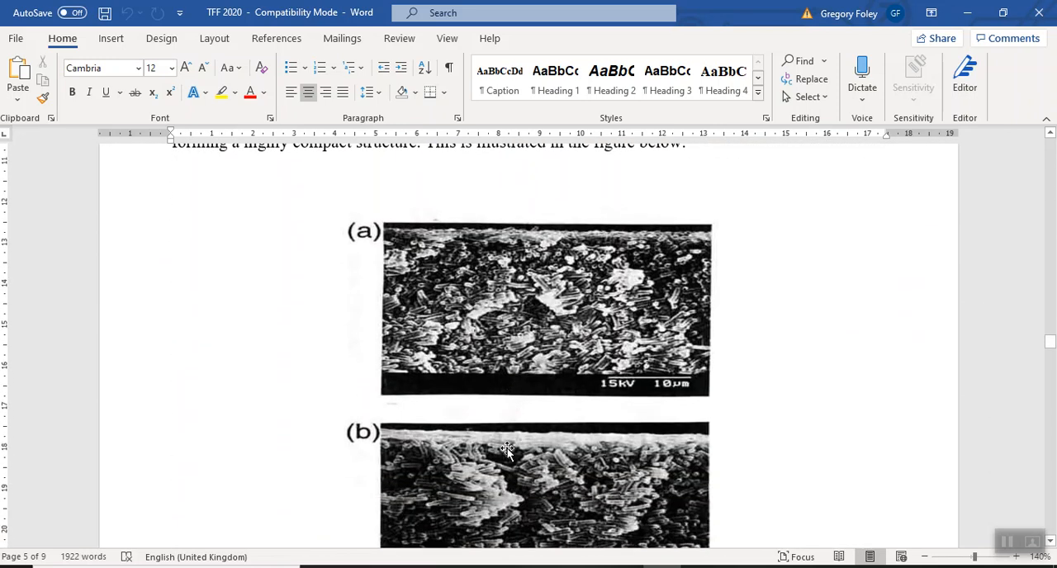
{"action": "scroll", "scroll_direction": "down", "scroll_amount": 3}
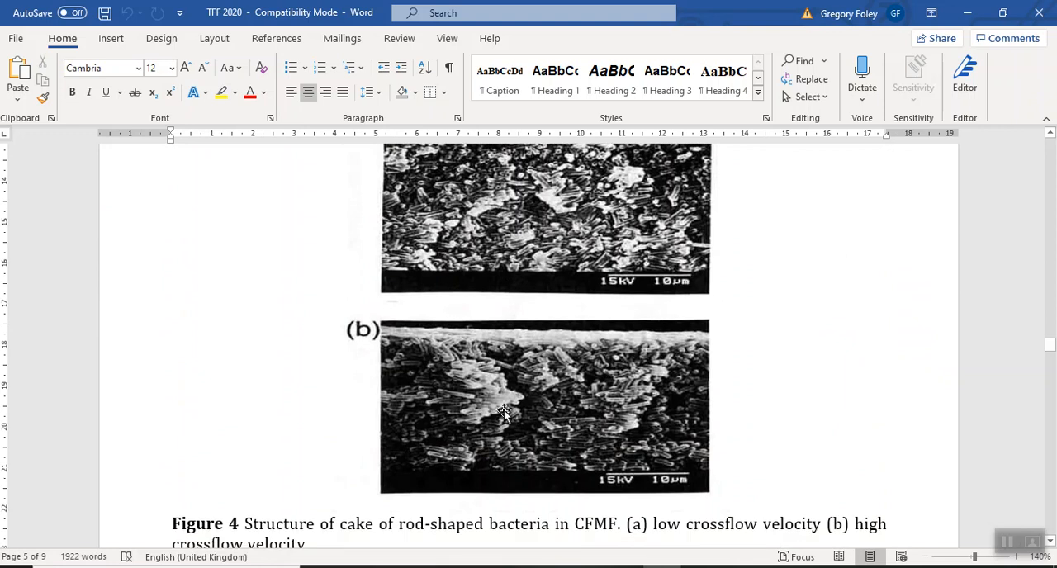
{"action": "mouse_move", "coordinate": [542, 405]}
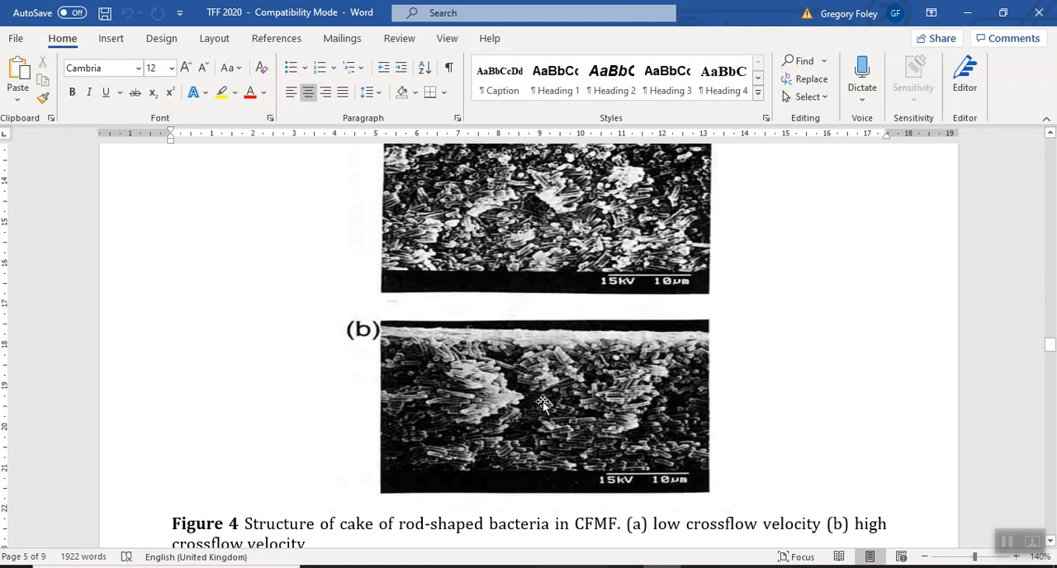
{"action": "mouse_move", "coordinate": [459, 417]}
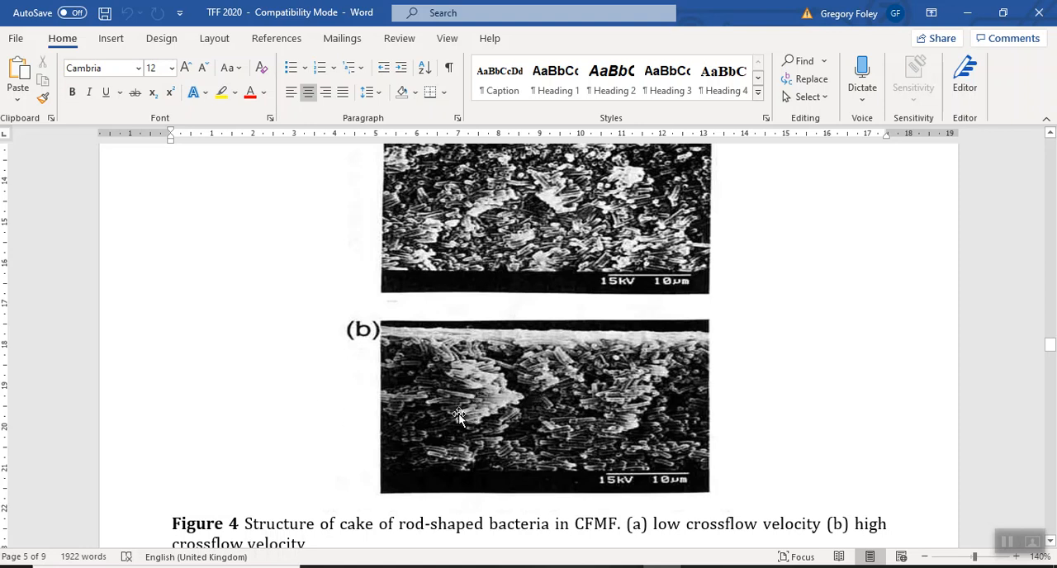
{"action": "scroll", "scroll_direction": "up", "scroll_amount": 3}
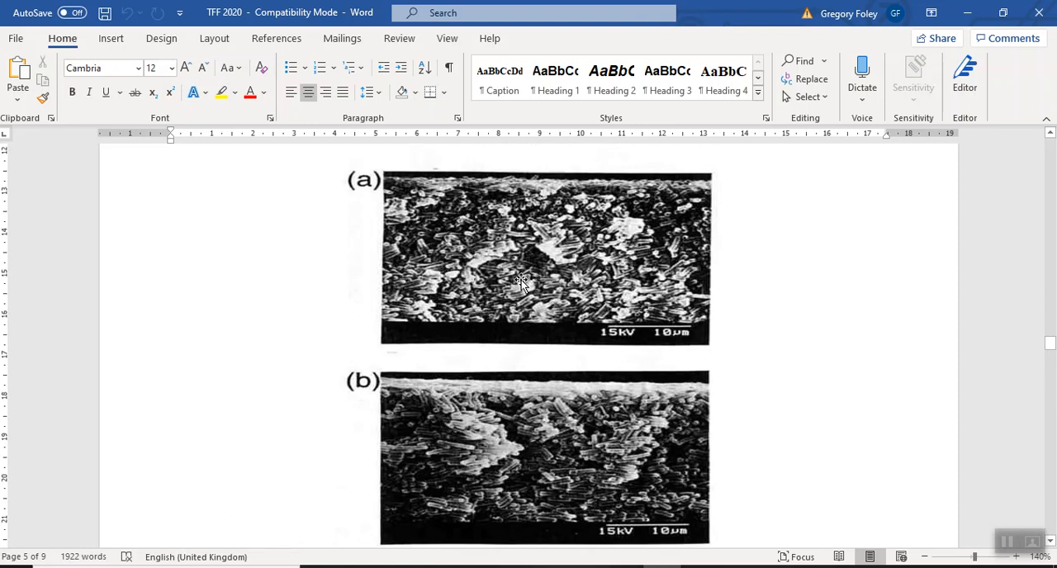
{"action": "mouse_move", "coordinate": [579, 256]}
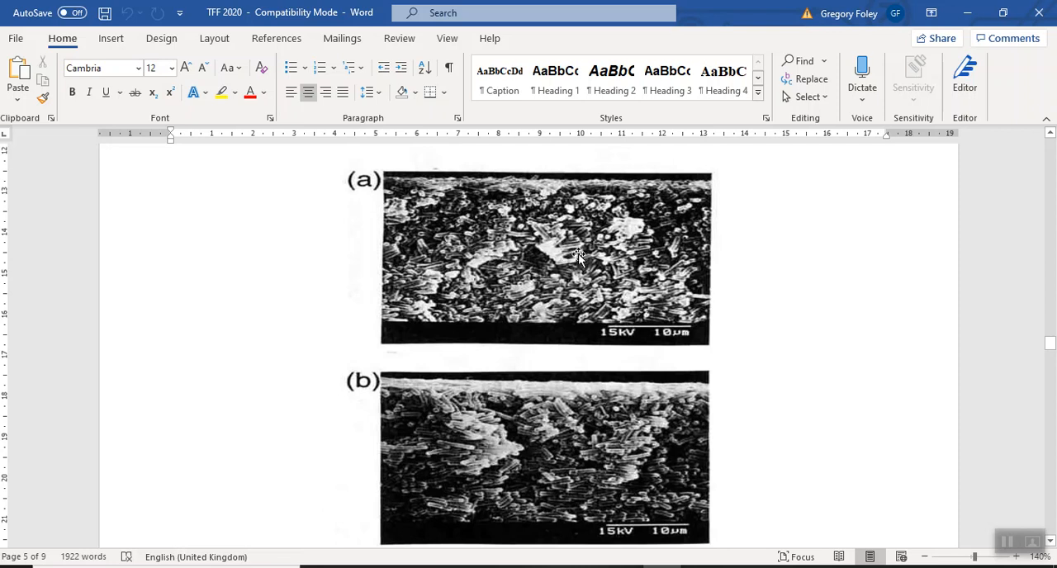
{"action": "mouse_move", "coordinate": [538, 455]}
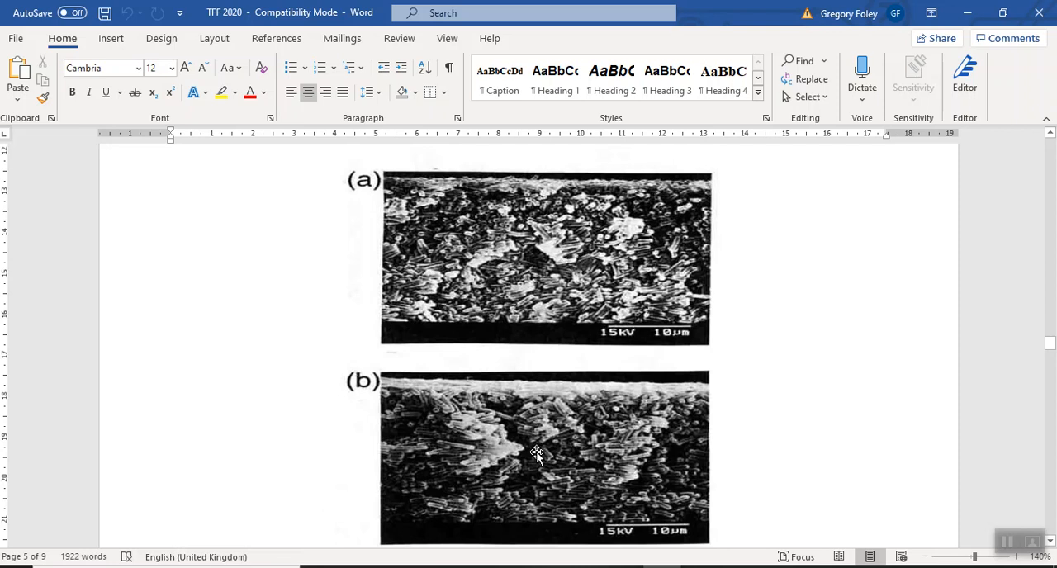
{"action": "scroll", "scroll_direction": "up", "scroll_amount": 3}
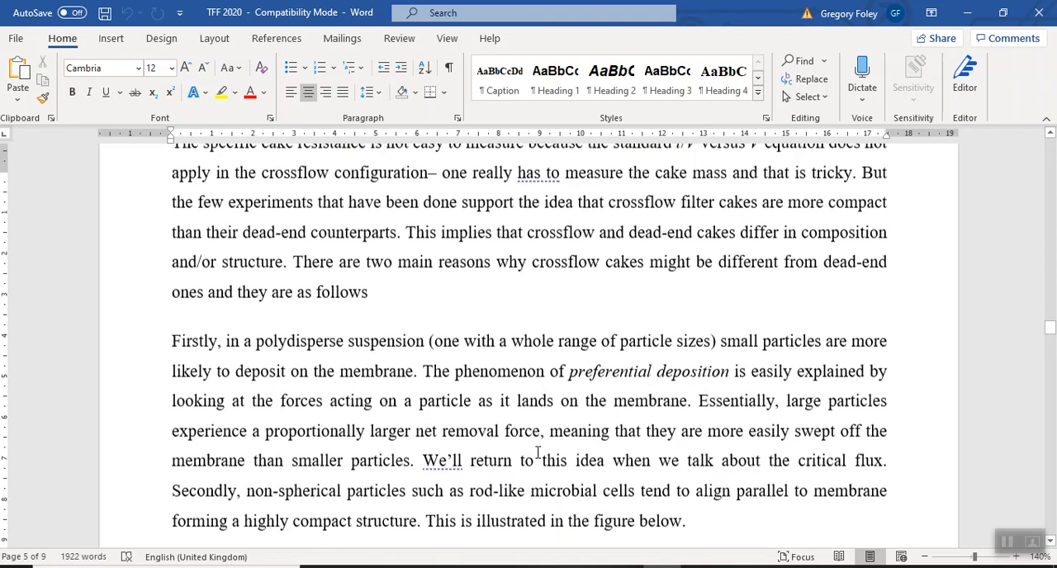
{"action": "scroll", "scroll_direction": "up", "scroll_amount": 3}
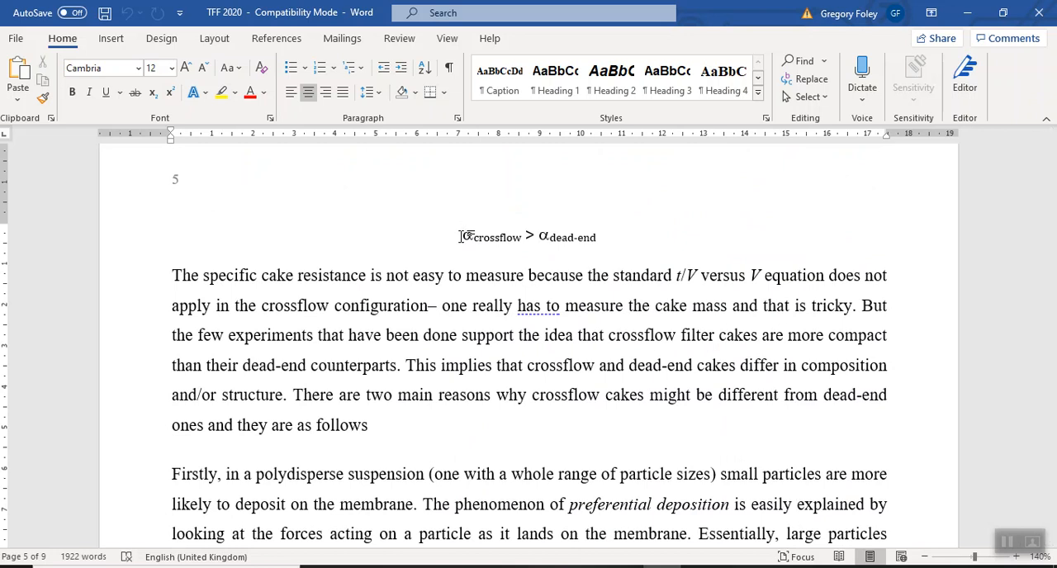
Scroll to page 6 where 'The Critical Flux' heading is highlighted yellow above its opening paragraph.
{"action": "scroll", "scroll_direction": "down", "scroll_amount": 3}
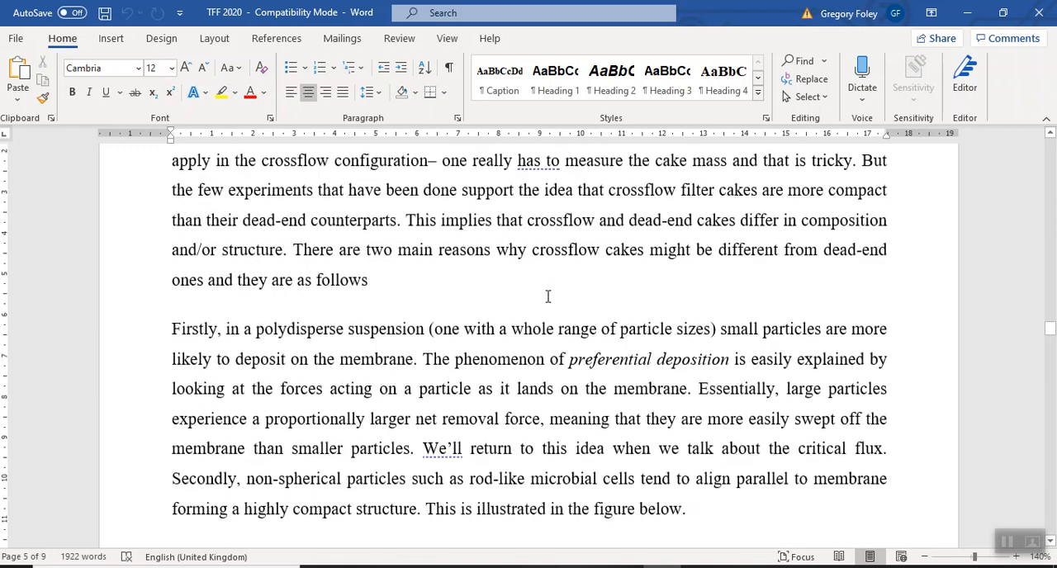
{"action": "scroll", "scroll_direction": "down", "scroll_amount": 3}
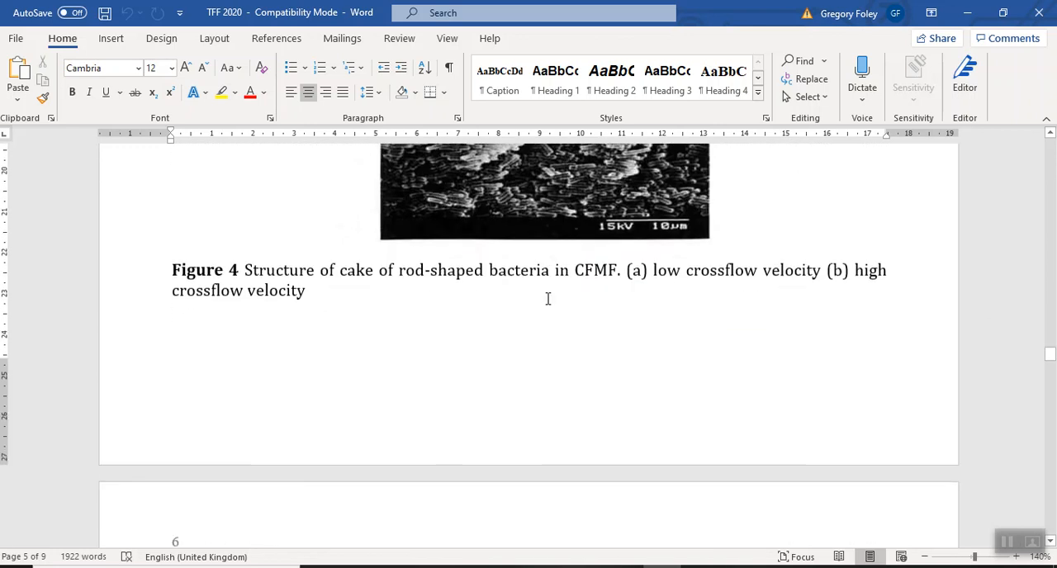
{"action": "scroll", "scroll_direction": "down", "scroll_amount": 3}
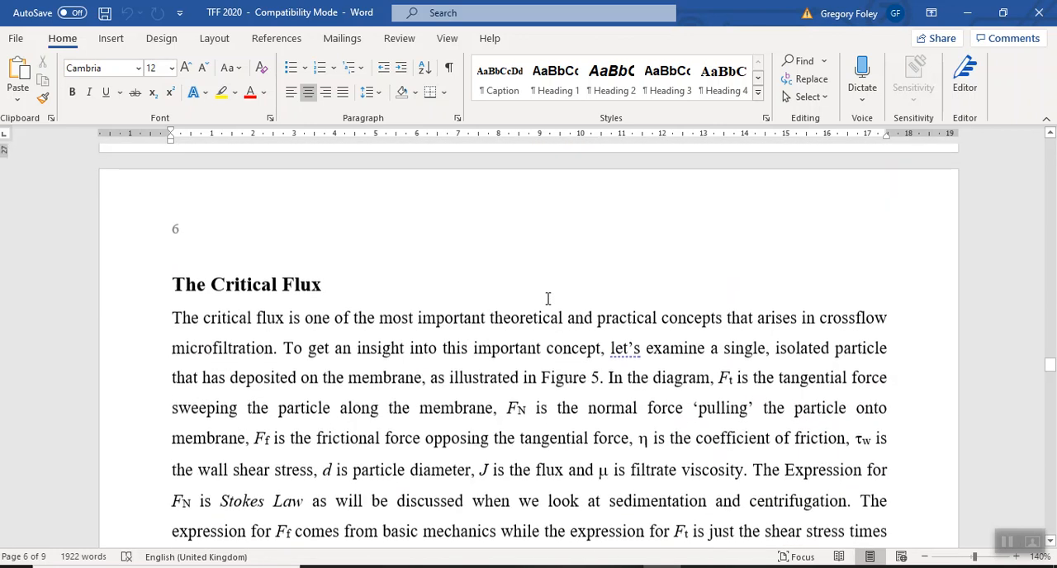
{"action": "scroll", "scroll_direction": "up", "scroll_amount": 3}
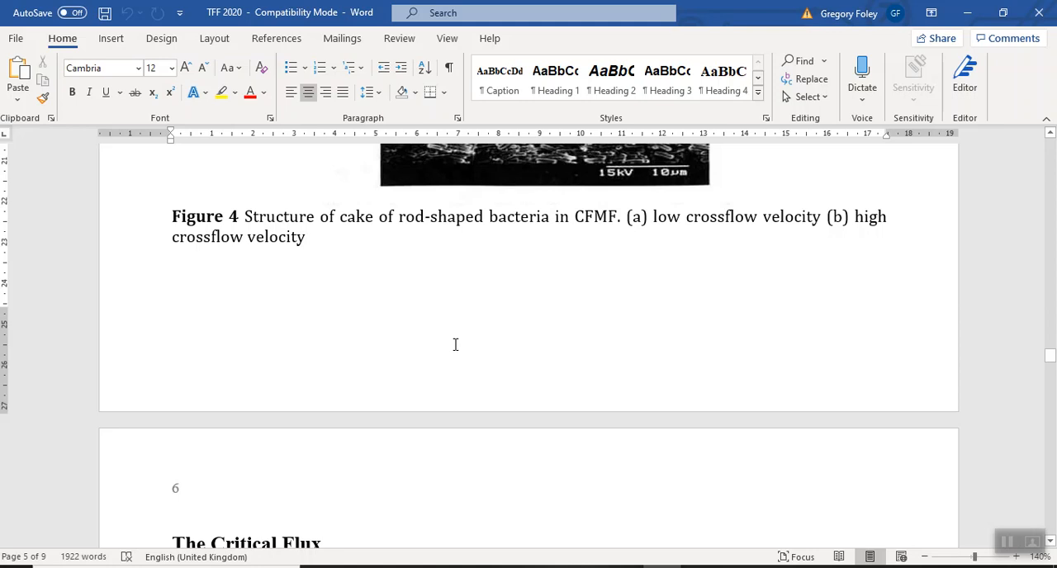
{"action": "scroll", "scroll_direction": "down", "scroll_amount": 3}
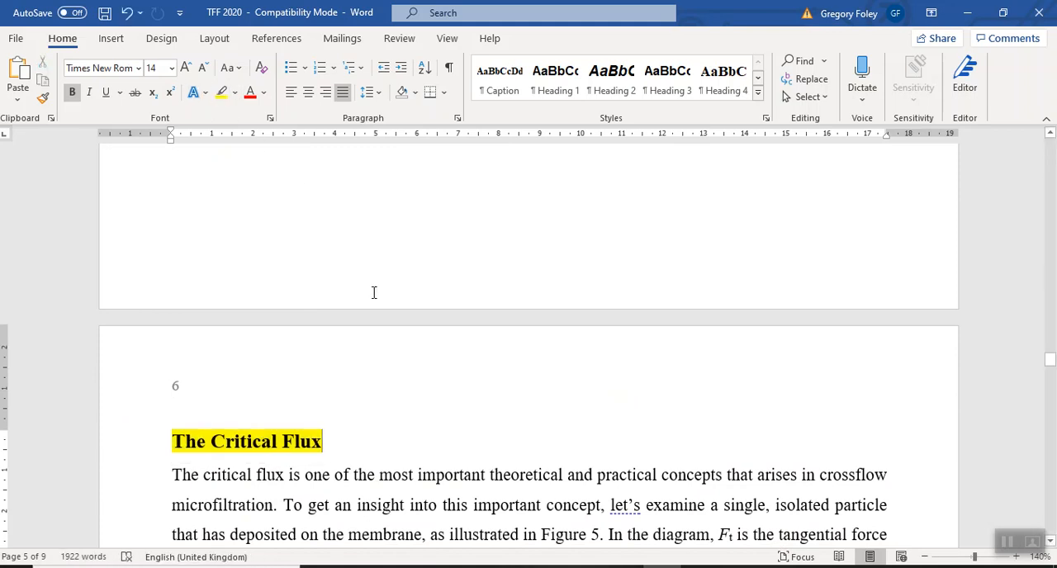
{"action": "scroll", "scroll_direction": "up", "scroll_amount": 3}
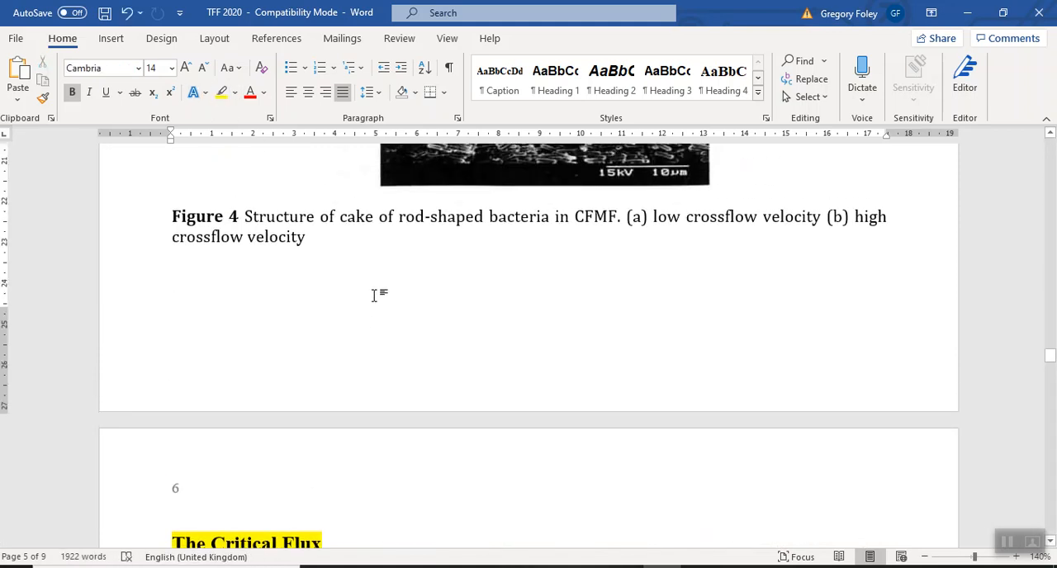
{"action": "left_click", "coordinate": [172, 278]}
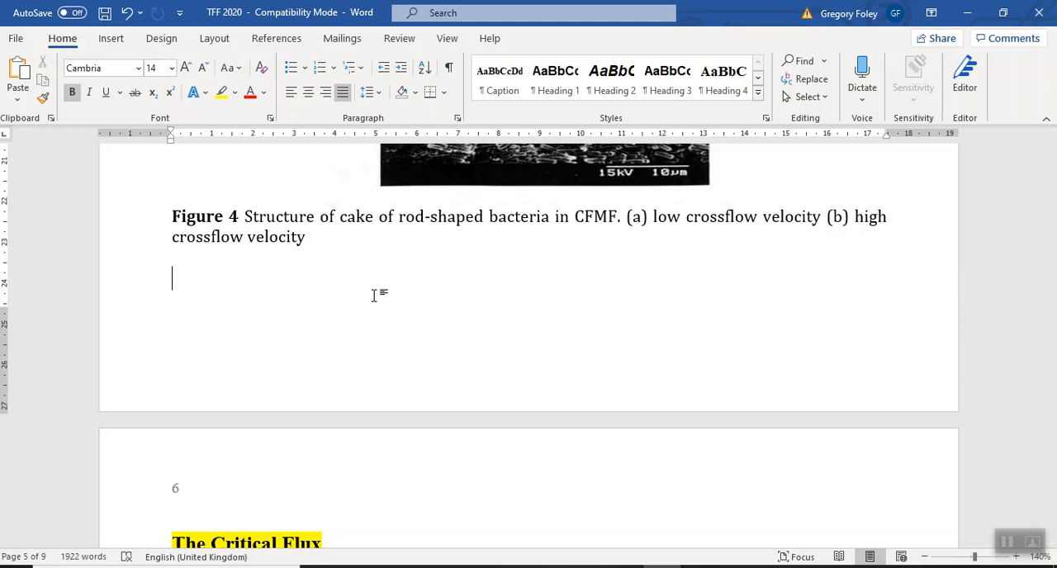
{"action": "scroll", "scroll_direction": "down", "scroll_amount": 3}
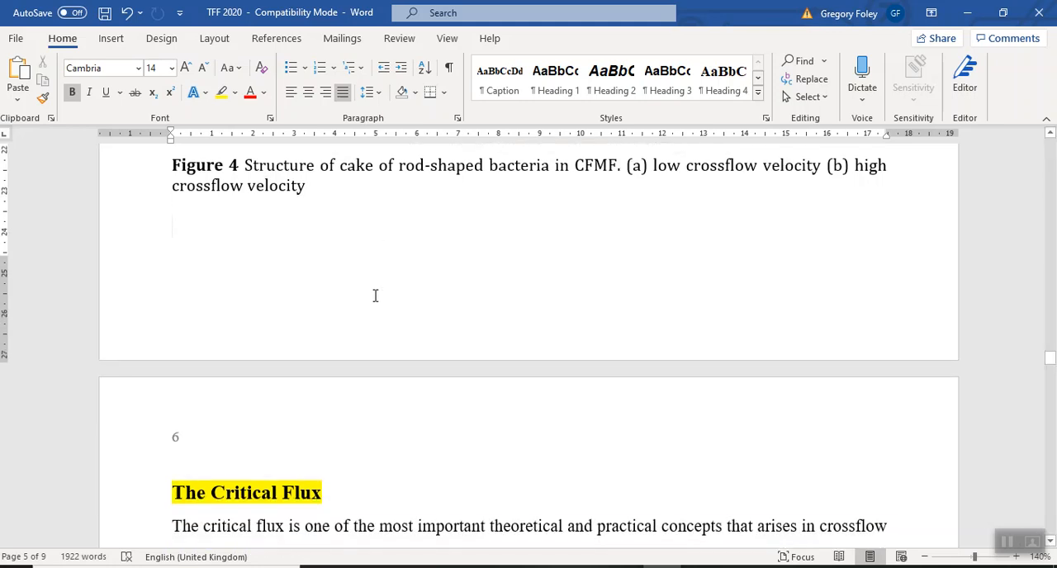
{"action": "mouse_move", "coordinate": [380, 395]}
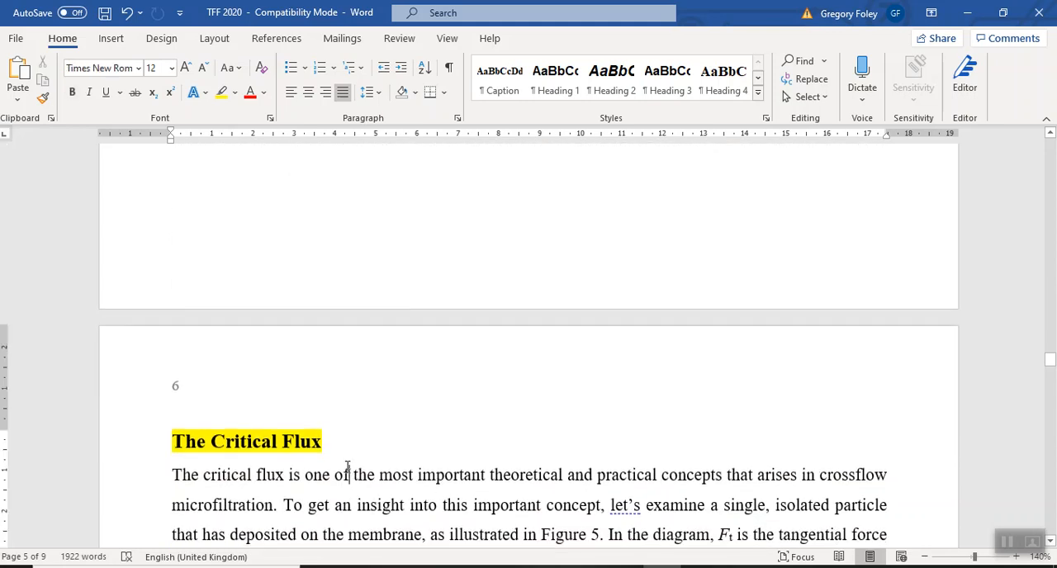
{"action": "scroll", "scroll_direction": "down", "scroll_amount": 3}
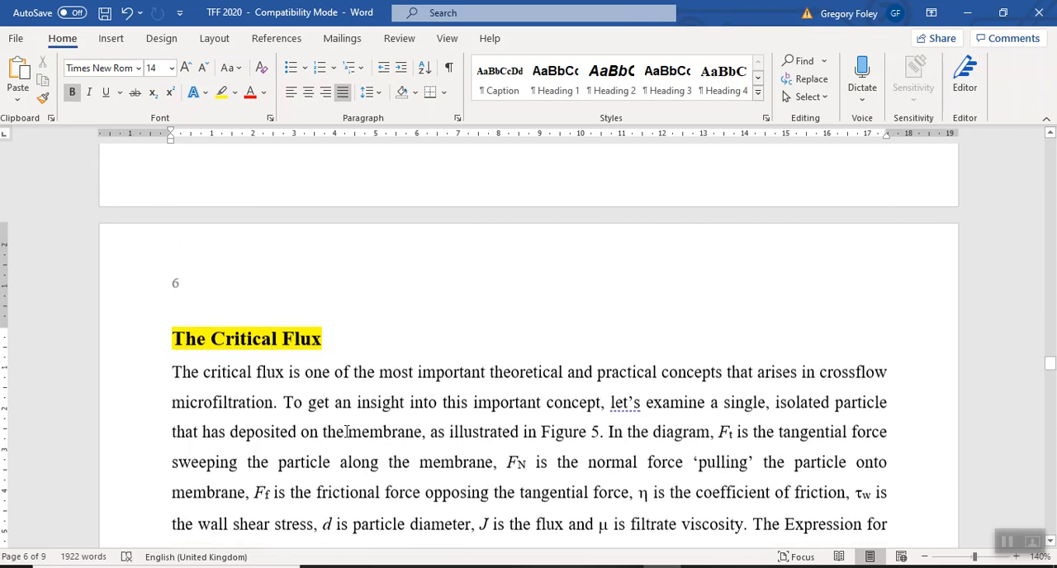
{"action": "scroll", "scroll_direction": "up", "scroll_amount": 3}
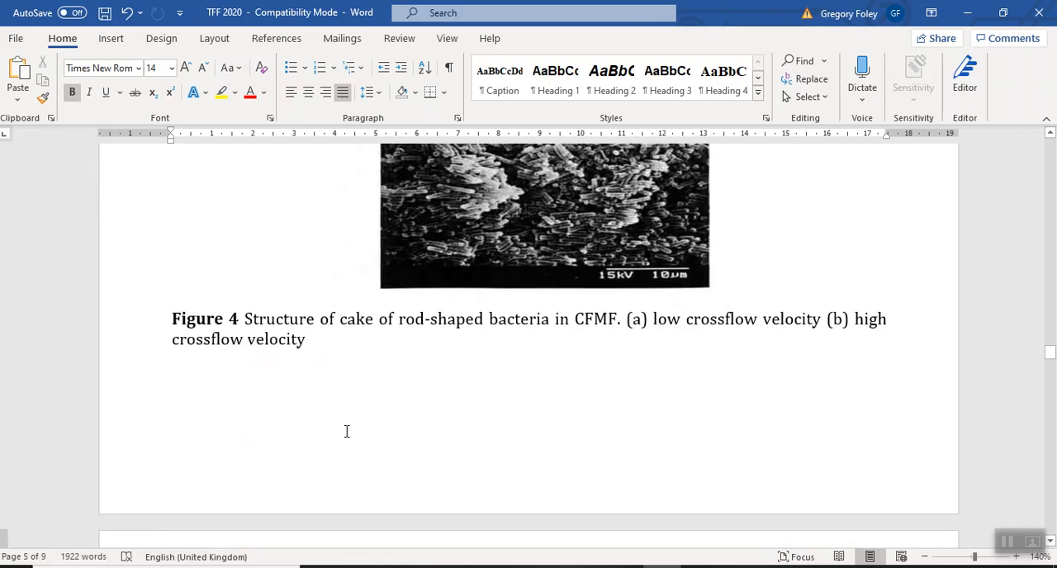
{"action": "mouse_move", "coordinate": [334, 417]}
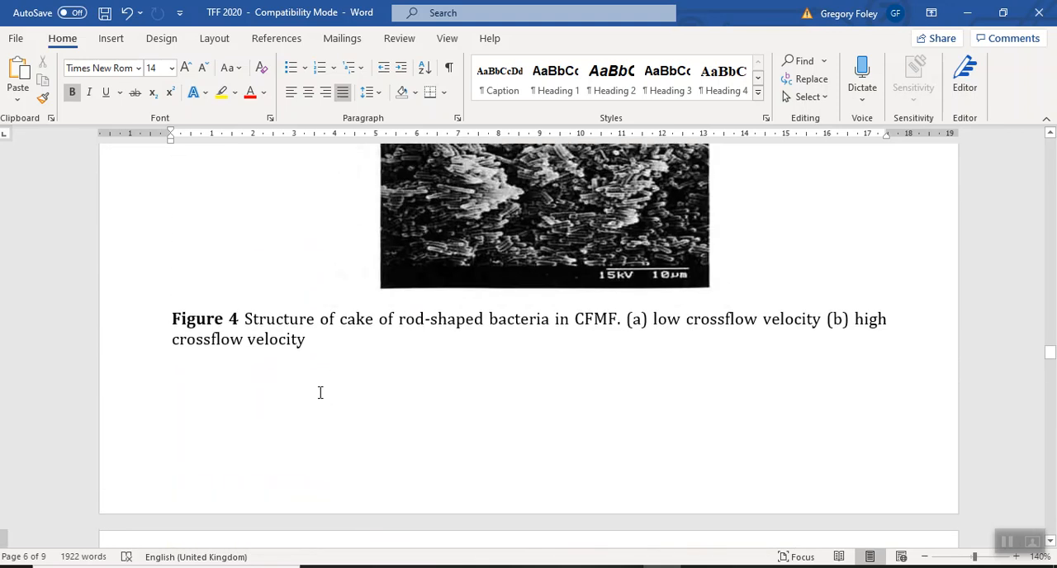
{"action": "scroll", "scroll_direction": "down", "scroll_amount": 3}
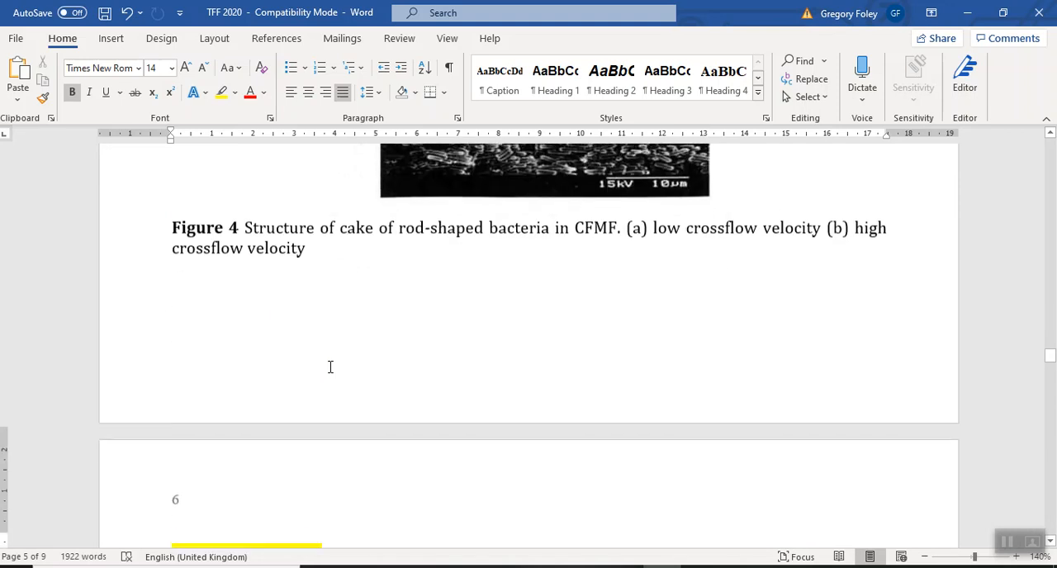
{"action": "scroll", "scroll_direction": "down", "scroll_amount": 3}
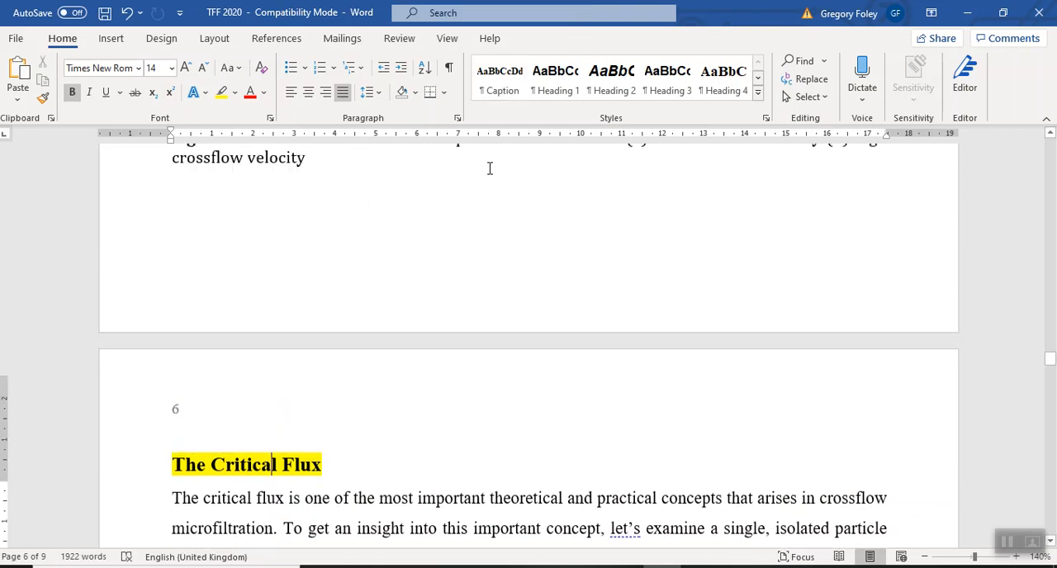
{"action": "scroll", "scroll_direction": "up", "scroll_amount": 3}
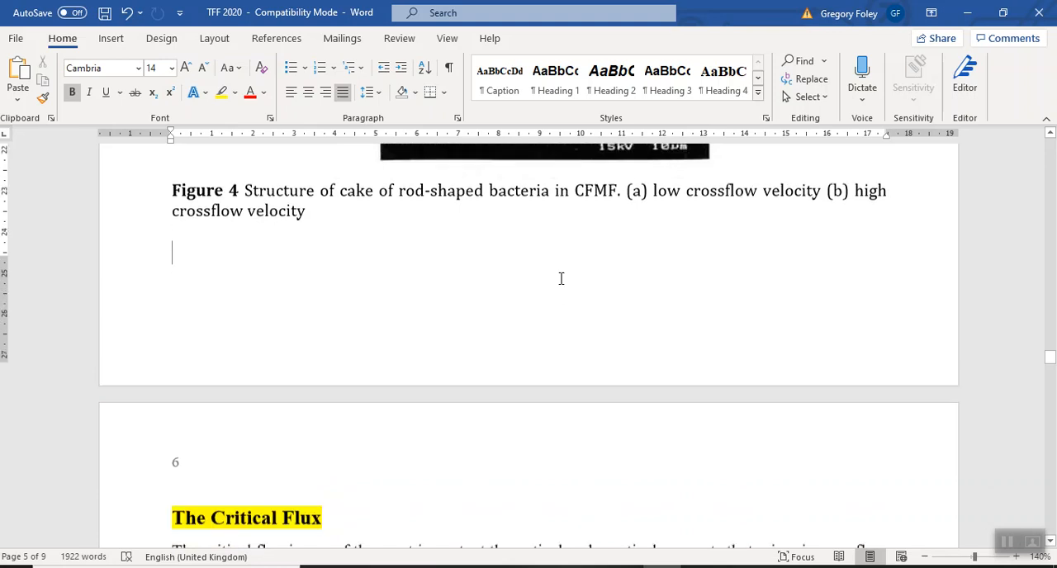
{"action": "scroll", "scroll_direction": "up", "scroll_amount": 3}
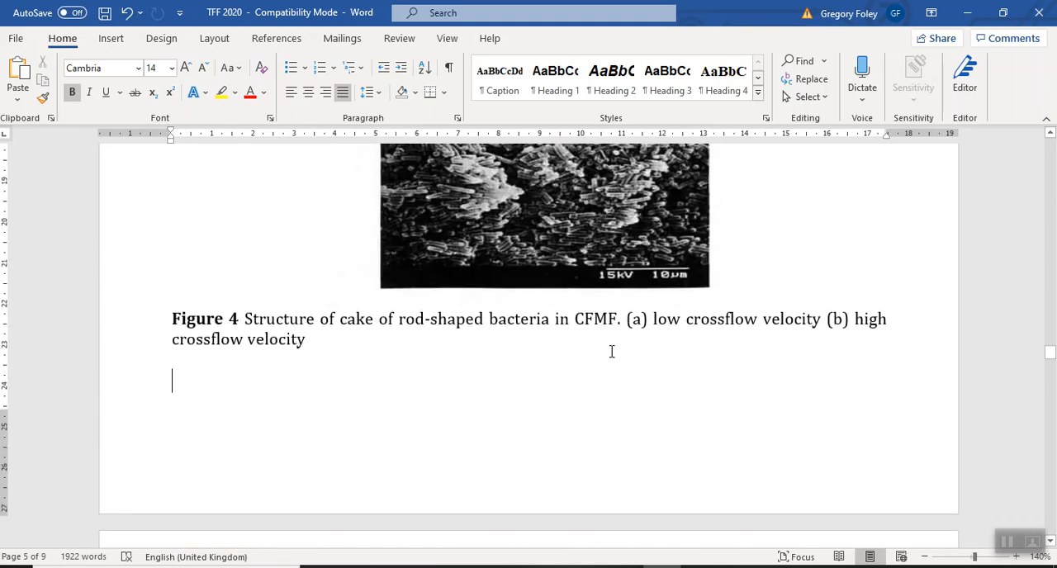
{"action": "scroll", "scroll_direction": "down", "scroll_amount": 3}
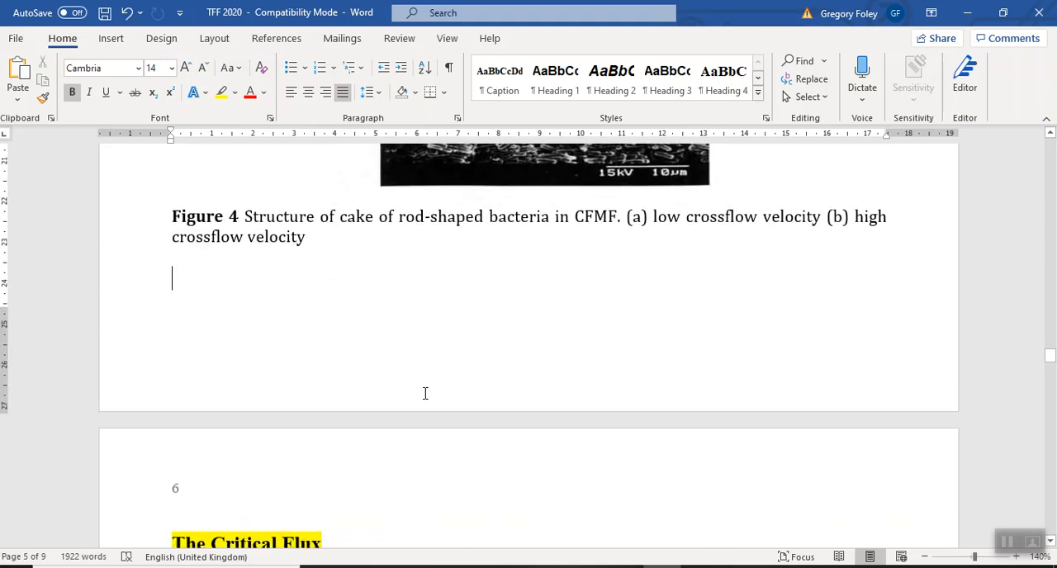
{"action": "scroll", "scroll_direction": "down", "scroll_amount": 3}
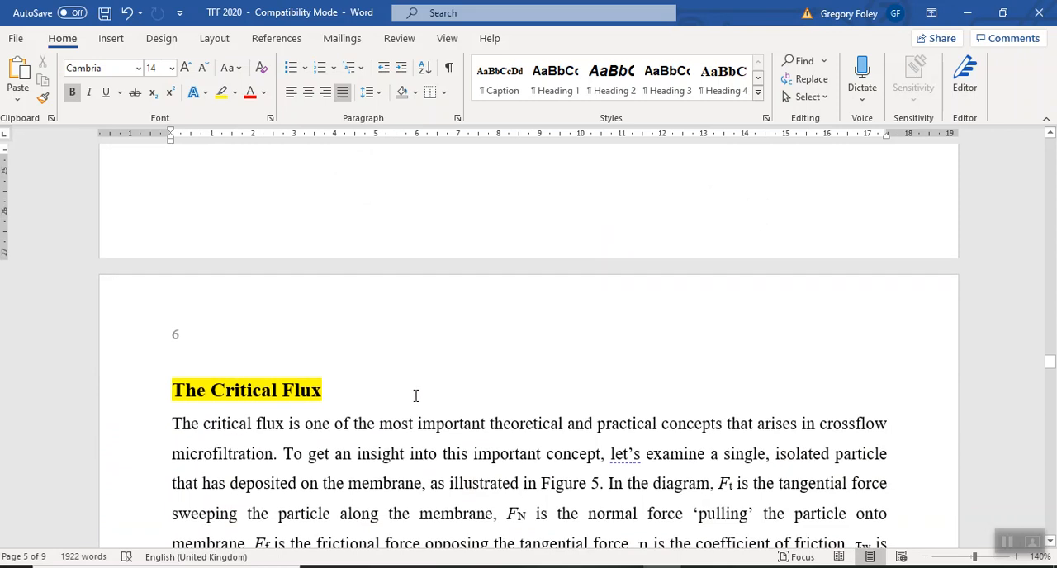
{"action": "scroll", "scroll_direction": "up", "scroll_amount": 3}
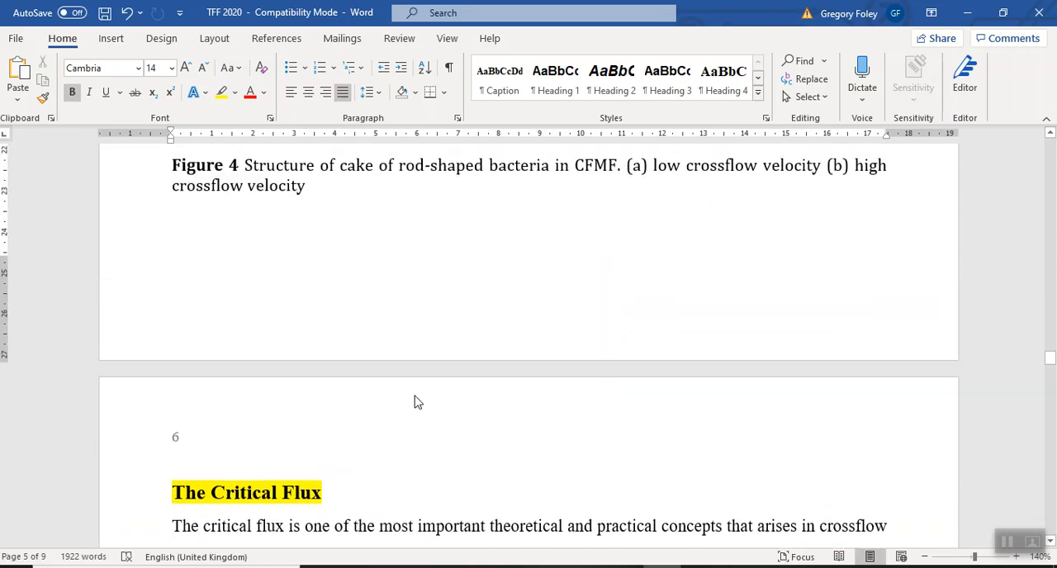
{"action": "scroll", "scroll_direction": "up", "scroll_amount": 3}
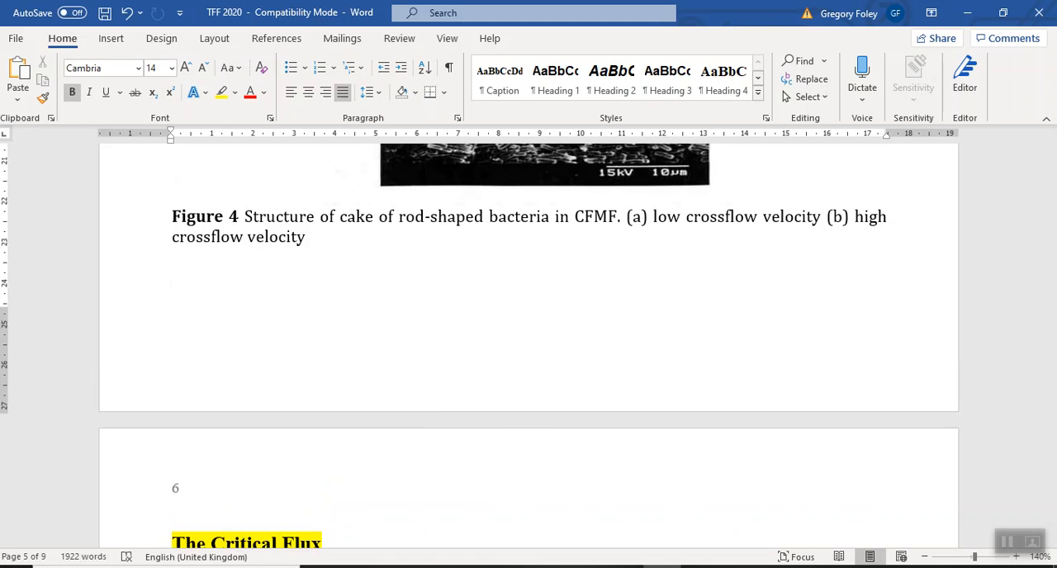